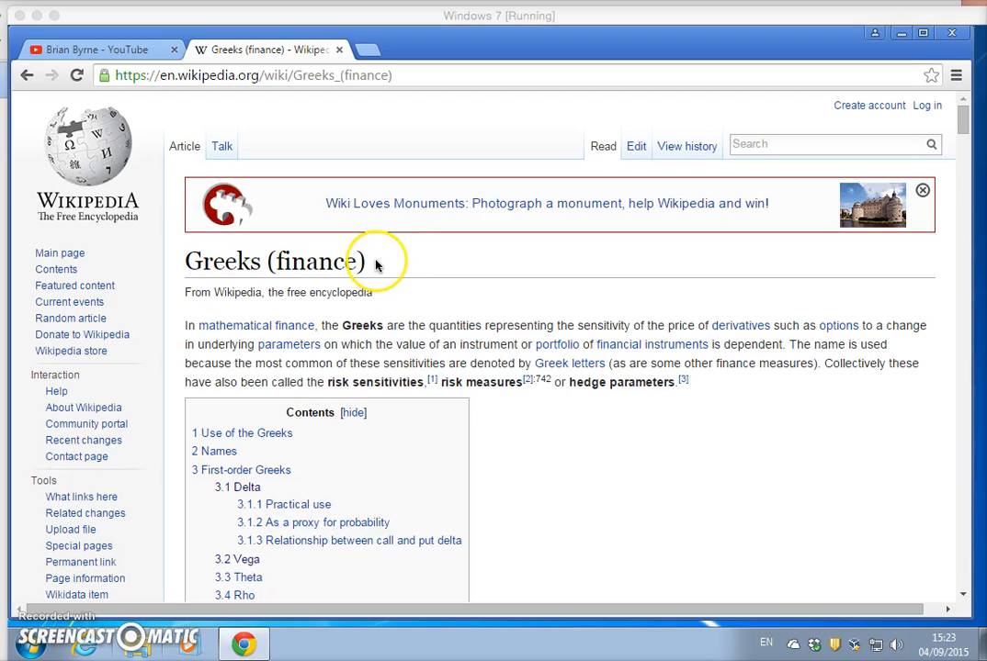
{"action": "mouse_move", "coordinate": [375, 261]}
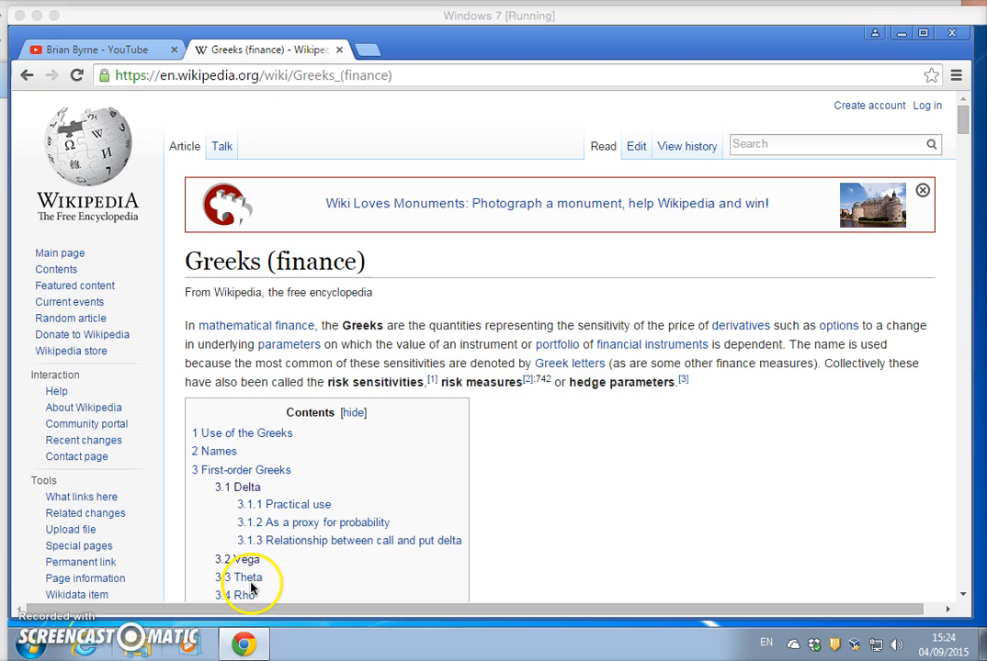
Step: Jump to the Theta section of the Greeks (finance) Wikipedia article
{"action": "left_click", "coordinate": [247, 577]}
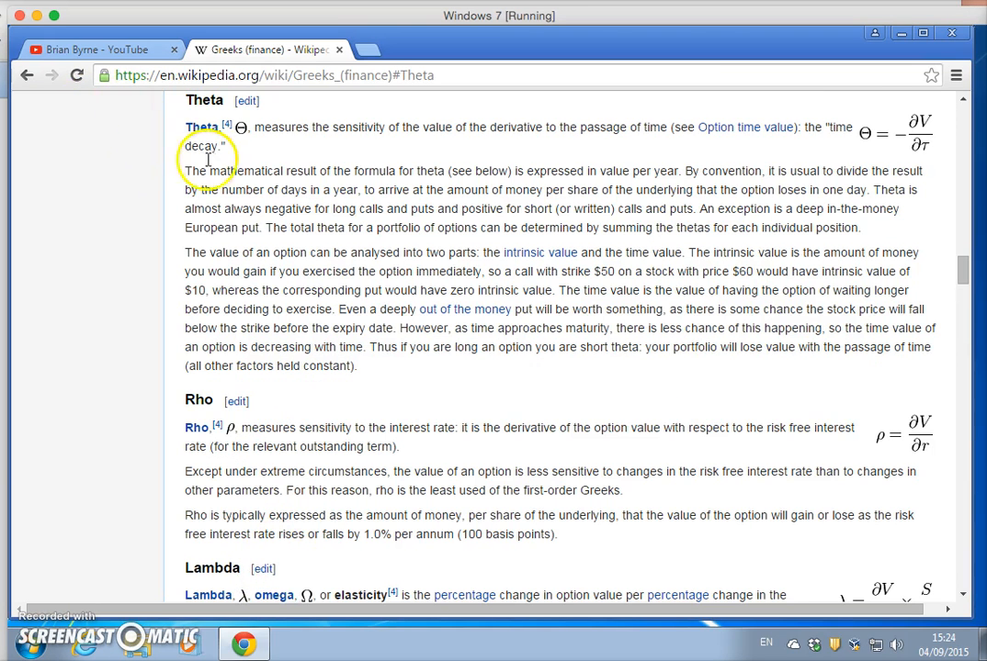
{"action": "mouse_move", "coordinate": [240, 165]}
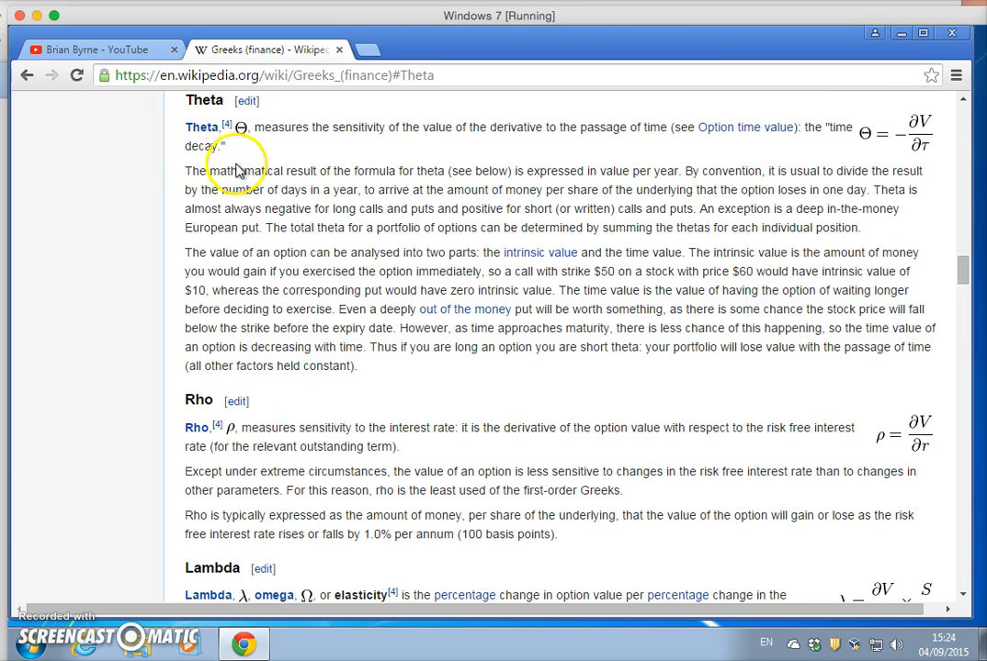
{"action": "mouse_move", "coordinate": [260, 127]}
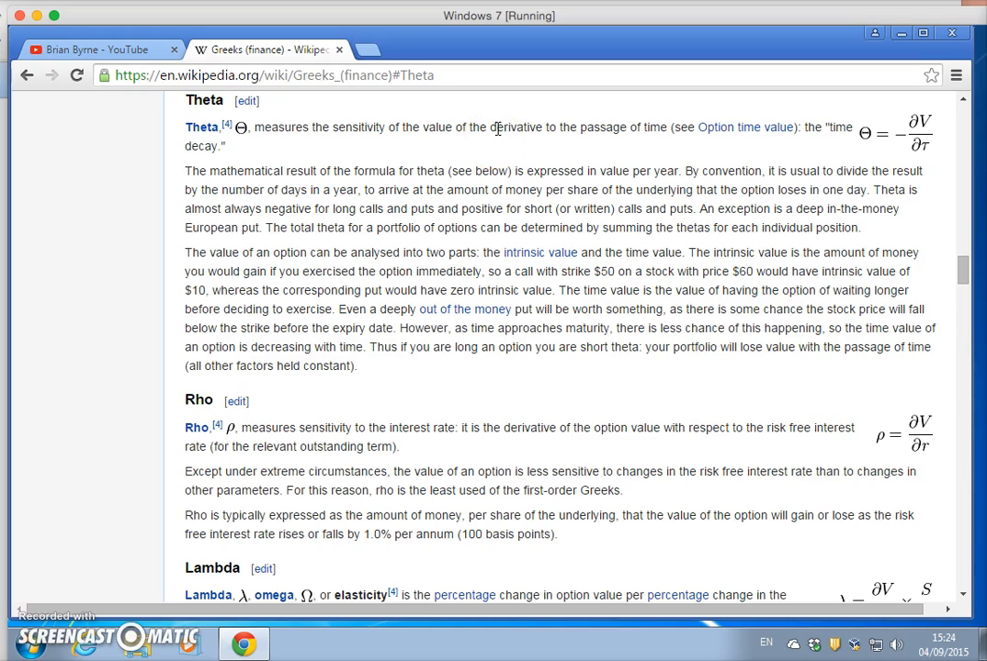
{"action": "mouse_move", "coordinate": [661, 124]}
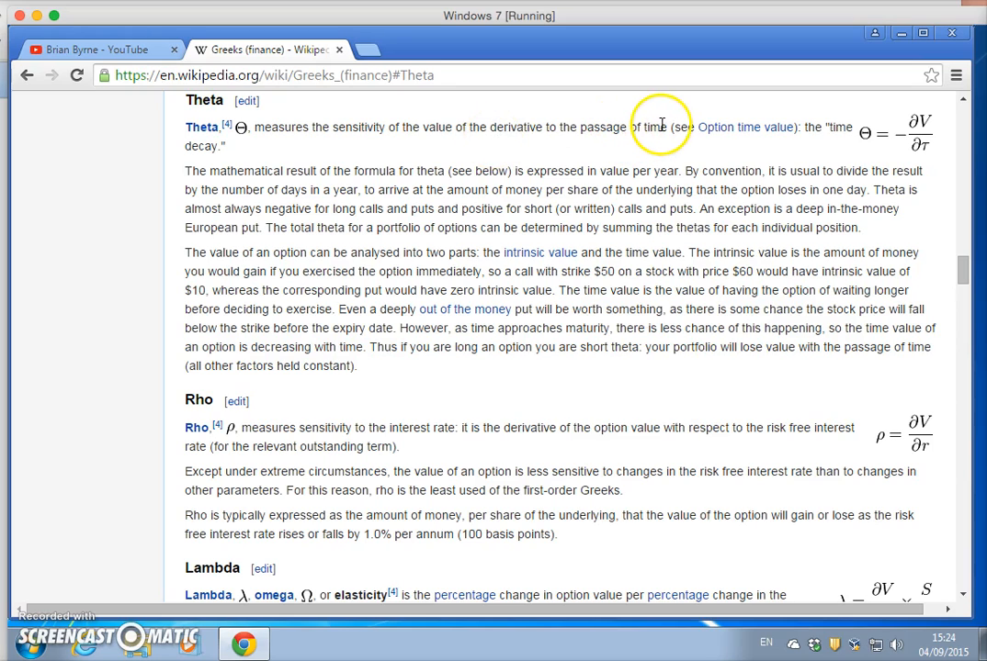
{"action": "mouse_move", "coordinate": [721, 127]}
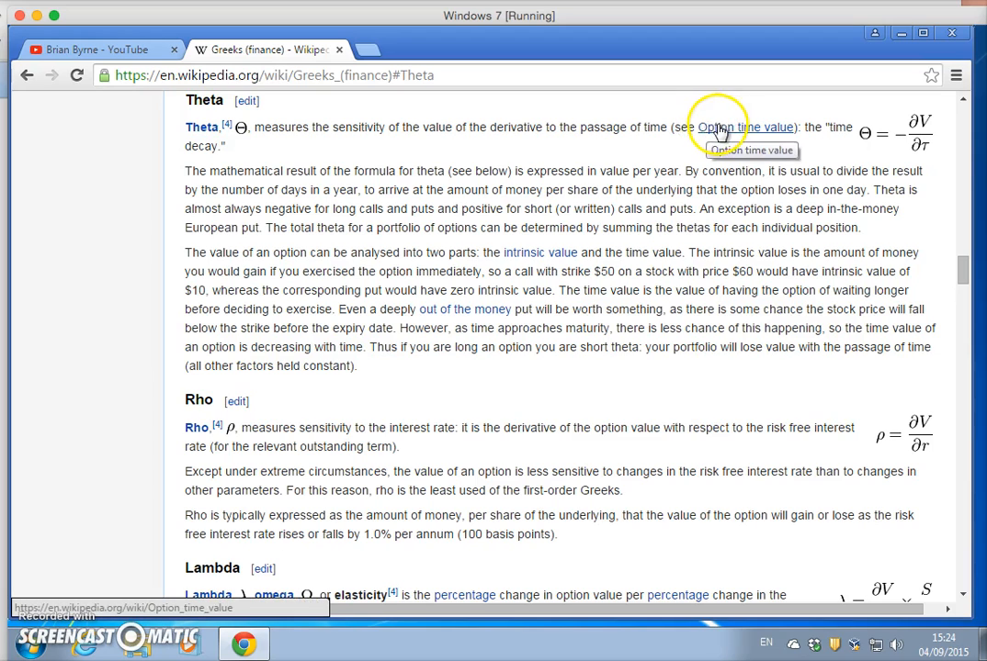
{"action": "mouse_move", "coordinate": [870, 160]}
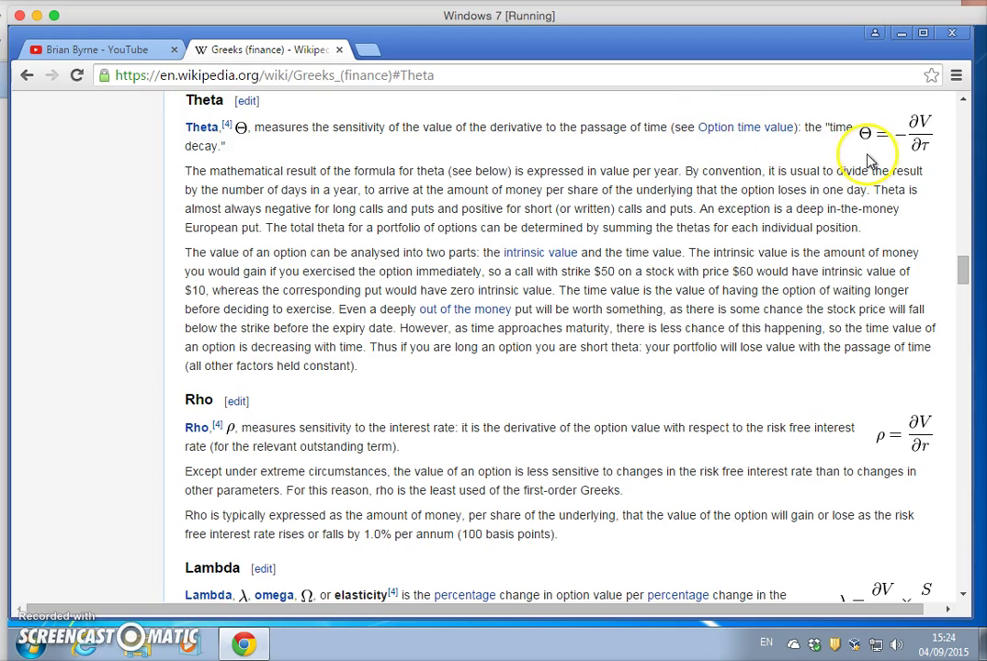
{"action": "mouse_move", "coordinate": [896, 170]}
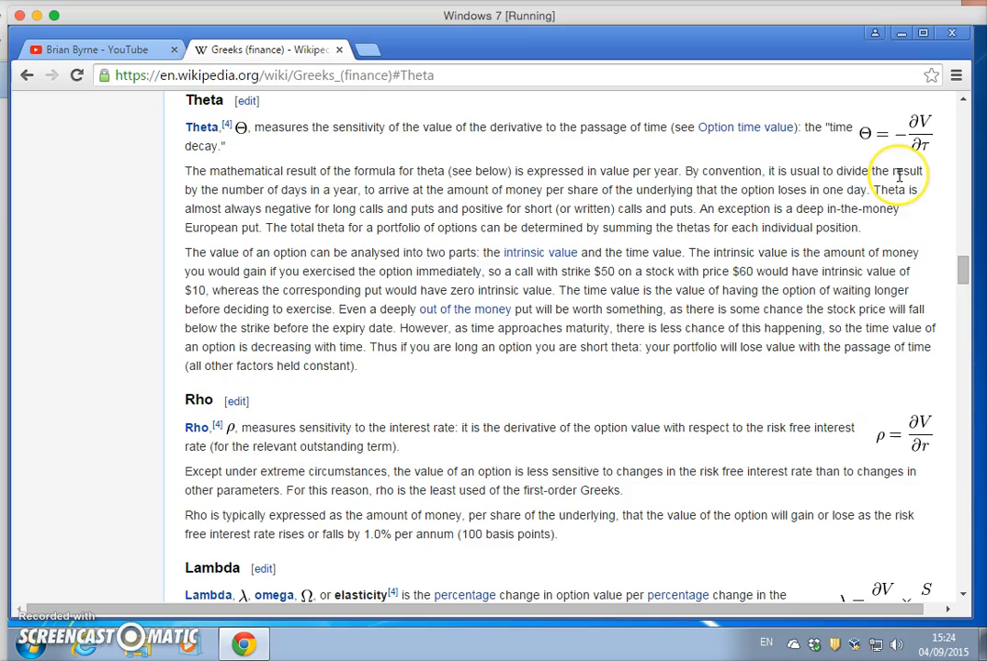
Step: Scroll to the Black–Scholes formulas table to review the call and put theta row
{"action": "scroll", "scroll_direction": "down", "scroll_amount": 3}
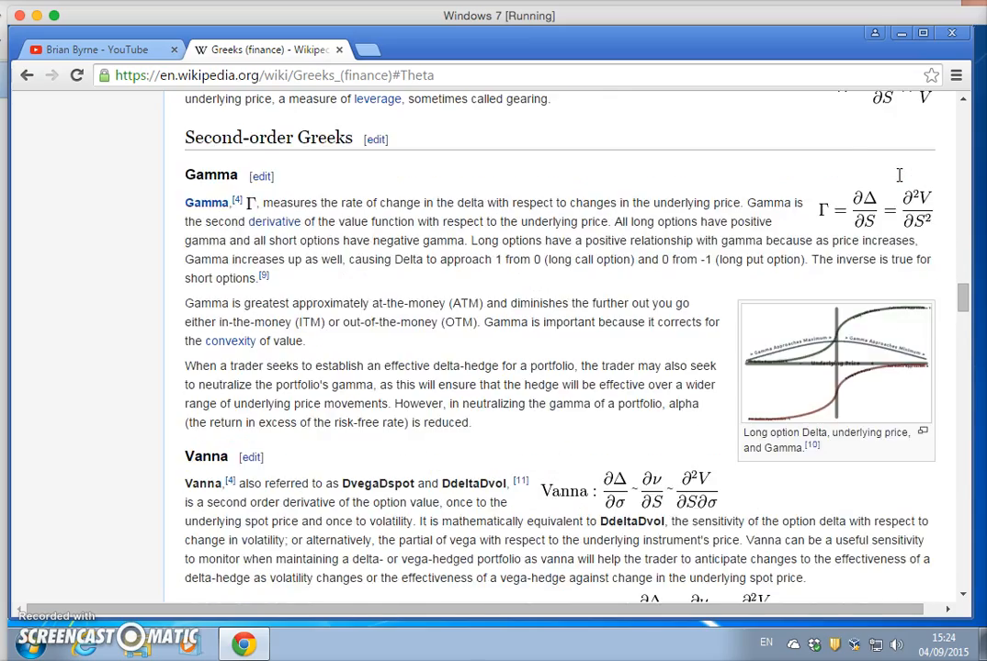
{"action": "scroll", "scroll_direction": "down", "scroll_amount": 3}
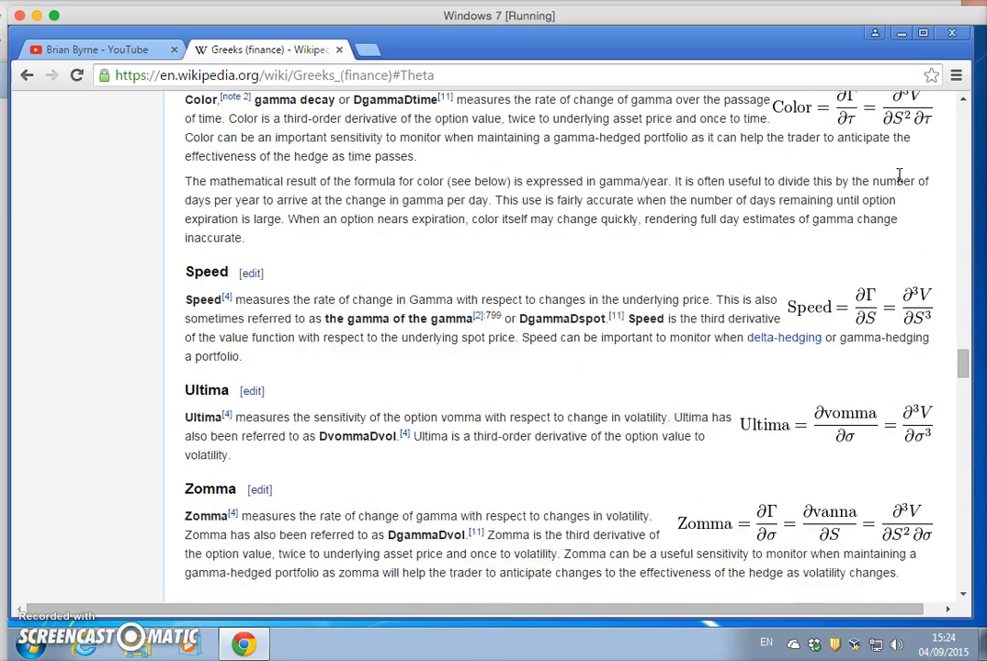
{"action": "scroll", "scroll_direction": "up", "scroll_amount": 3}
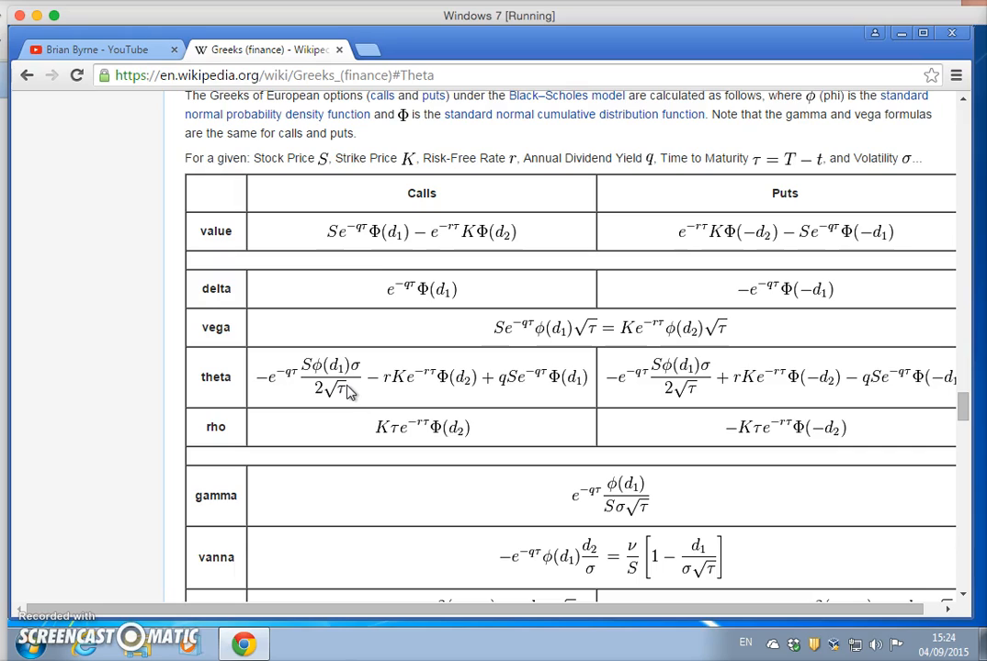
{"action": "mouse_move", "coordinate": [358, 388]}
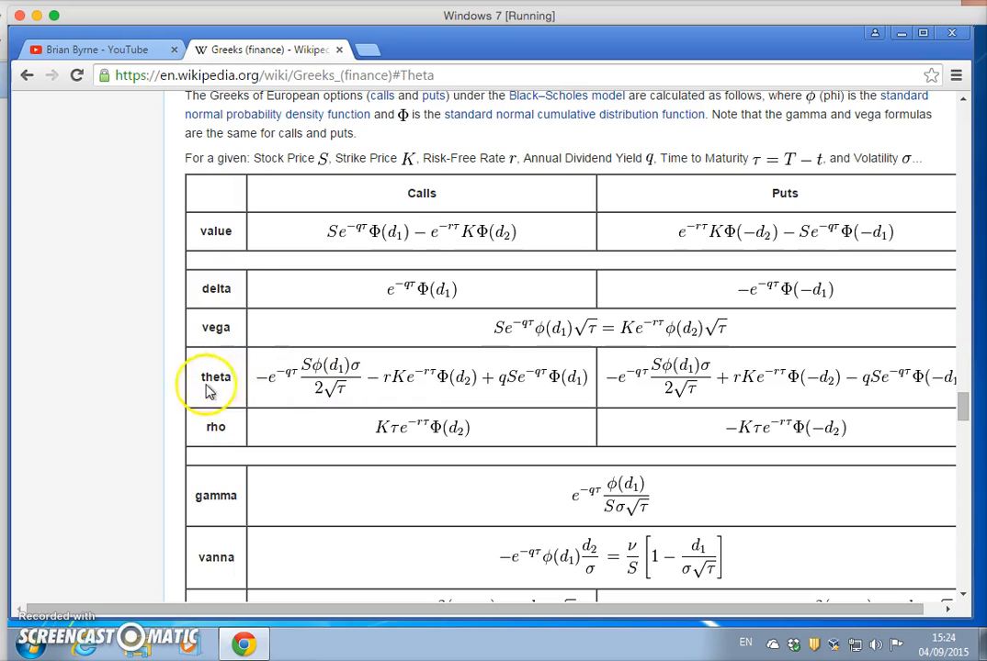
{"action": "mouse_move", "coordinate": [248, 380]}
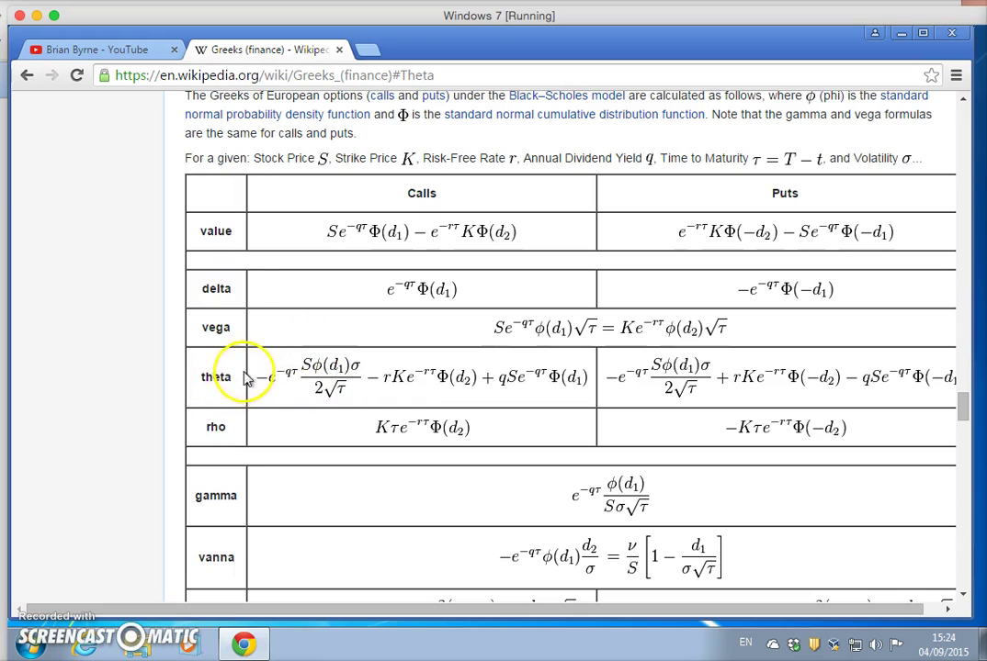
{"action": "mouse_move", "coordinate": [281, 372]}
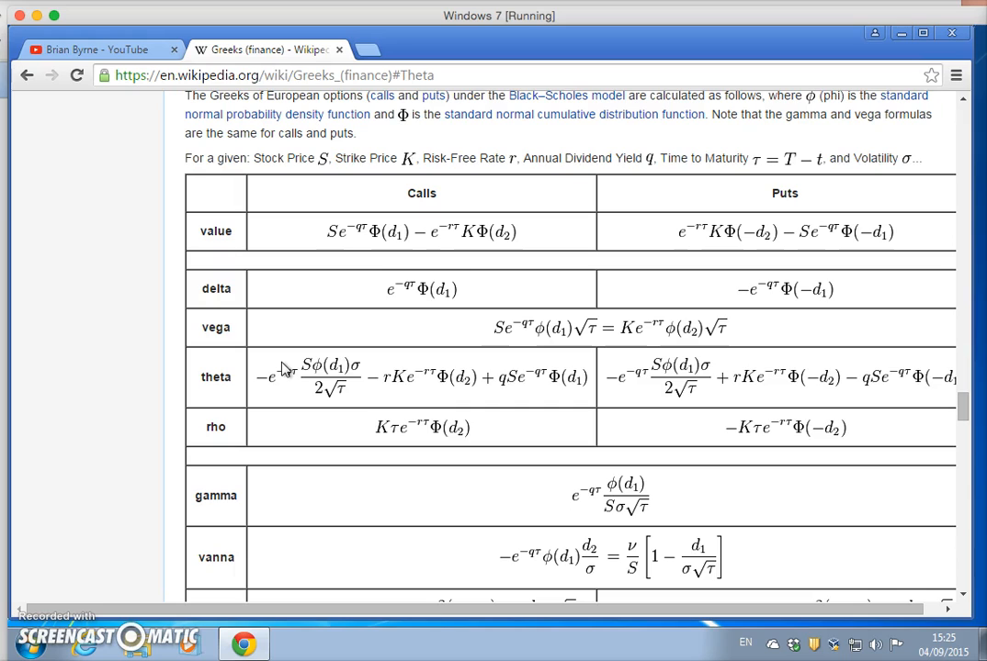
{"action": "mouse_move", "coordinate": [476, 386]}
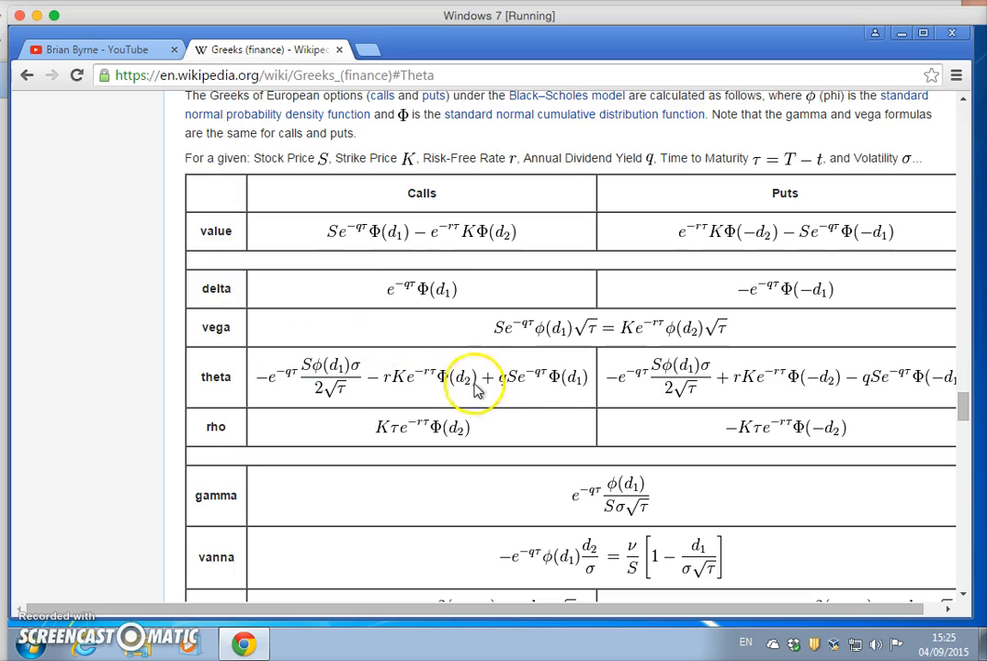
{"action": "mouse_move", "coordinate": [236, 527]}
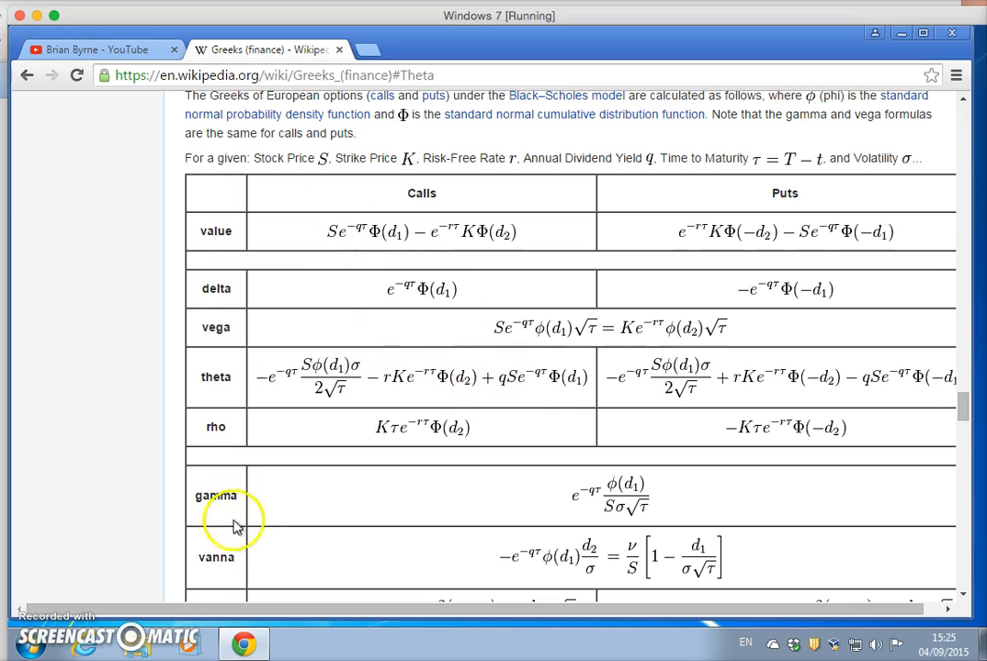
{"action": "mouse_move", "coordinate": [169, 92]}
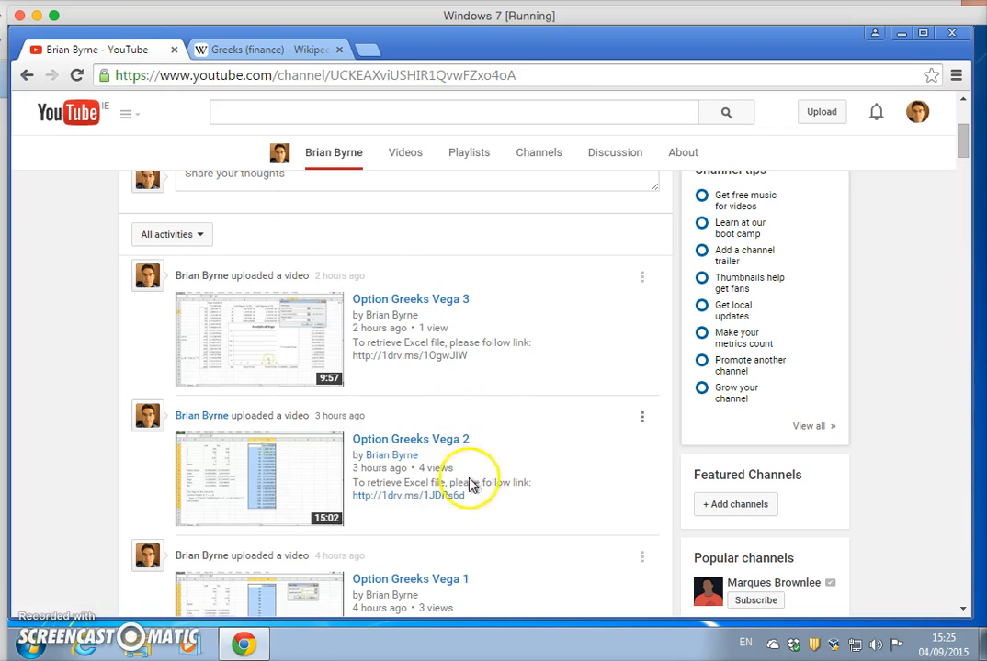
Step: Scroll the channel feed and open the 1drv.ms Excel link for Option Greeks Vega 2
{"action": "scroll", "scroll_direction": "down", "scroll_amount": 3}
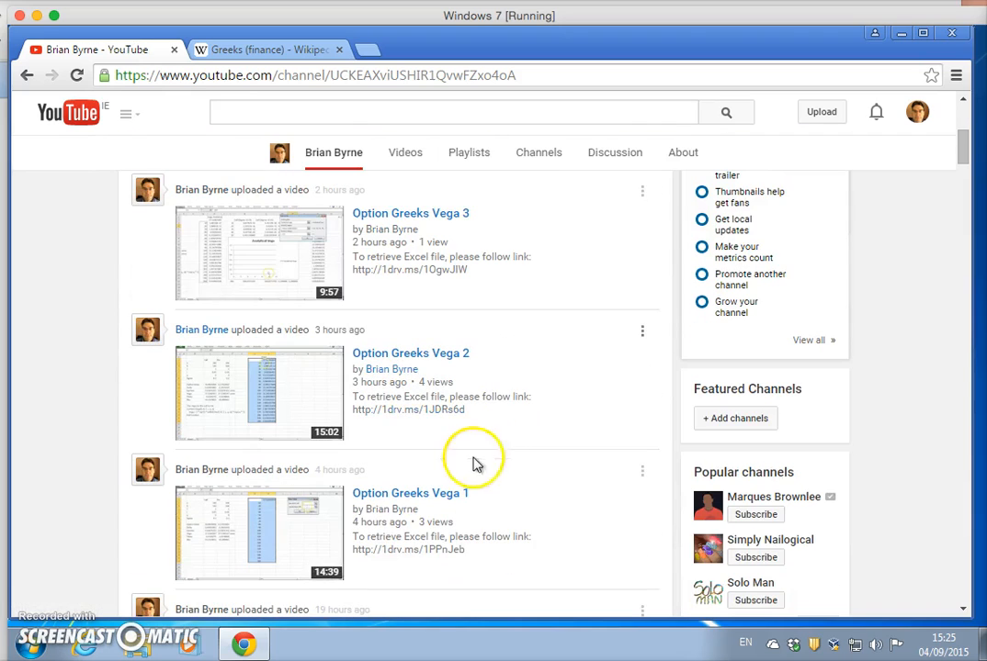
{"action": "mouse_move", "coordinate": [408, 409]}
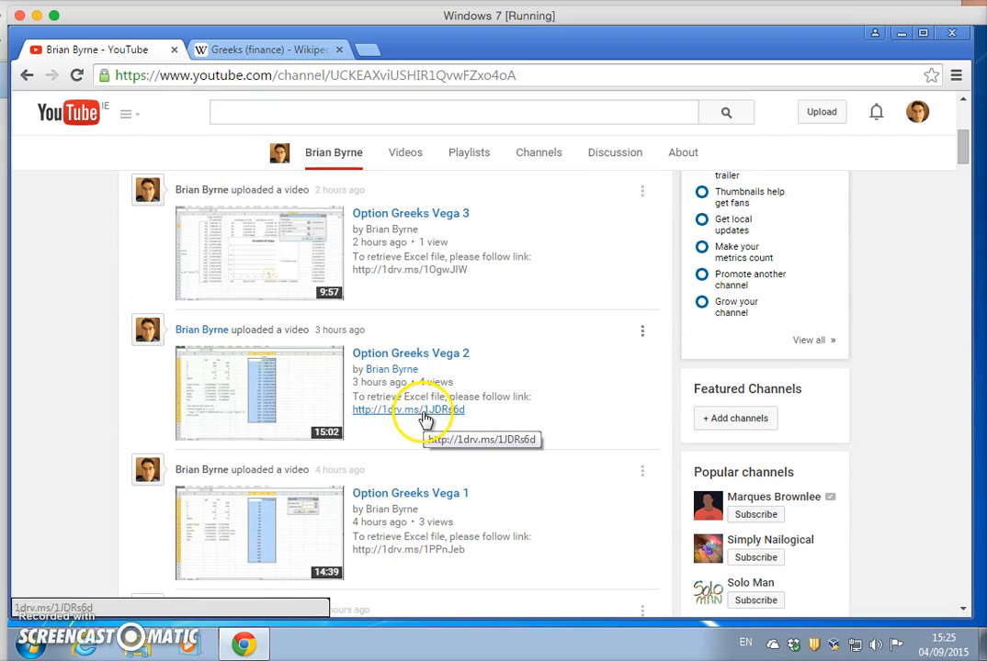
{"action": "mouse_move", "coordinate": [413, 358]}
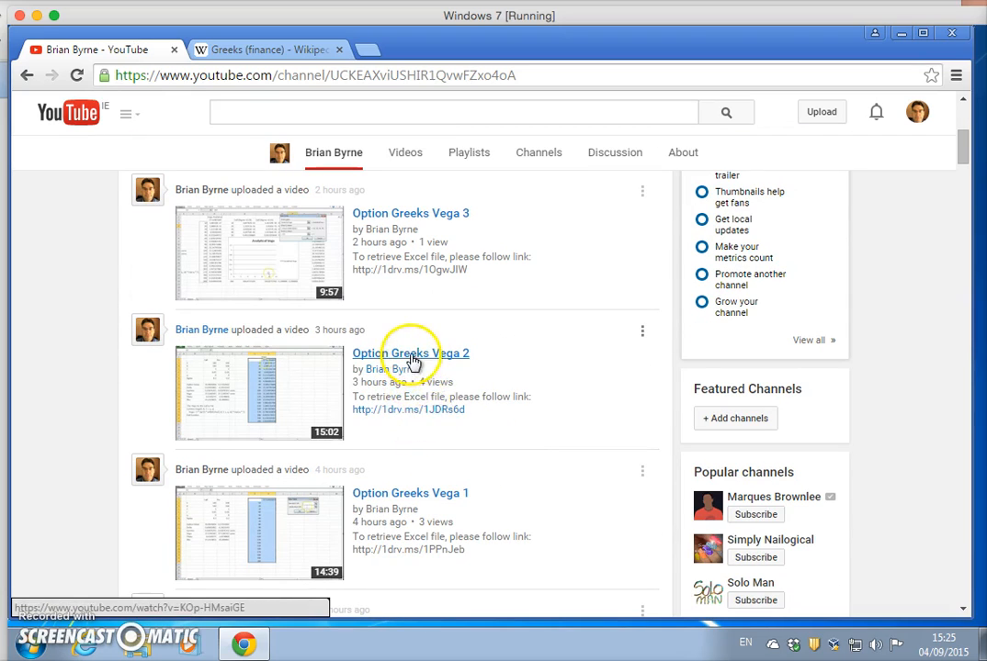
{"action": "mouse_move", "coordinate": [422, 419]}
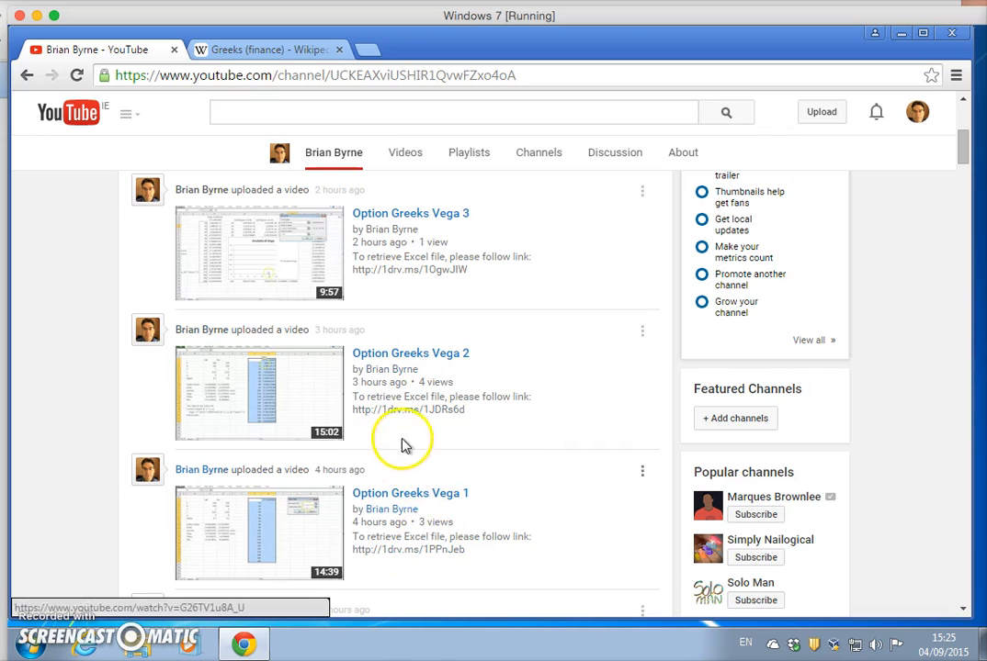
{"action": "left_click", "coordinate": [408, 410]}
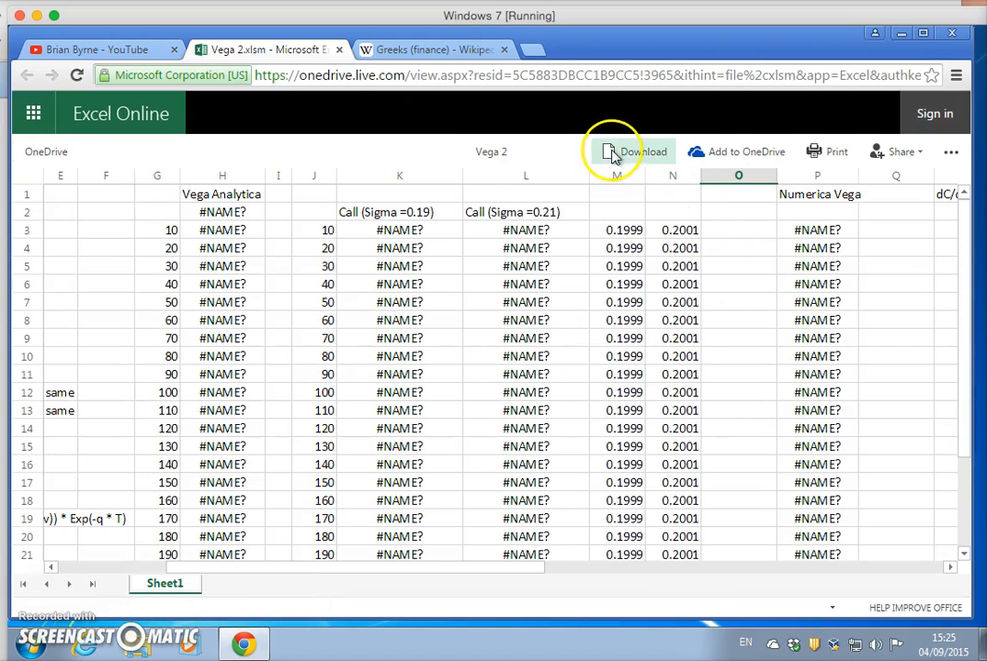
{"action": "mouse_move", "coordinate": [551, 379]}
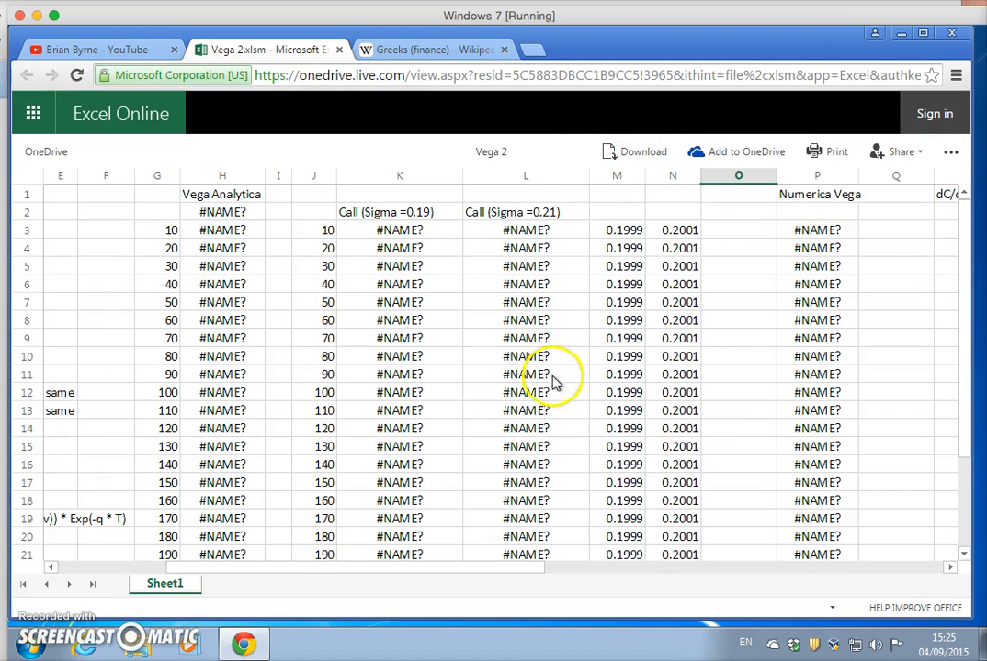
{"action": "mouse_move", "coordinate": [152, 432]}
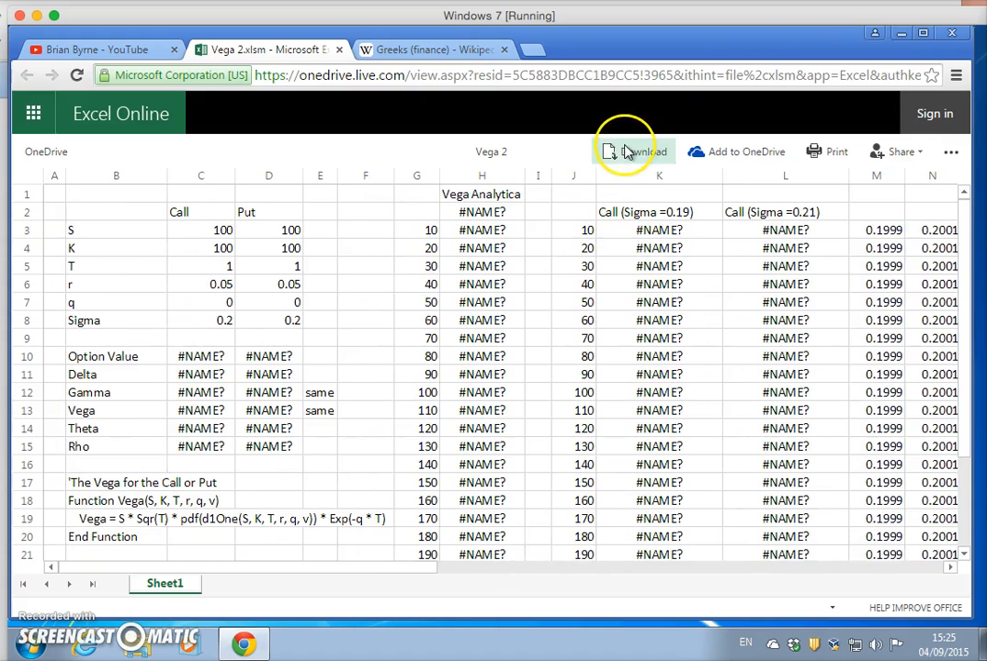
Step: Download the Vega 2 workbook from Excel Online as an .xlsm file
{"action": "left_click", "coordinate": [632, 152]}
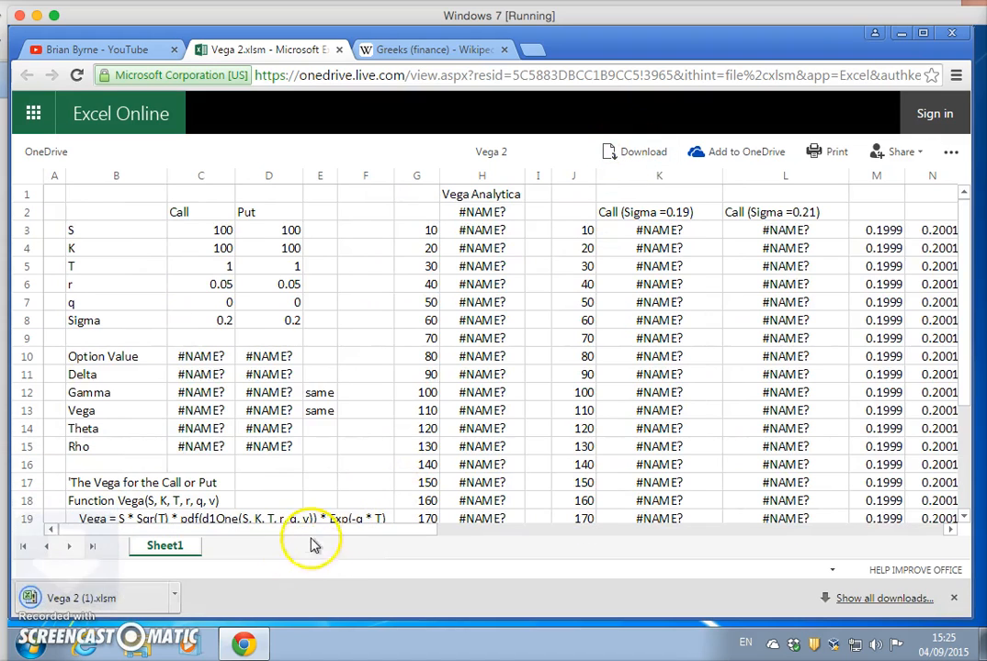
{"action": "mouse_move", "coordinate": [98, 599]}
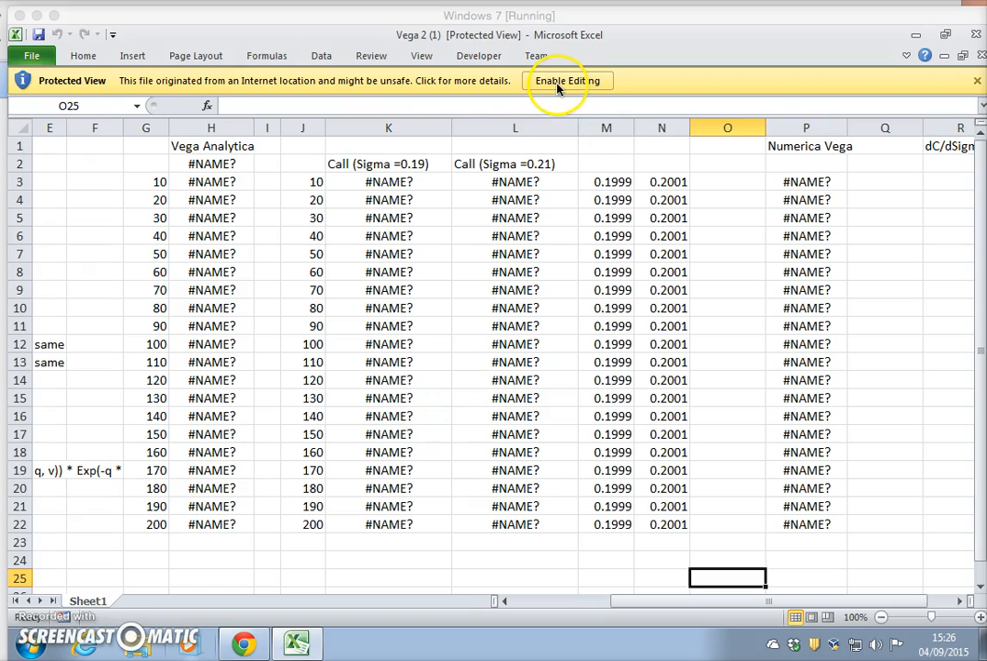
Step: Enable editing and macros in Vega 2 (1) and clear the Vega function notes in rows 17–21
{"action": "left_click", "coordinate": [567, 80]}
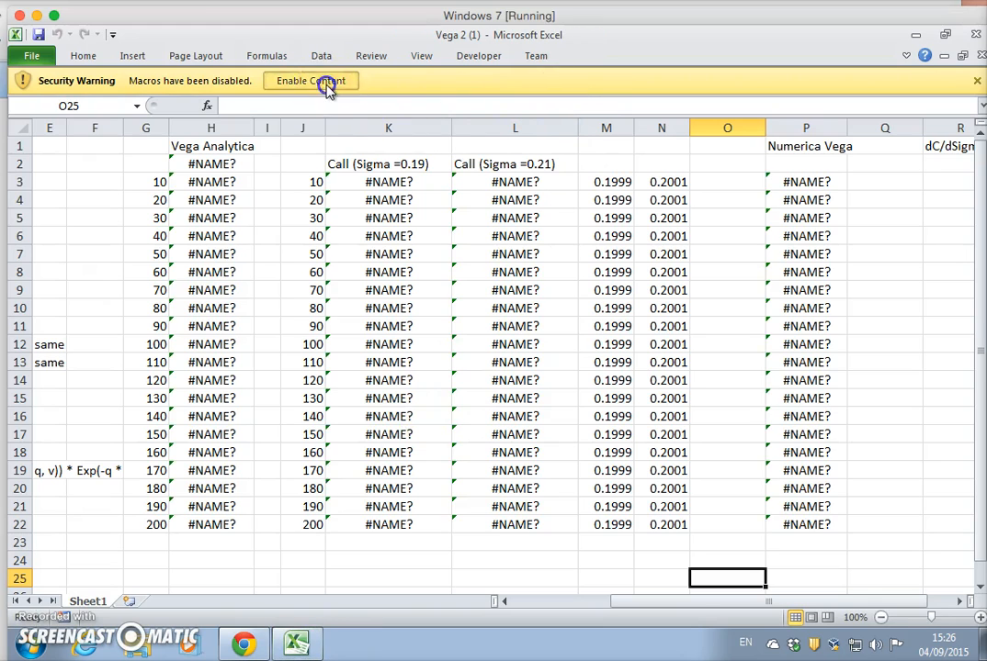
{"action": "left_click", "coordinate": [309, 81]}
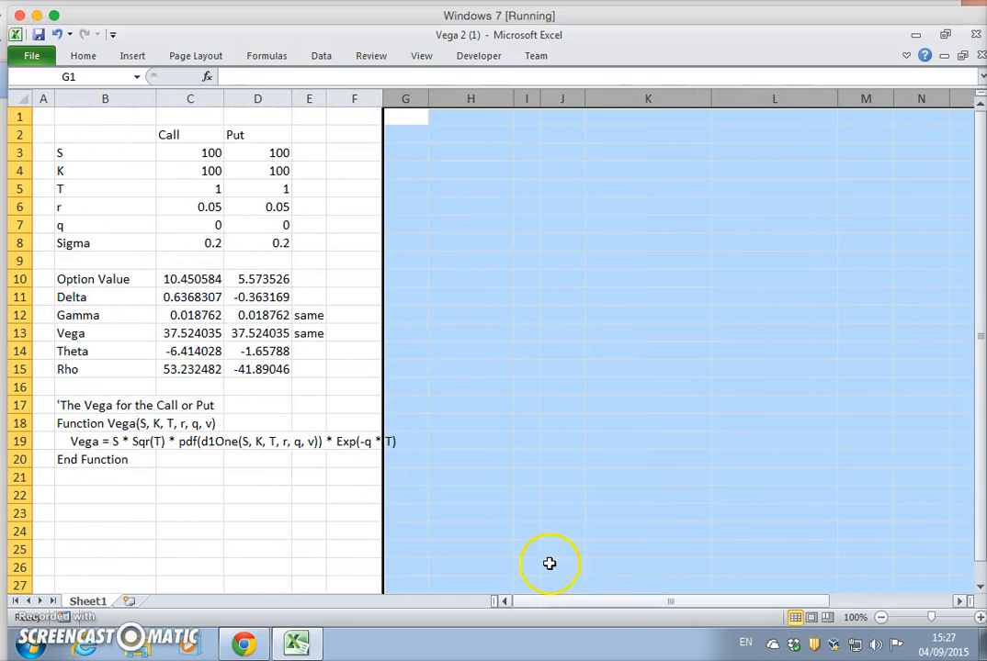
{"action": "left_click_drag", "start_coordinate": [56, 405], "coordinate": [314, 469]}
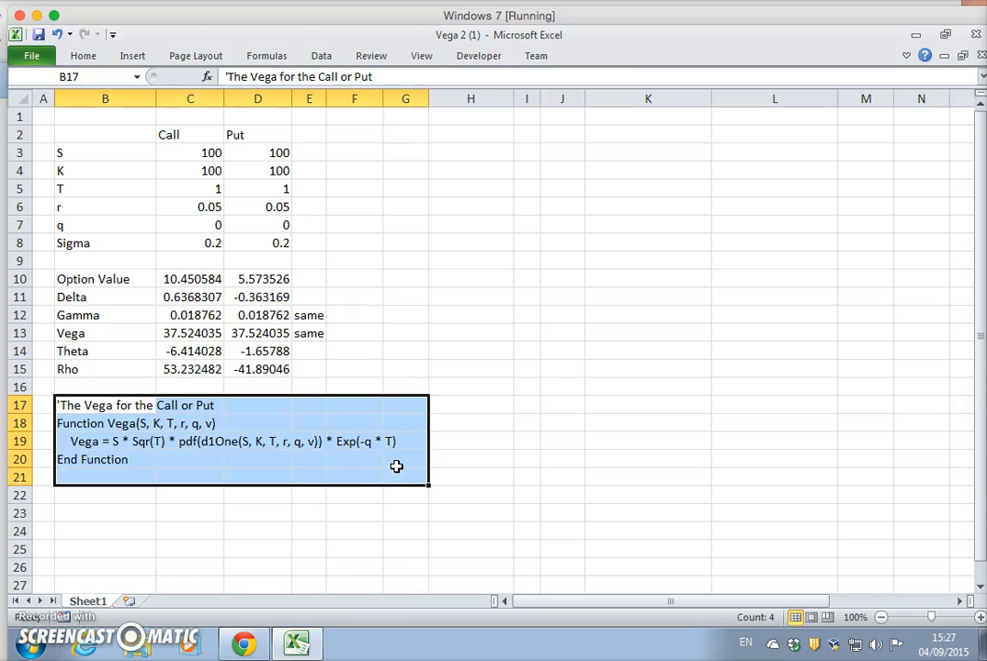
{"action": "left_click", "coordinate": [477, 55]}
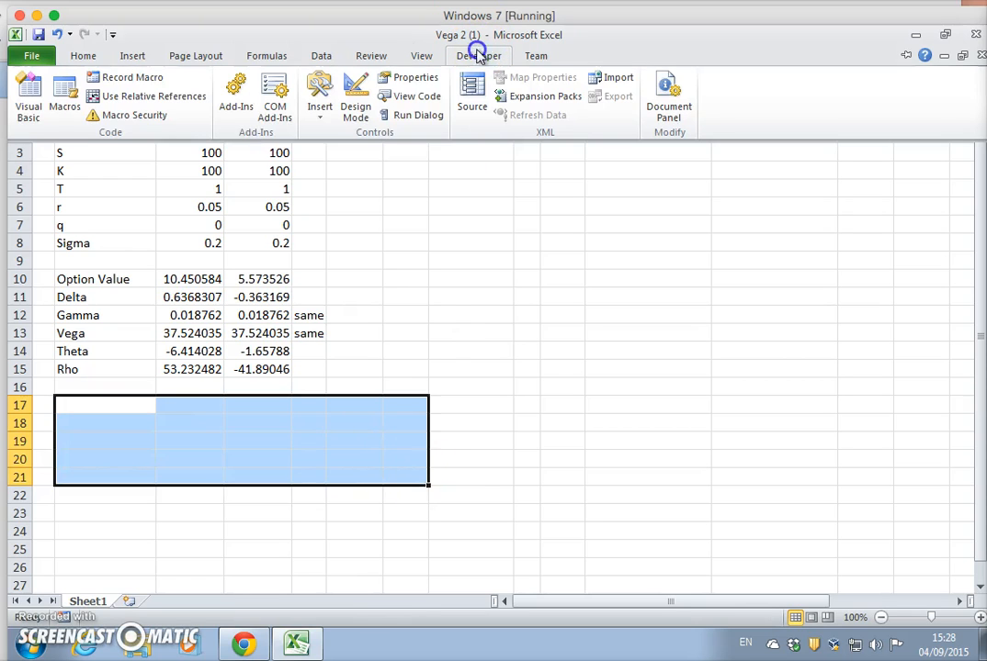
Step: Open Module1 in the VBA editor and read through its Greek functions, Theta and Rho included
{"action": "left_click", "coordinate": [28, 92]}
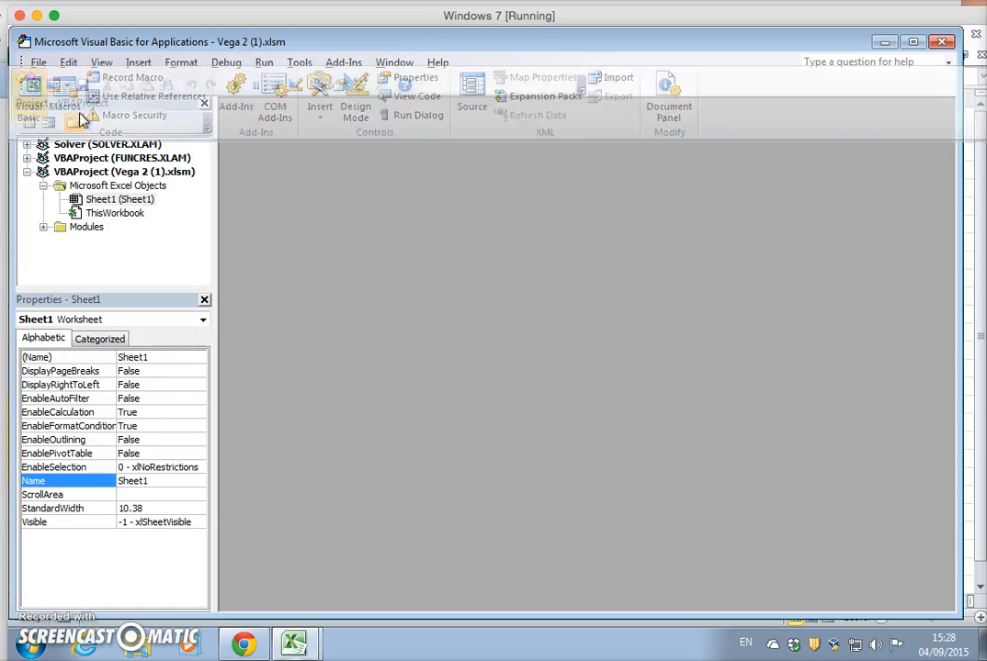
{"action": "left_click", "coordinate": [85, 227]}
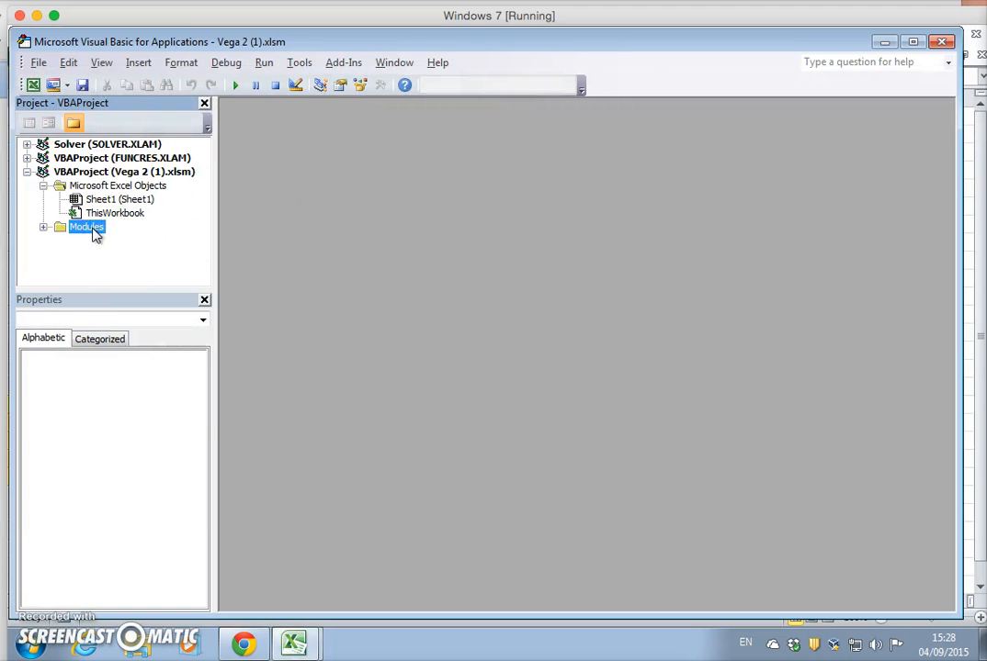
{"action": "right_click", "coordinate": [85, 227]}
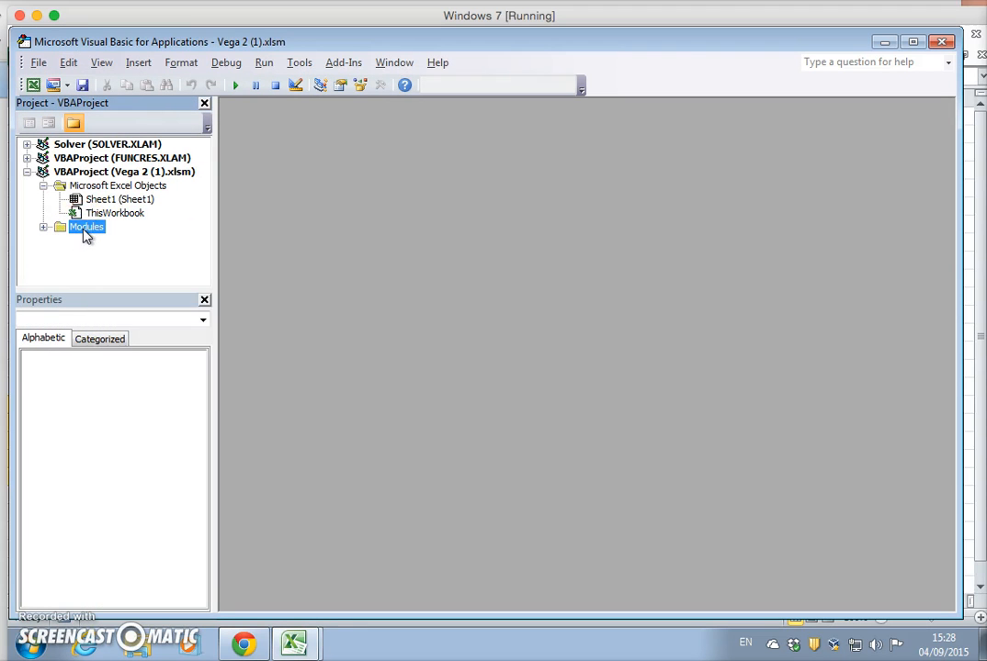
{"action": "double_click", "coordinate": [99, 240]}
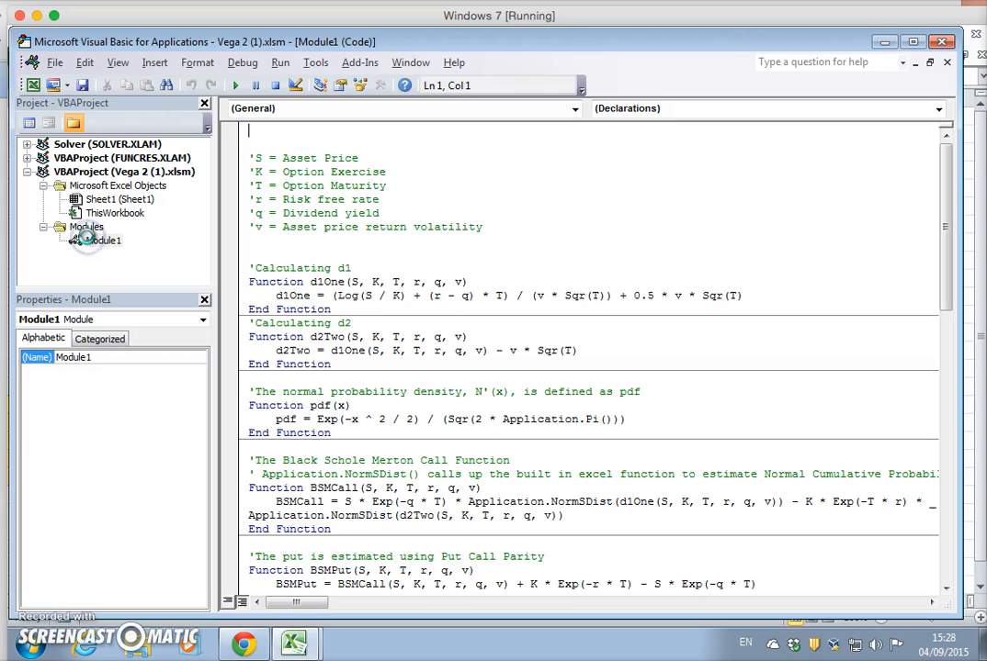
{"action": "scroll", "scroll_direction": "down", "scroll_amount": 3}
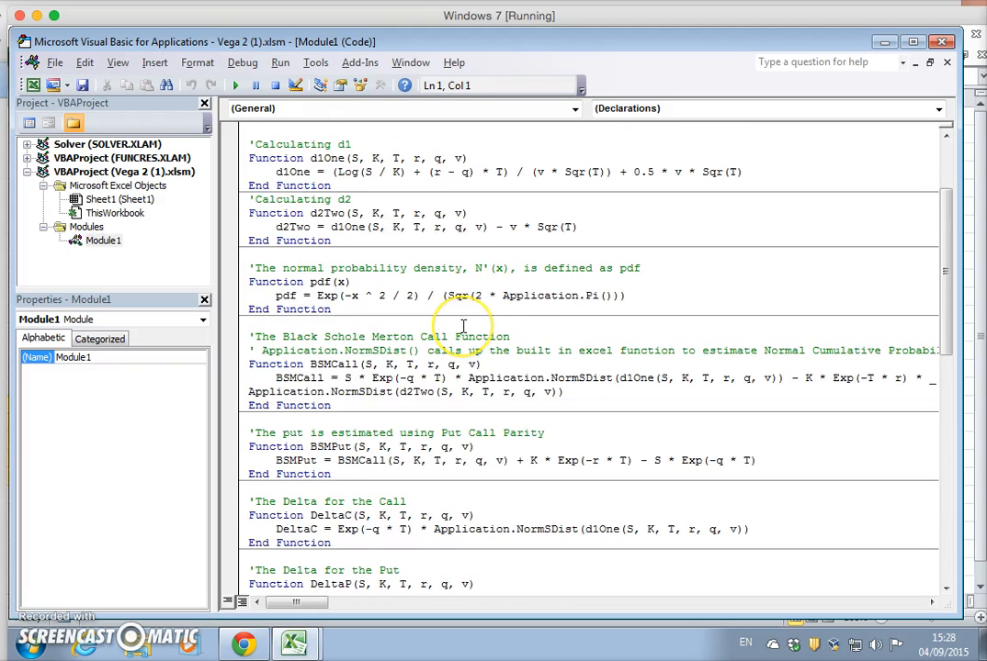
{"action": "scroll", "scroll_direction": "down", "scroll_amount": 3}
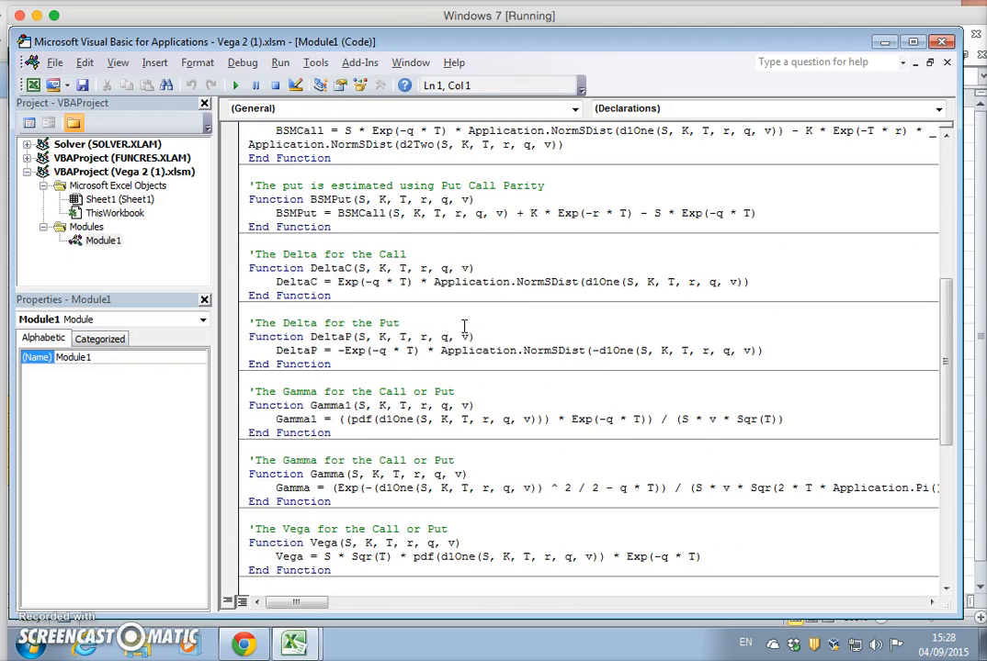
{"action": "mouse_move", "coordinate": [480, 313]}
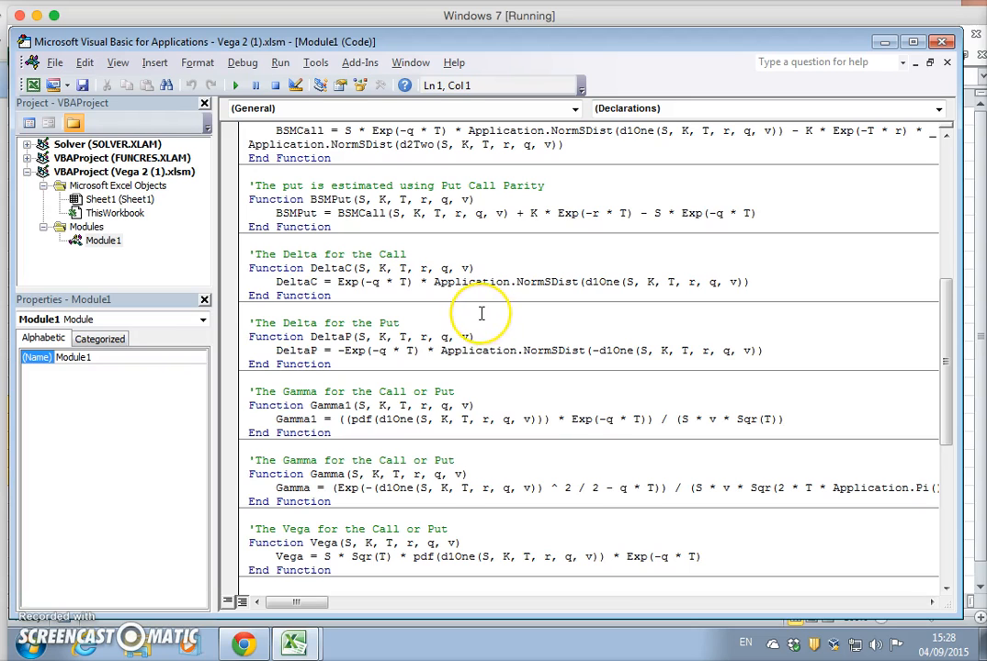
{"action": "scroll", "scroll_direction": "down", "scroll_amount": 3}
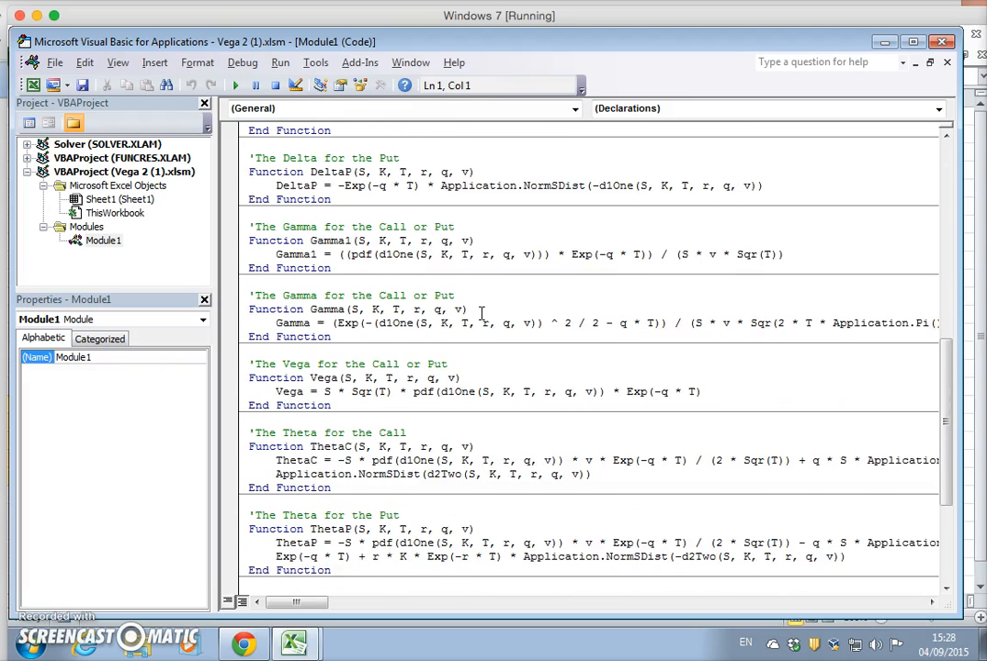
{"action": "scroll", "scroll_direction": "down", "scroll_amount": 3}
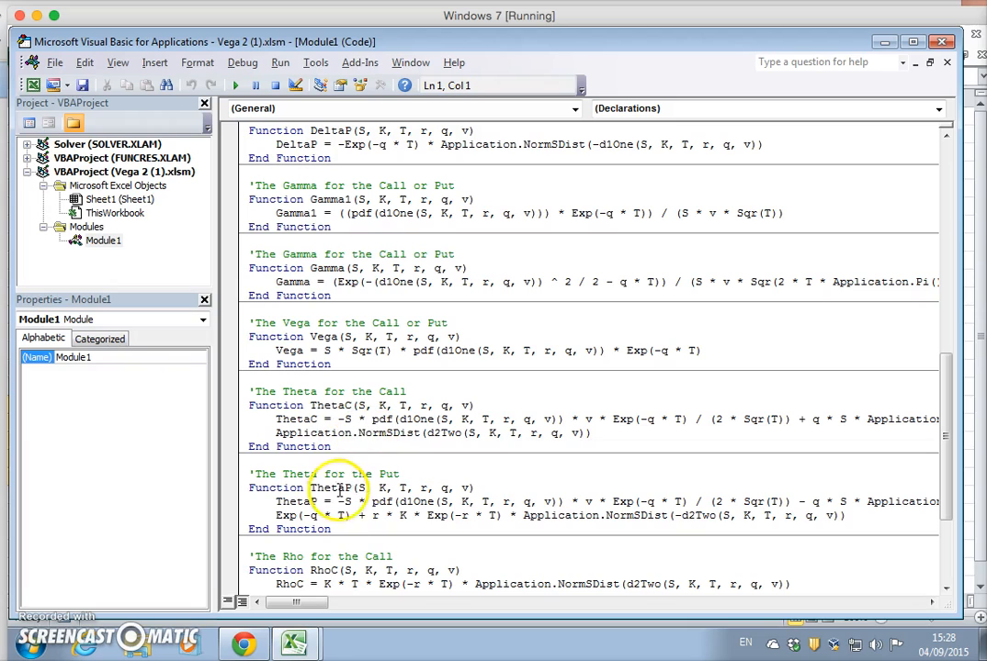
{"action": "mouse_move", "coordinate": [363, 454]}
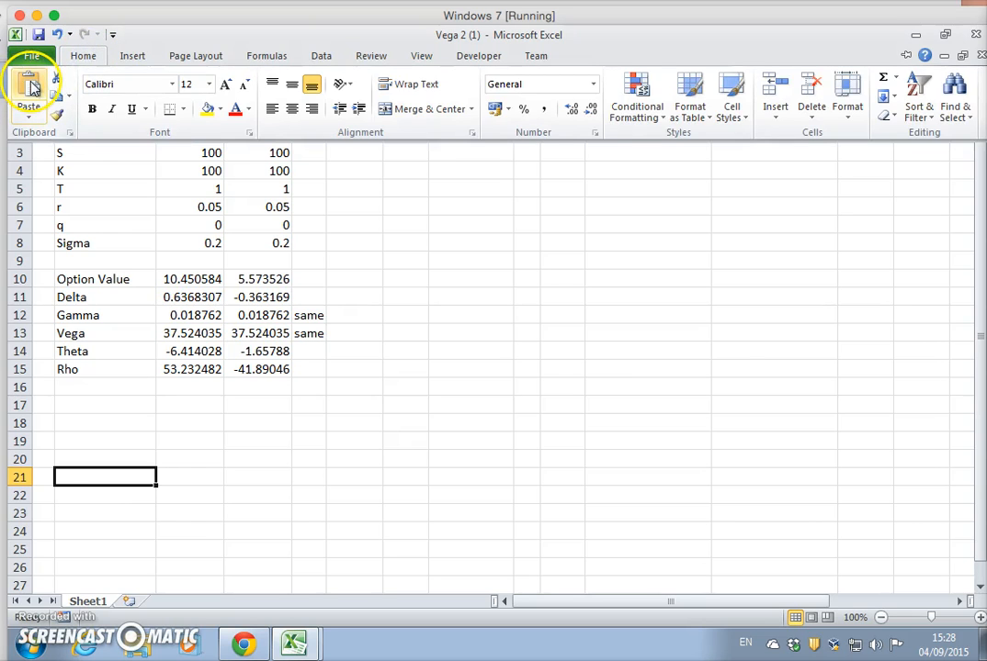
Step: Paste the ThetaC function code into column B starting at cell B21
{"action": "left_click", "coordinate": [28, 92]}
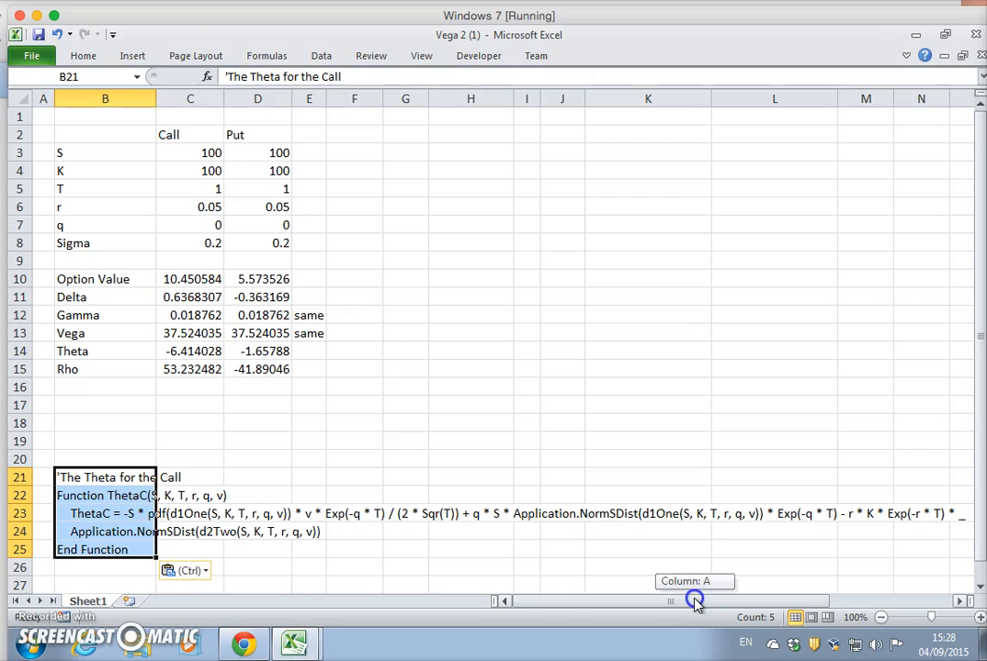
{"action": "left_click", "coordinate": [471, 549]}
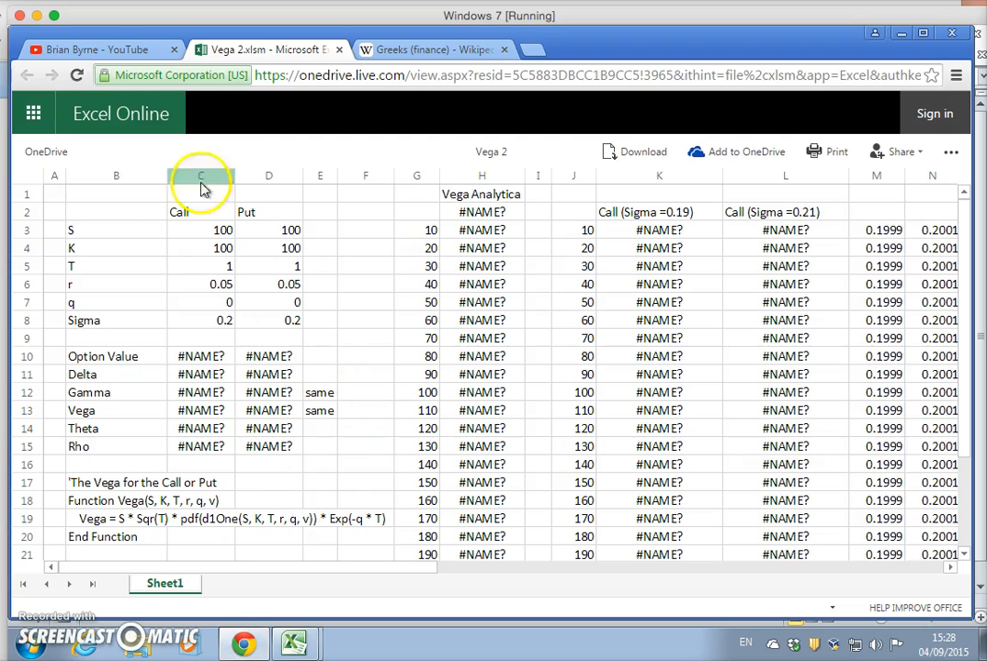
Step: Compare Wikipedia's call theta formula against the ThetaC code in the VBA editor
{"action": "left_click", "coordinate": [432, 49]}
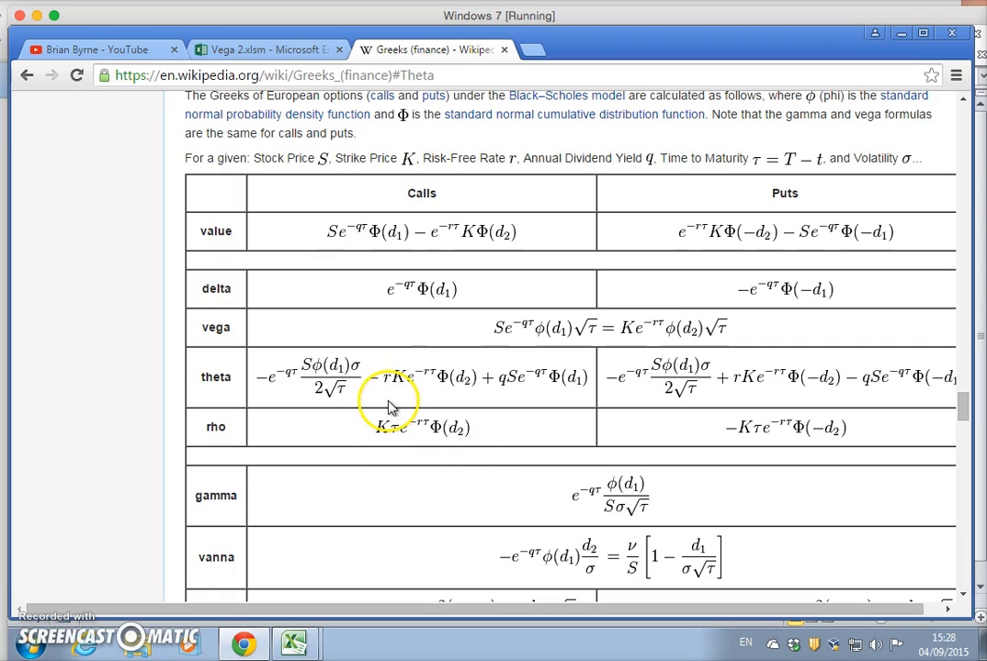
{"action": "mouse_move", "coordinate": [450, 416]}
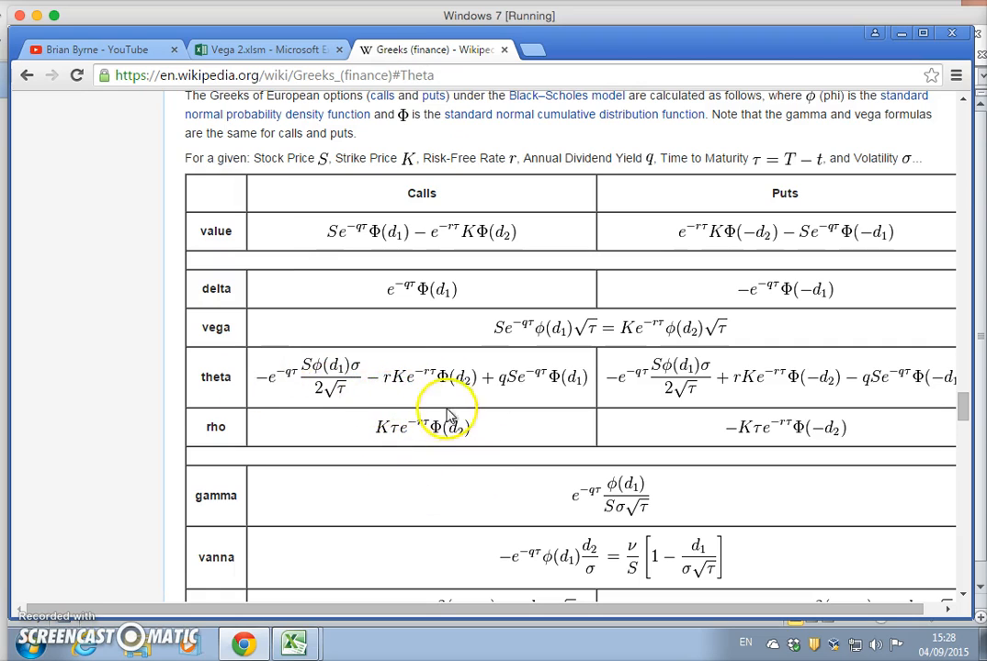
{"action": "mouse_move", "coordinate": [282, 397]}
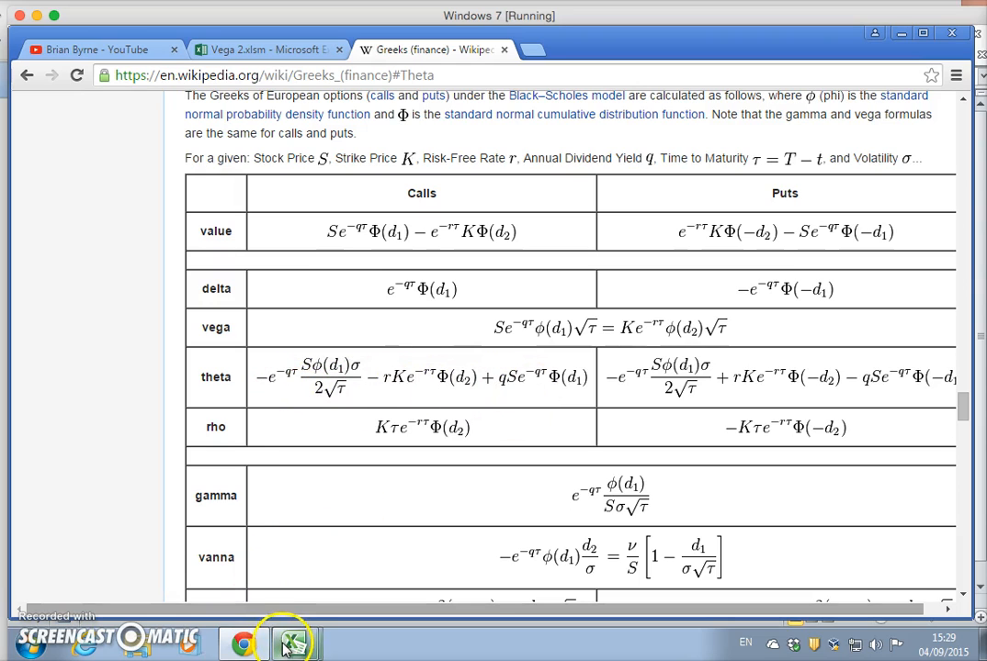
{"action": "left_click", "coordinate": [294, 641]}
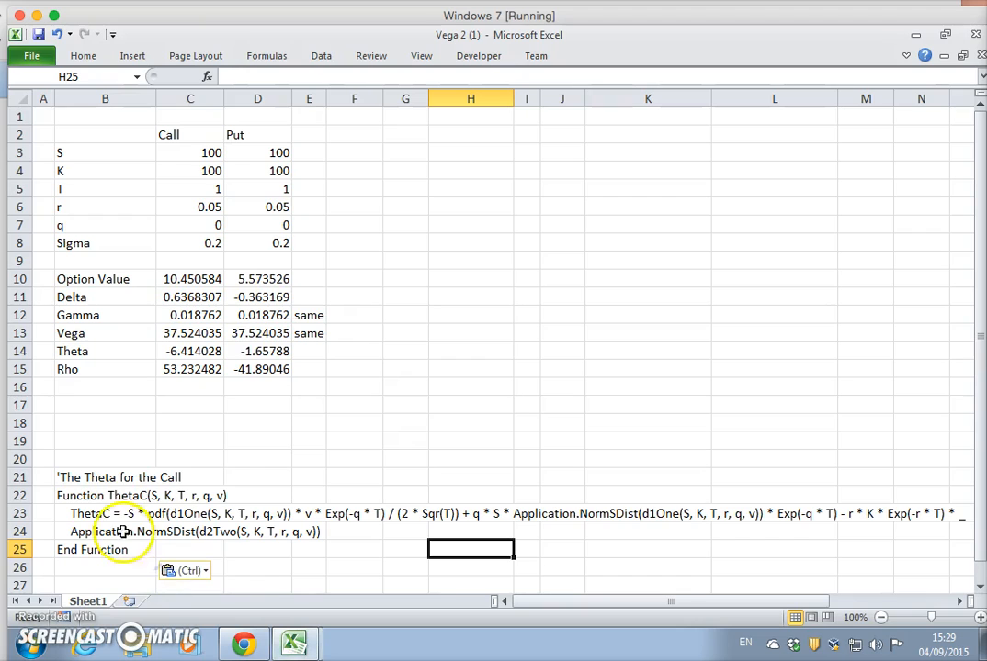
{"action": "mouse_move", "coordinate": [421, 509]}
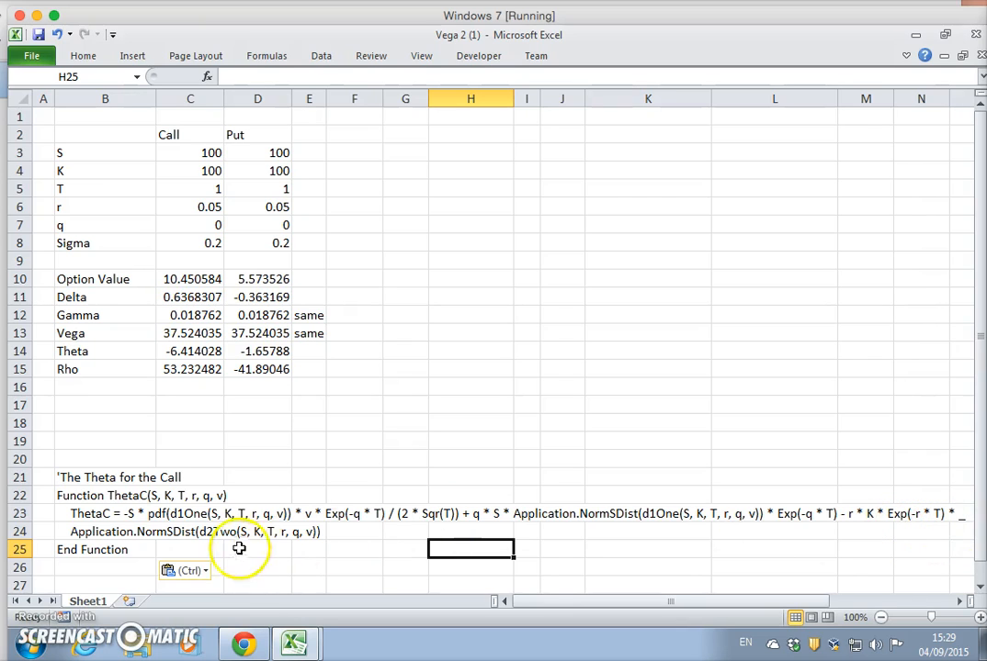
{"action": "mouse_move", "coordinate": [931, 539]}
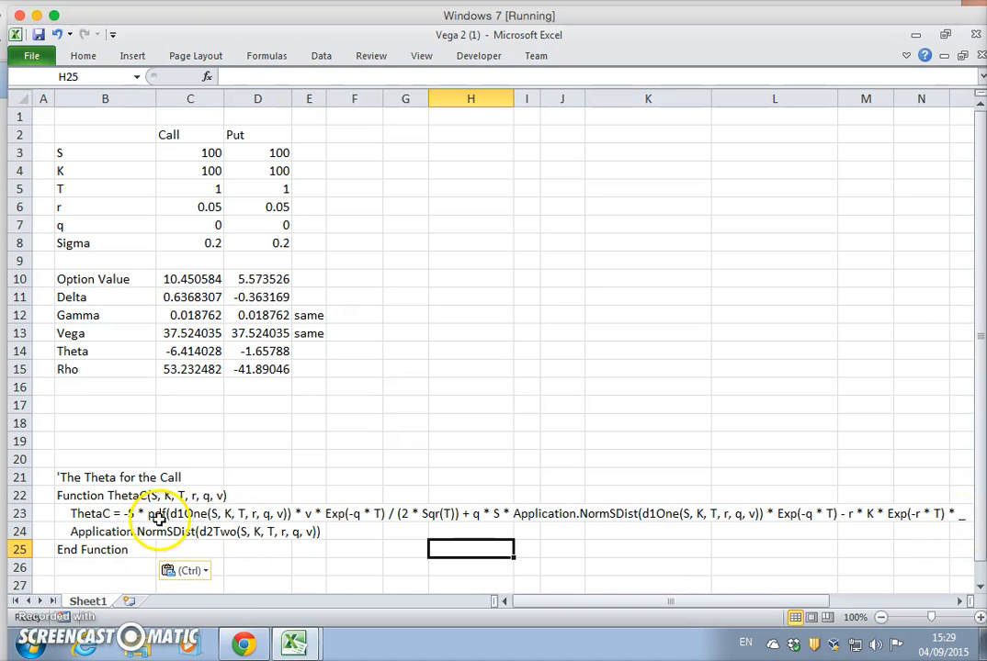
{"action": "mouse_move", "coordinate": [494, 531]}
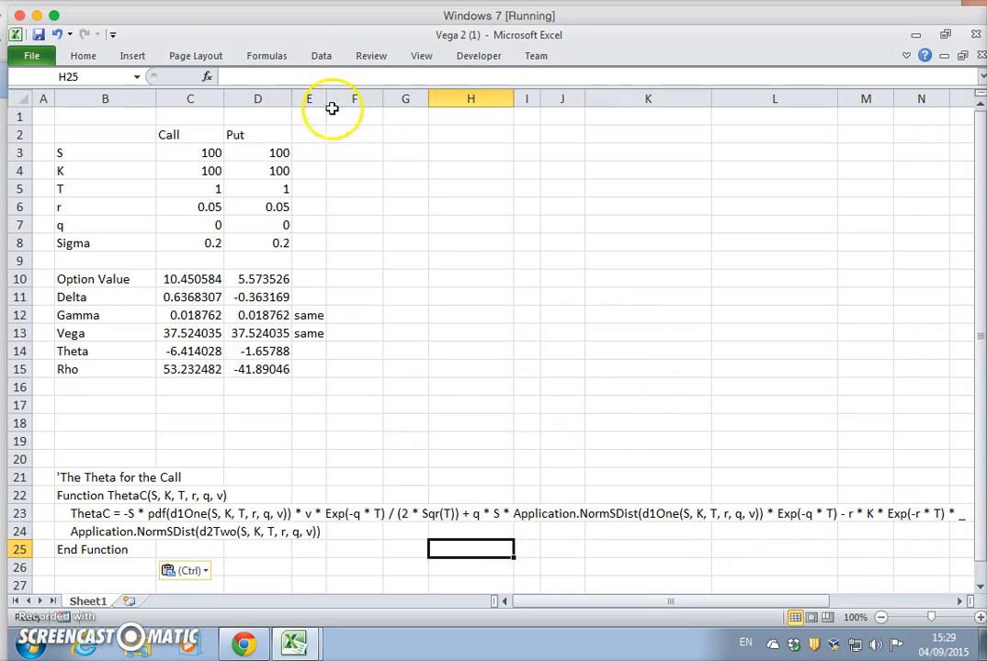
{"action": "left_click", "coordinate": [477, 56]}
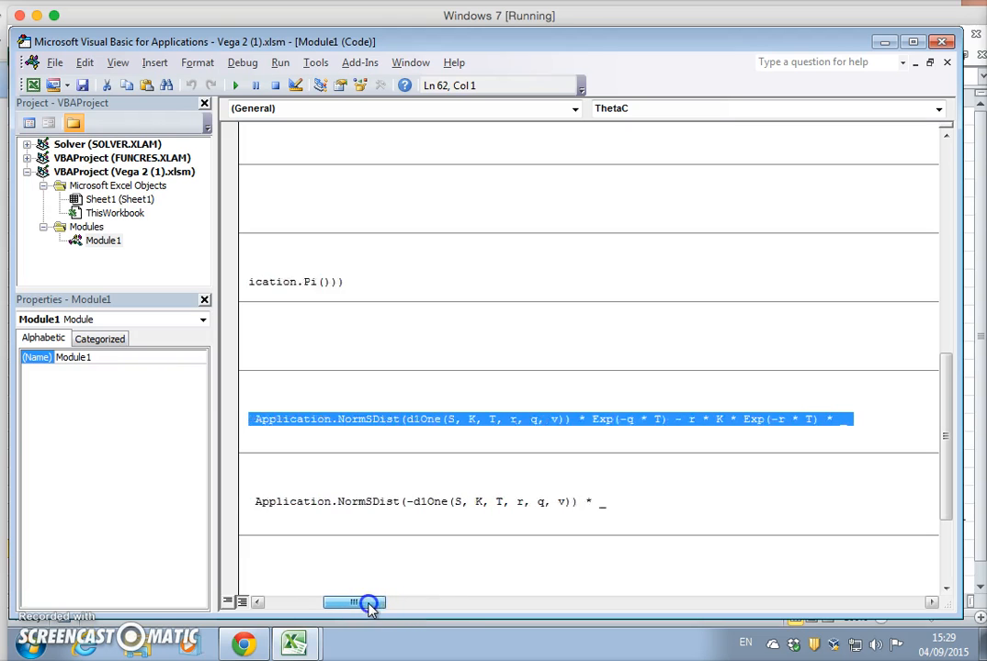
Step: Scroll horizontally through the long ThetaC formula line in Module1
{"action": "left_click_drag", "start_coordinate": [354, 603], "coordinate": [399, 594]}
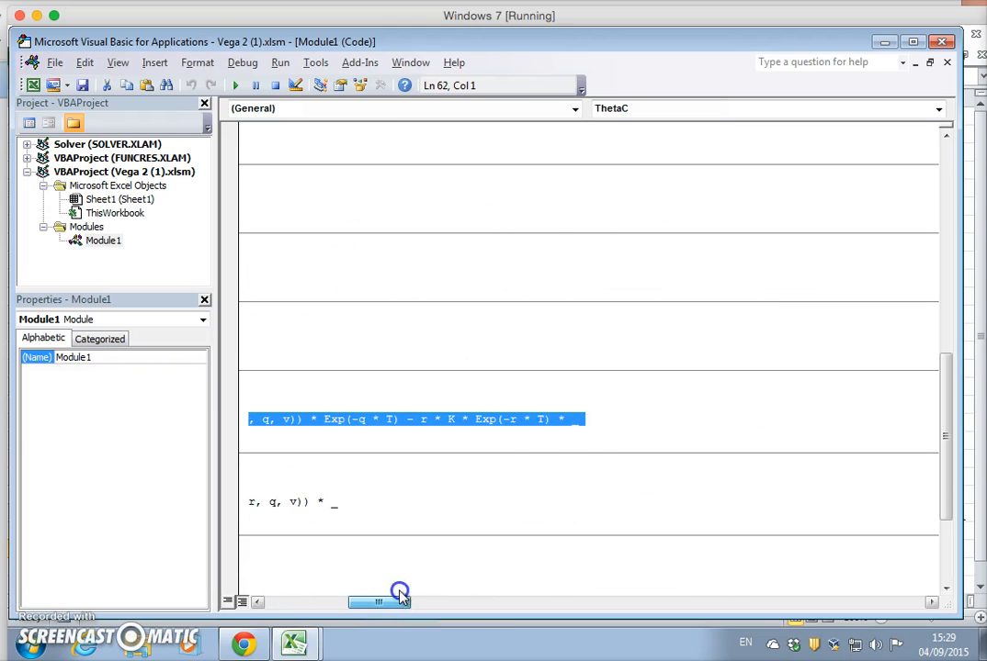
{"action": "left_click", "coordinate": [580, 420]}
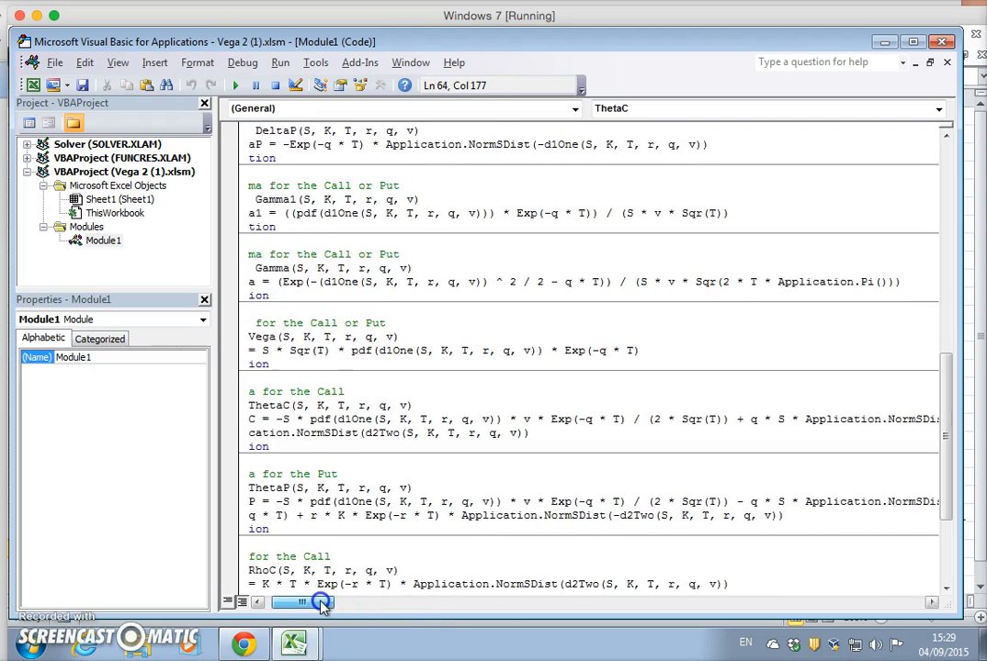
{"action": "left_click", "coordinate": [296, 643]}
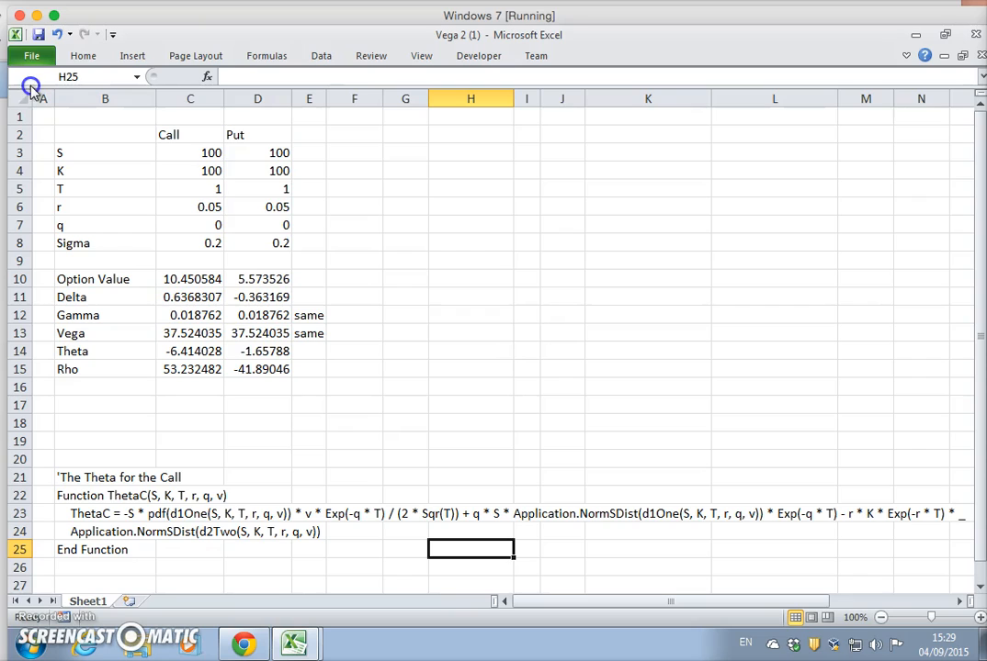
Step: Inspect the call Theta formula in C14 and clear leftover content from columns F to L
{"action": "left_click", "coordinate": [470, 332]}
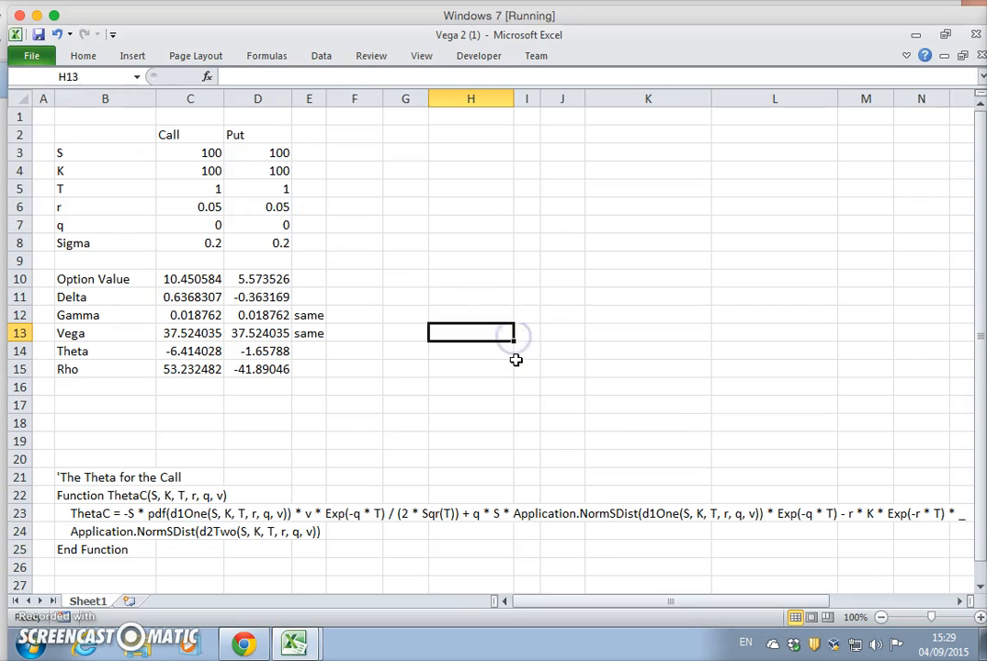
{"action": "mouse_move", "coordinate": [372, 197]}
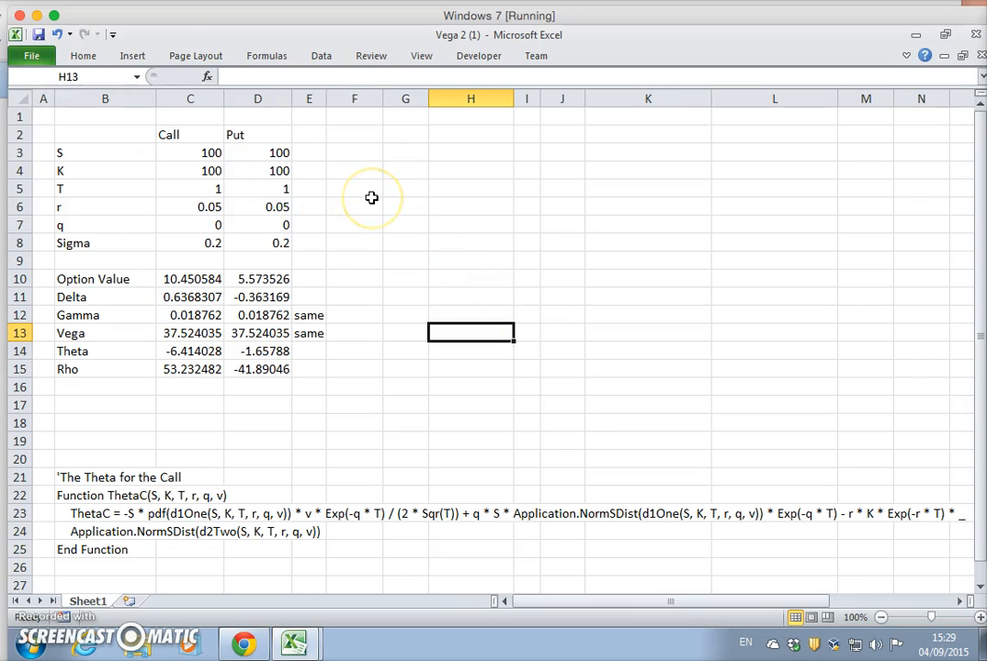
{"action": "mouse_move", "coordinate": [394, 170]}
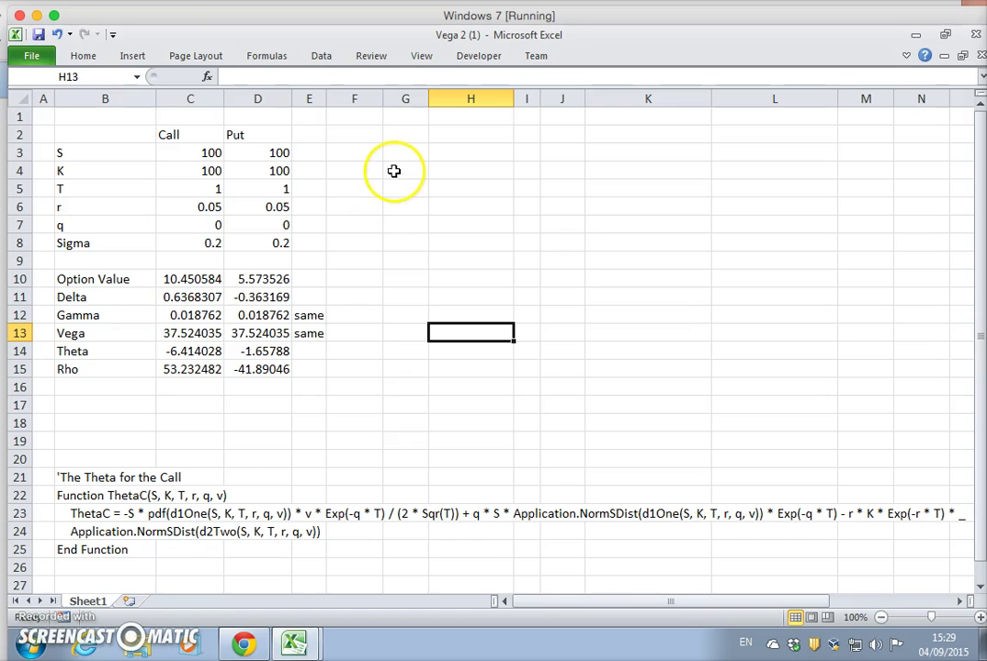
{"action": "left_click", "coordinate": [190, 350]}
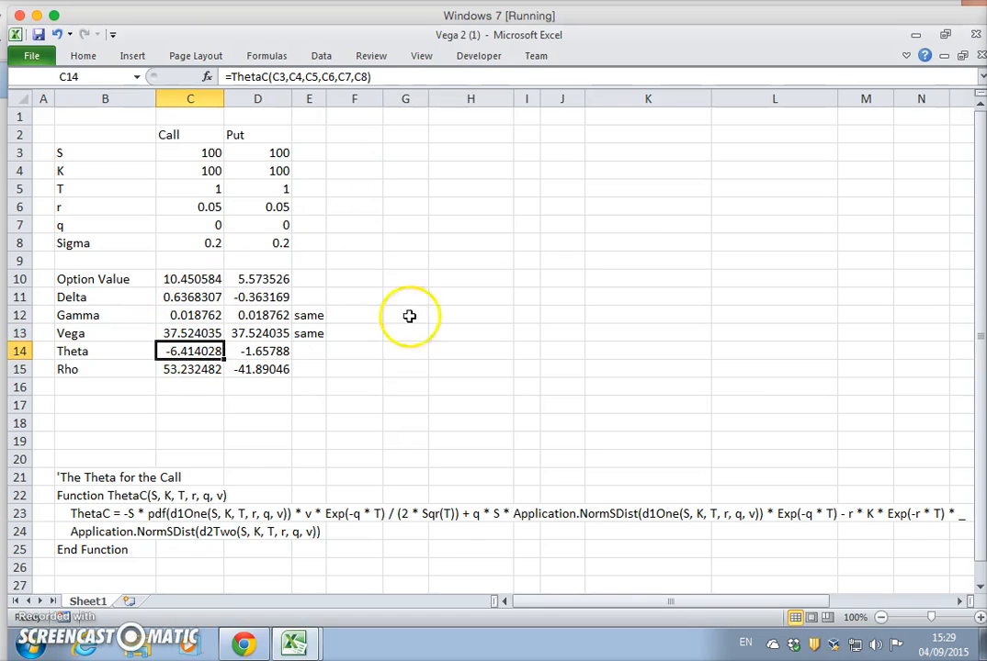
{"action": "mouse_move", "coordinate": [353, 96]}
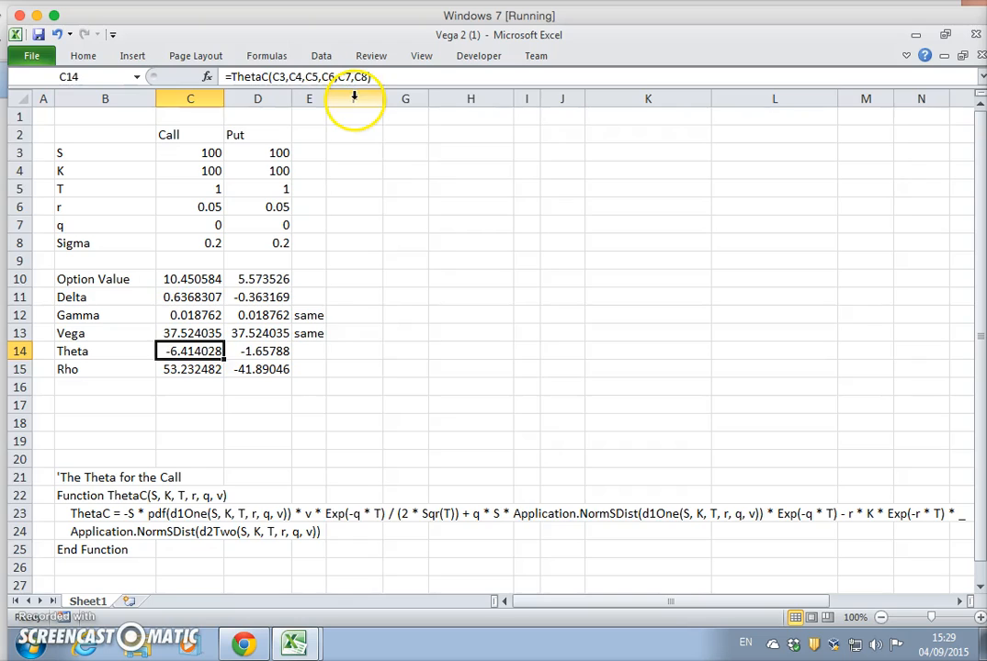
{"action": "left_click", "coordinate": [354, 98]}
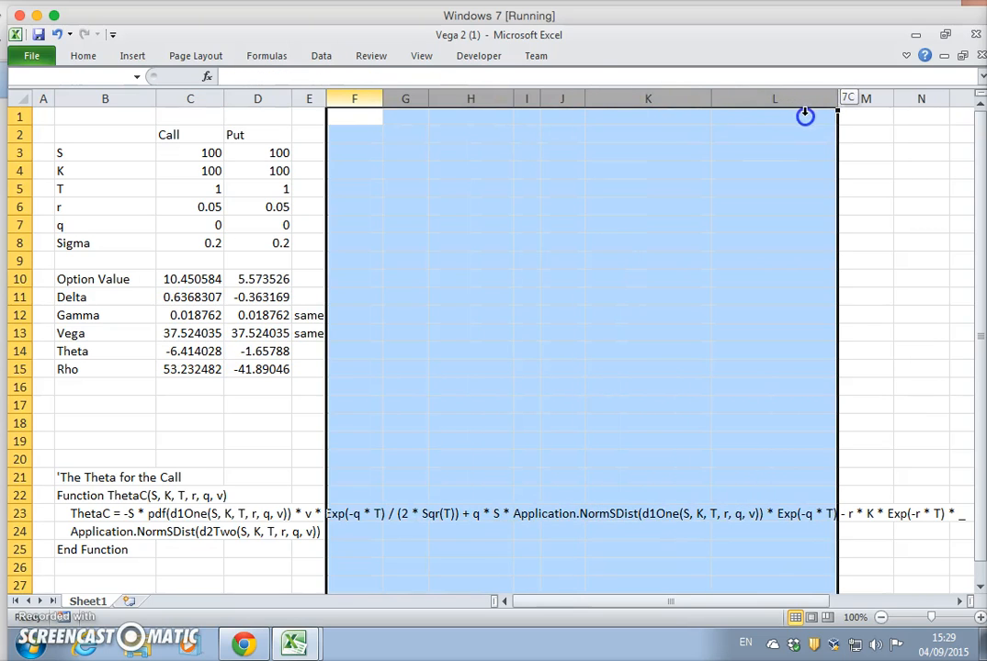
{"action": "right_click", "coordinate": [648, 99]}
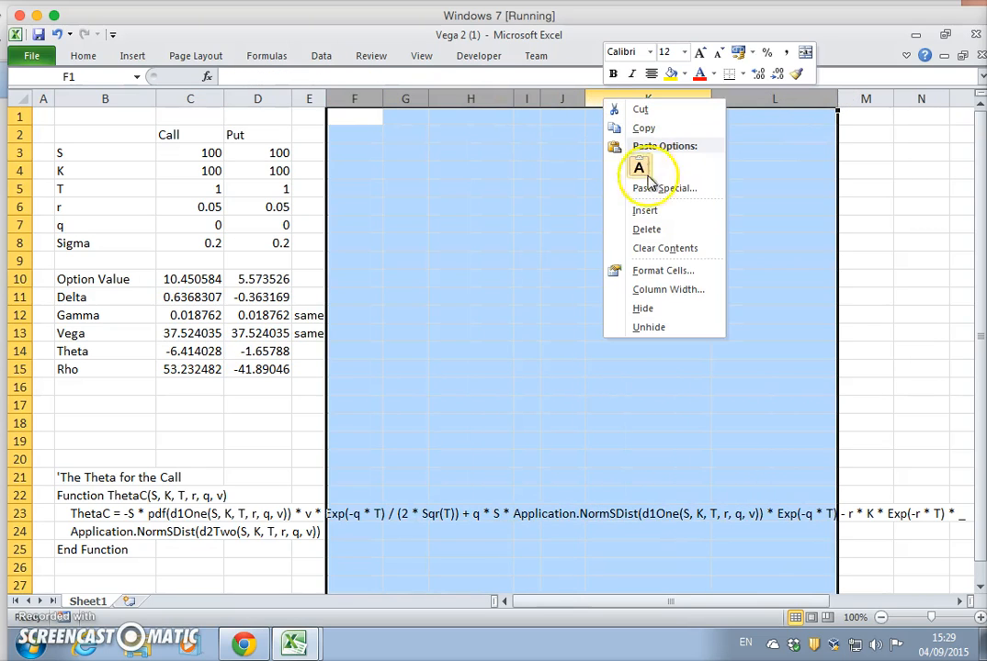
{"action": "left_click", "coordinate": [408, 152]}
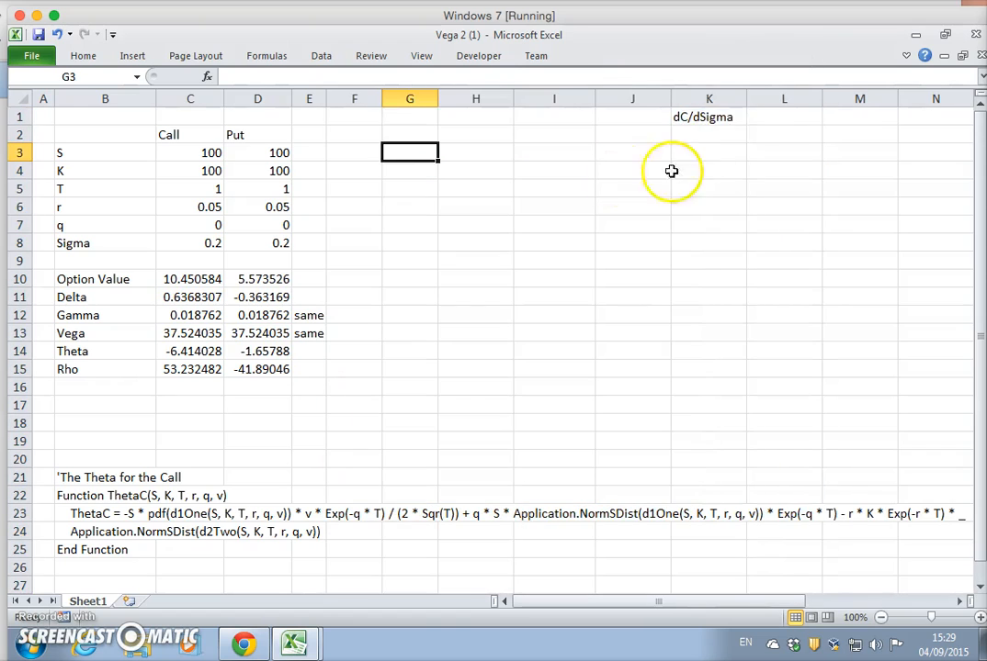
{"action": "left_click", "coordinate": [708, 116]}
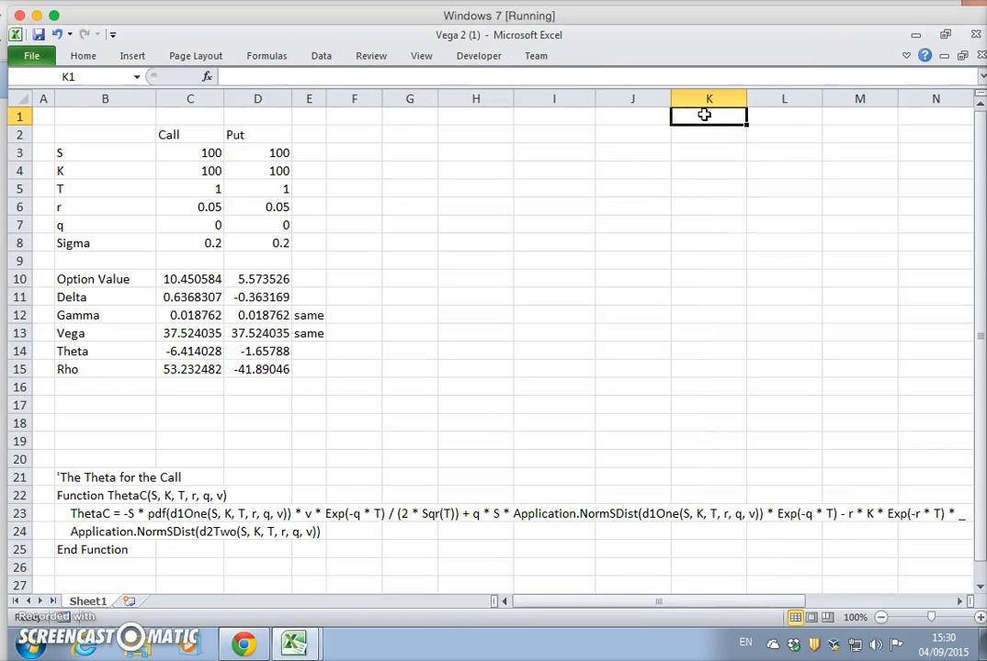
Step: Narrow column F to leave a slim gap before column G, selecting G3
{"action": "left_click_drag", "start_coordinate": [354, 98], "coordinate": [475, 99]}
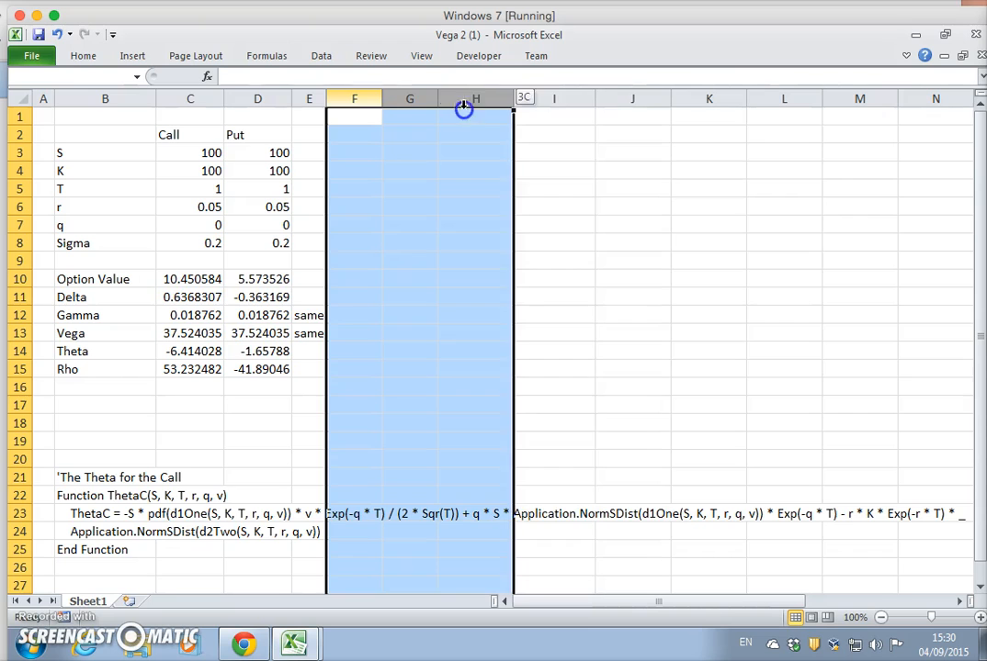
{"action": "right_click", "coordinate": [475, 98]}
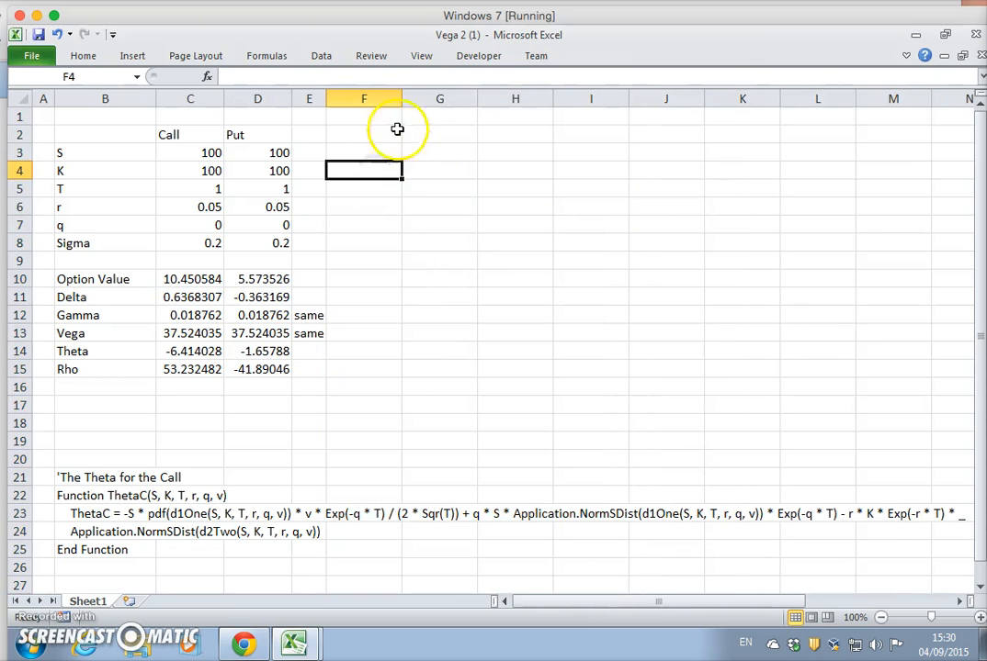
{"action": "left_click", "coordinate": [363, 99]}
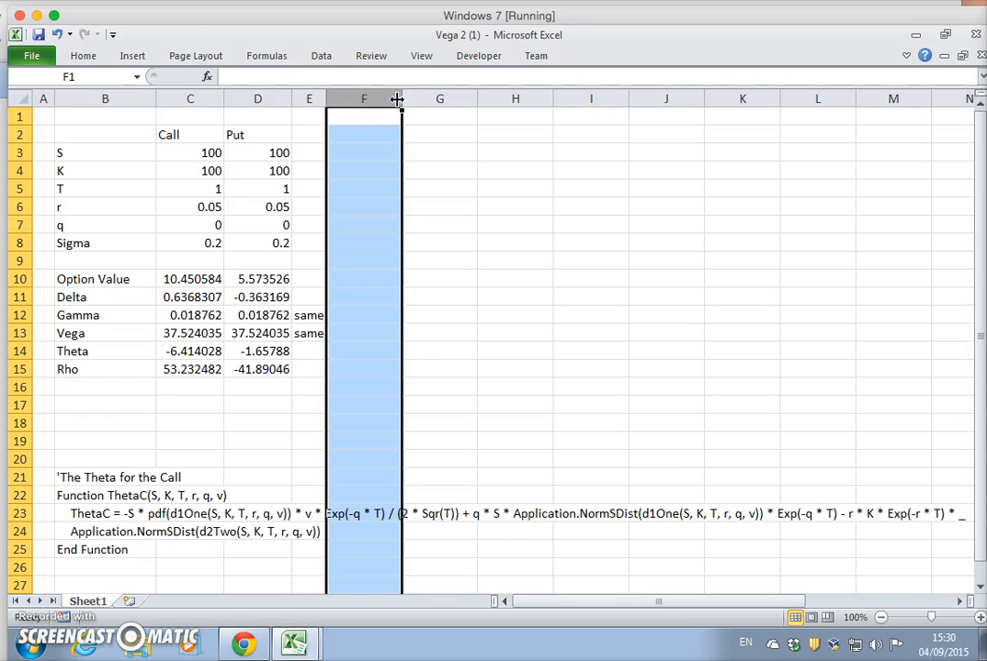
{"action": "left_click_drag", "start_coordinate": [397, 99], "coordinate": [373, 98]}
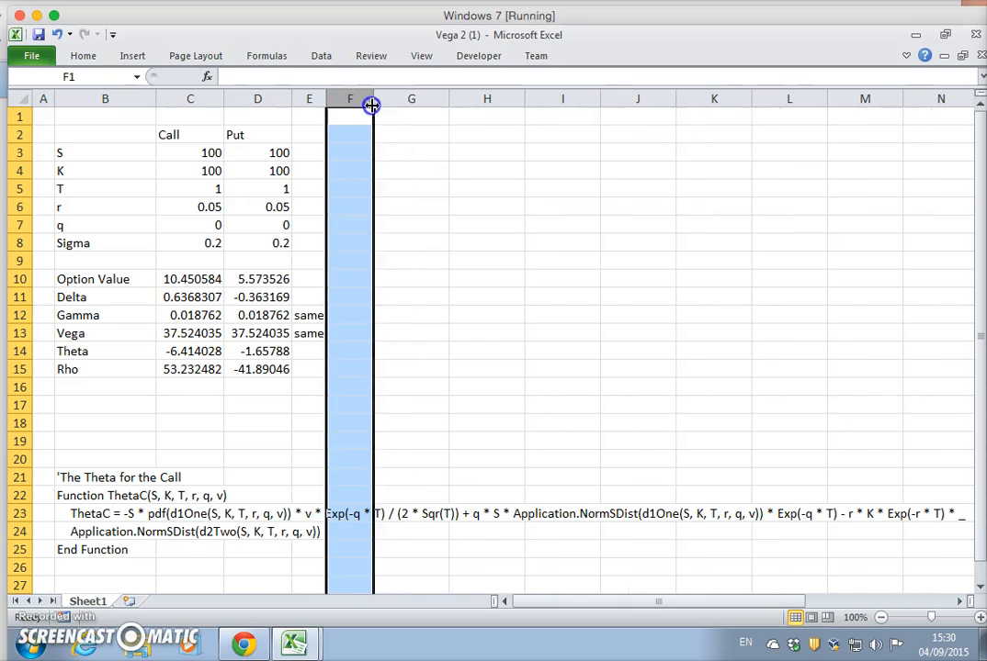
{"action": "left_click", "coordinate": [411, 153]}
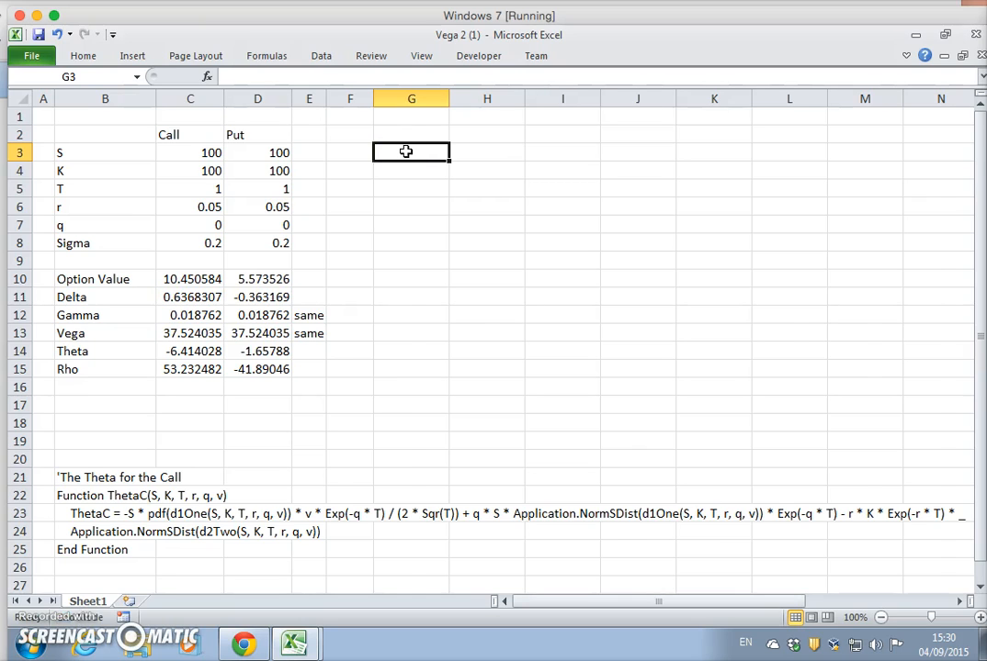
Step: Fill G3:G22 with prices from 10 to 200 in steps of 10
{"action": "left_click", "coordinate": [902, 188]}
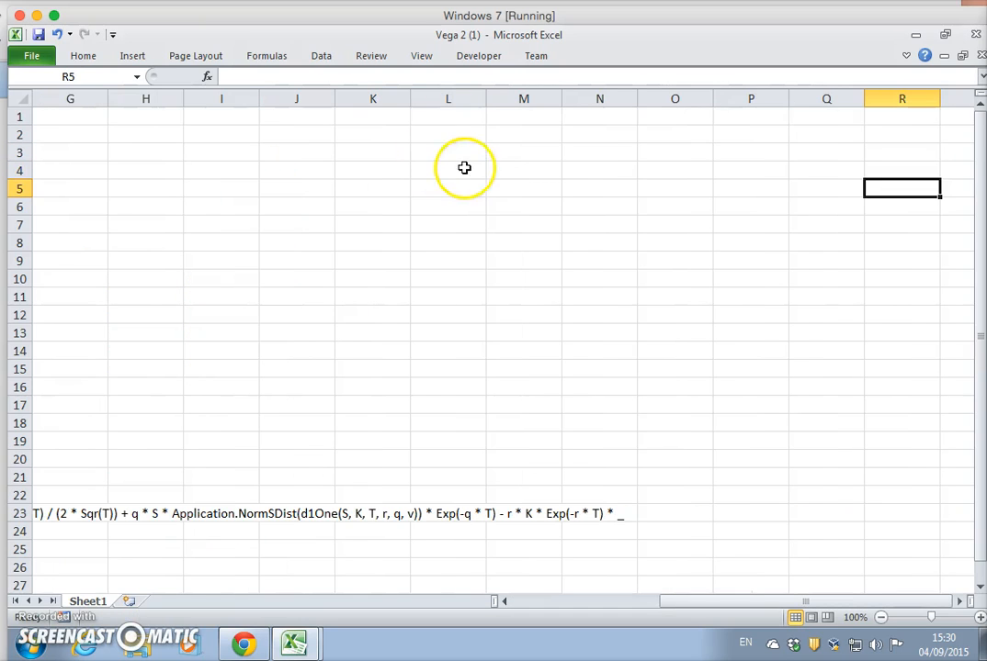
{"action": "scroll", "scroll_direction": "left", "scroll_amount": 3}
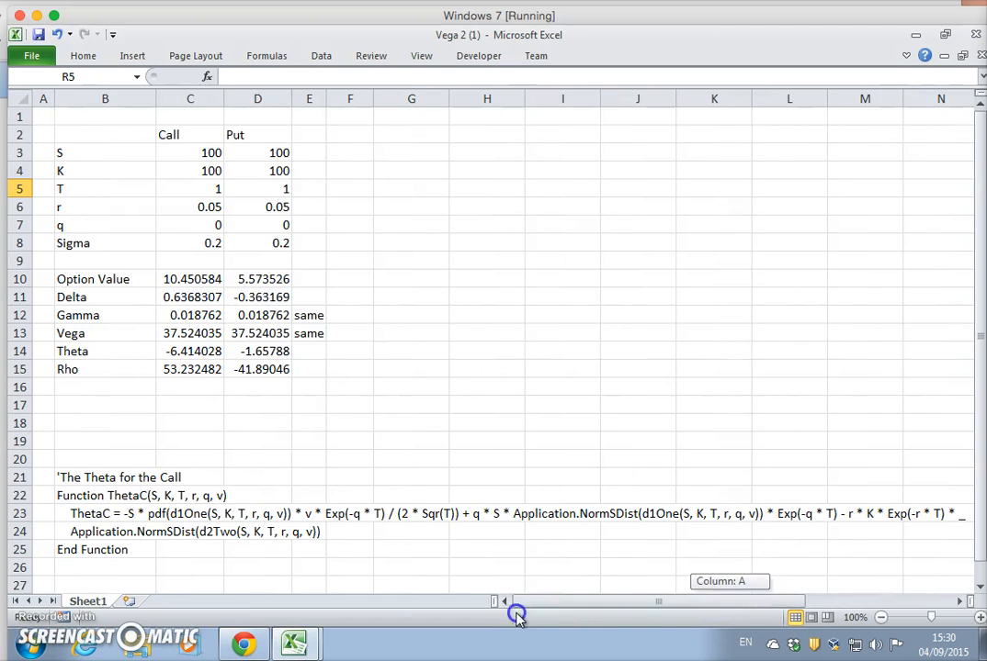
{"action": "mouse_move", "coordinate": [606, 377]}
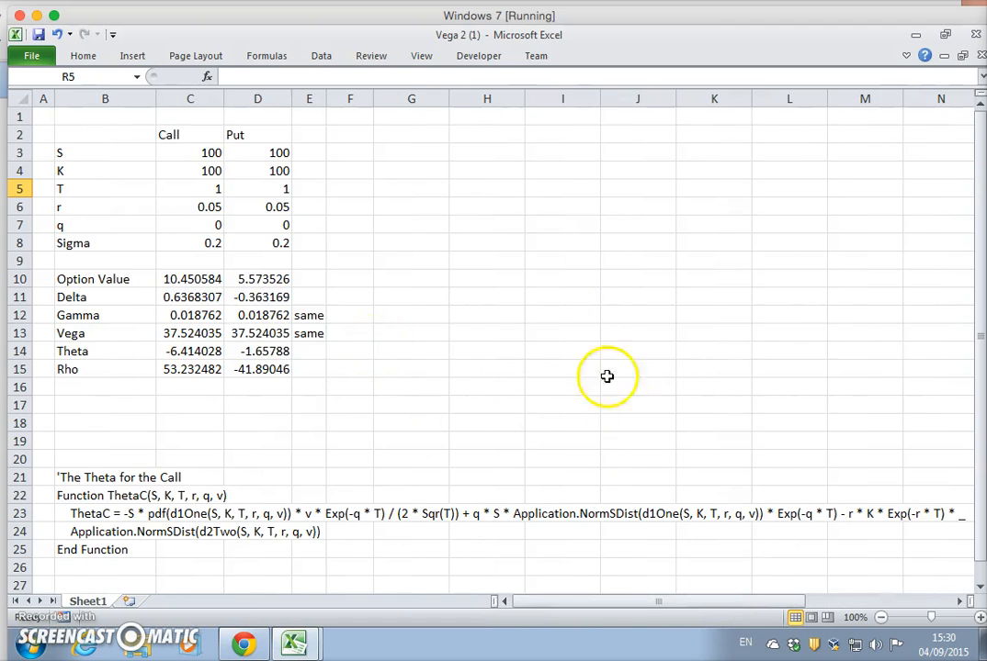
{"action": "left_click", "coordinate": [410, 153]}
{"action": "type", "text": "10"}
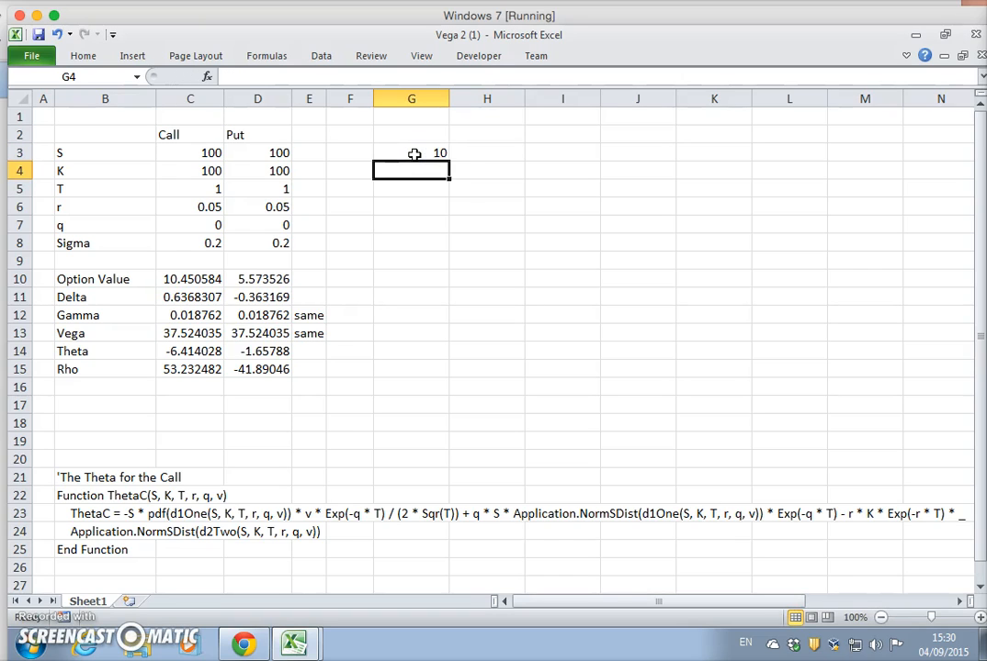
{"action": "type", "text": "20"}
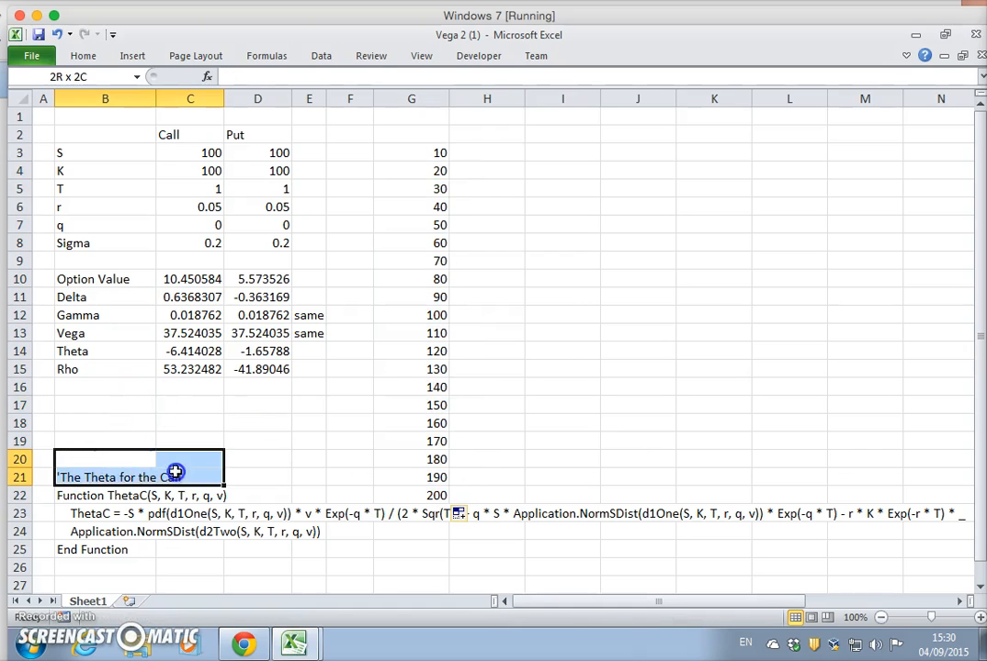
Step: Insert cells at B20, shifting the Theta notes down one row
{"action": "right_click", "coordinate": [137, 463]}
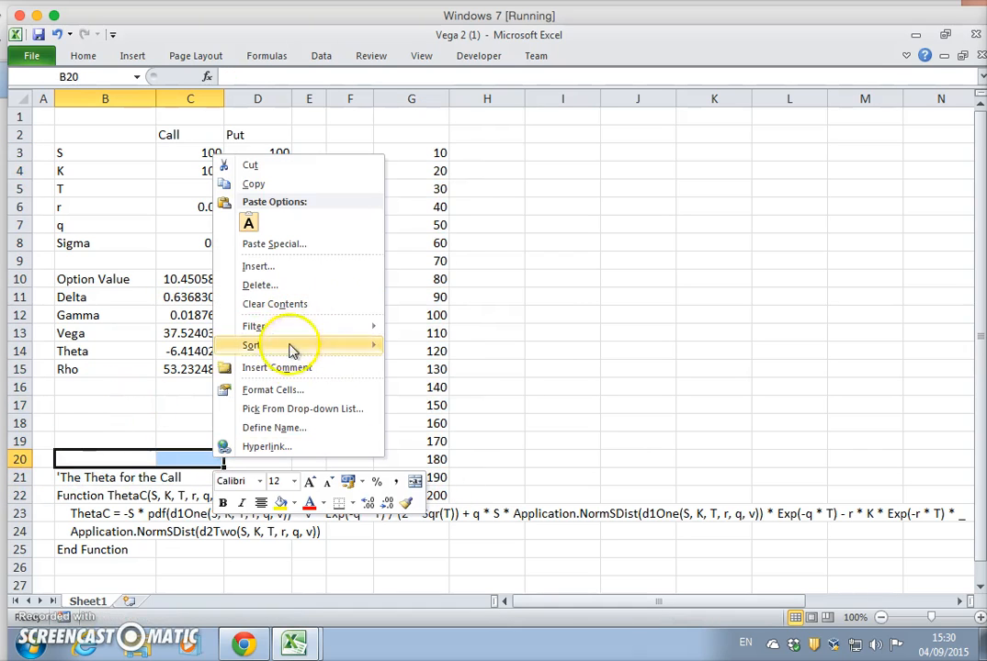
{"action": "left_click", "coordinate": [258, 265]}
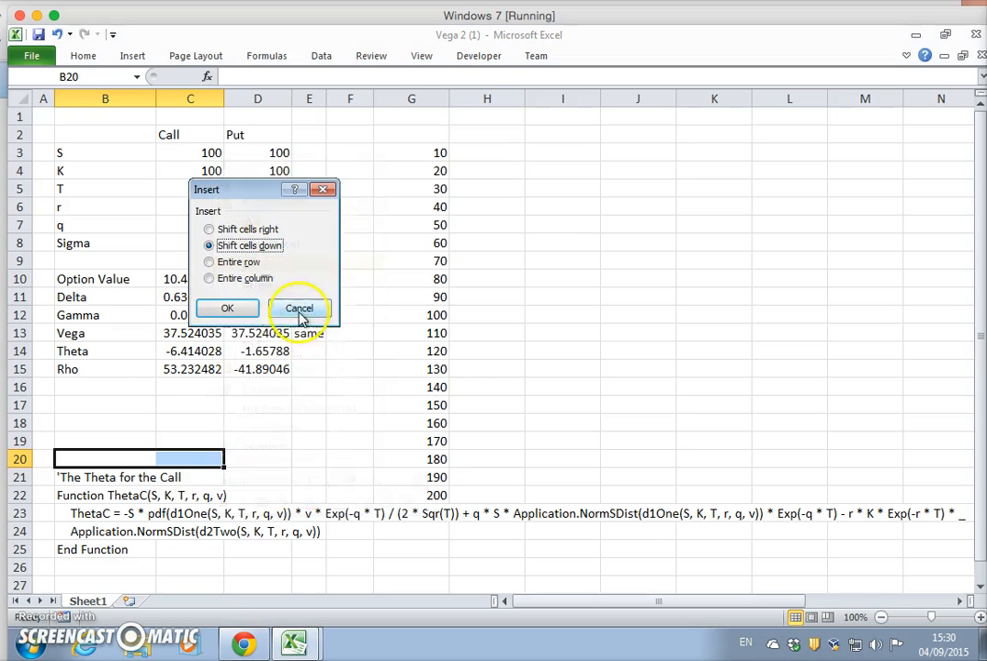
{"action": "left_click", "coordinate": [299, 308]}
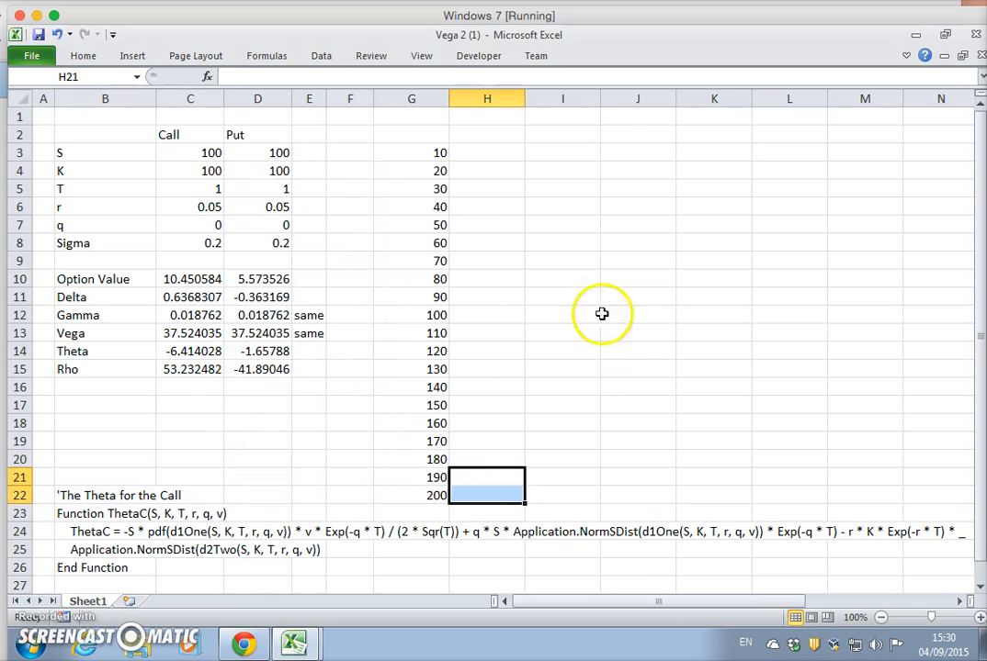
{"action": "left_click", "coordinate": [487, 134]}
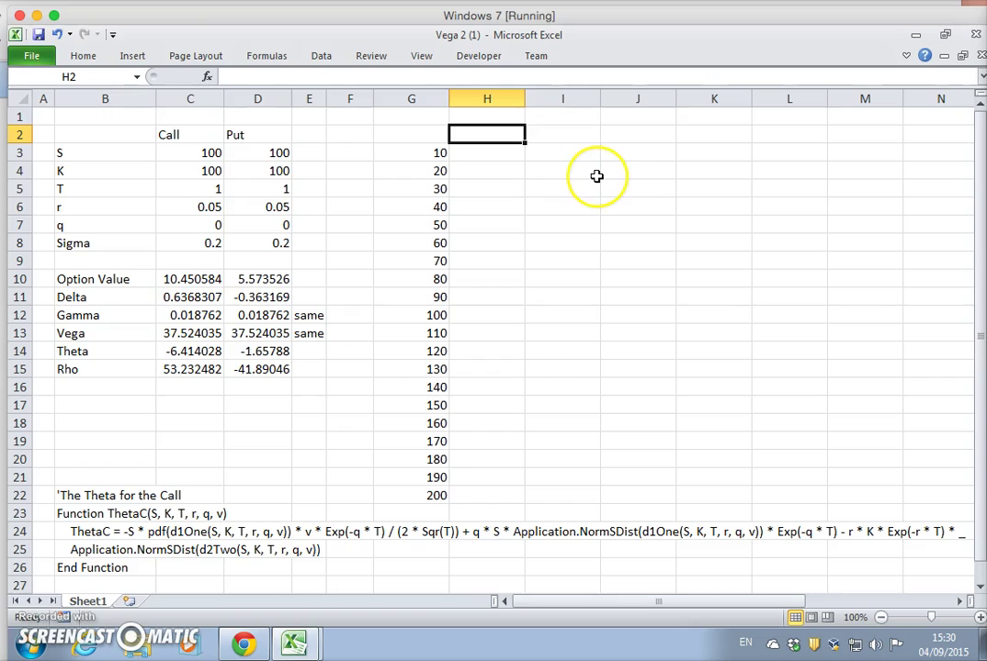
Step: Link H2 to the call Theta in C14 (-6.4140275) and inspect C14's ThetaC formula
{"action": "type", "text": "="}
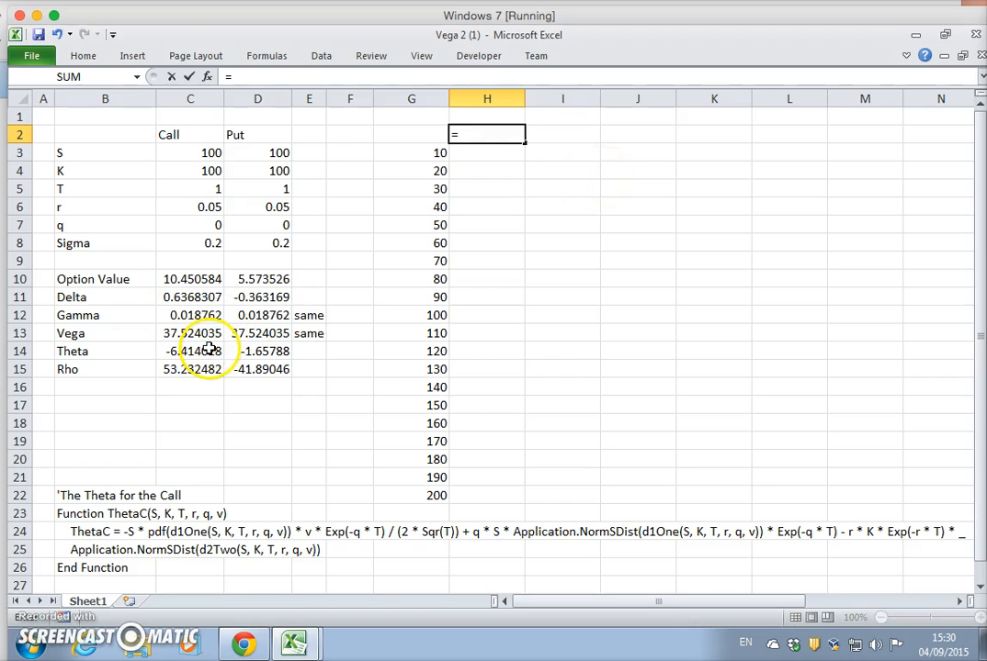
{"action": "left_click", "coordinate": [190, 351]}
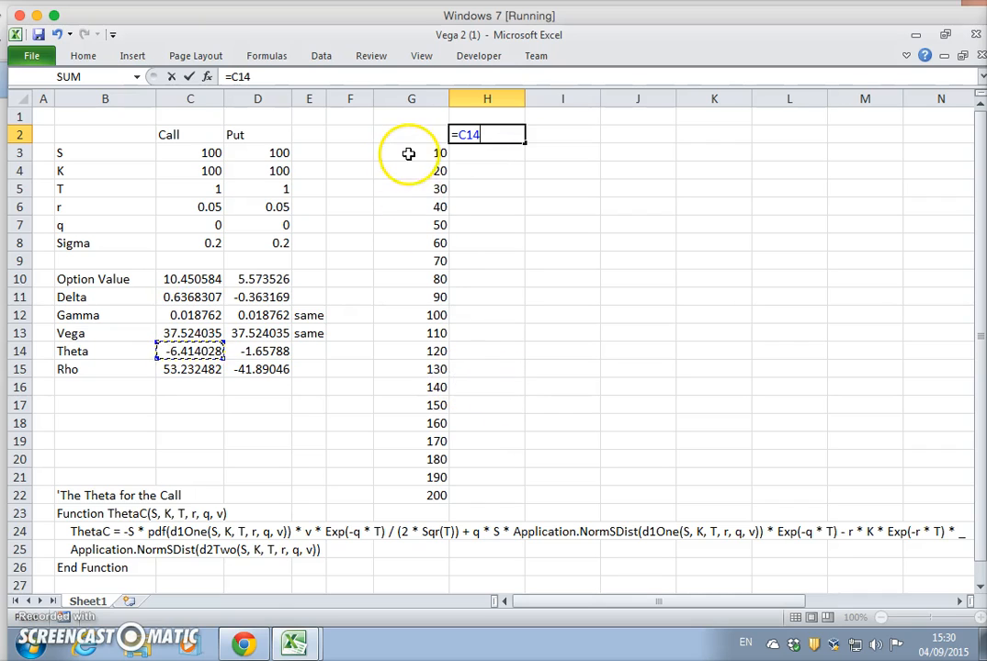
{"action": "mouse_move", "coordinate": [154, 353]}
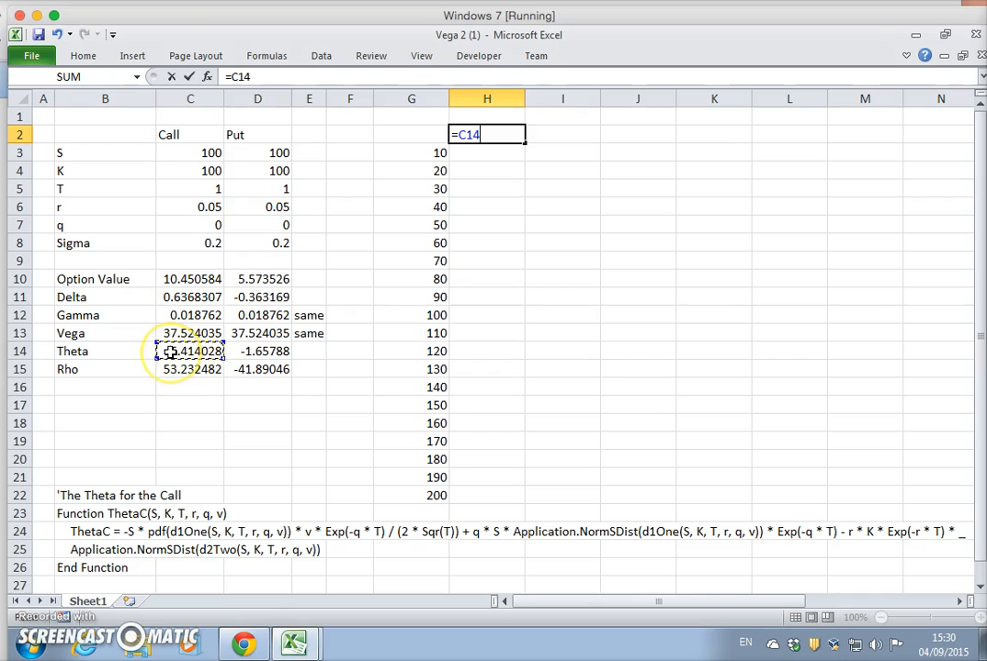
{"action": "key", "text": "Return"}
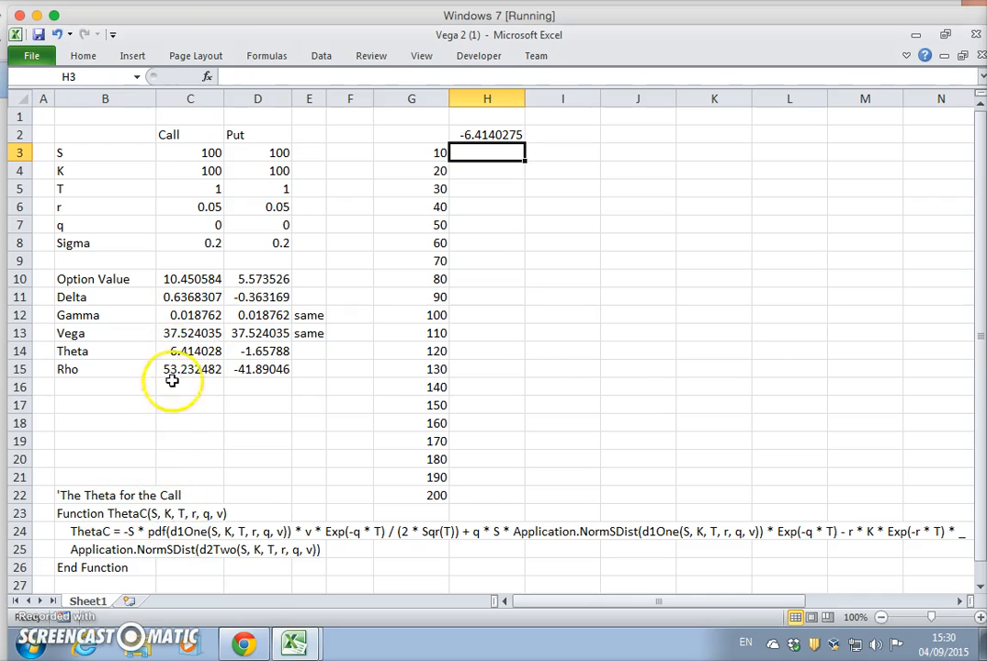
{"action": "left_click", "coordinate": [190, 351]}
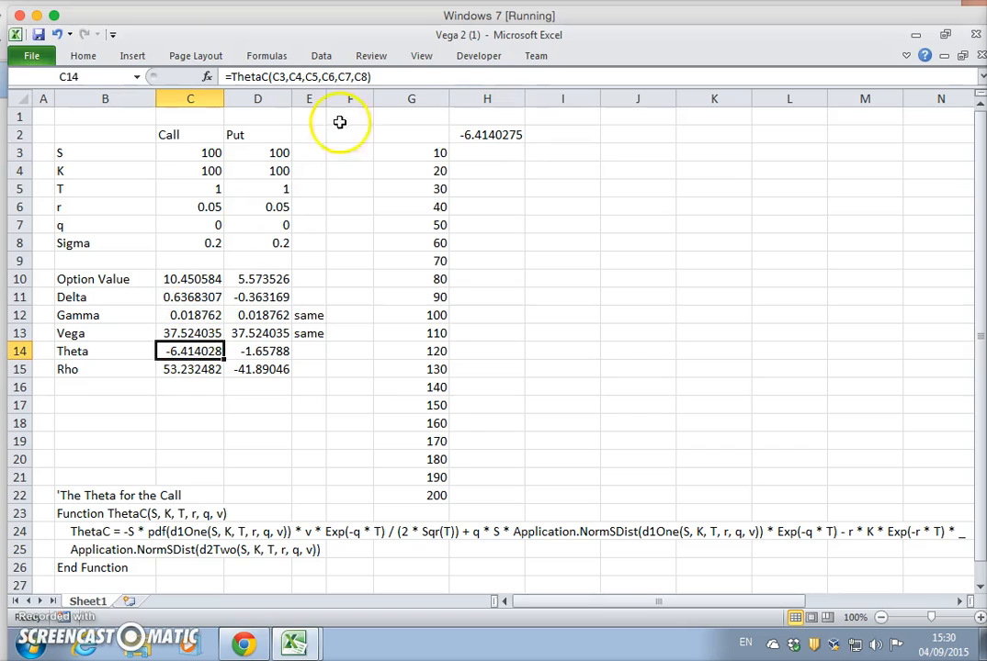
{"action": "mouse_move", "coordinate": [305, 315]}
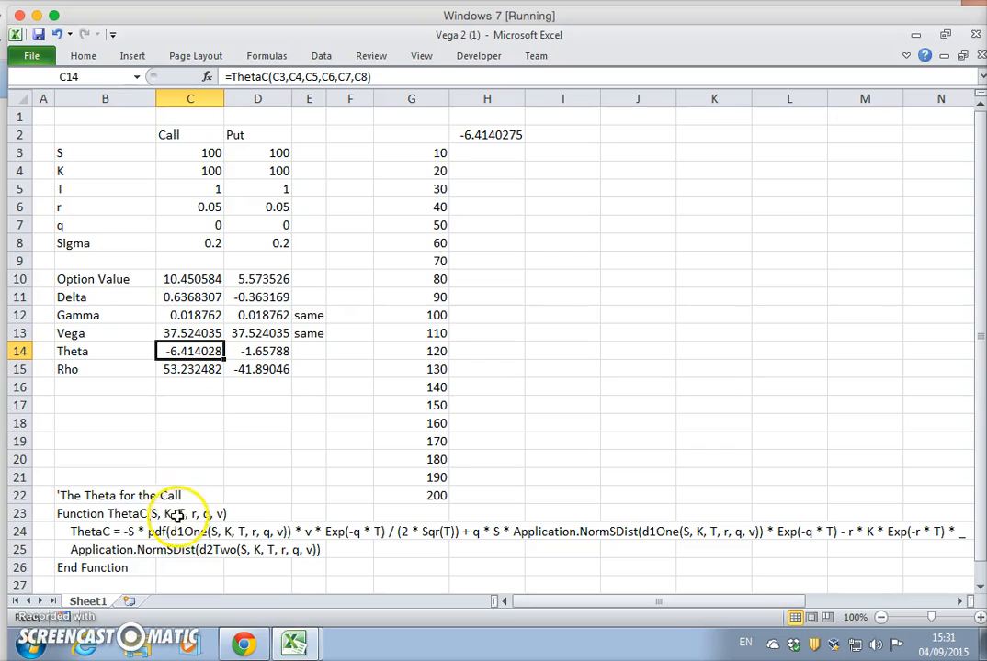
{"action": "mouse_move", "coordinate": [433, 140]}
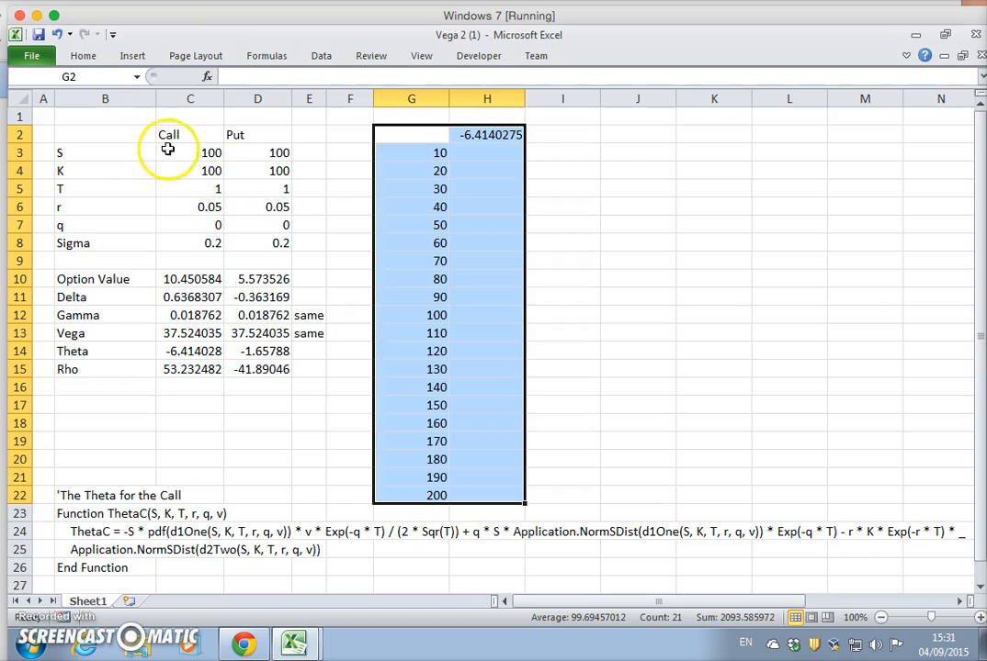
{"action": "mouse_move", "coordinate": [446, 164]}
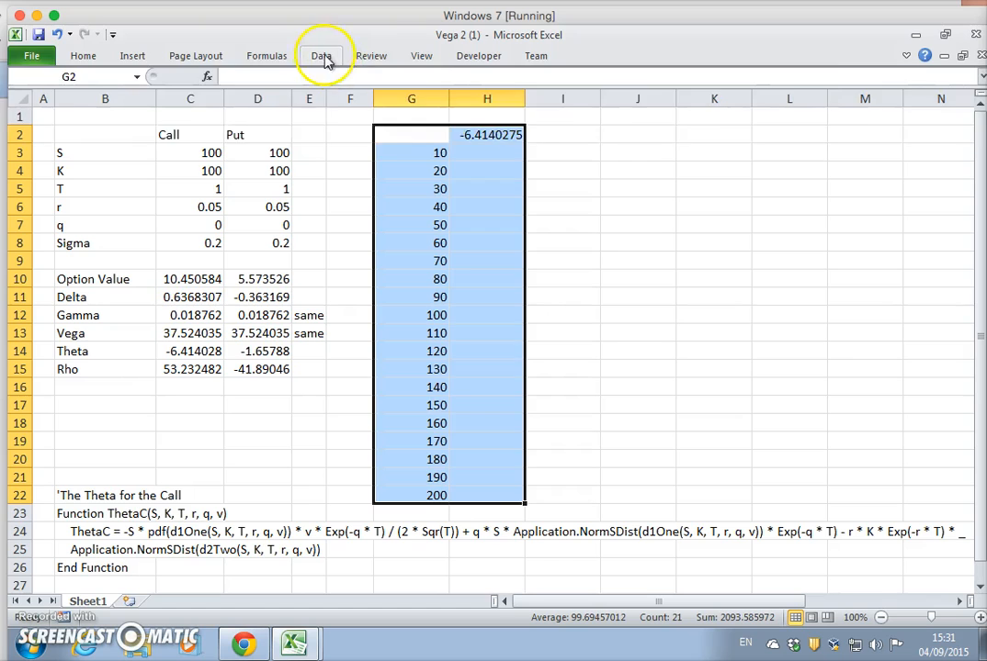
Step: Build a one-variable Data Table over G2:H22 with column input cell C3
{"action": "left_click", "coordinate": [321, 55]}
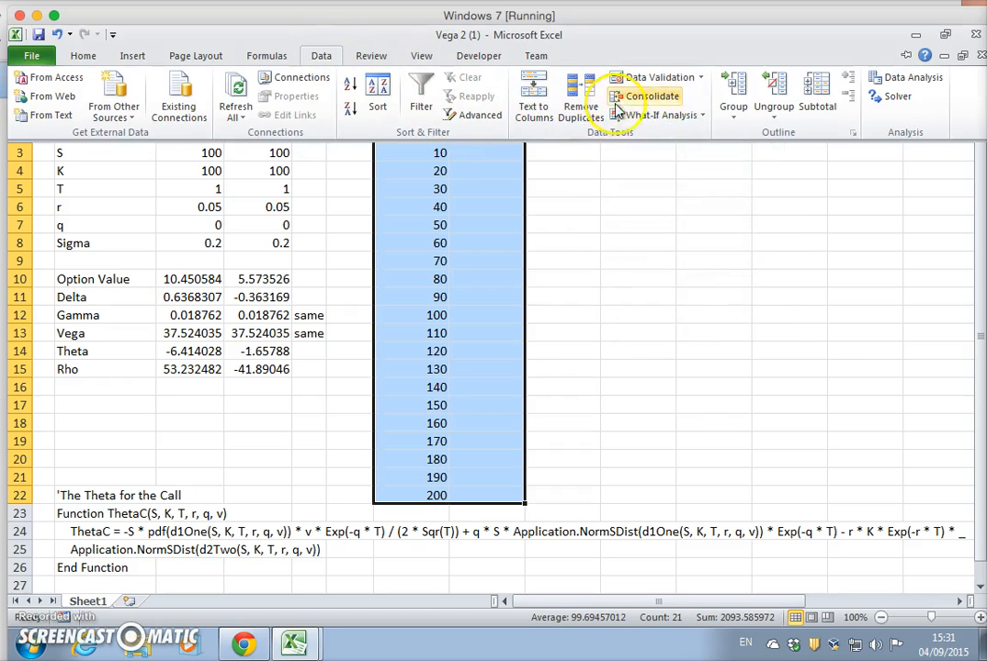
{"action": "left_click", "coordinate": [657, 114]}
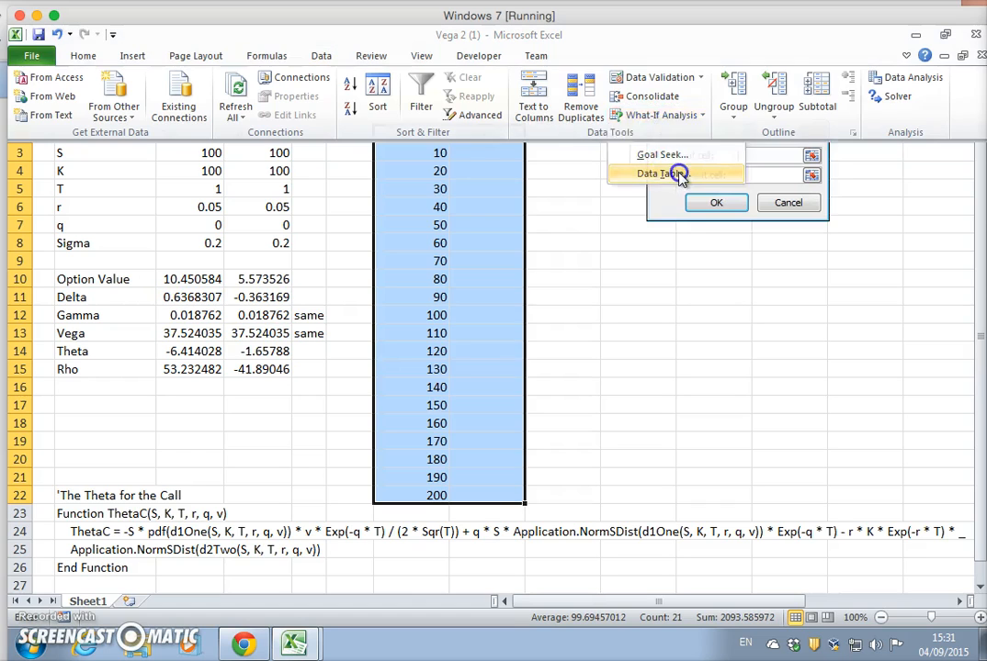
{"action": "left_click", "coordinate": [659, 173]}
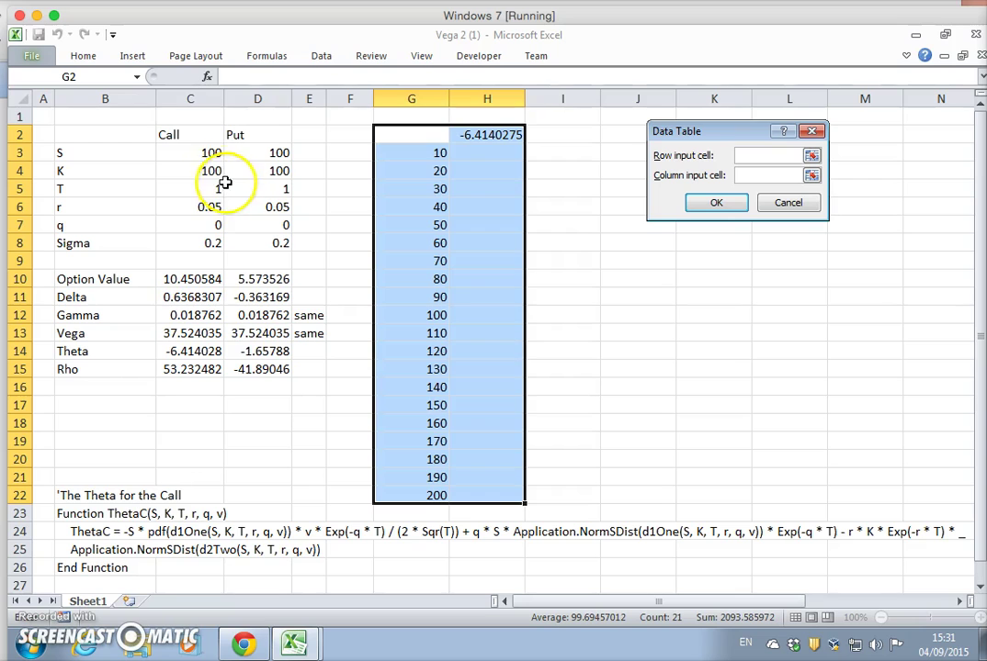
{"action": "left_click", "coordinate": [191, 152]}
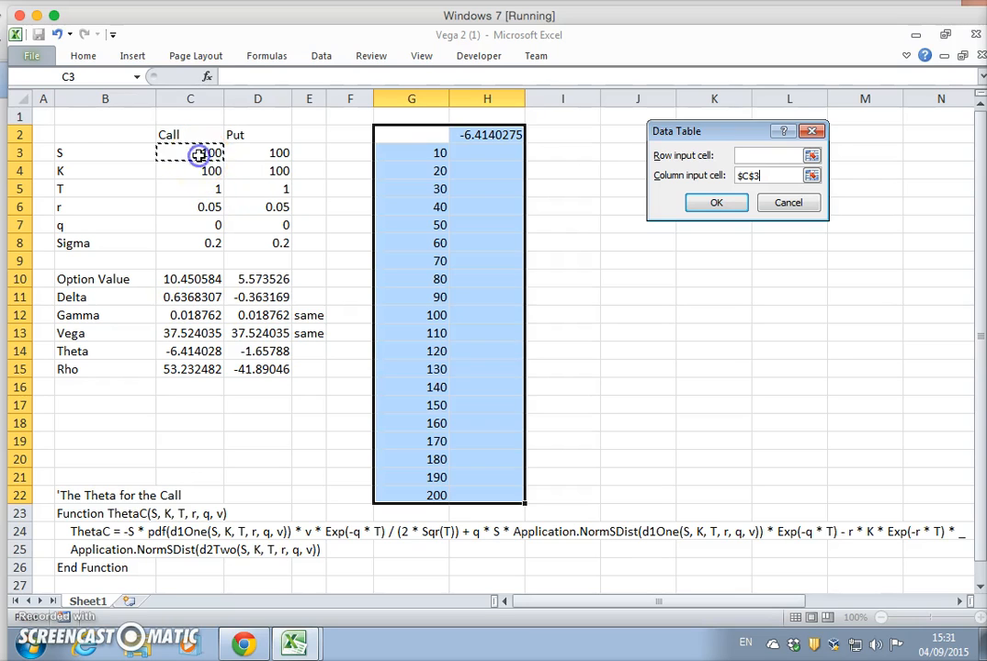
{"action": "left_click", "coordinate": [716, 202]}
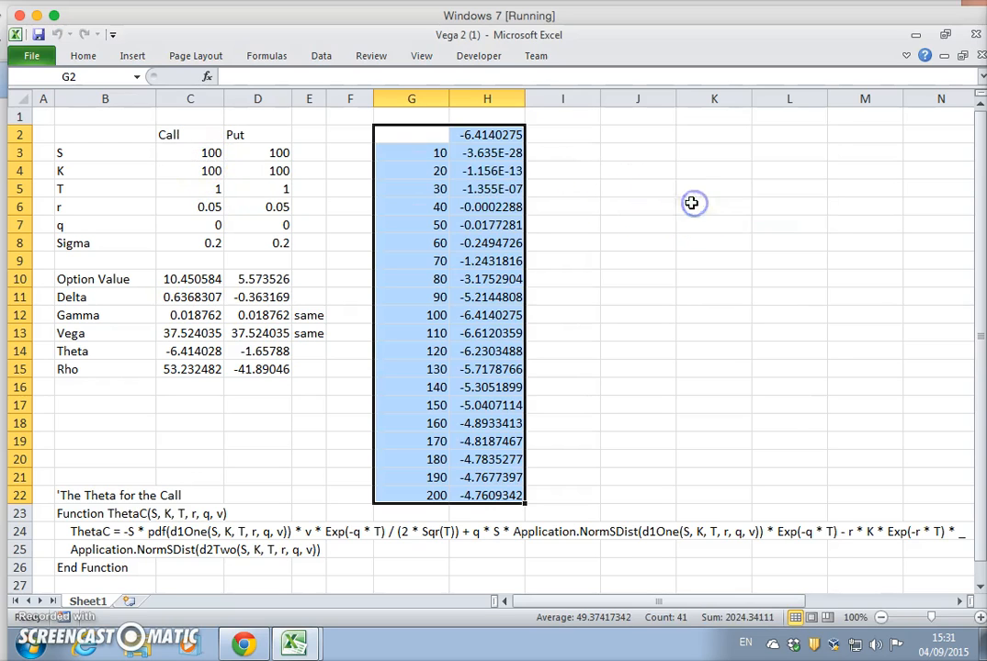
{"action": "mouse_move", "coordinate": [492, 120]}
{"action": "type", "text": "T"}
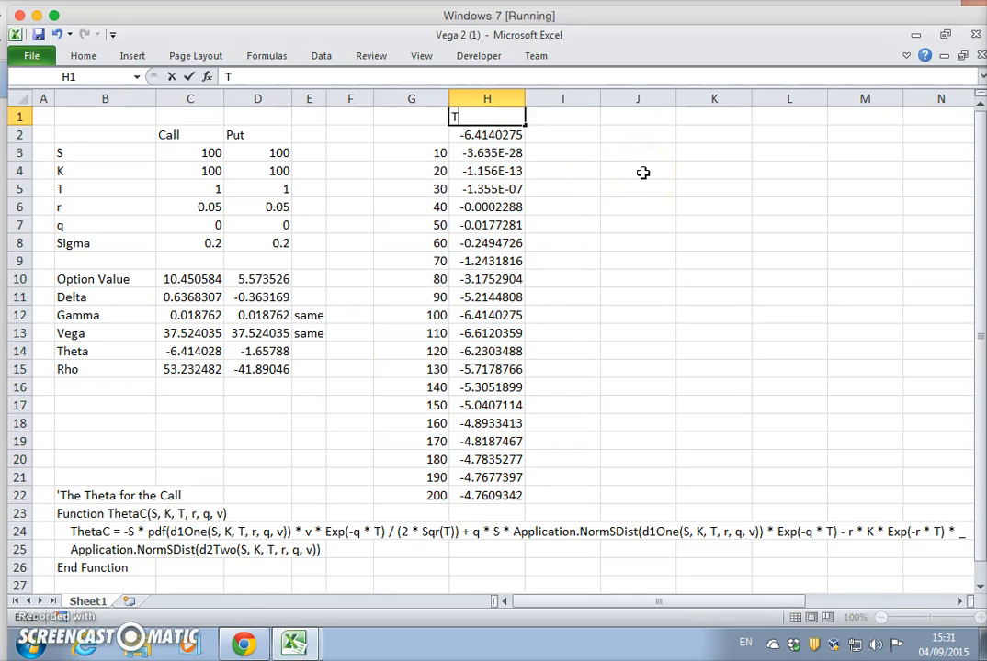
Step: Head column H 'Theta Analytic' and widen it to show full decimals
{"action": "type", "text": "heta Ana"}
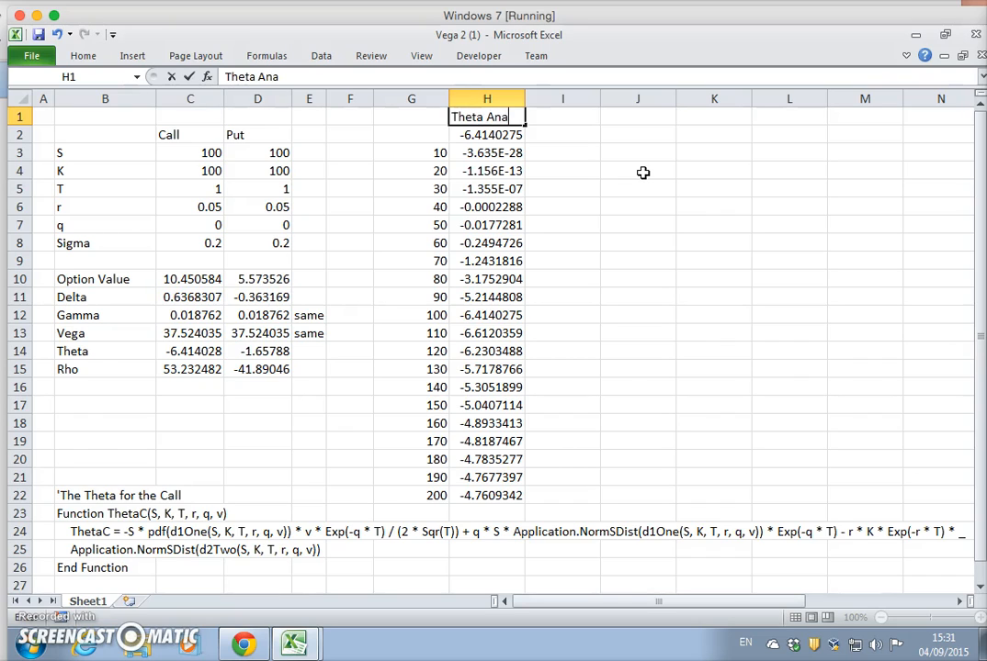
{"action": "type", "text": "lytic"}
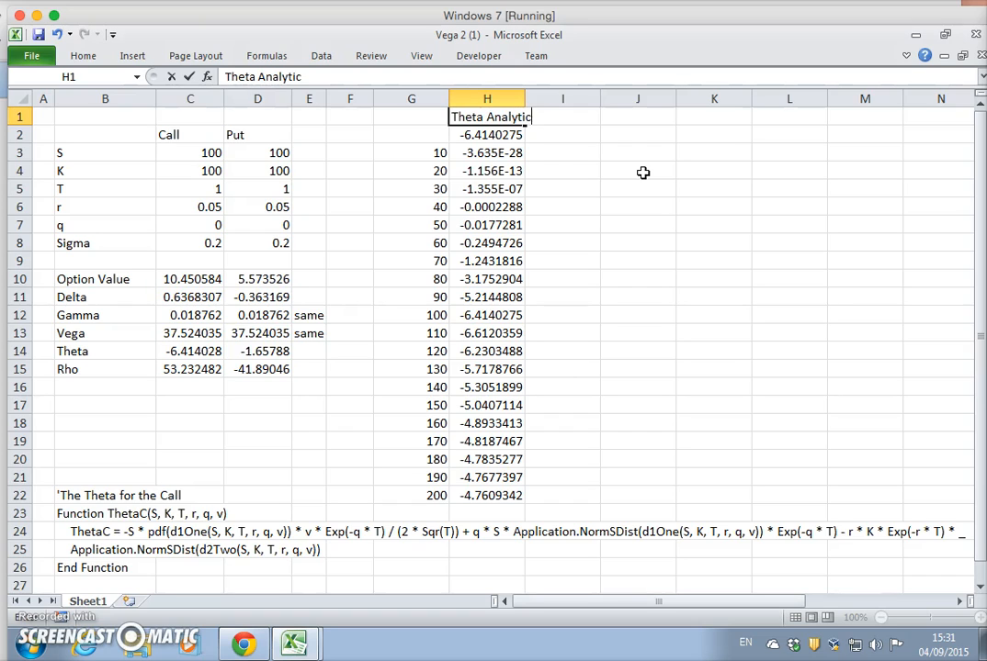
{"action": "left_click", "coordinate": [487, 134]}
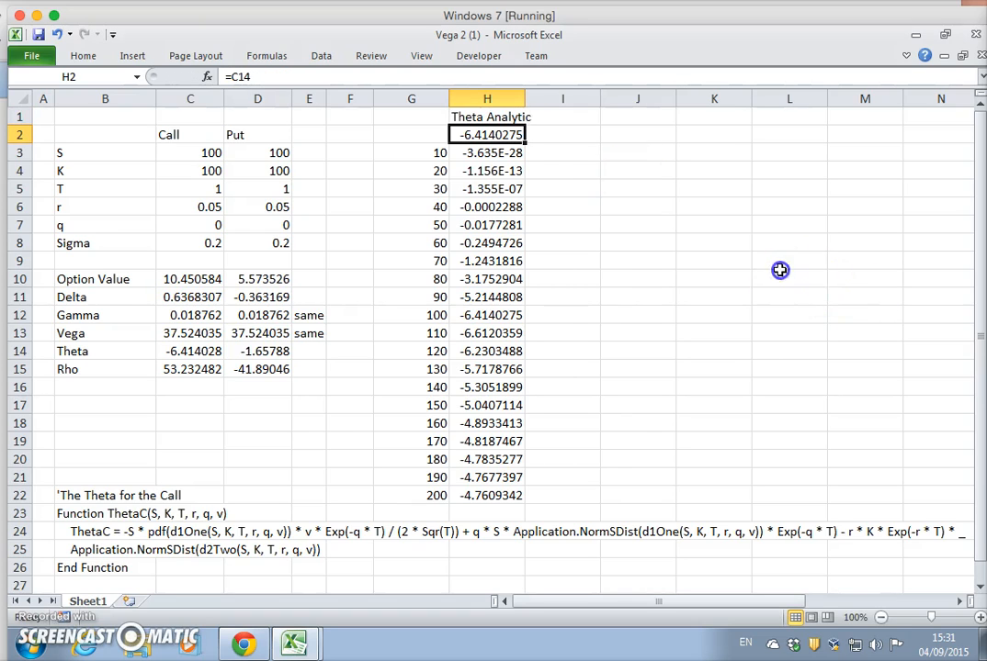
{"action": "left_click", "coordinate": [788, 278]}
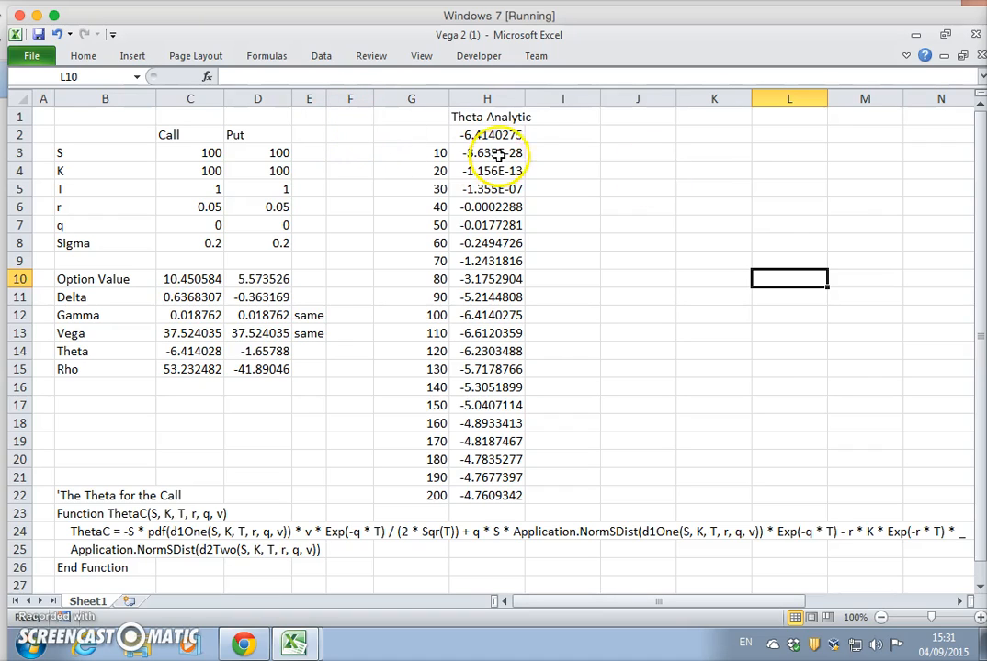
{"action": "left_click", "coordinate": [562, 135]}
{"action": "type", "text": "Ca"}
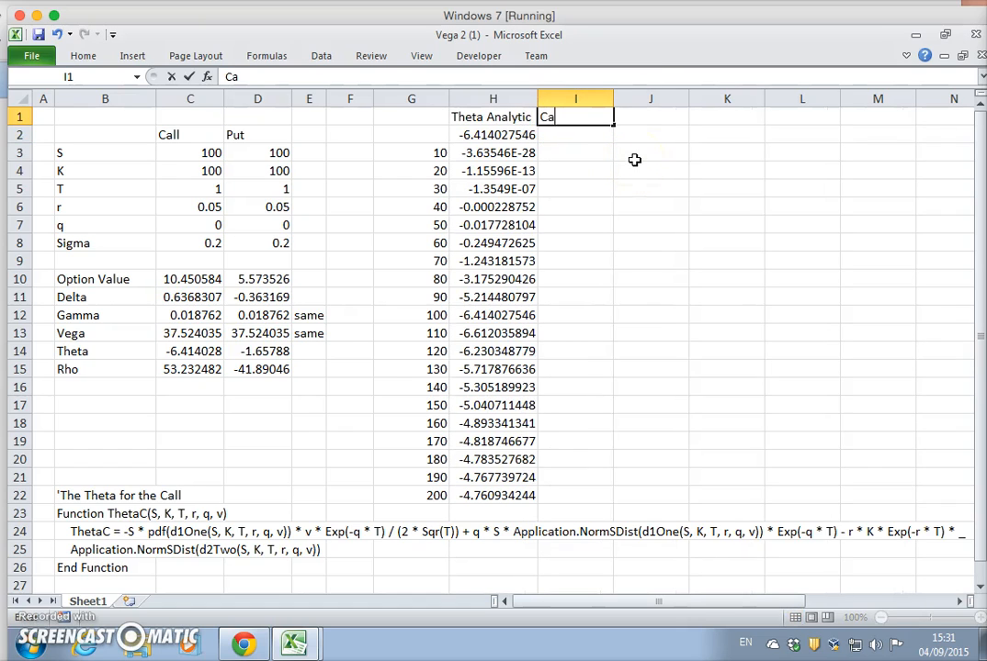
Step: Head column I 'Call' and link I2 to the call option value in C10
{"action": "key", "text": "Return"}
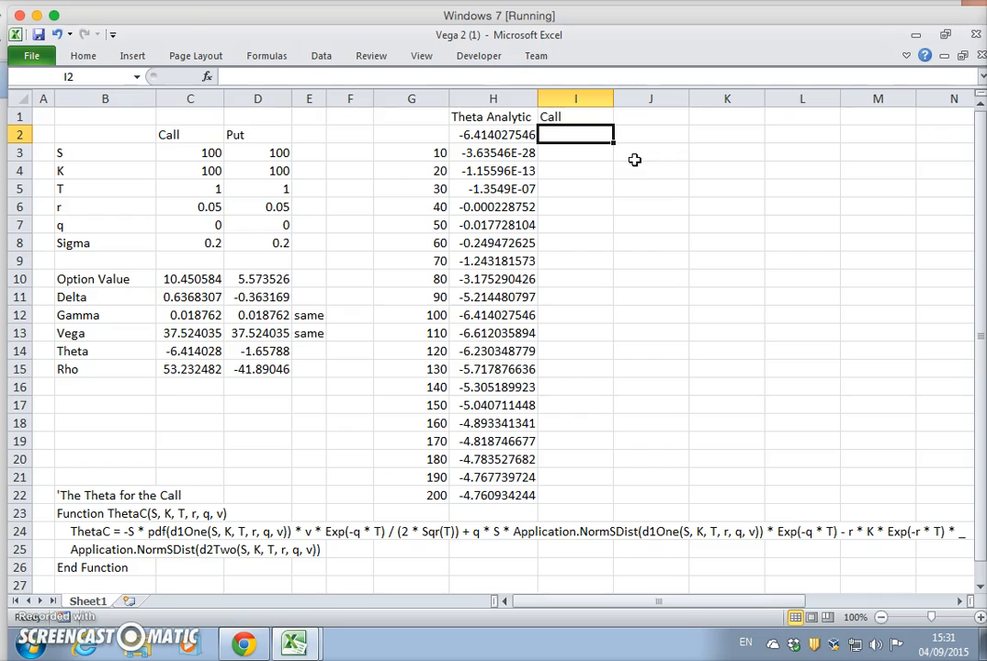
{"action": "type", "text": "="}
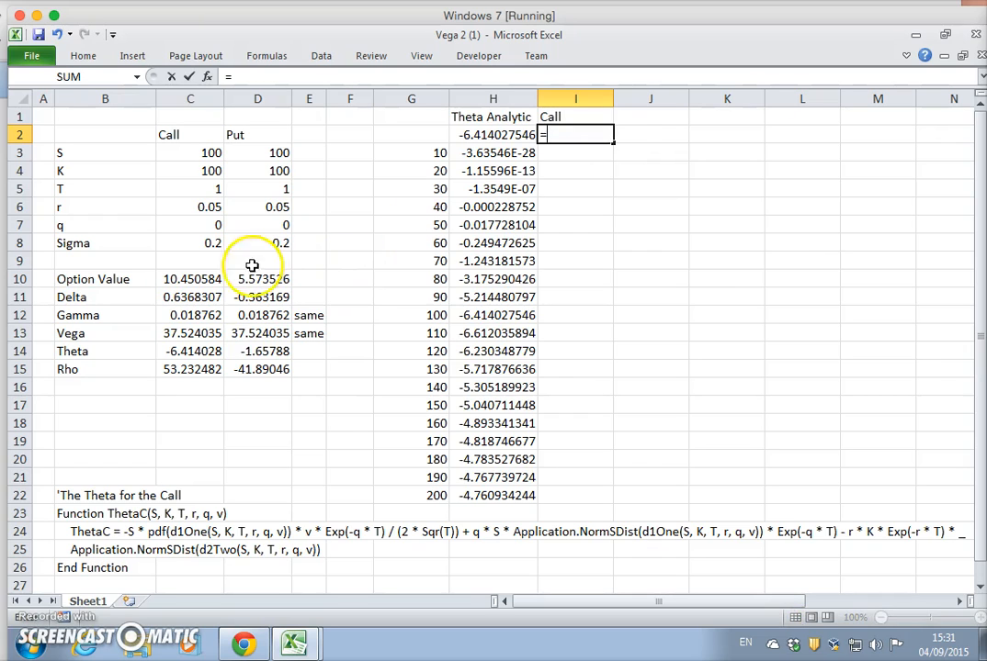
{"action": "left_click", "coordinate": [190, 278]}
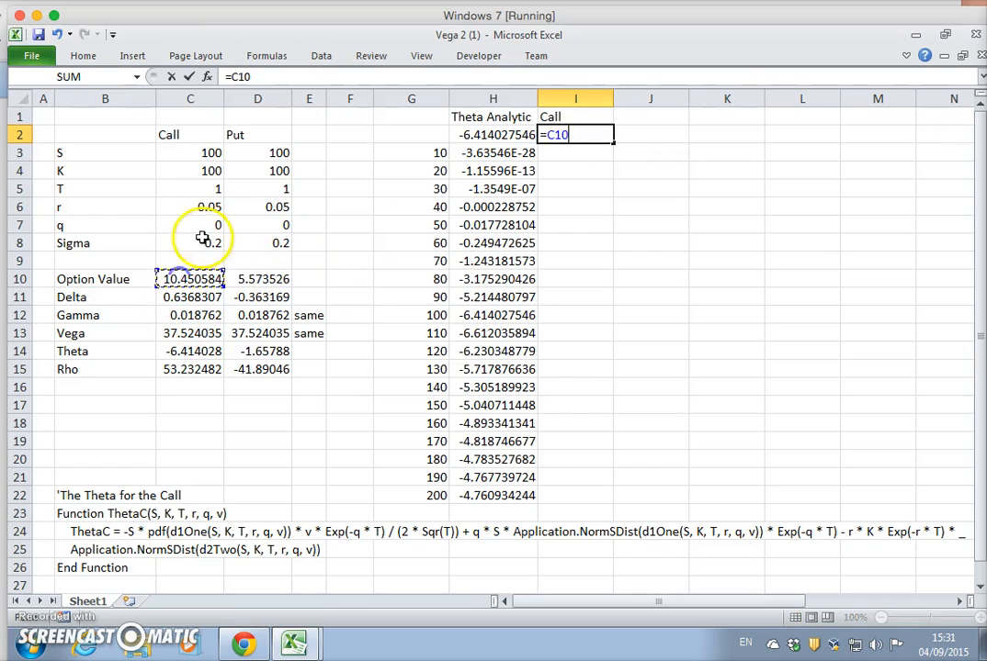
{"action": "mouse_move", "coordinate": [132, 278]}
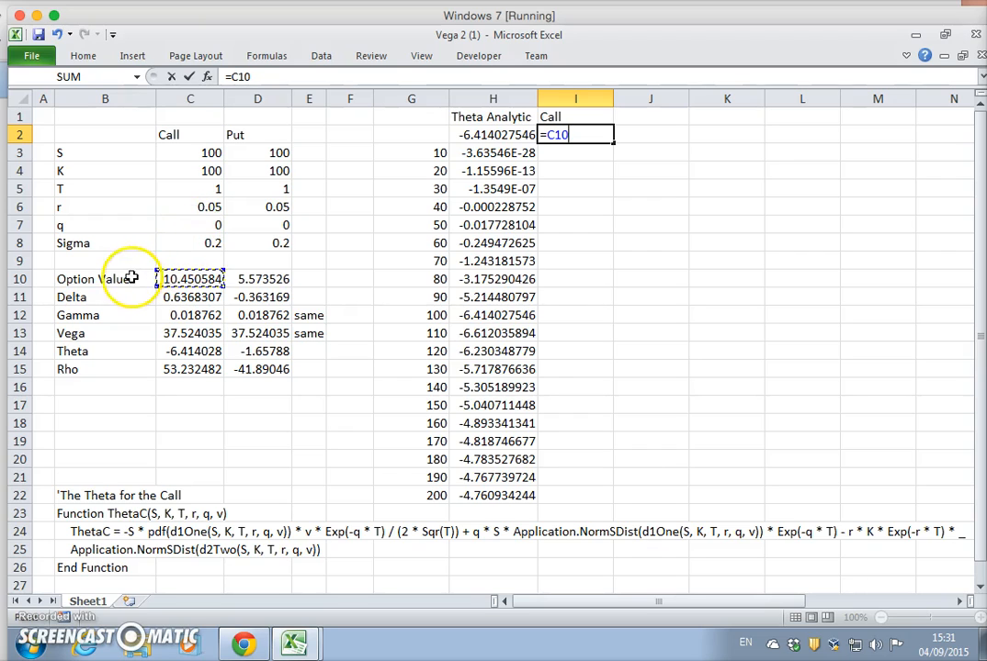
{"action": "mouse_move", "coordinate": [545, 230]}
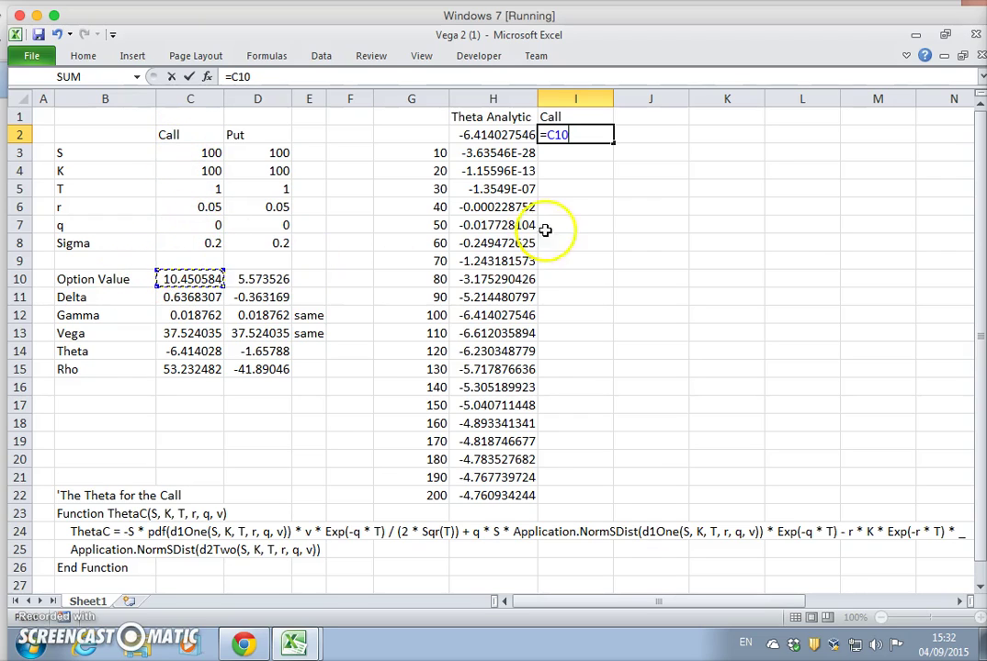
{"action": "key", "text": "Return"}
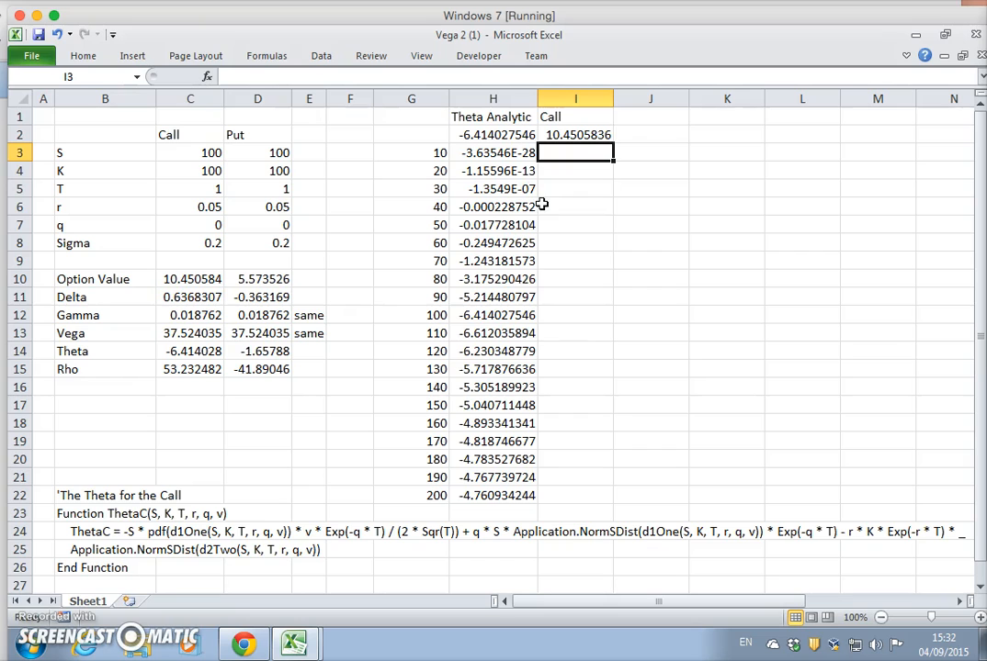
{"action": "mouse_move", "coordinate": [446, 150]}
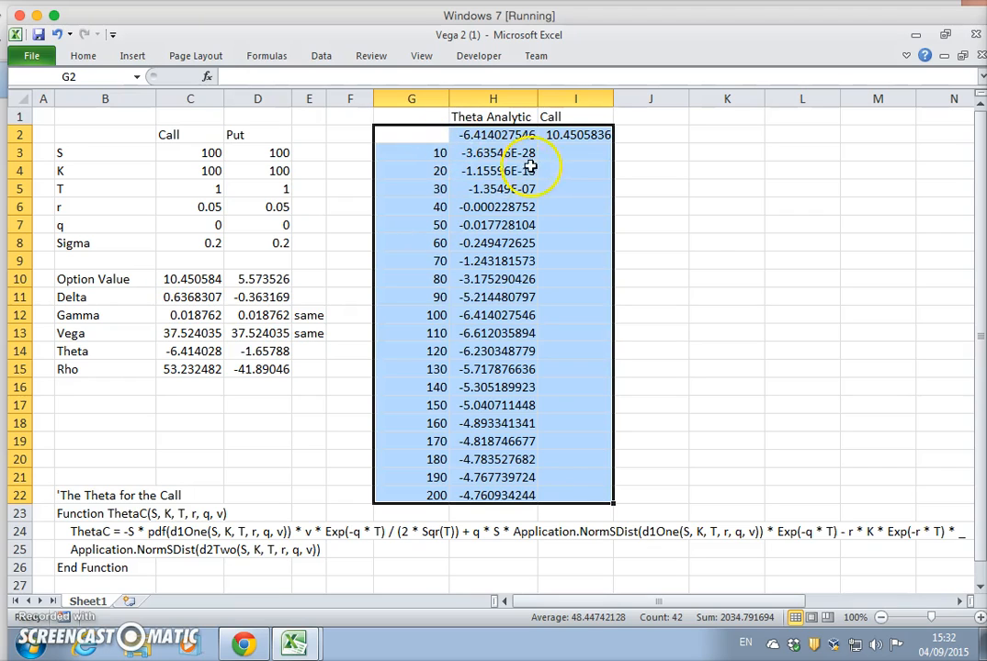
{"action": "mouse_move", "coordinate": [522, 147]}
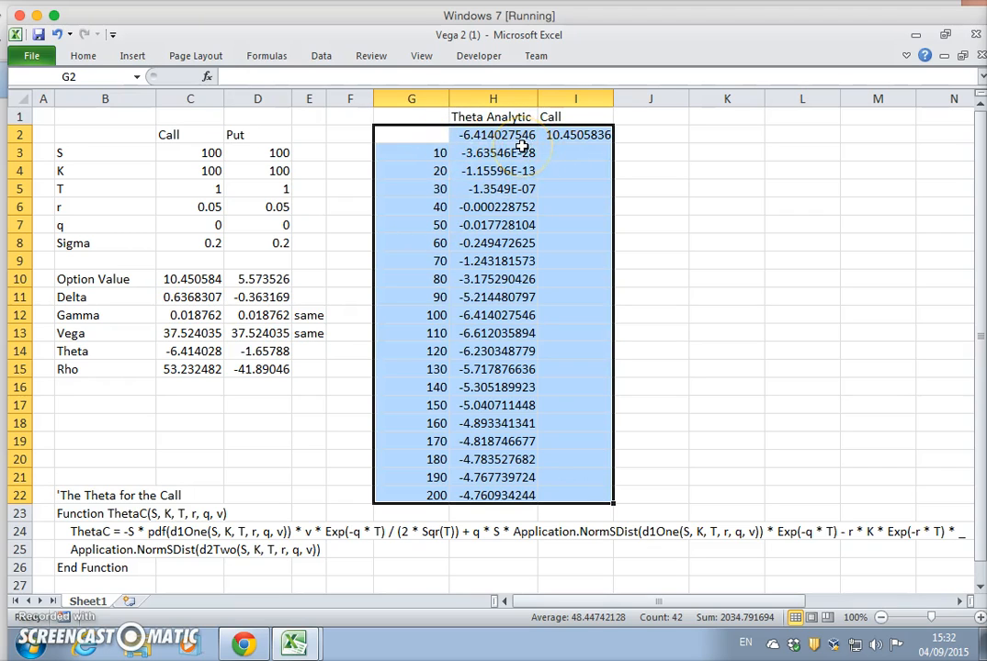
{"action": "mouse_move", "coordinate": [320, 56]}
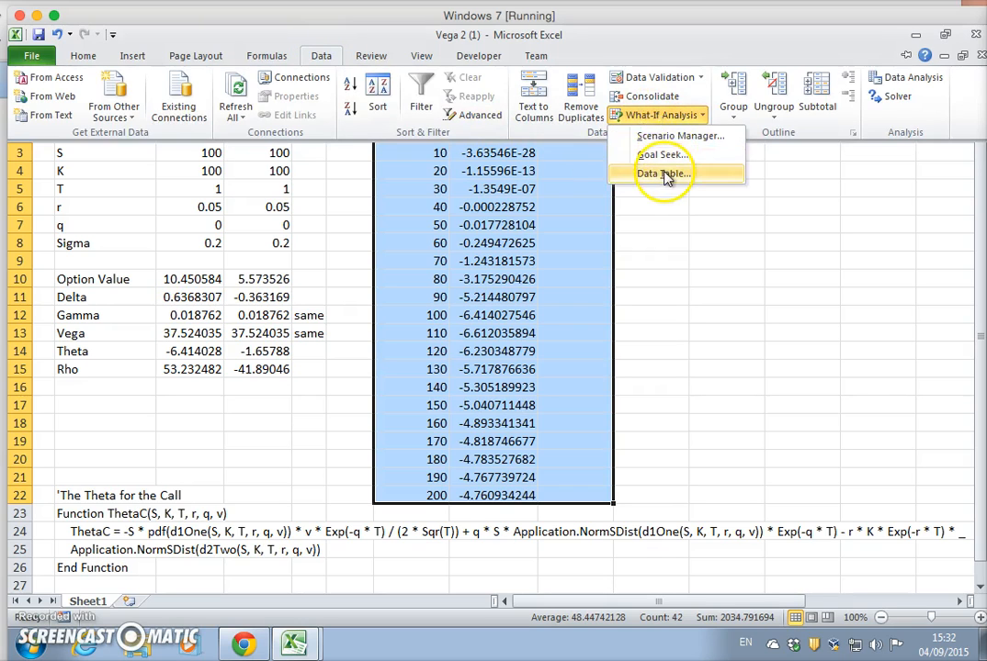
Step: Rebuild the Data Table over G2:I22 with column input cell C3
{"action": "left_click", "coordinate": [663, 174]}
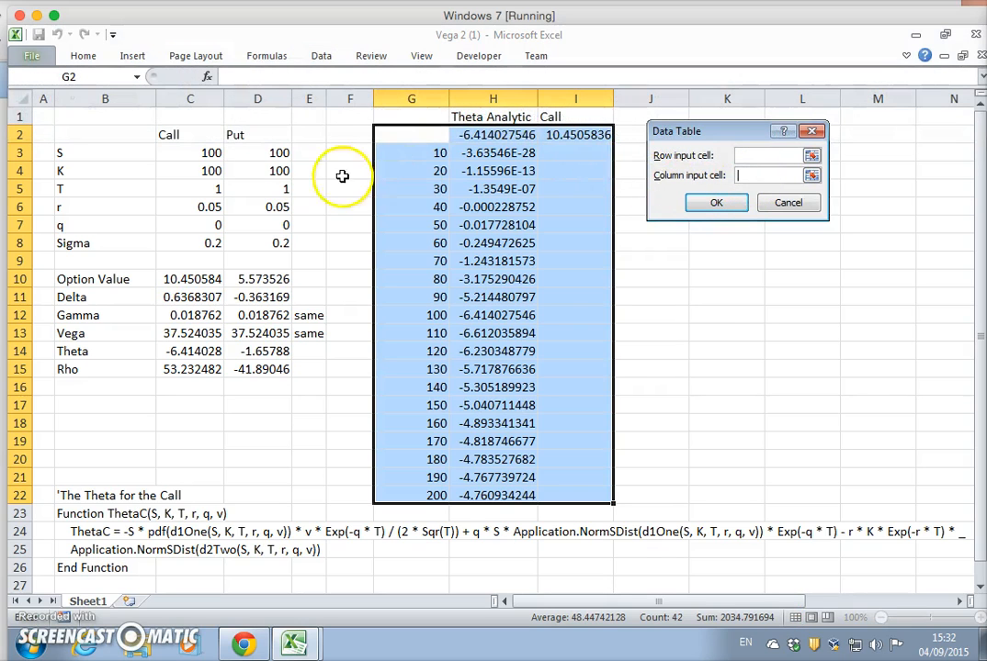
{"action": "left_click", "coordinate": [716, 202]}
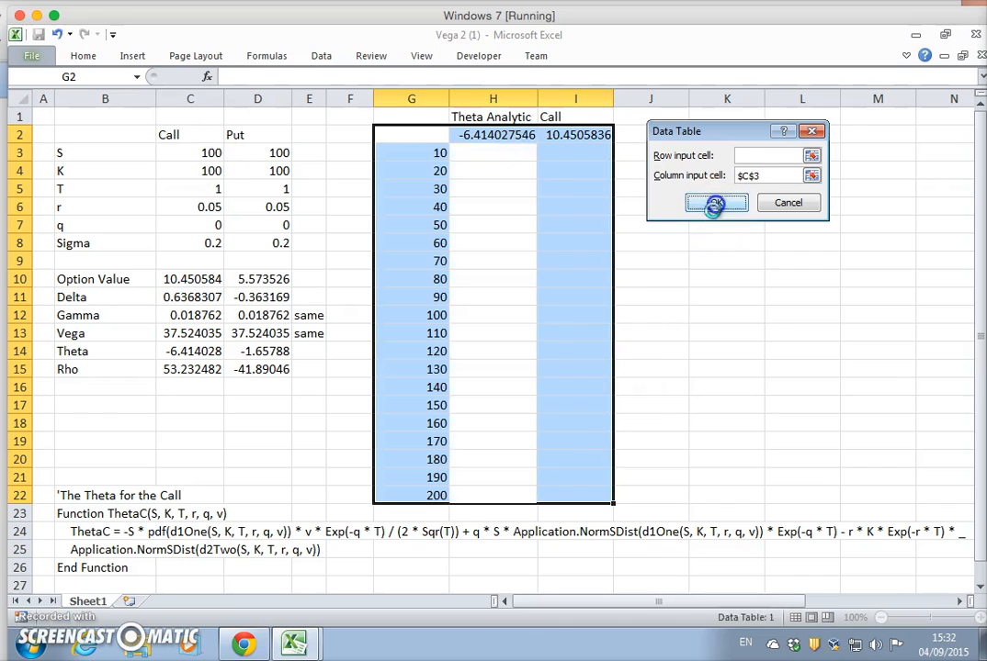
{"action": "left_click", "coordinate": [717, 202]}
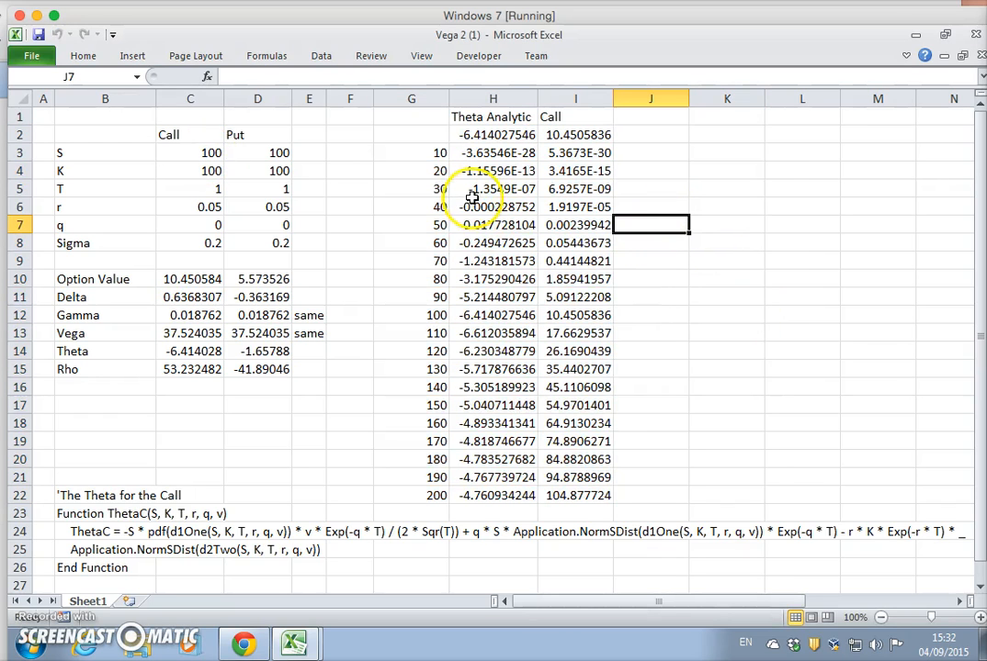
Step: Link K3 to G3 and fill the links across to M3 and down to row 22
{"action": "left_click", "coordinate": [651, 98]}
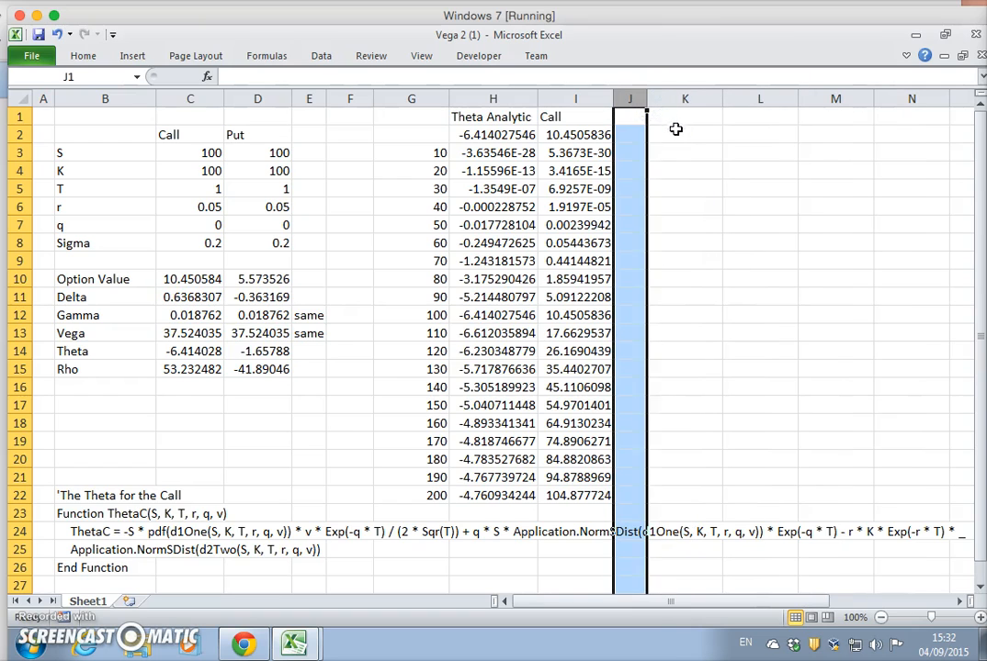
{"action": "left_click", "coordinate": [684, 134]}
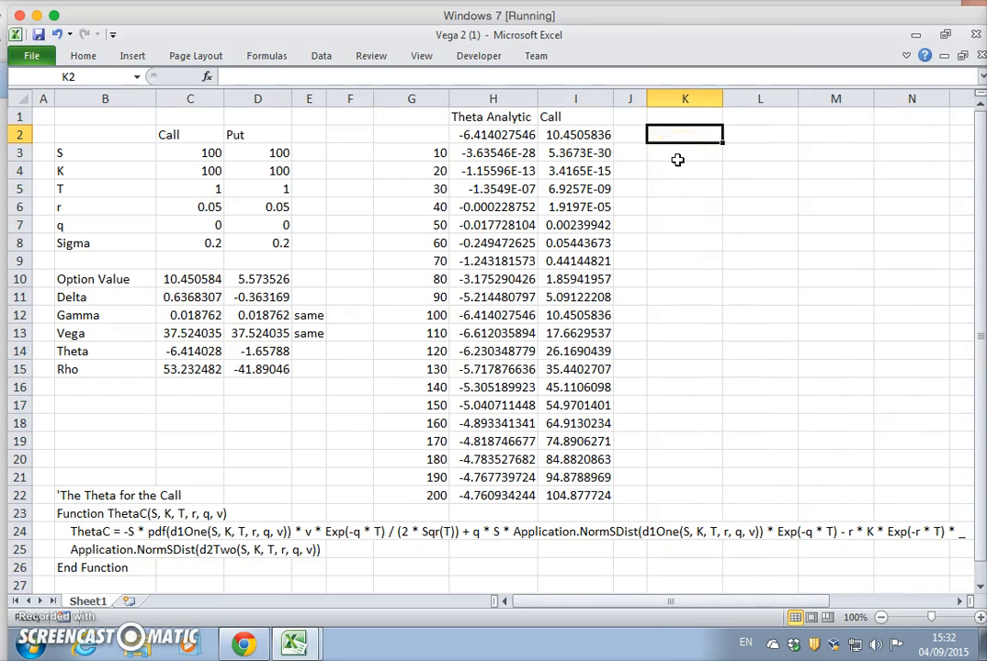
{"action": "left_click", "coordinate": [684, 152]}
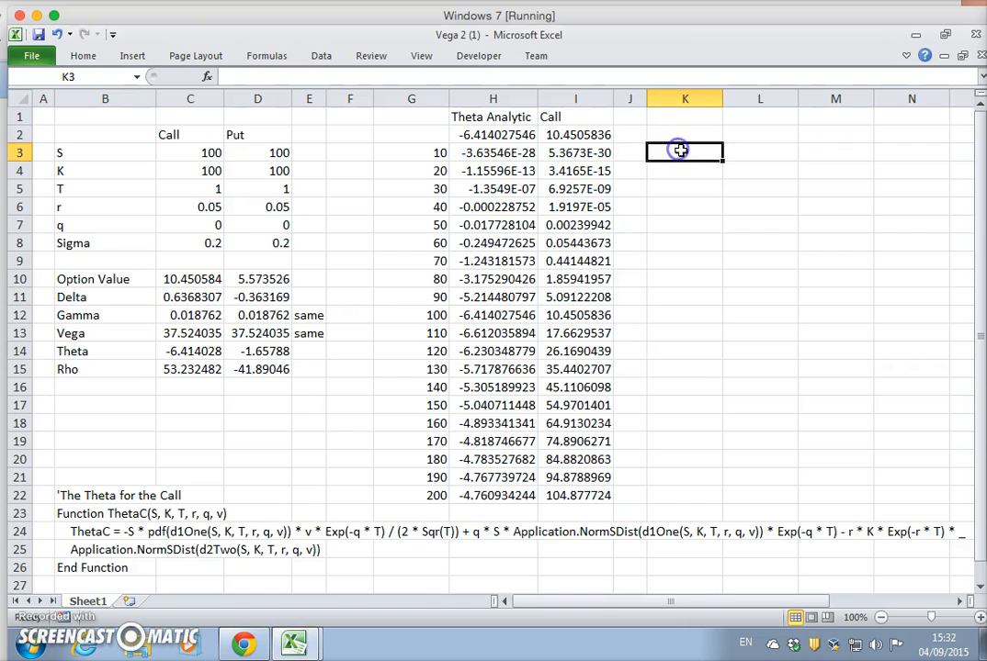
{"action": "type", "text": "="}
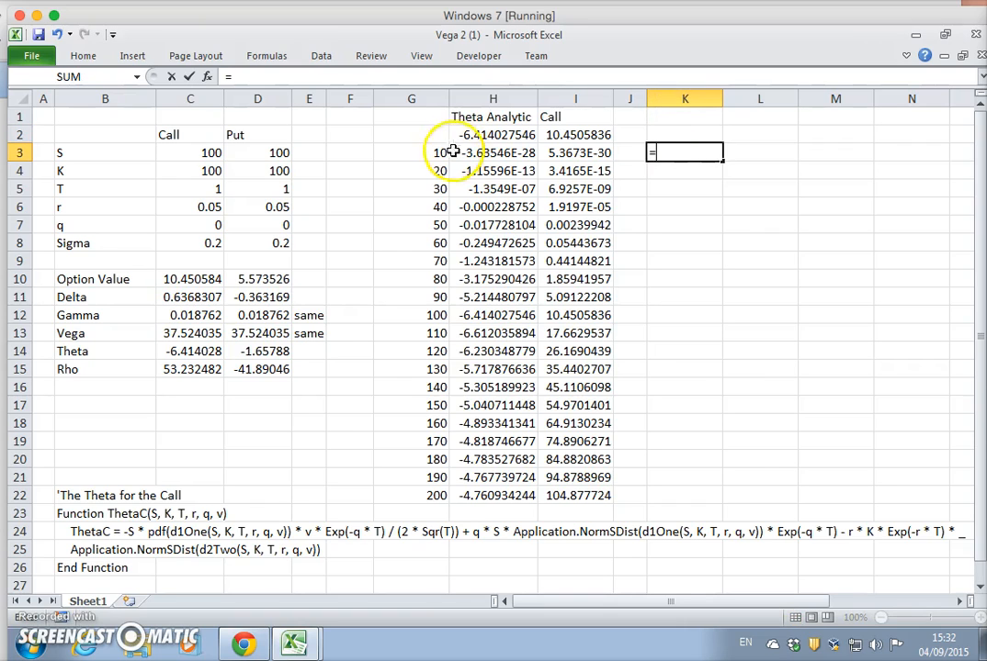
{"action": "key", "text": "Return"}
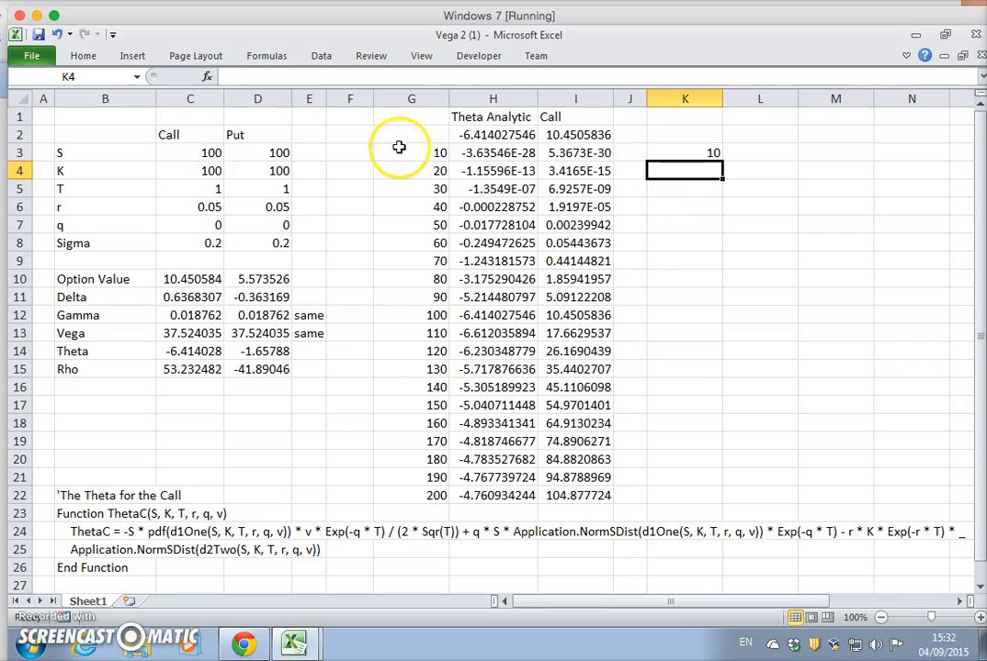
{"action": "left_click", "coordinate": [684, 152]}
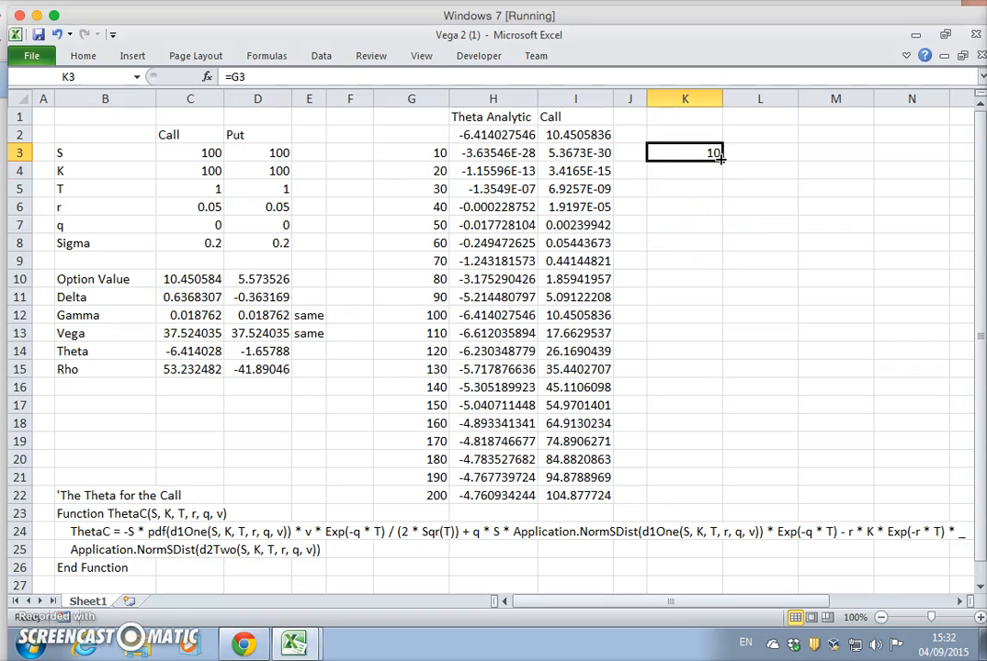
{"action": "left_click_drag", "start_coordinate": [721, 152], "coordinate": [845, 170]}
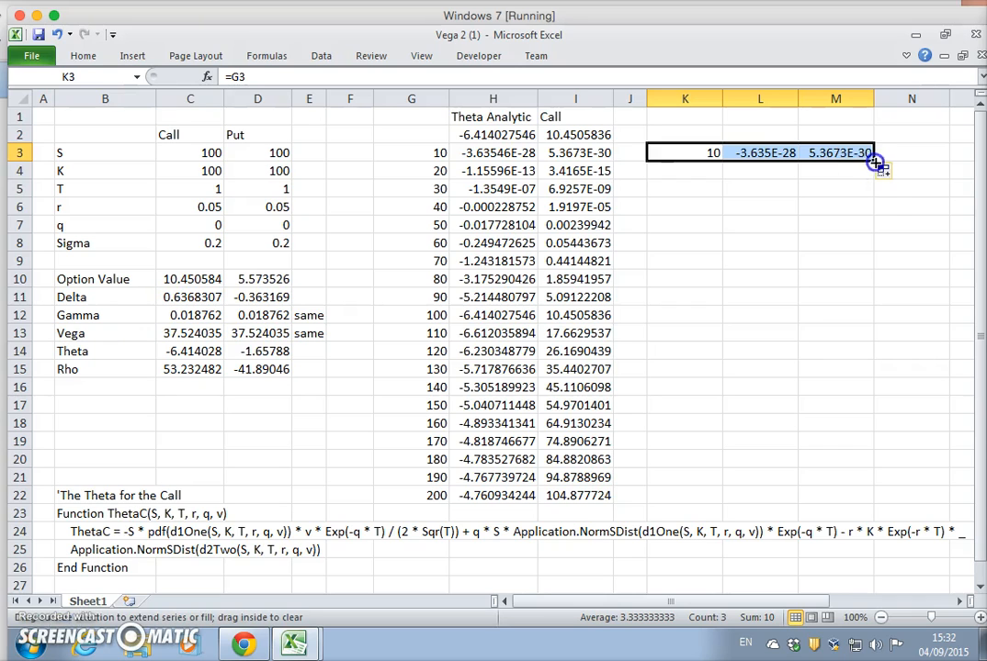
{"action": "left_click_drag", "start_coordinate": [873, 165], "coordinate": [872, 500]}
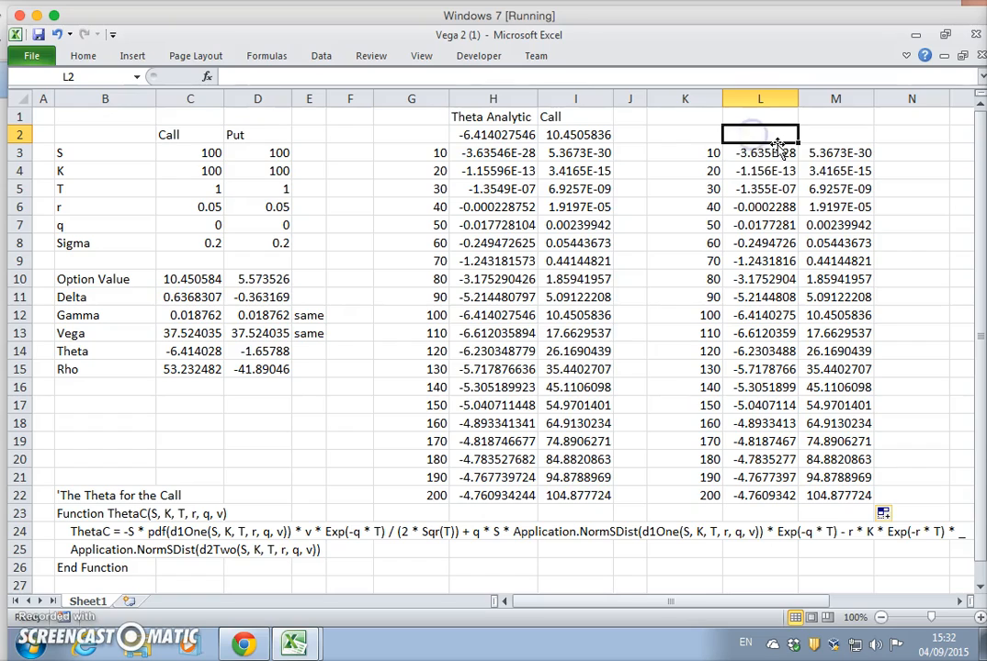
Step: Label the copied columns 'Theta' in L2 and 'Call' in M2
{"action": "type", "text": "Theta"}
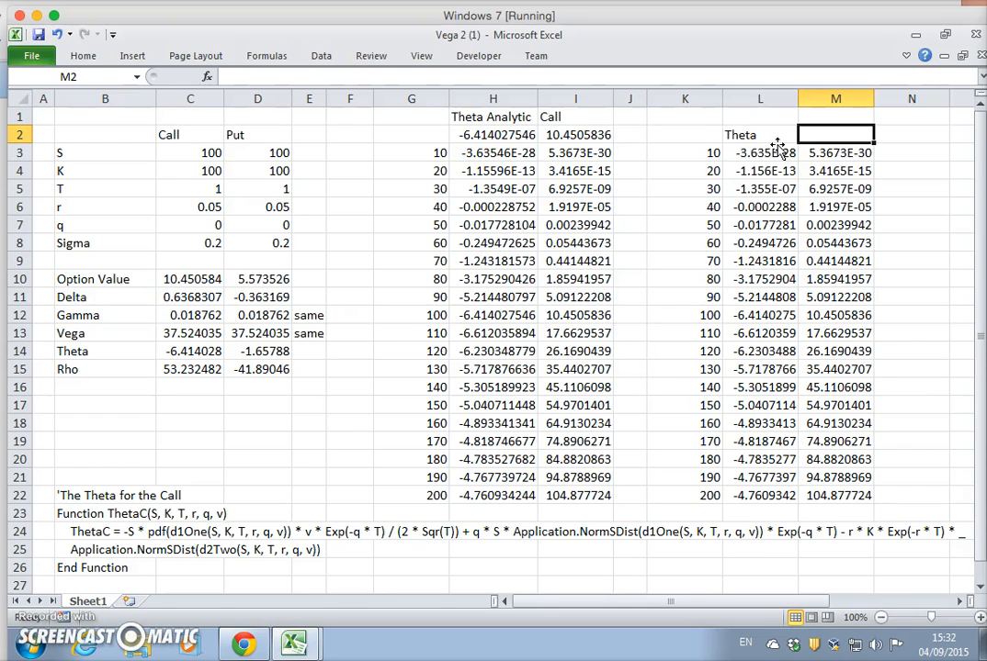
{"action": "type", "text": "Ca"}
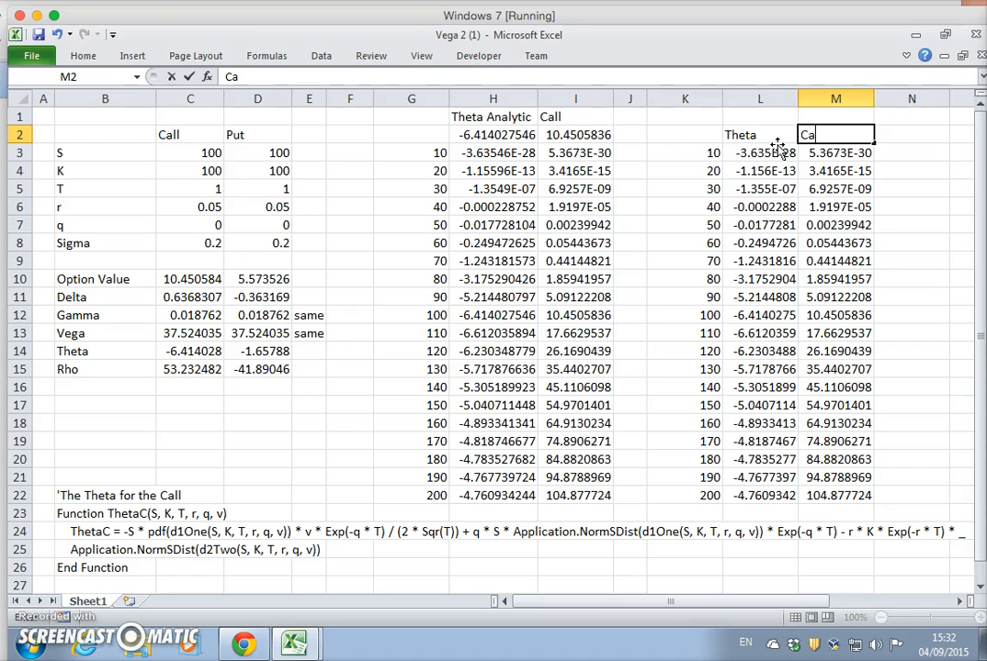
{"action": "key", "text": "Return"}
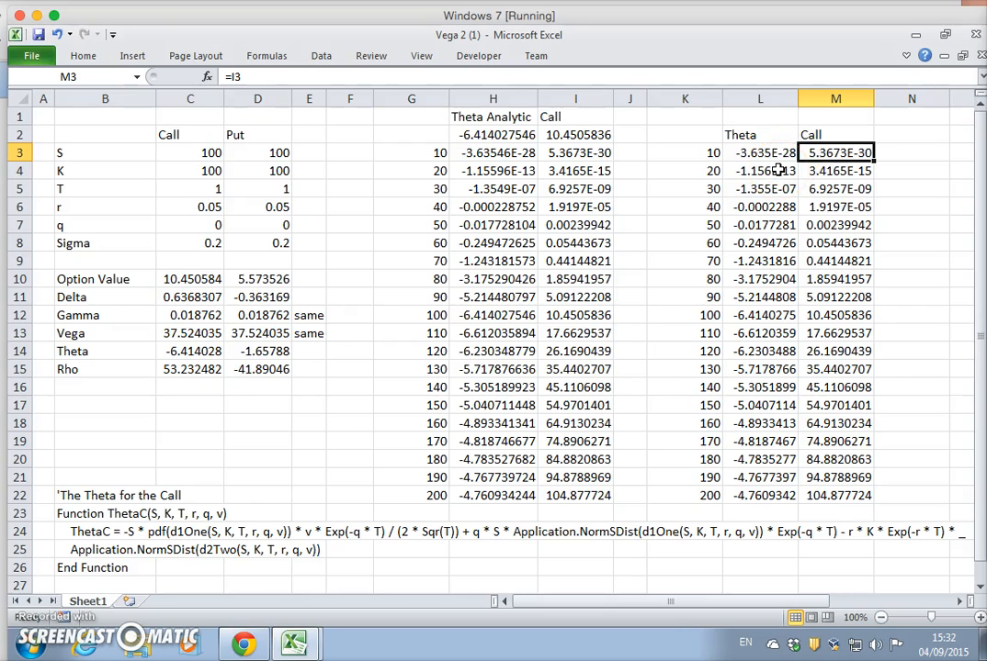
{"action": "mouse_move", "coordinate": [785, 127]}
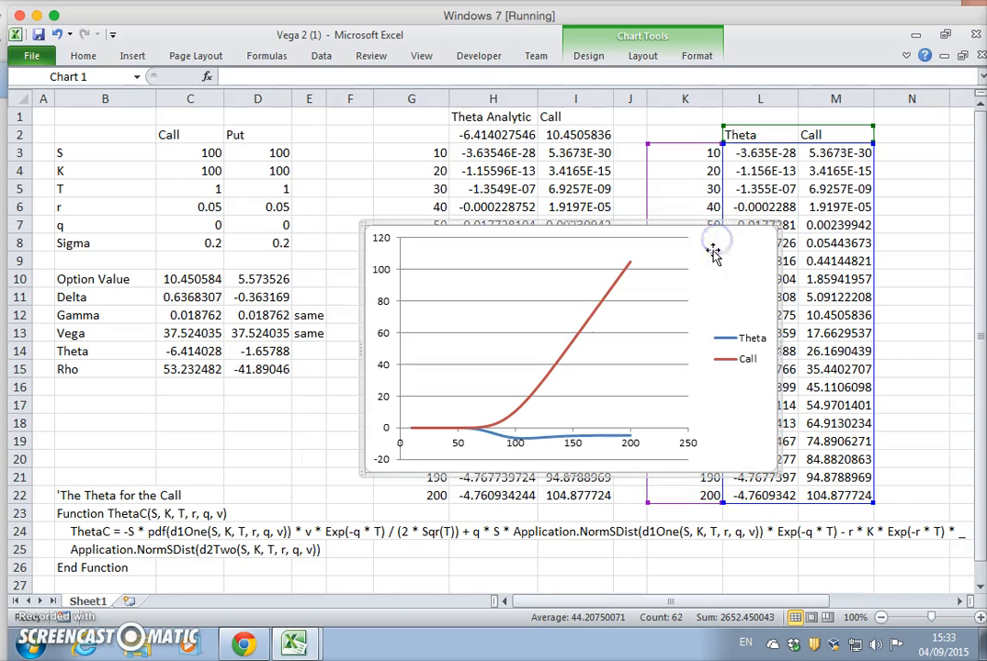
{"action": "mouse_move", "coordinate": [445, 435]}
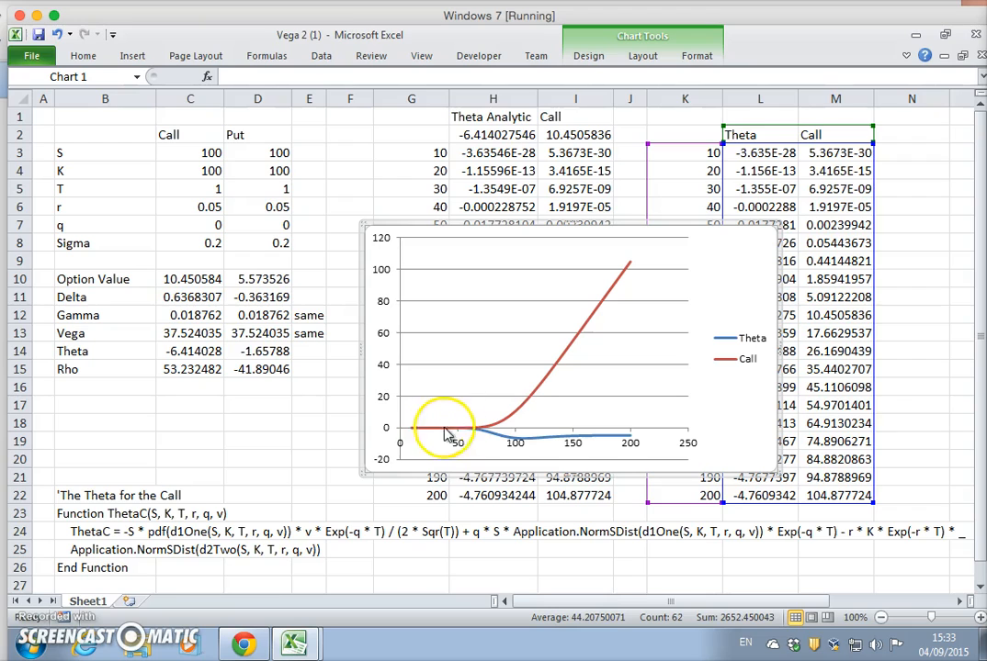
{"action": "mouse_move", "coordinate": [771, 271]}
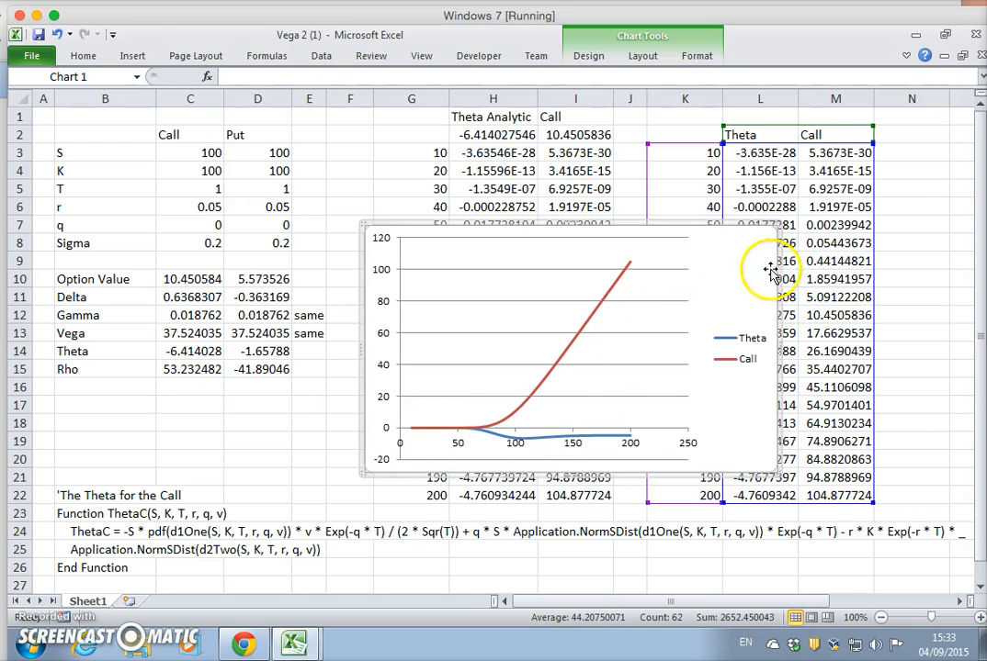
Step: Widen the Theta and Call chart and move it over the middle of the sheet
{"action": "left_click_drag", "start_coordinate": [770, 271], "coordinate": [711, 243]}
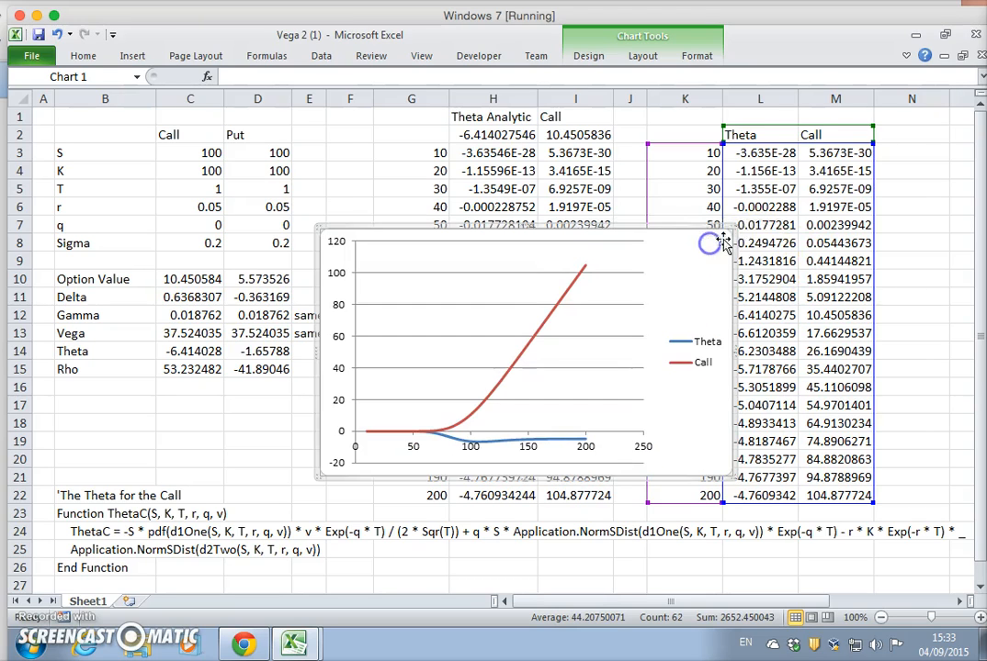
{"action": "mouse_move", "coordinate": [823, 422]}
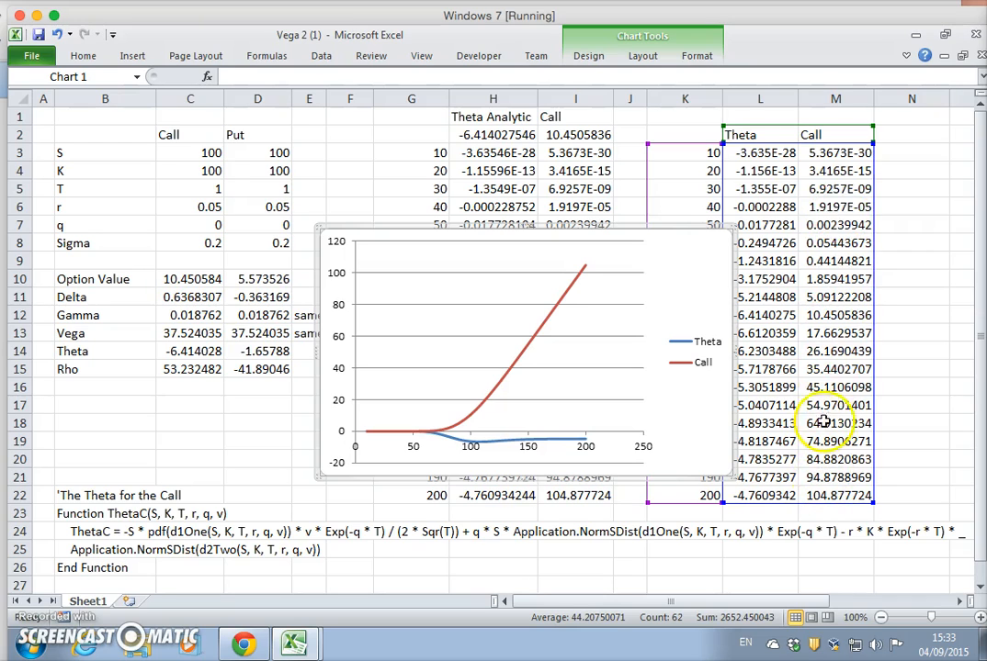
{"action": "mouse_move", "coordinate": [731, 351]}
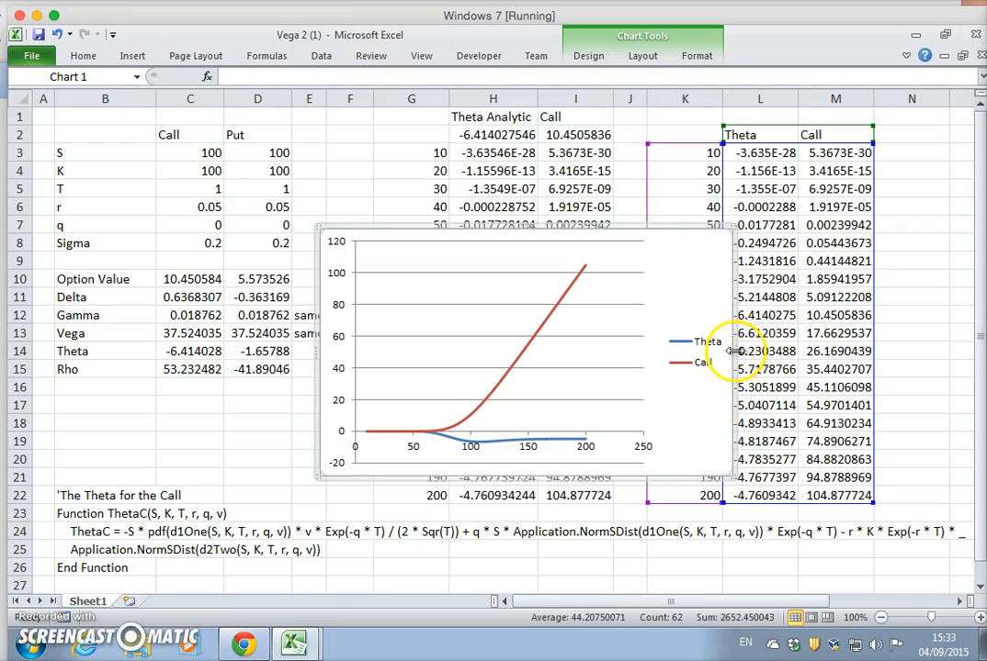
{"action": "mouse_move", "coordinate": [827, 177]}
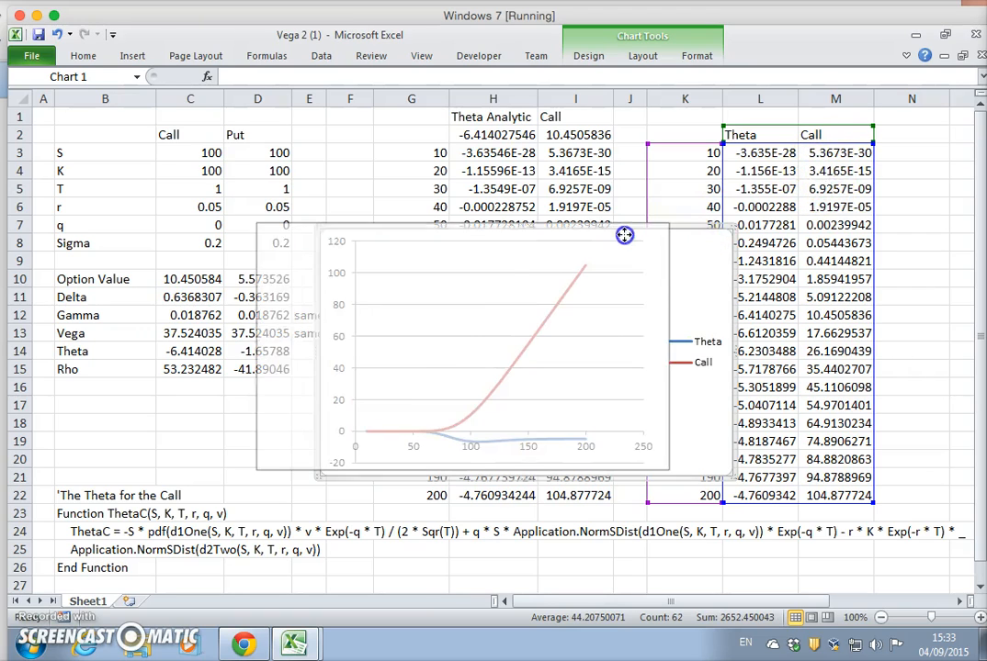
{"action": "left_click_drag", "start_coordinate": [625, 235], "coordinate": [634, 437]}
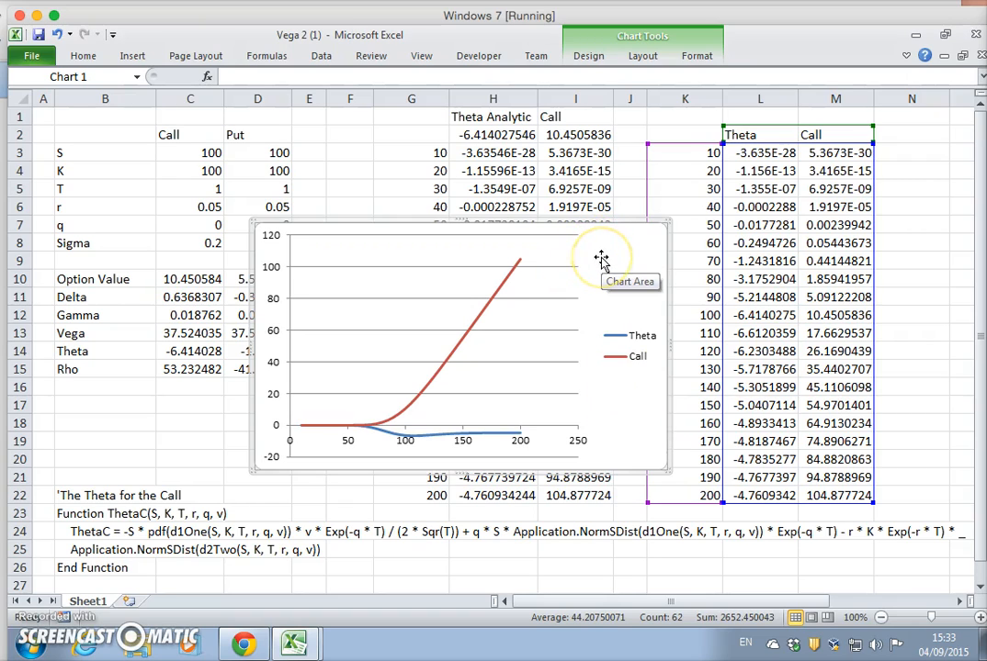
{"action": "mouse_move", "coordinate": [611, 241]}
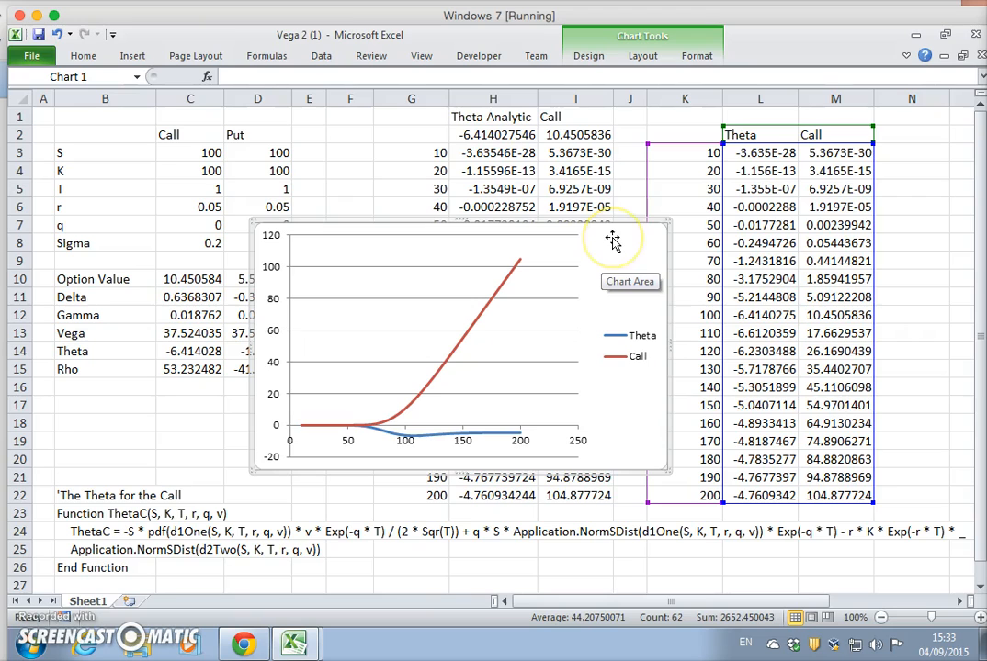
{"action": "mouse_move", "coordinate": [626, 225]}
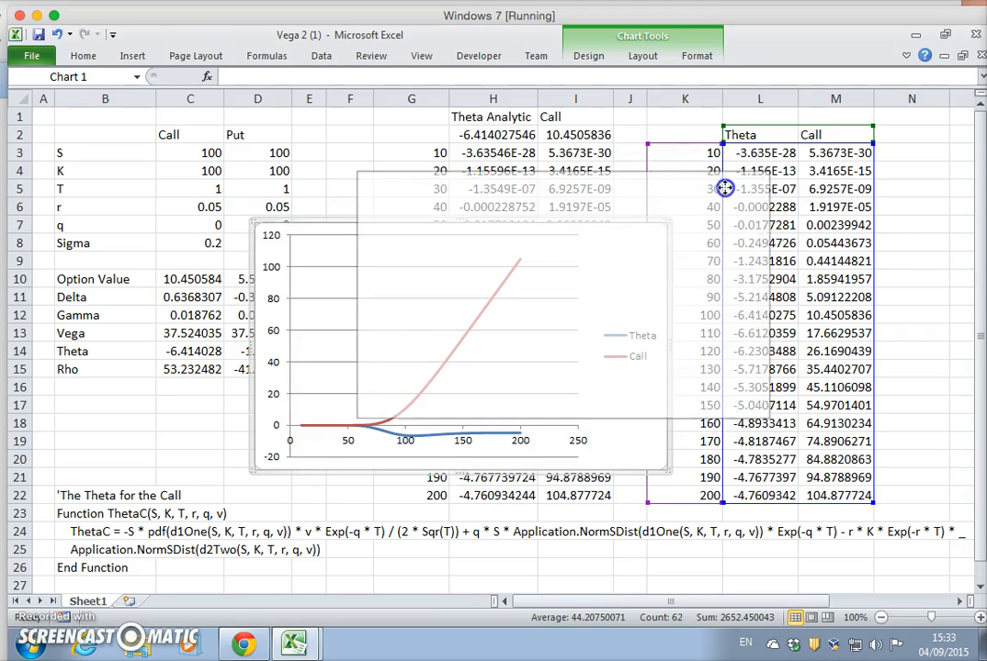
{"action": "left_click_drag", "start_coordinate": [459, 340], "coordinate": [552, 294]}
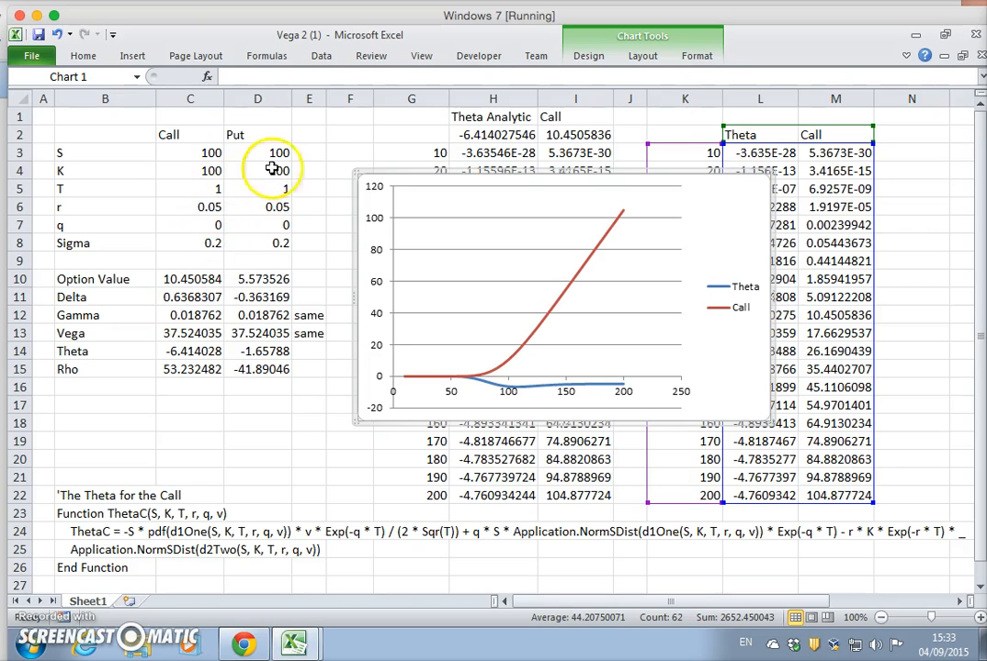
{"action": "left_click", "coordinate": [349, 115]}
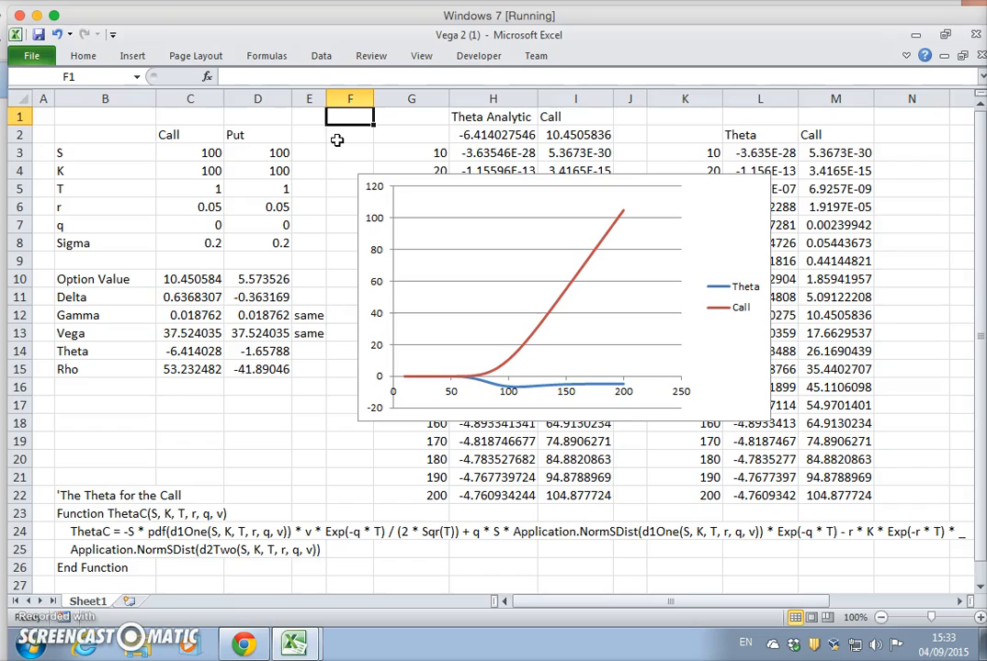
Step: Enter the label dc/dt in cell F1, checking the T label in B5
{"action": "type", "text": "DT"}
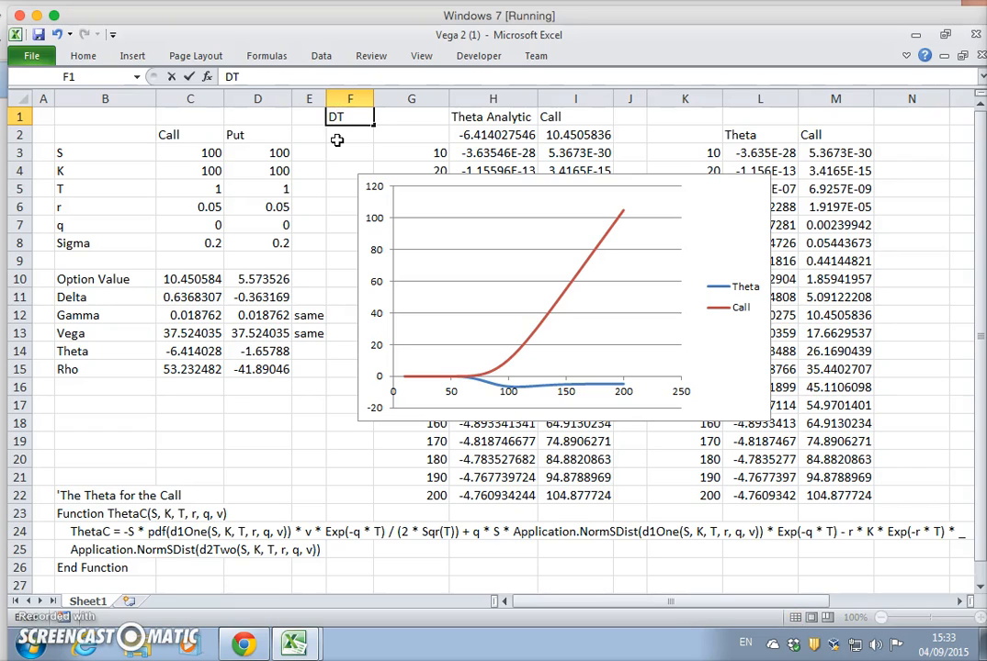
{"action": "type", "text": "/D"}
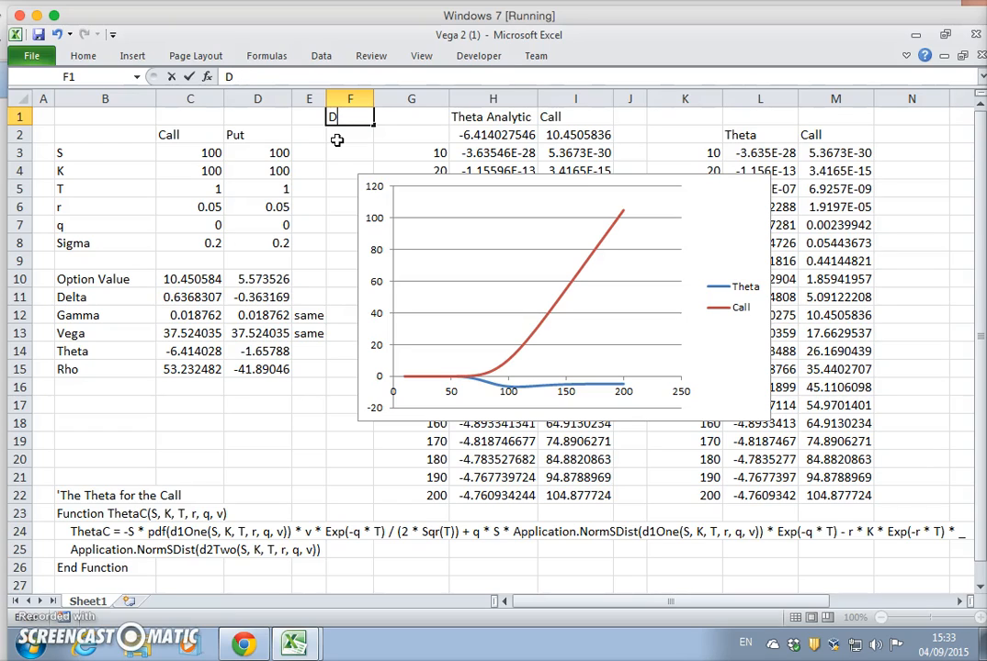
{"action": "type", "text": "d"}
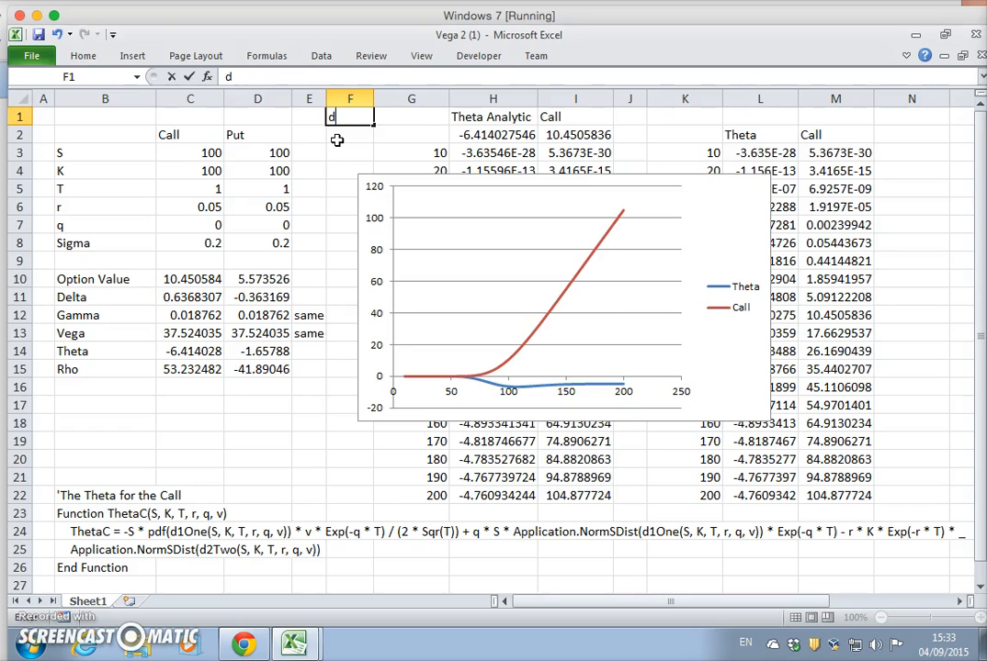
{"action": "type", "text": "c"}
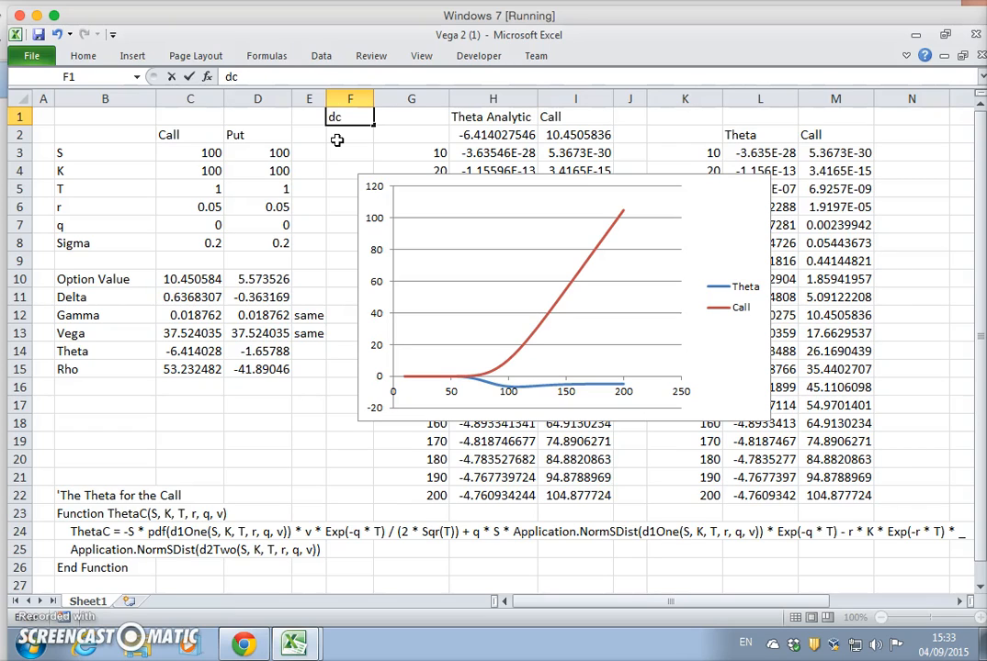
{"action": "type", "text": "/d"}
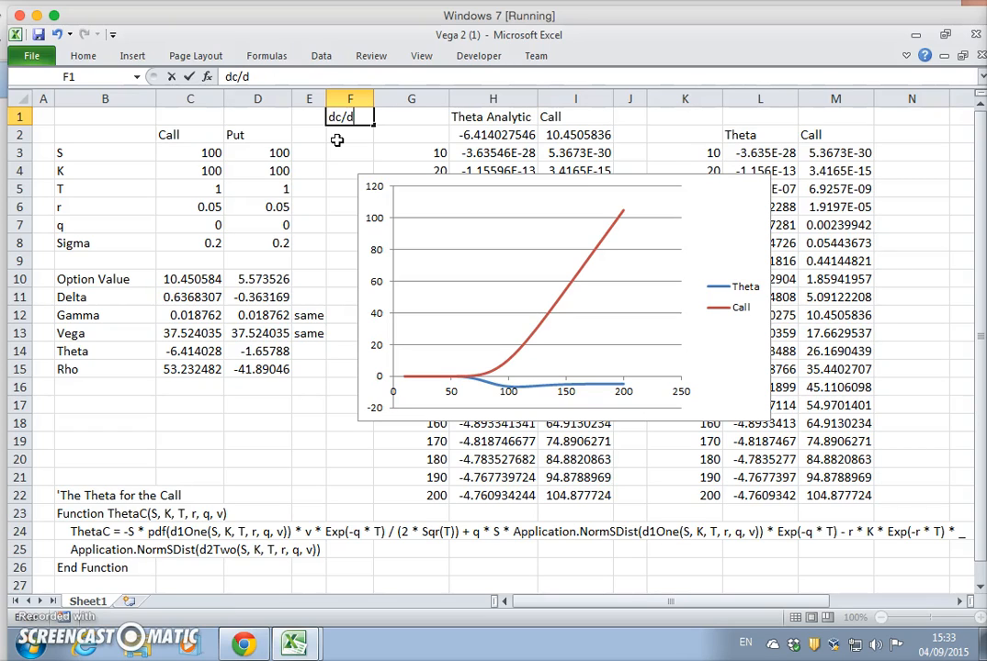
{"action": "type", "text": "T"}
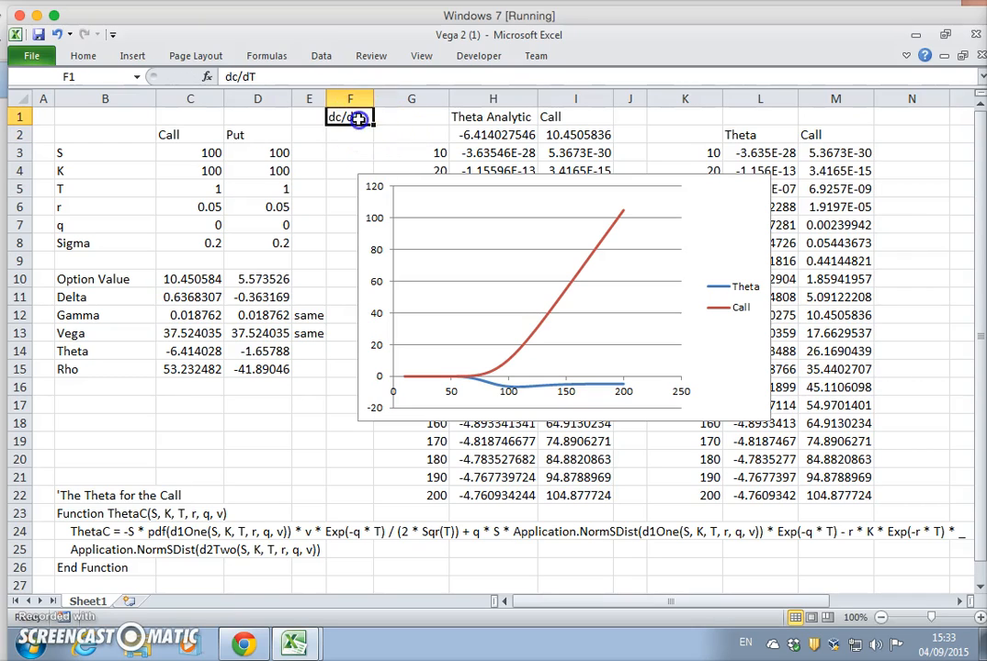
{"action": "left_click", "coordinate": [104, 188]}
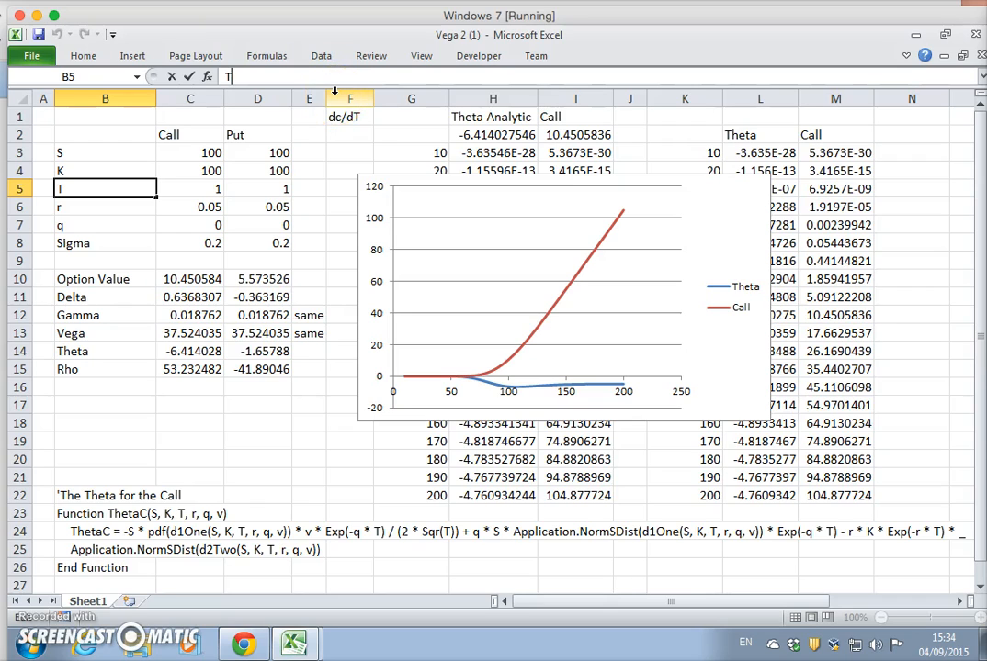
{"action": "left_click", "coordinate": [349, 117]}
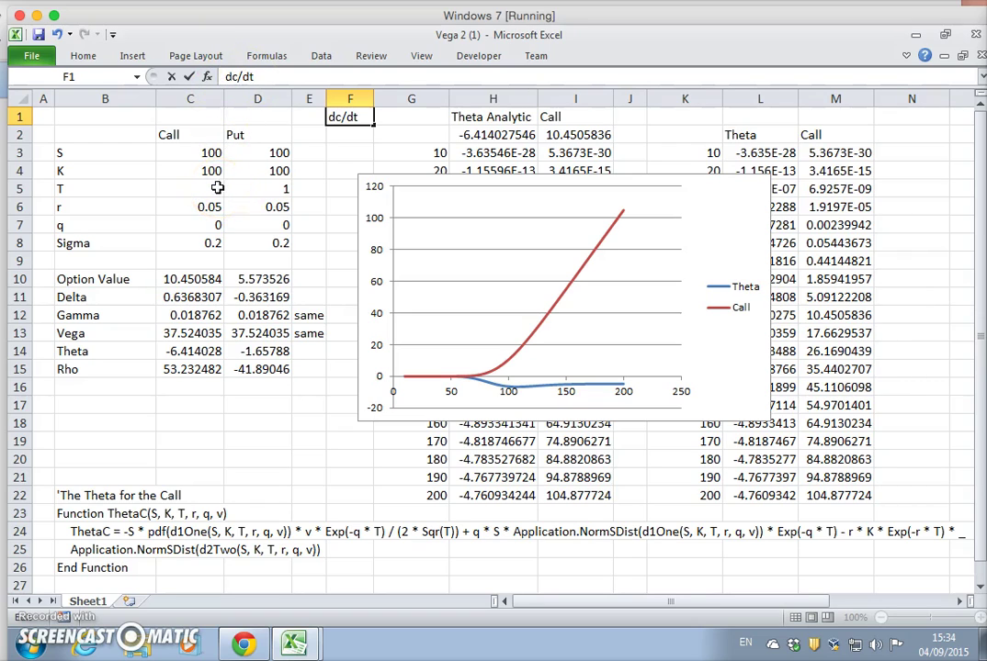
{"action": "mouse_move", "coordinate": [452, 213]}
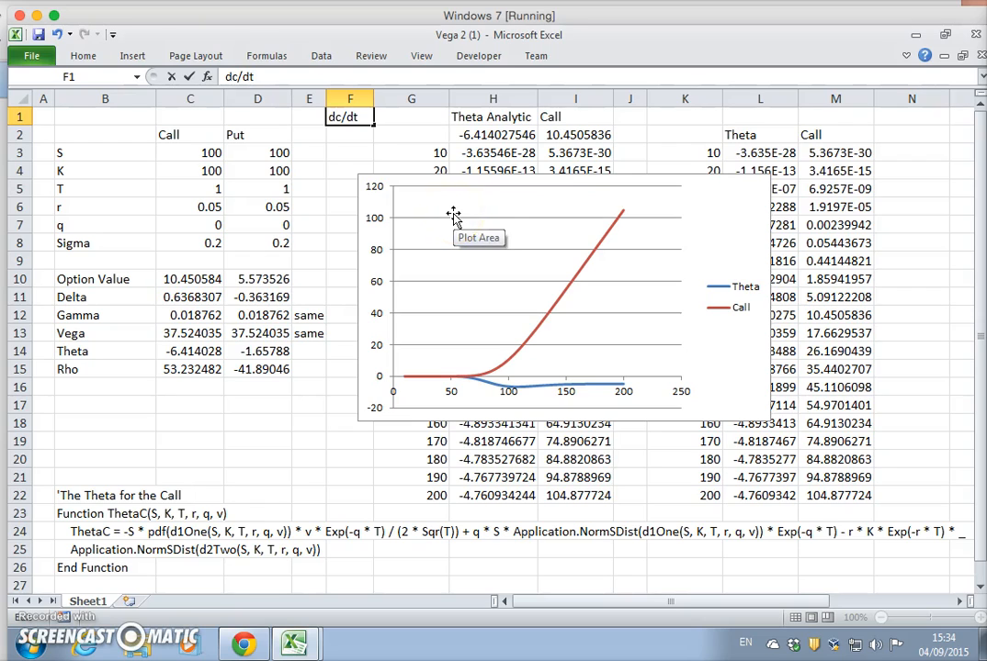
{"action": "mouse_move", "coordinate": [664, 305]}
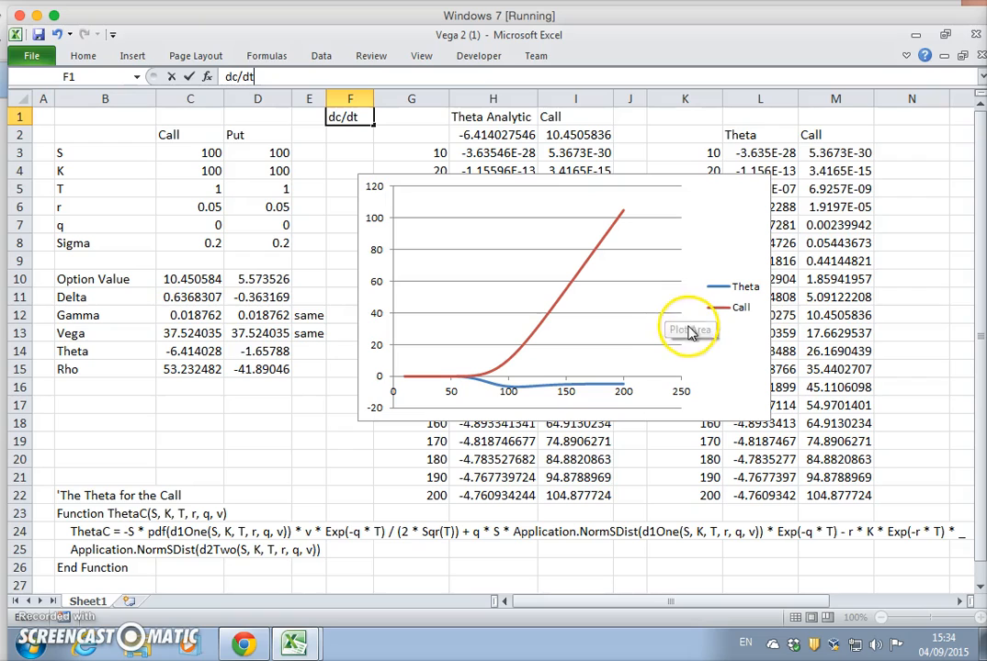
{"action": "mouse_move", "coordinate": [722, 223]}
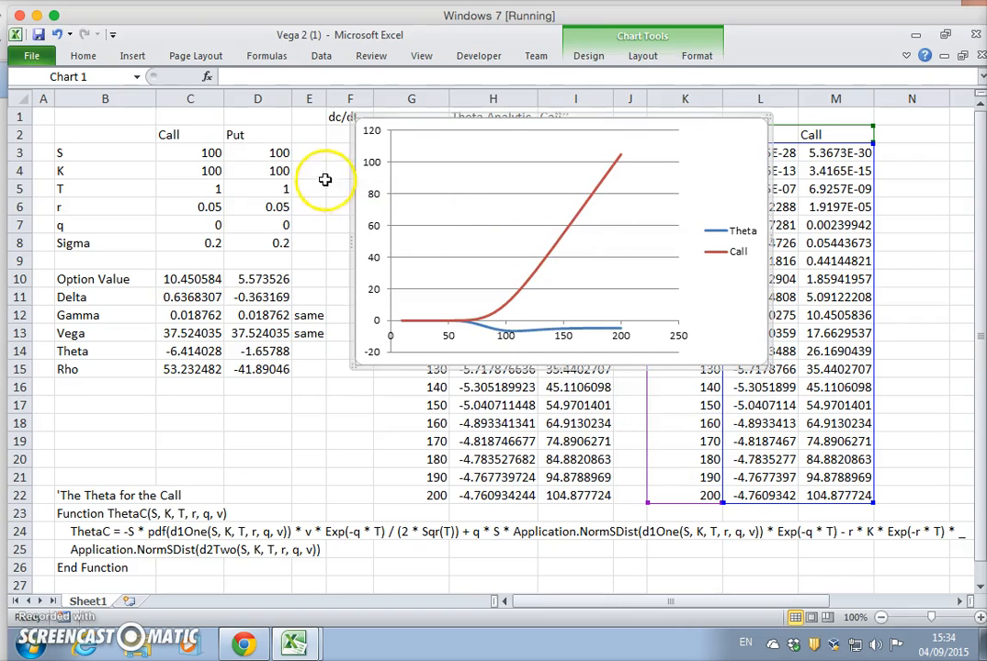
{"action": "mouse_move", "coordinate": [593, 237]}
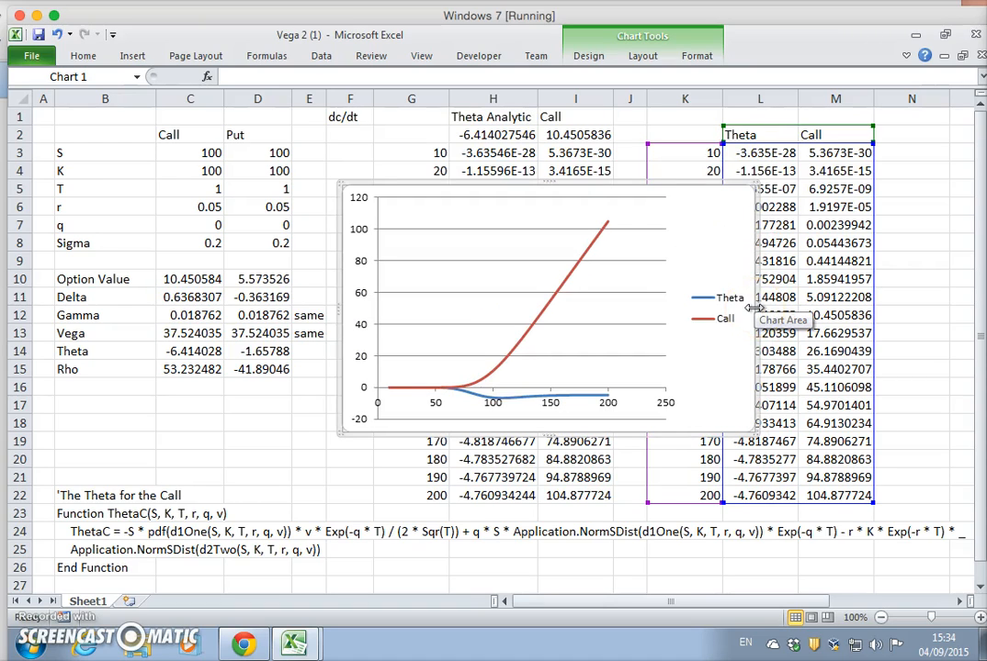
{"action": "mouse_move", "coordinate": [457, 304]}
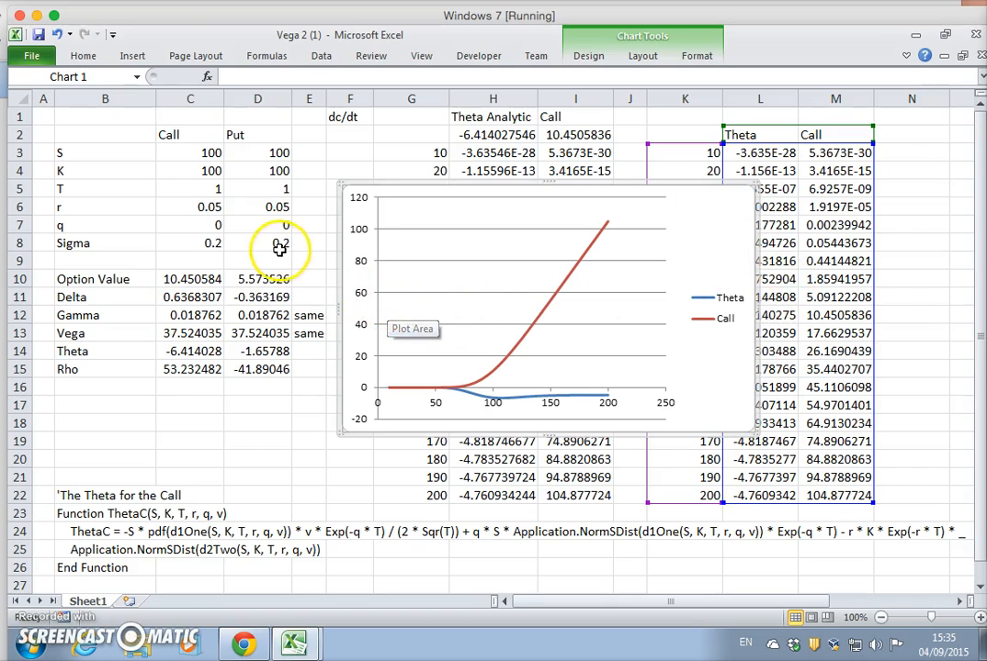
Step: Select the call's maturity cell C5
{"action": "left_click", "coordinate": [191, 188]}
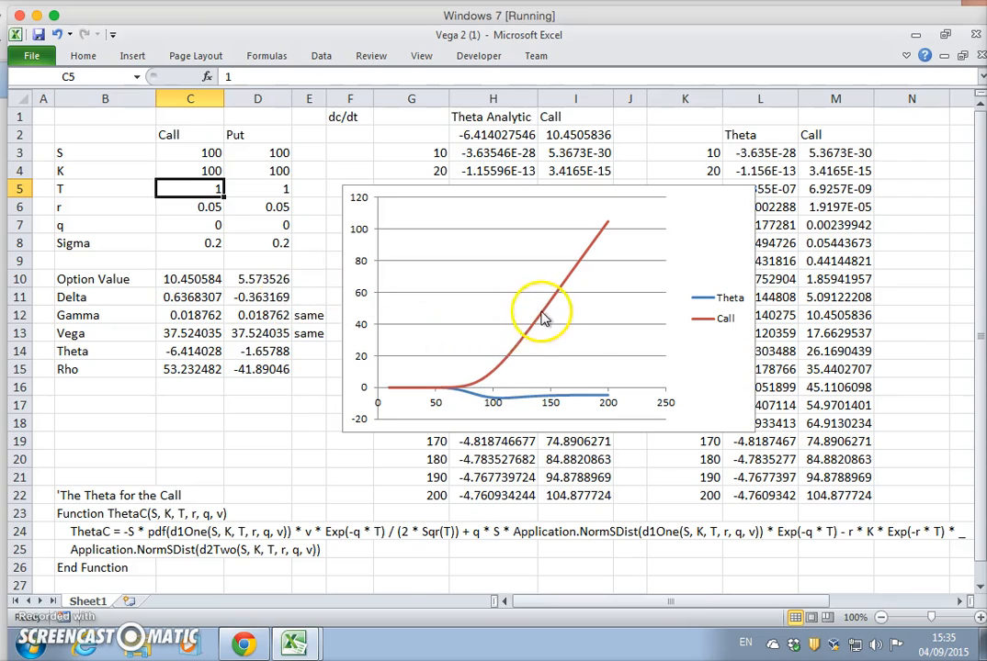
{"action": "mouse_move", "coordinate": [193, 182]}
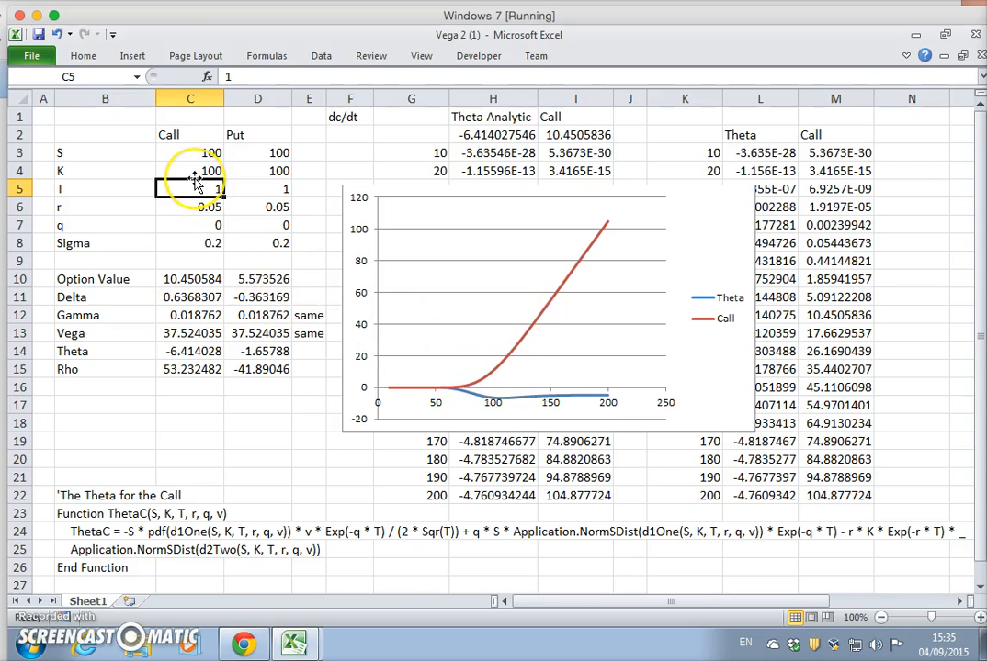
Step: Change the call maturity in C5 to 5, then to 0.5, redrawing the curves
{"action": "type", "text": "5"}
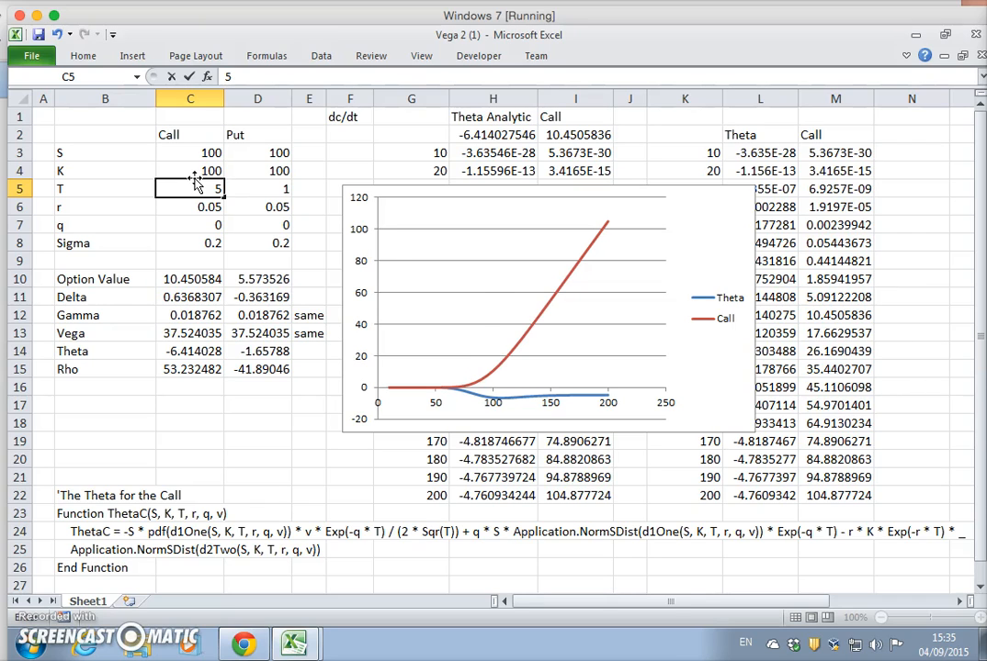
{"action": "mouse_move", "coordinate": [471, 333]}
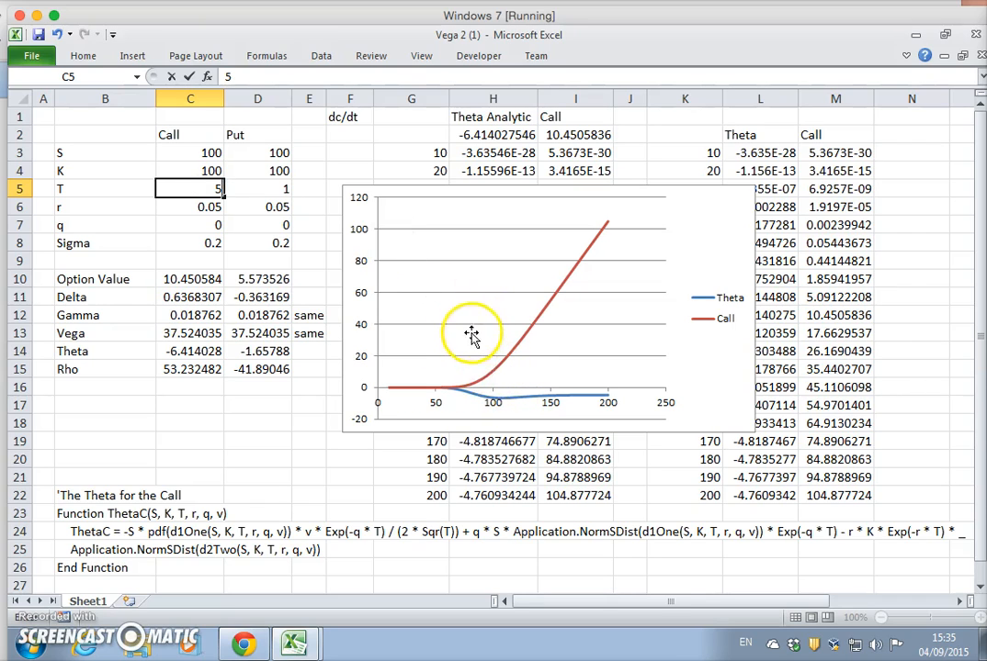
{"action": "mouse_move", "coordinate": [487, 390]}
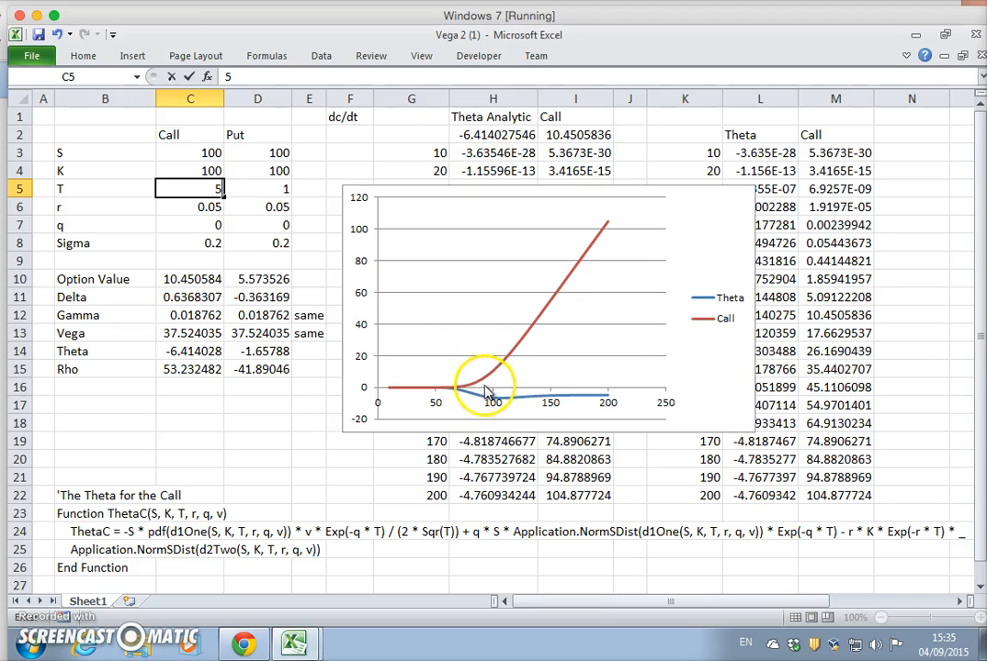
{"action": "mouse_move", "coordinate": [475, 353]}
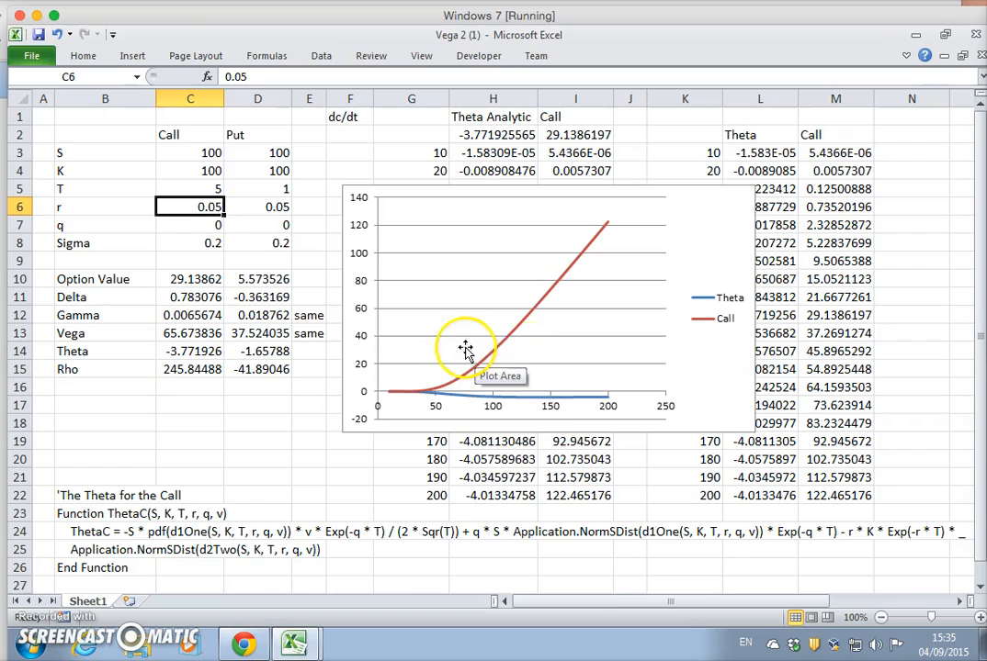
{"action": "left_click", "coordinate": [190, 188]}
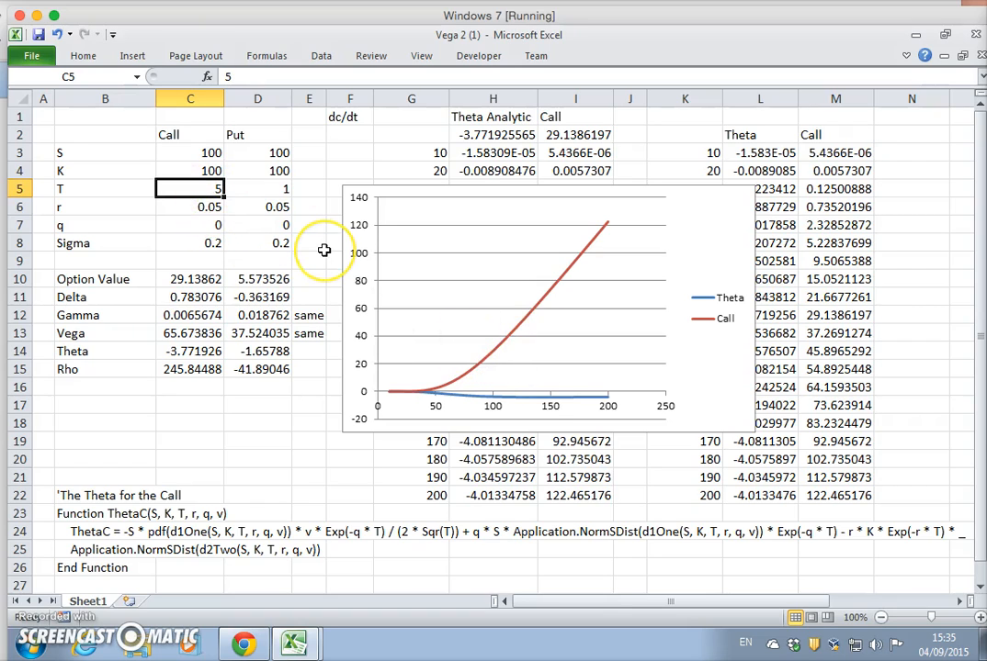
{"action": "mouse_move", "coordinate": [324, 250]}
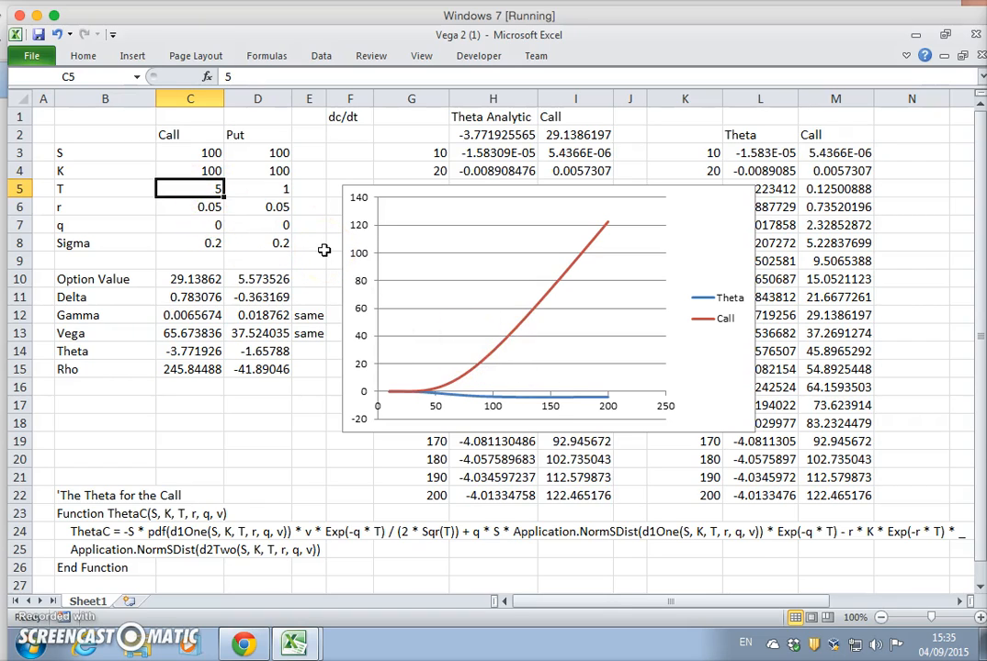
{"action": "type", "text": "0.5"}
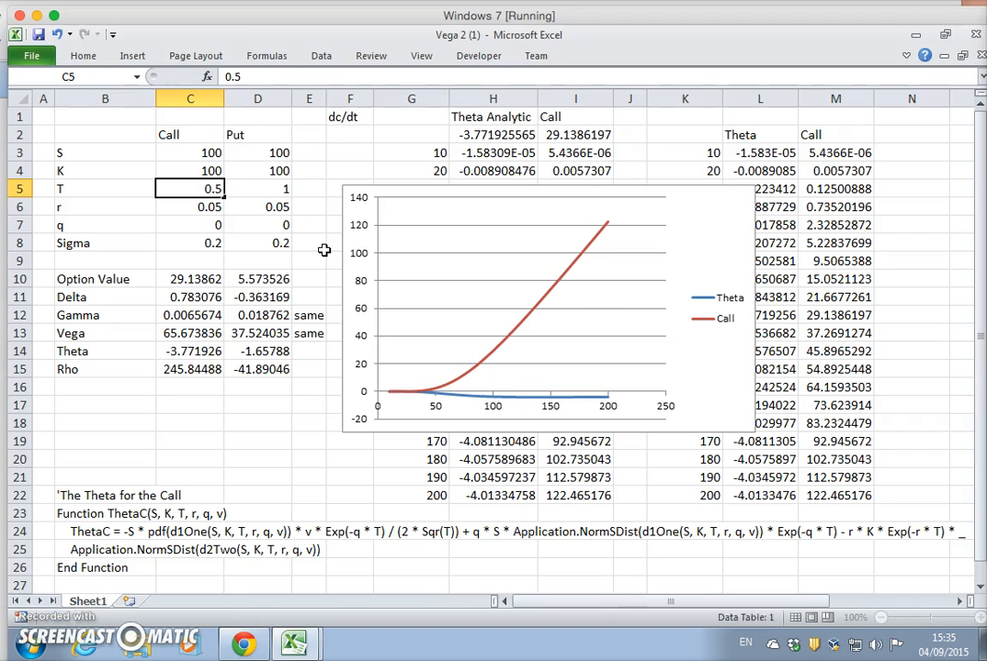
{"action": "left_click", "coordinate": [191, 207]}
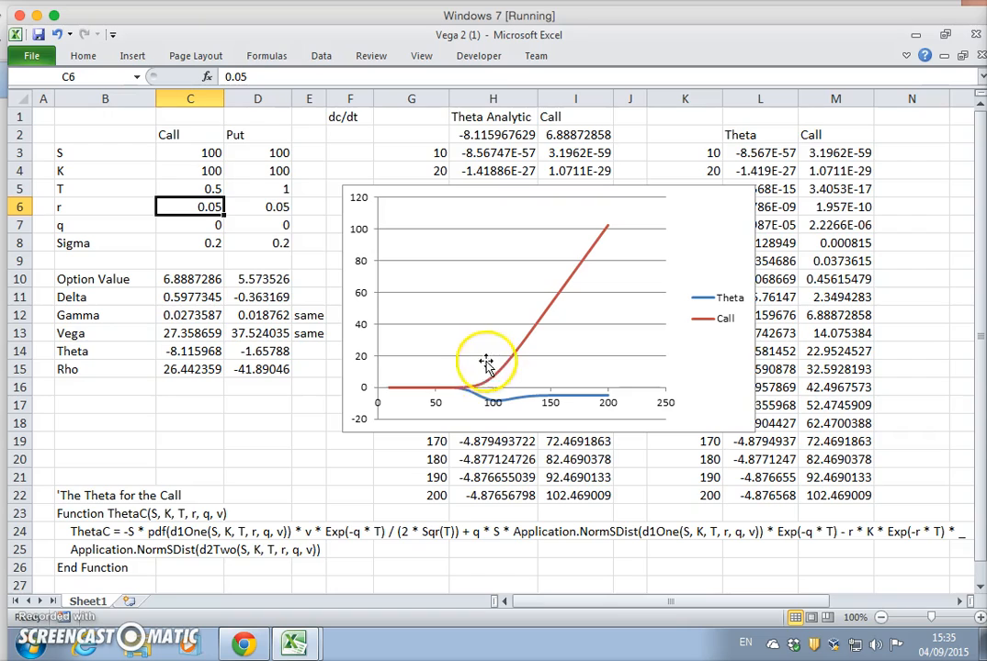
{"action": "mouse_move", "coordinate": [565, 326]}
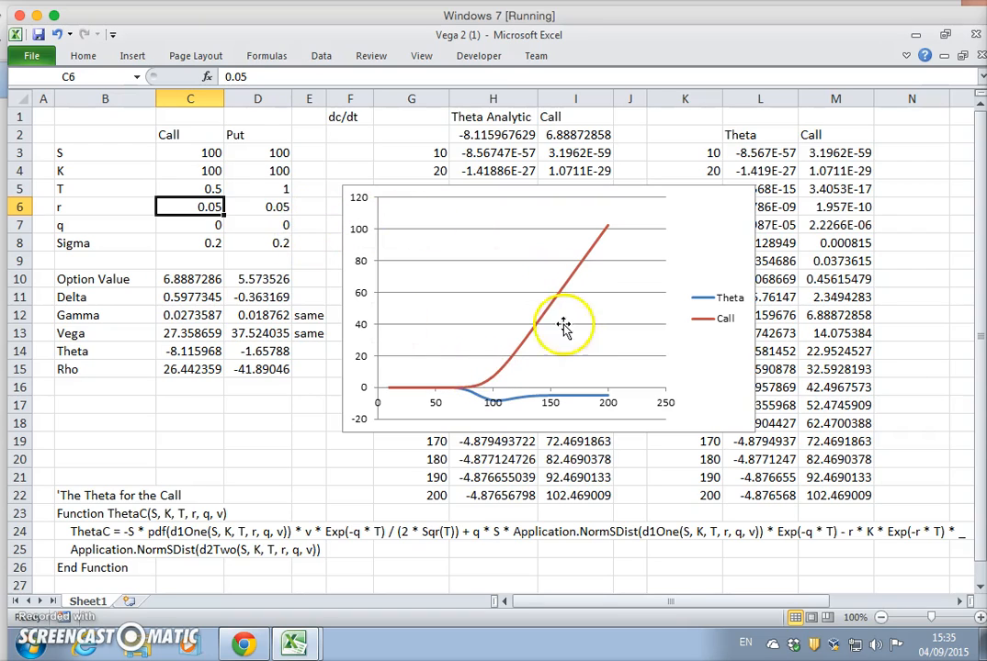
{"action": "mouse_move", "coordinate": [510, 366]}
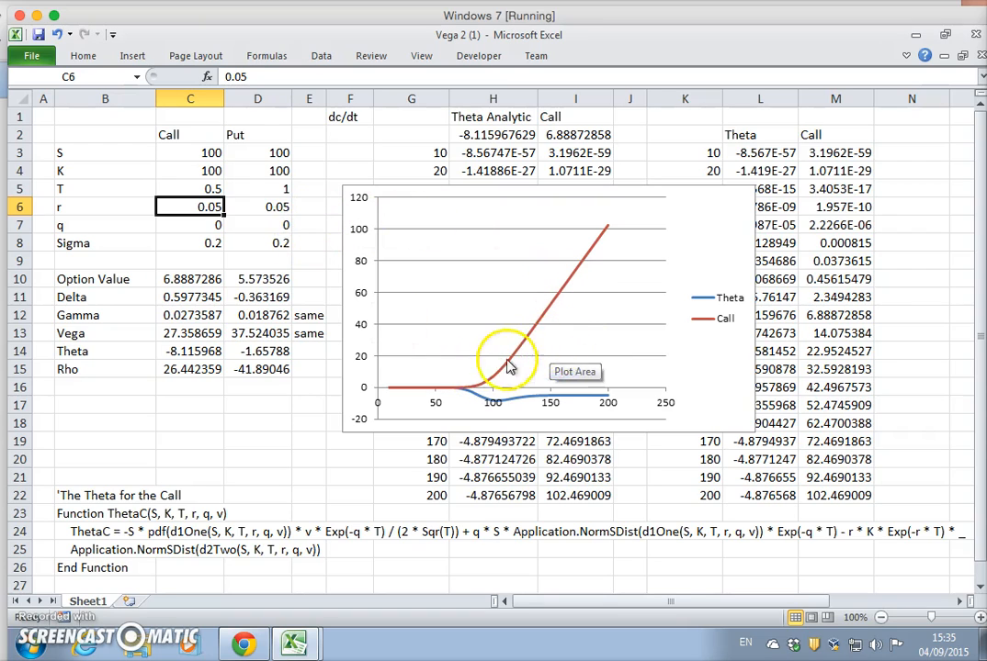
{"action": "mouse_move", "coordinate": [473, 409]}
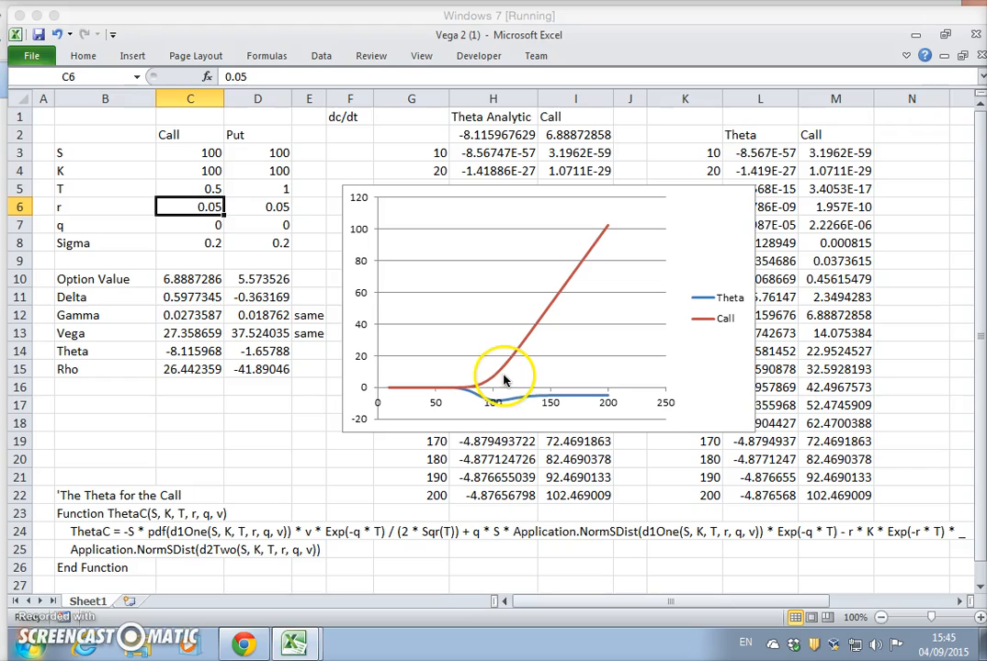
{"action": "left_click", "coordinate": [243, 643]}
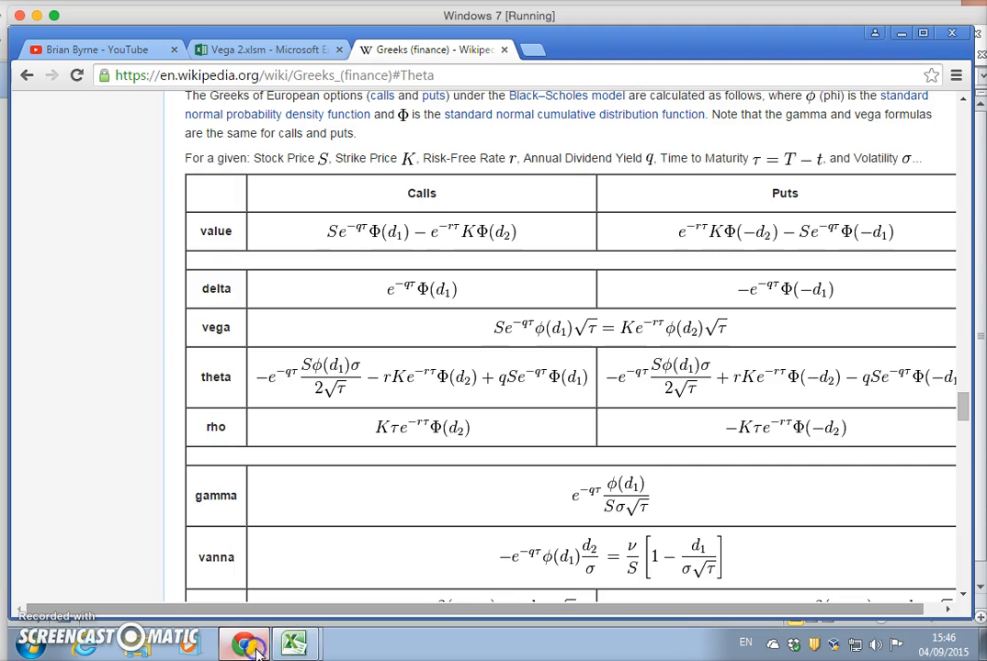
Step: Open the GreeksBlackScholesHull workbook linked under the Sensitivities 4 video
{"action": "left_click", "coordinate": [99, 49]}
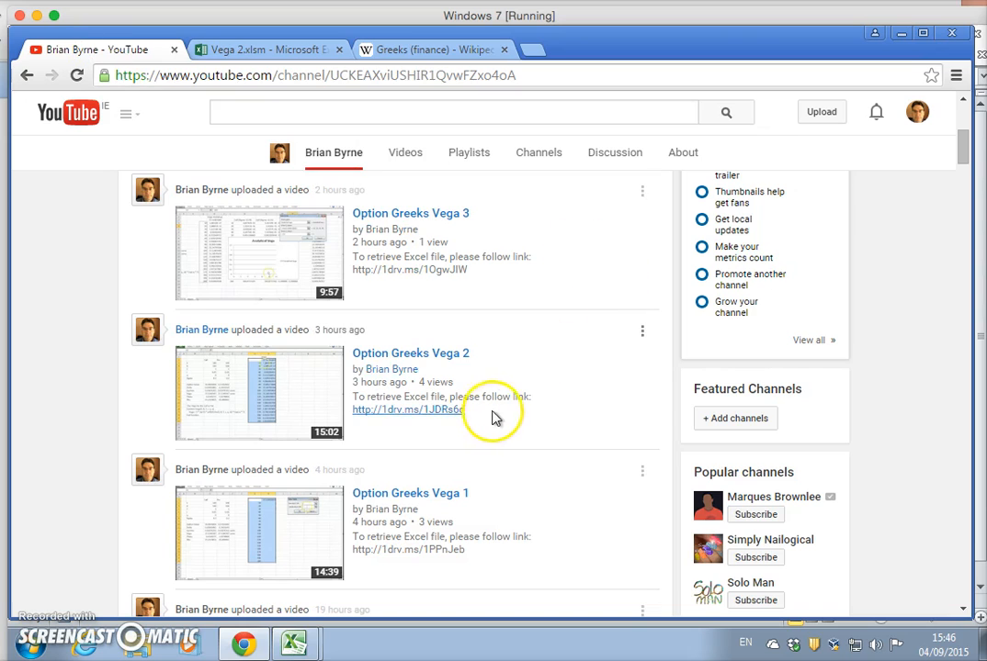
{"action": "scroll", "scroll_direction": "down", "scroll_amount": 3}
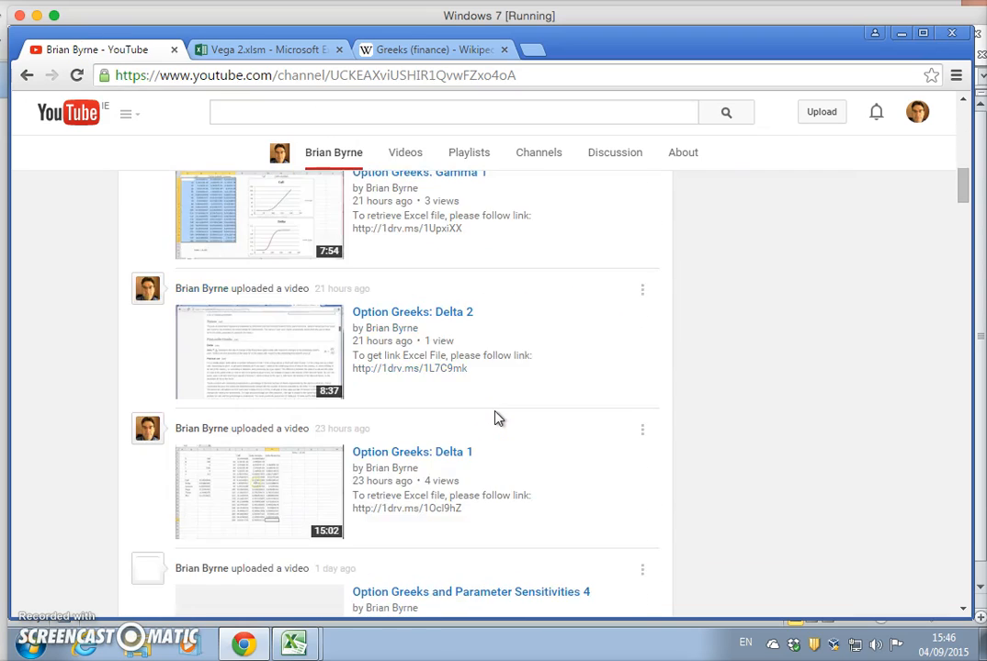
{"action": "scroll", "scroll_direction": "down", "scroll_amount": 3}
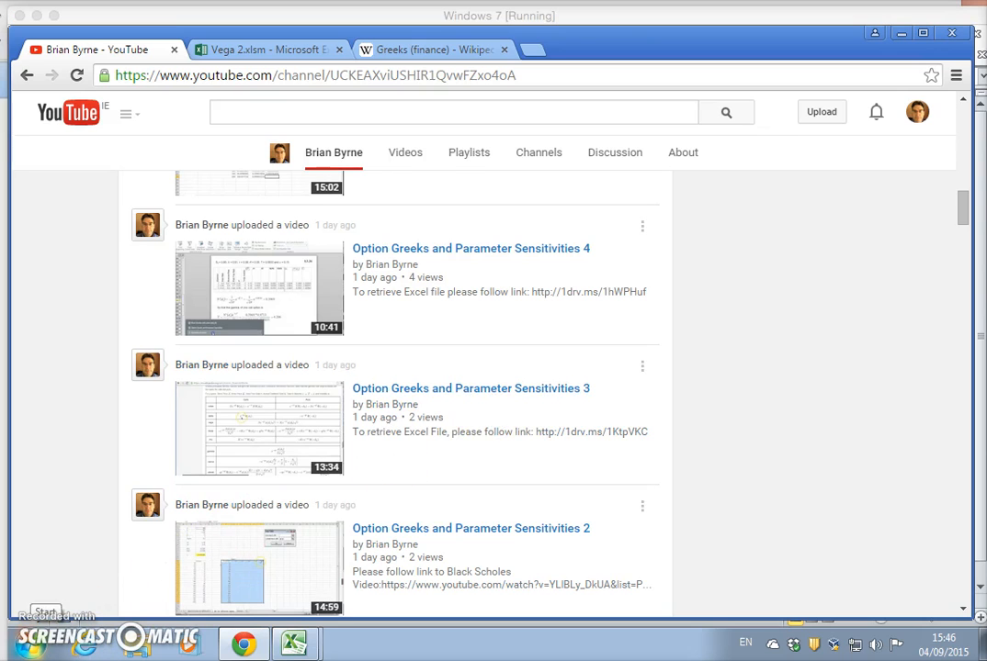
{"action": "mouse_move", "coordinate": [562, 292]}
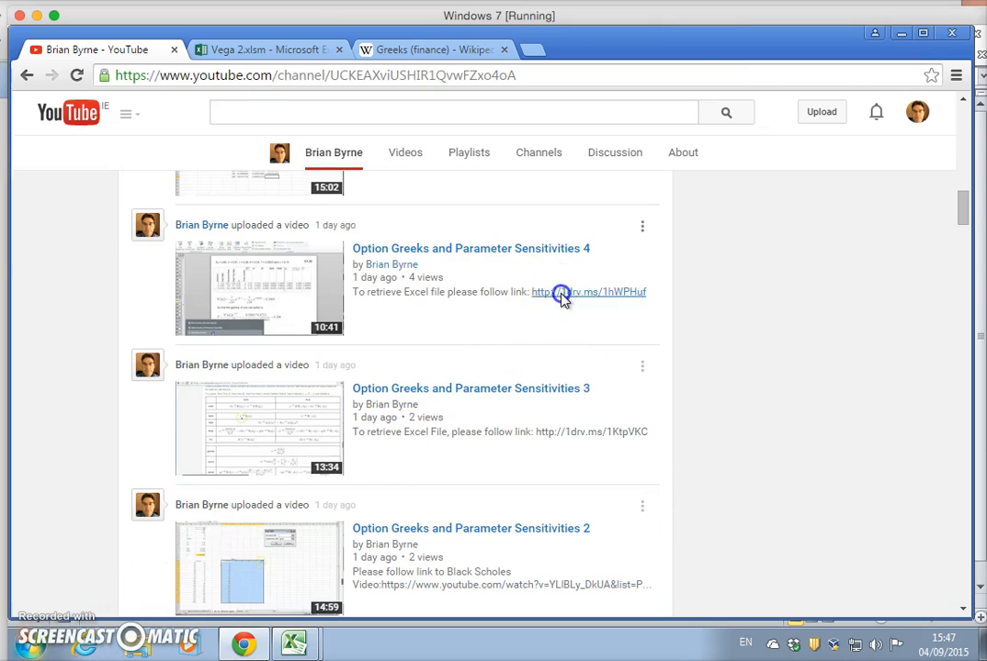
{"action": "left_click", "coordinate": [565, 292]}
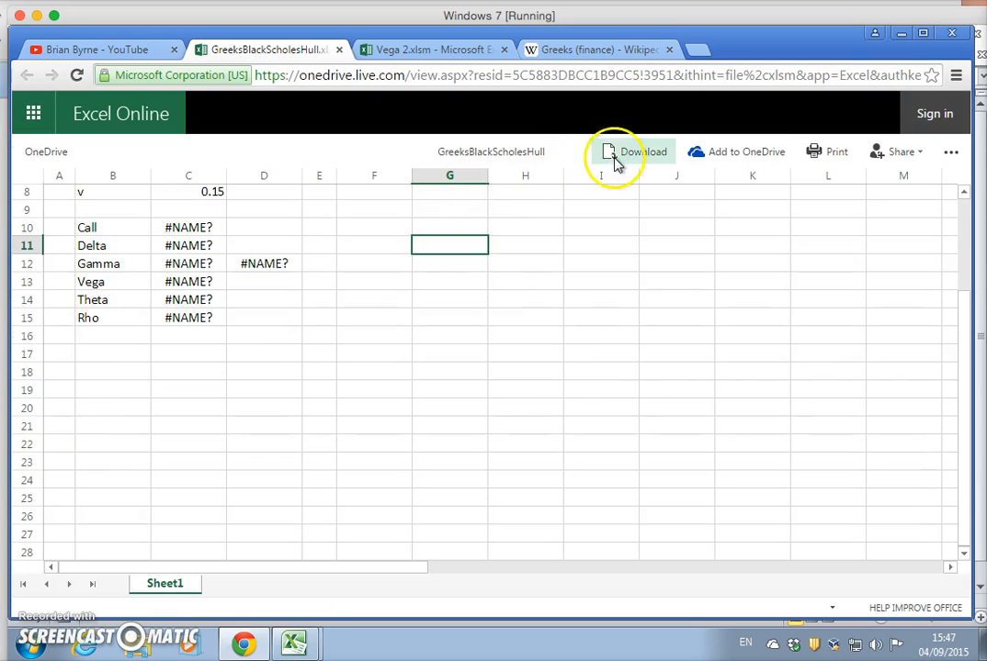
{"action": "mouse_move", "coordinate": [623, 246]}
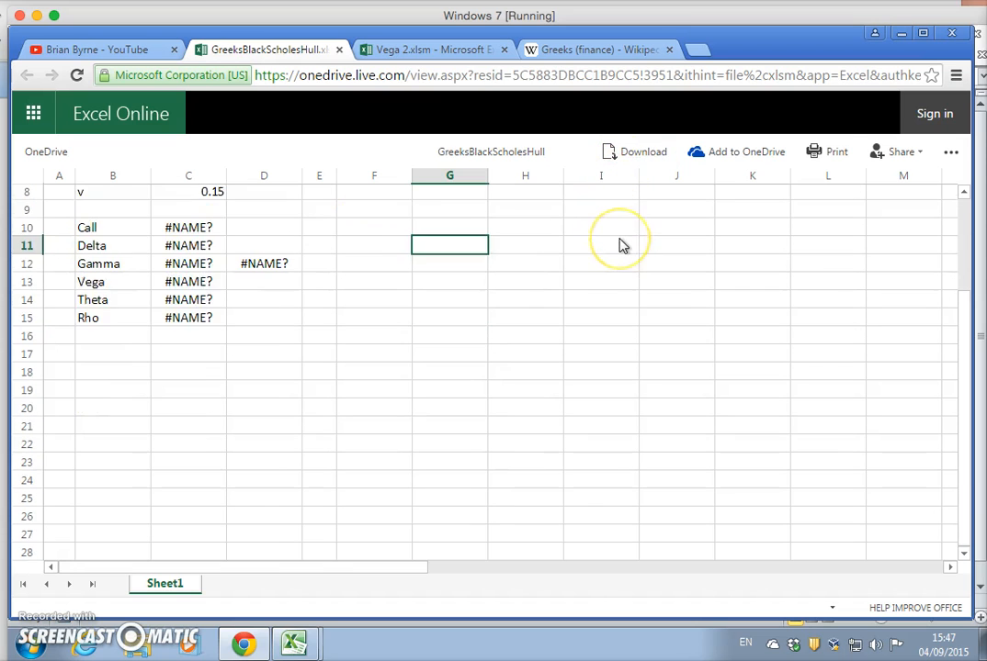
Step: Return to the YouTube channel tab and scroll down to Parameter Sensitivities 3
{"action": "scroll", "scroll_direction": "up", "scroll_amount": 3}
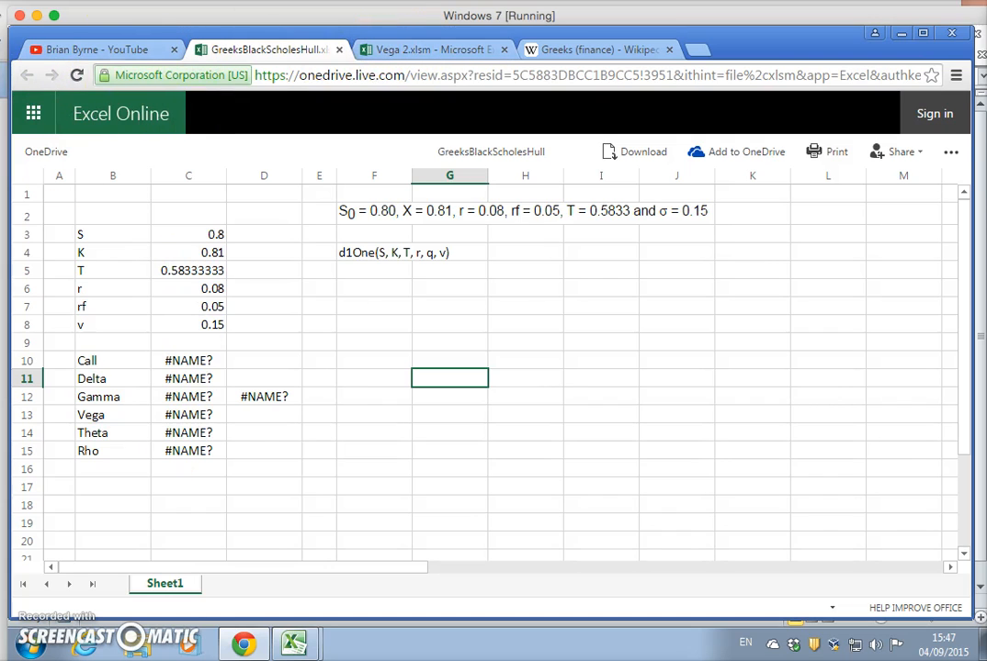
{"action": "left_click", "coordinate": [97, 48]}
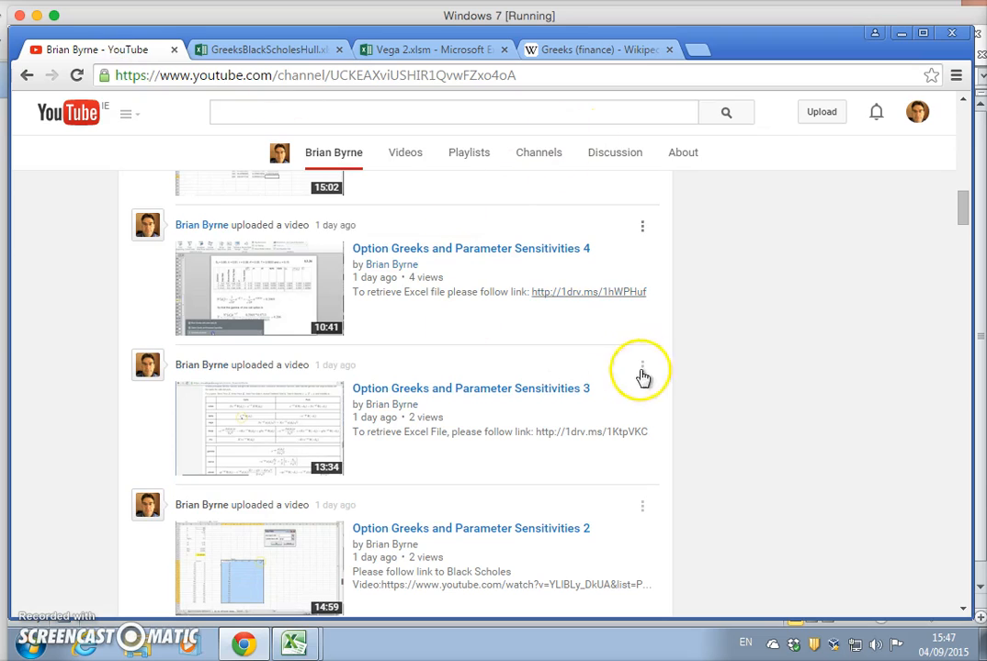
{"action": "scroll", "scroll_direction": "down", "scroll_amount": 3}
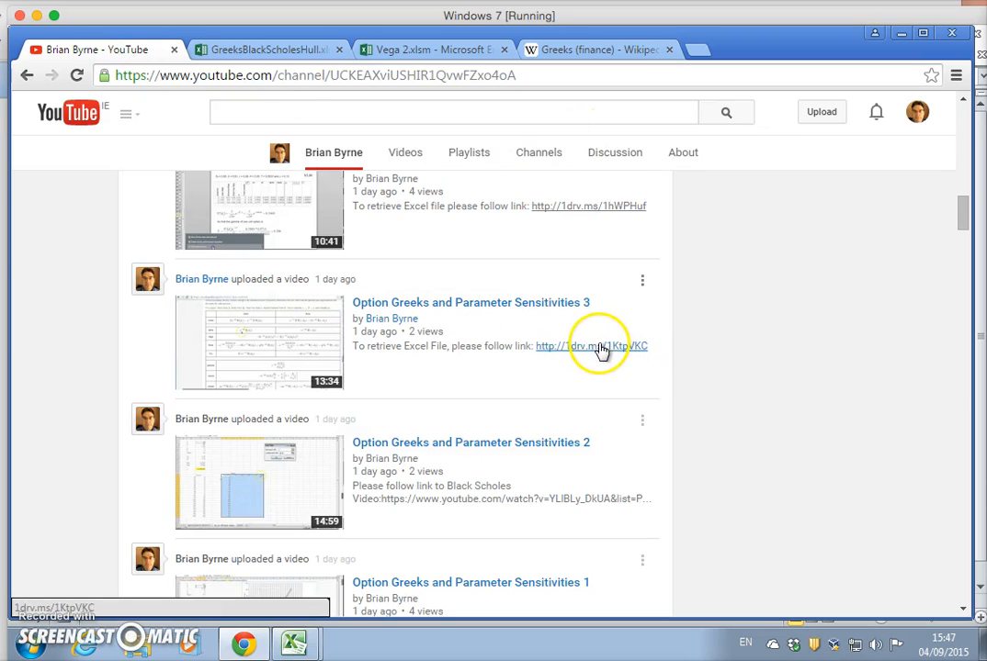
Step: Open the Sensitivities 3 workbook online and view the BS for different Maturities call curves
{"action": "left_click", "coordinate": [581, 346]}
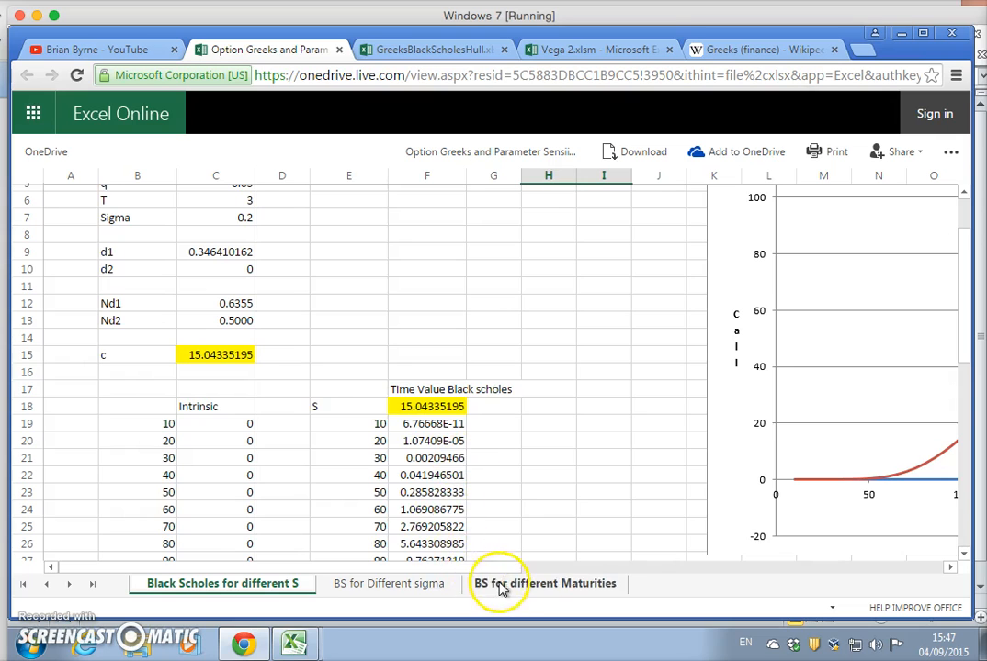
{"action": "left_click", "coordinate": [544, 583]}
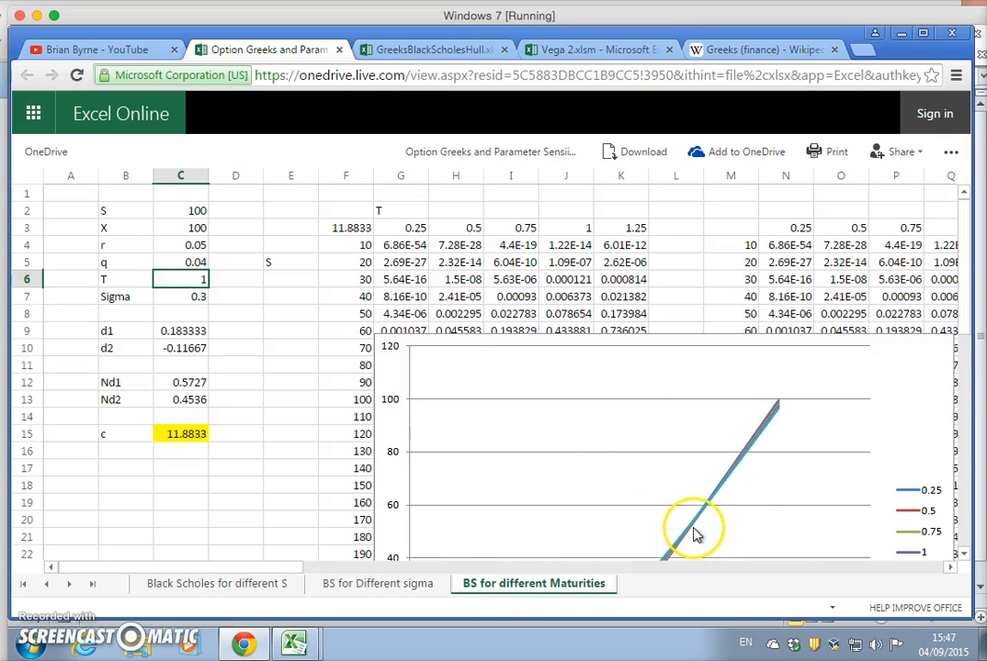
{"action": "scroll", "scroll_direction": "down", "scroll_amount": 3}
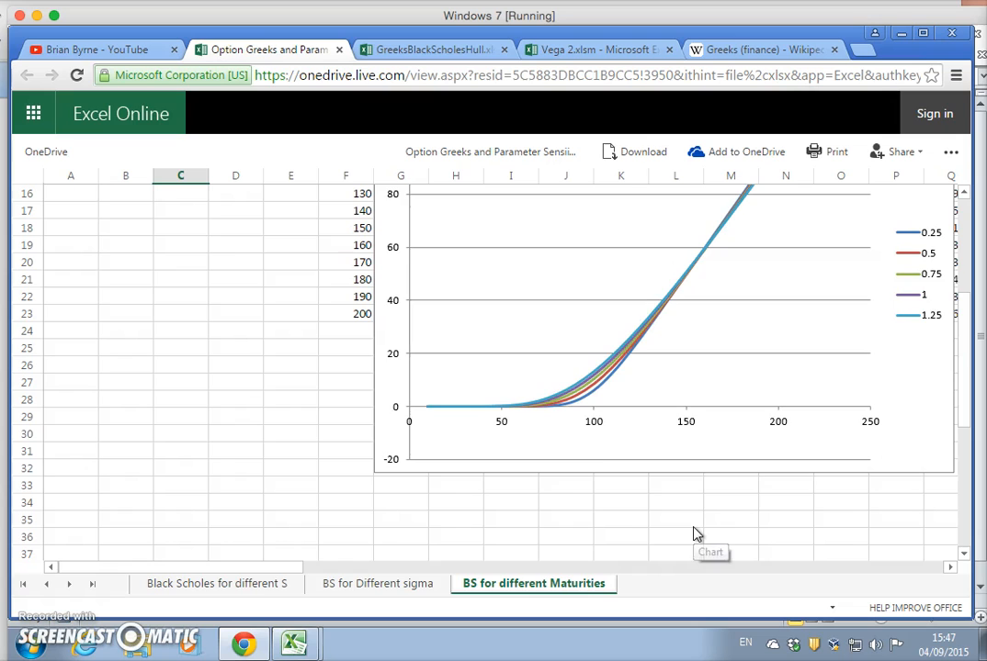
{"action": "scroll", "scroll_direction": "up", "scroll_amount": 3}
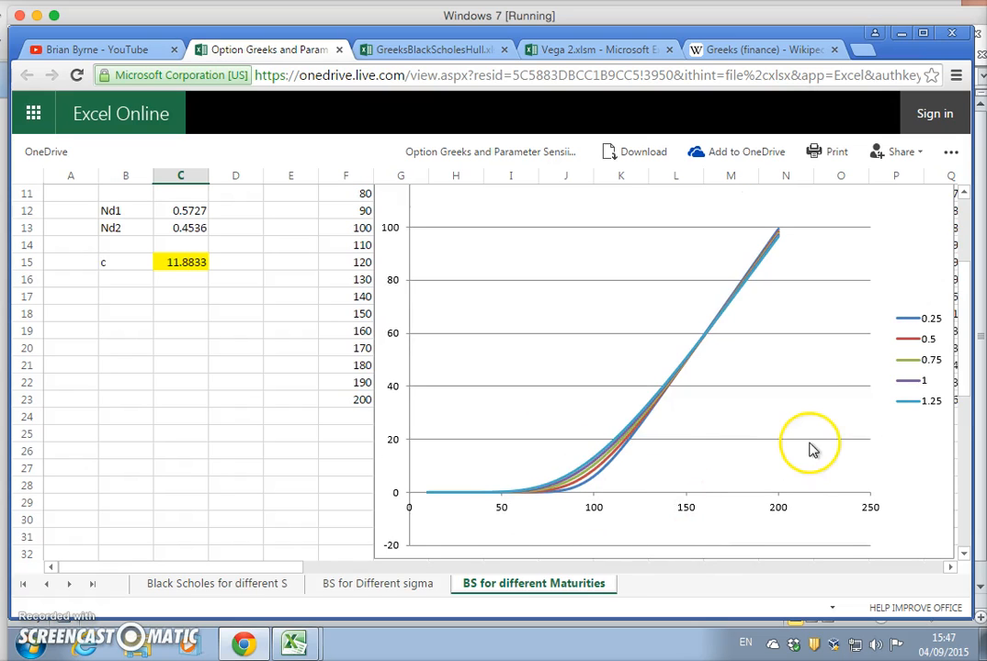
{"action": "mouse_move", "coordinate": [577, 478]}
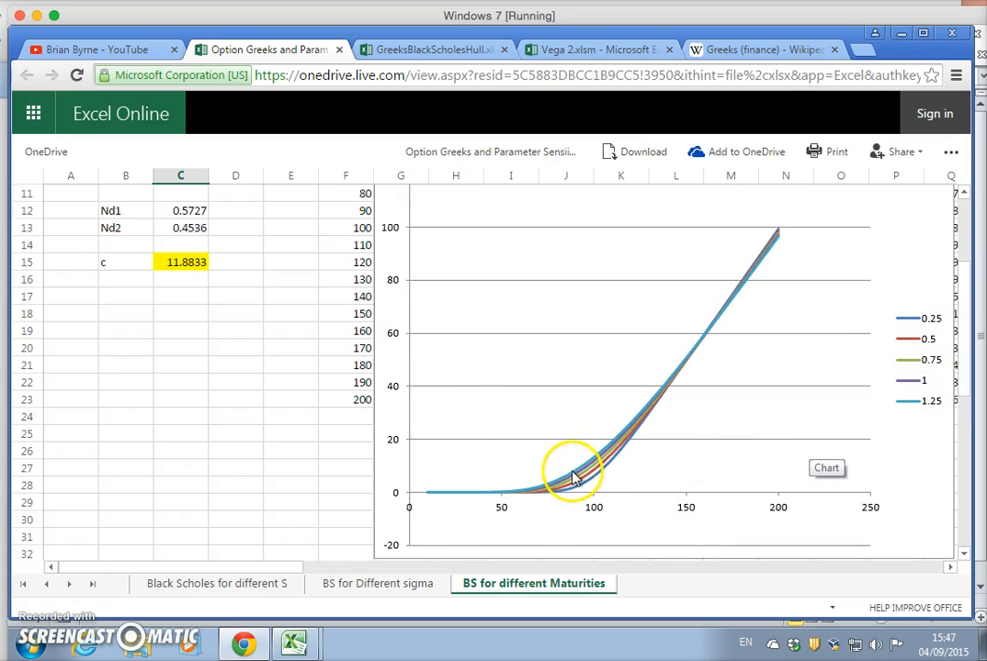
{"action": "scroll", "scroll_direction": "up", "scroll_amount": 3}
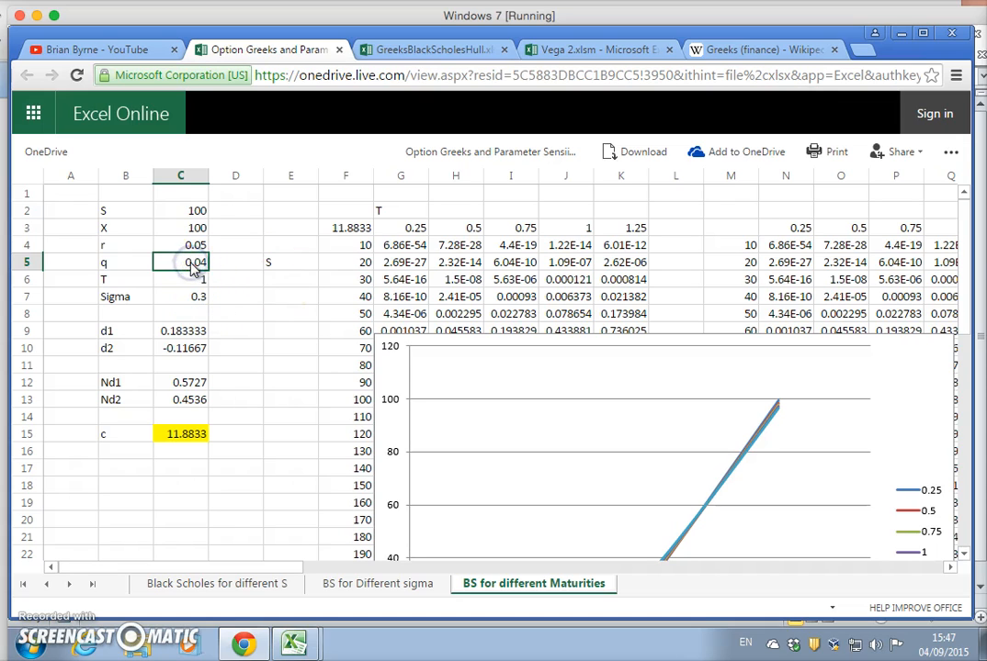
{"action": "mouse_move", "coordinate": [384, 381]}
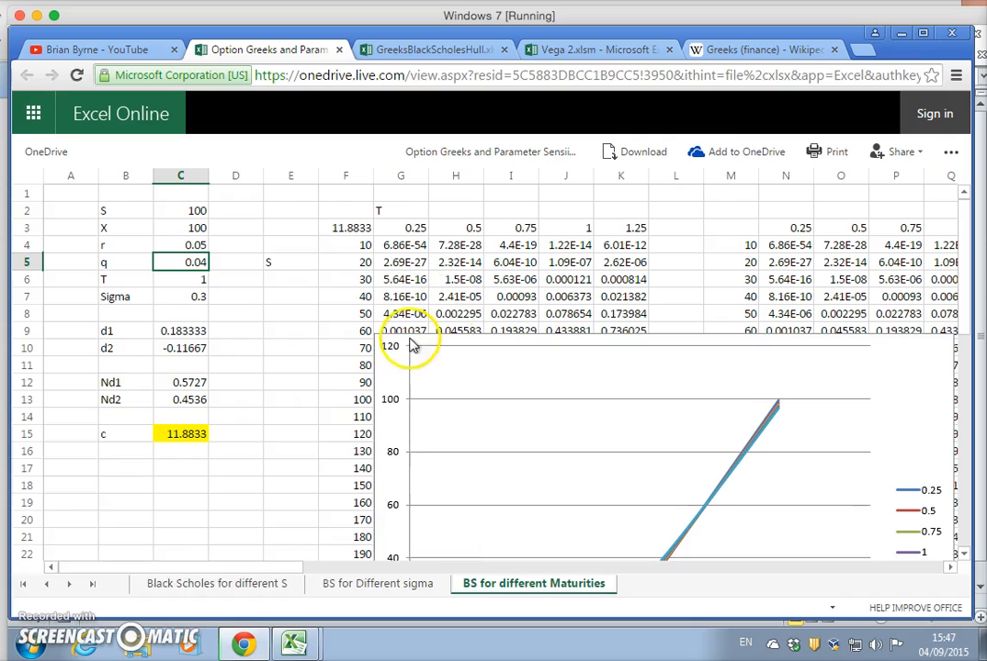
{"action": "left_click", "coordinate": [633, 151]}
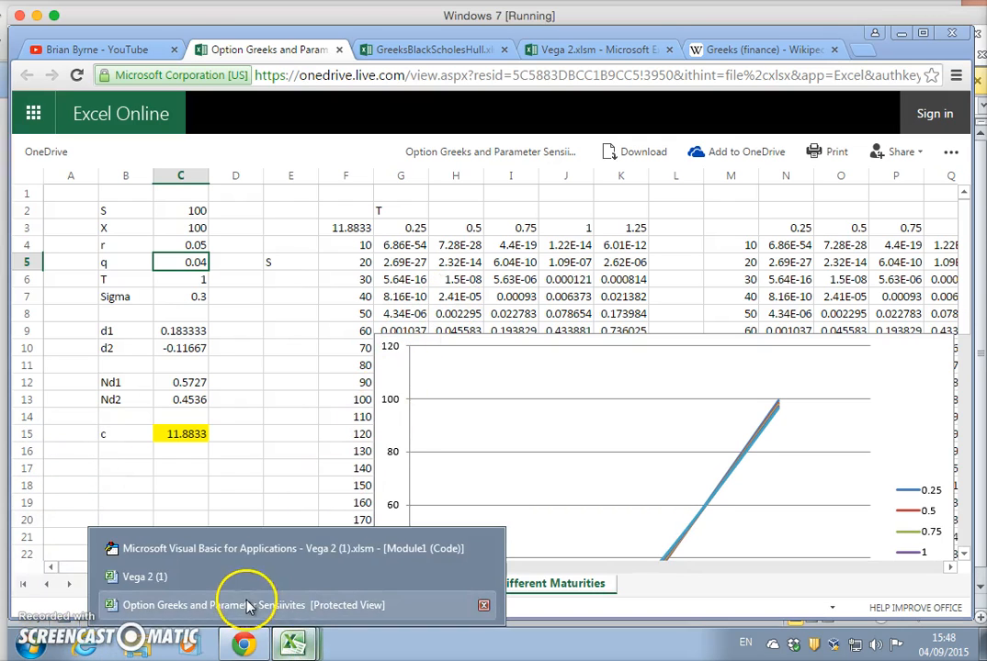
Step: Switch to the downloaded Option Greeks workbook and enable editing in desktop Excel
{"action": "left_click", "coordinate": [257, 605]}
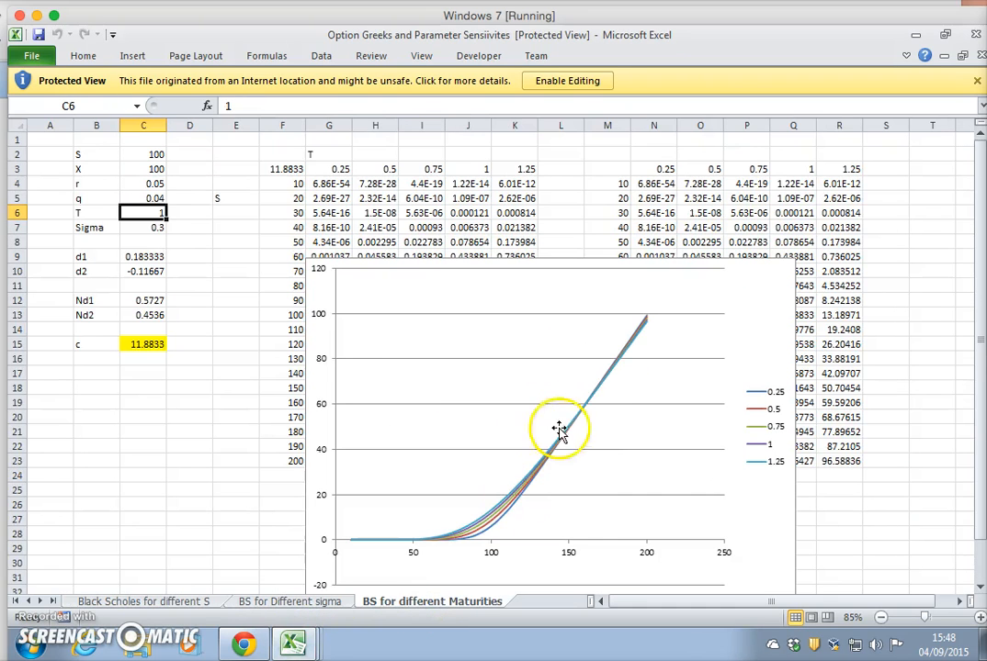
{"action": "mouse_move", "coordinate": [648, 378]}
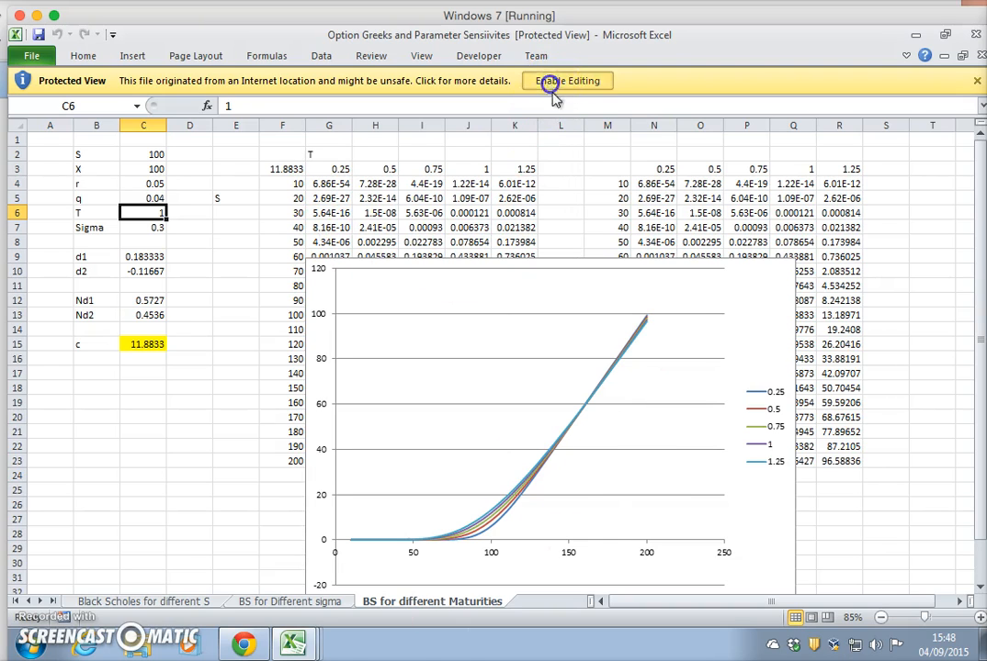
{"action": "left_click", "coordinate": [567, 81]}
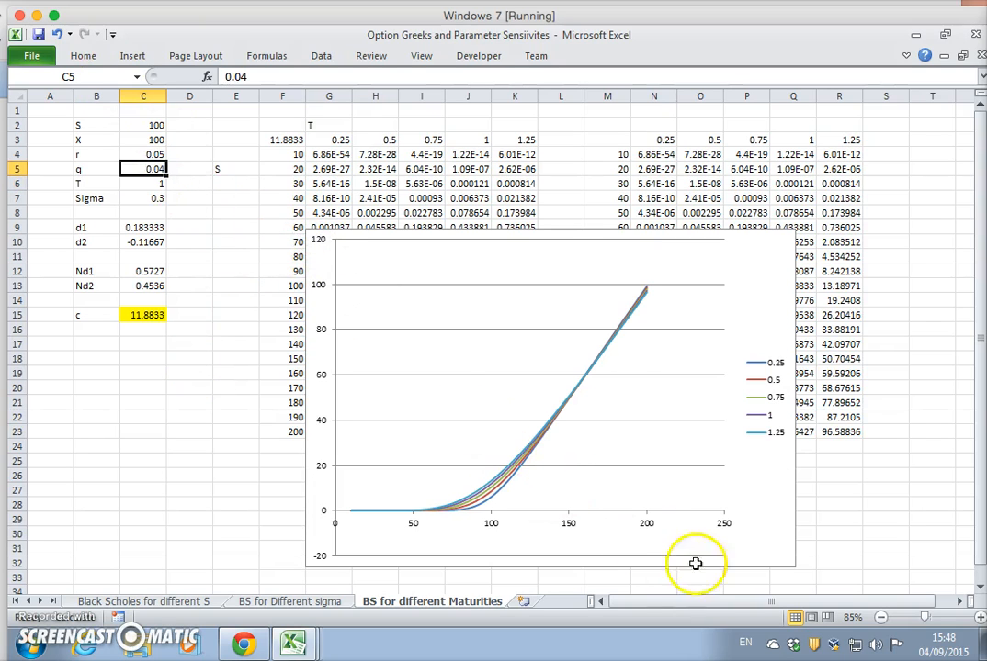
{"action": "mouse_move", "coordinate": [775, 374]}
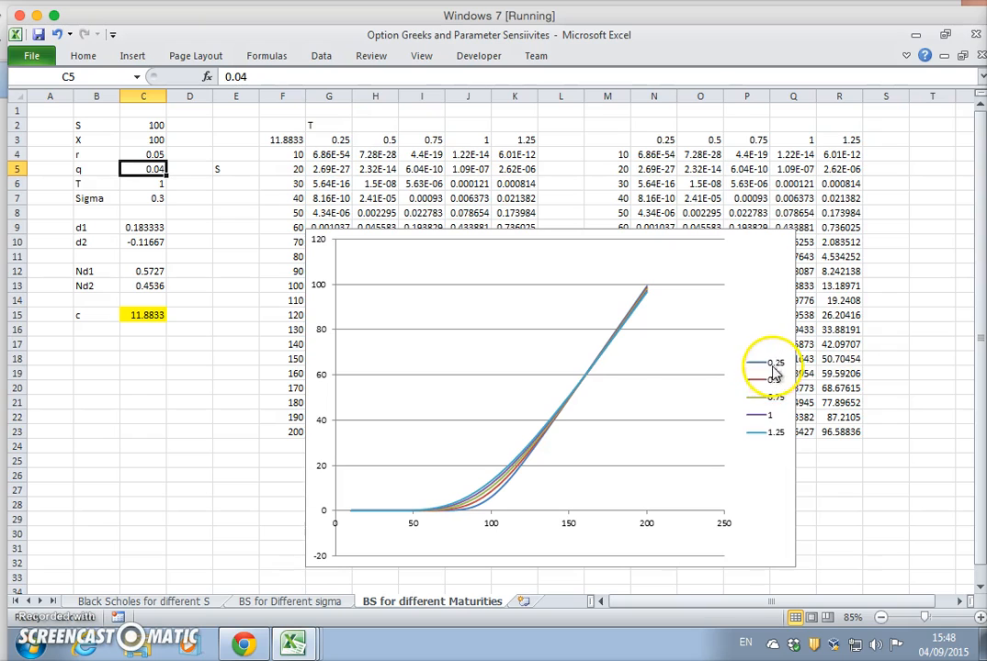
{"action": "mouse_move", "coordinate": [489, 508]}
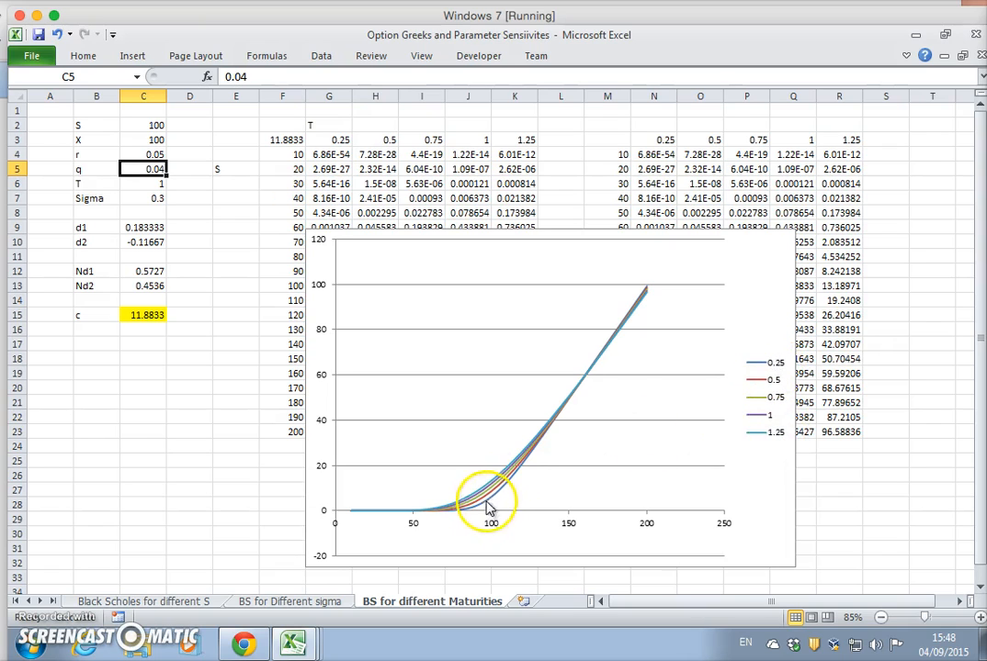
{"action": "mouse_move", "coordinate": [765, 369]}
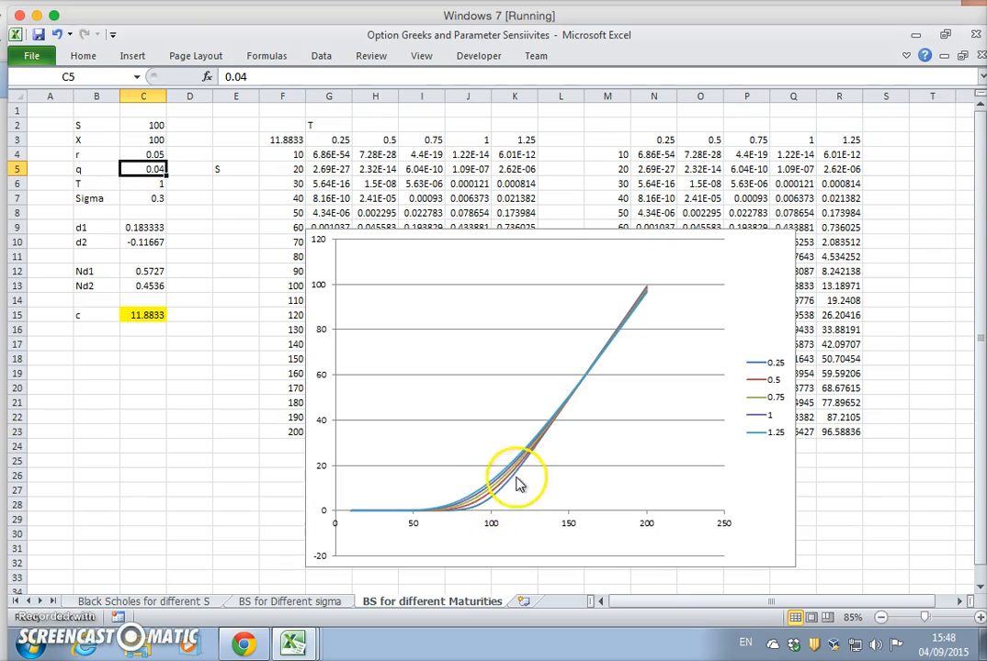
{"action": "mouse_move", "coordinate": [508, 496]}
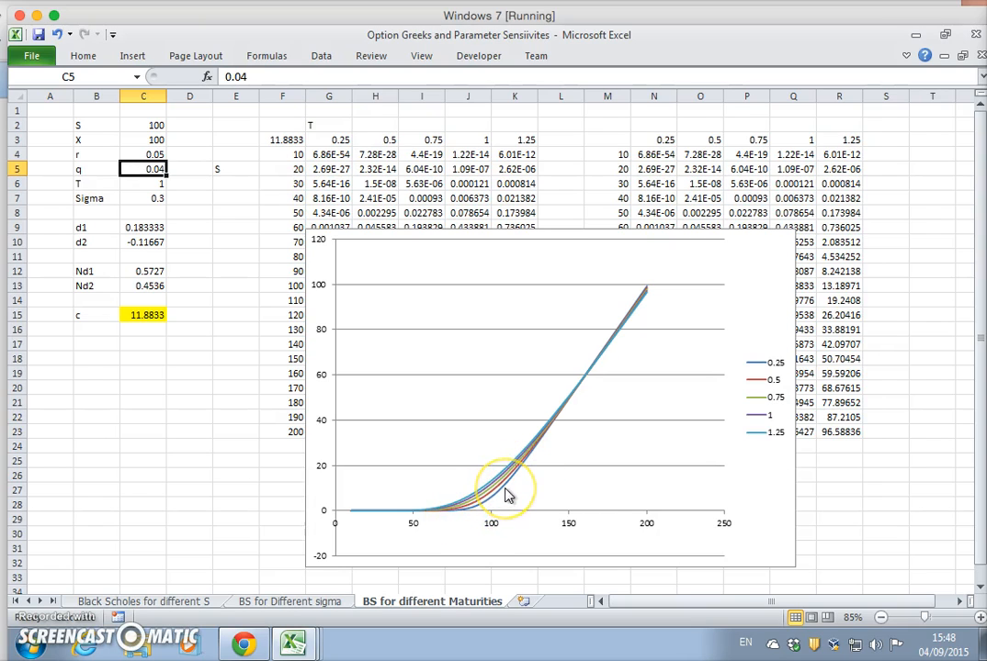
{"action": "mouse_move", "coordinate": [505, 497]}
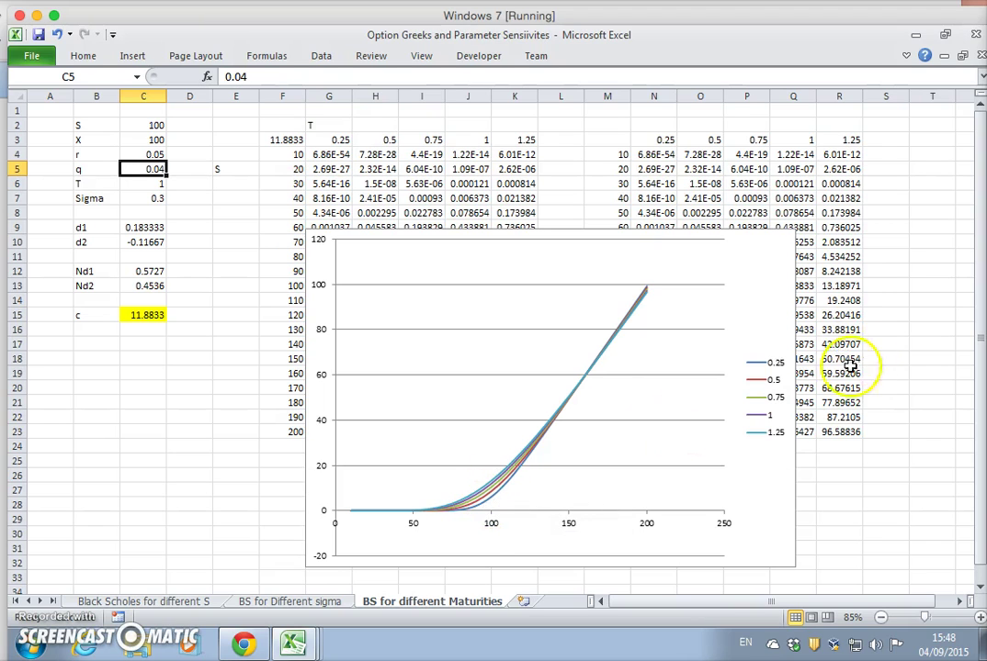
{"action": "mouse_move", "coordinate": [554, 488]}
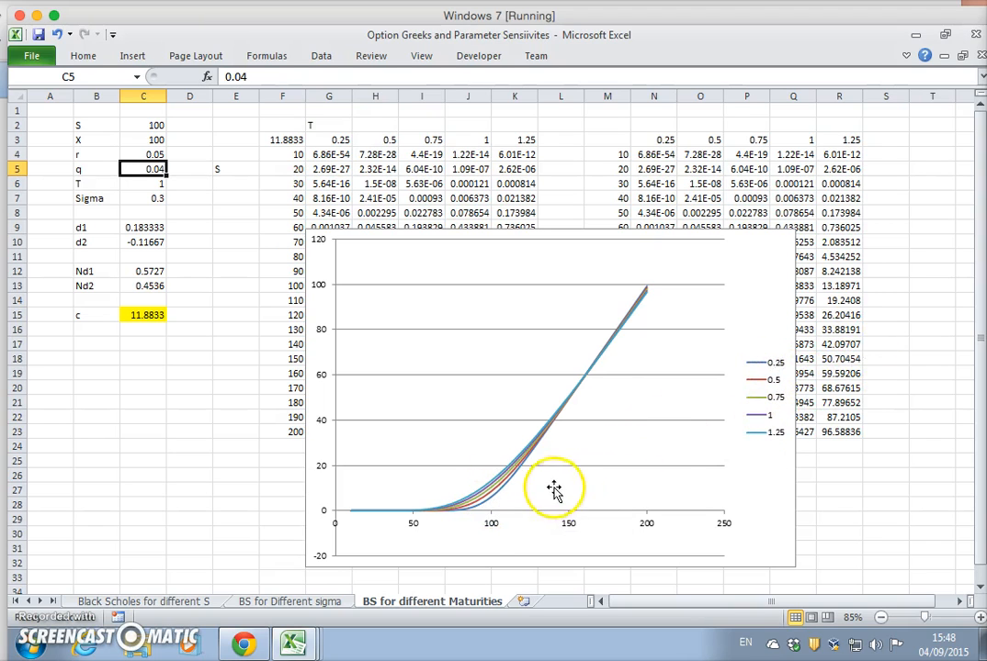
{"action": "mouse_move", "coordinate": [413, 341]}
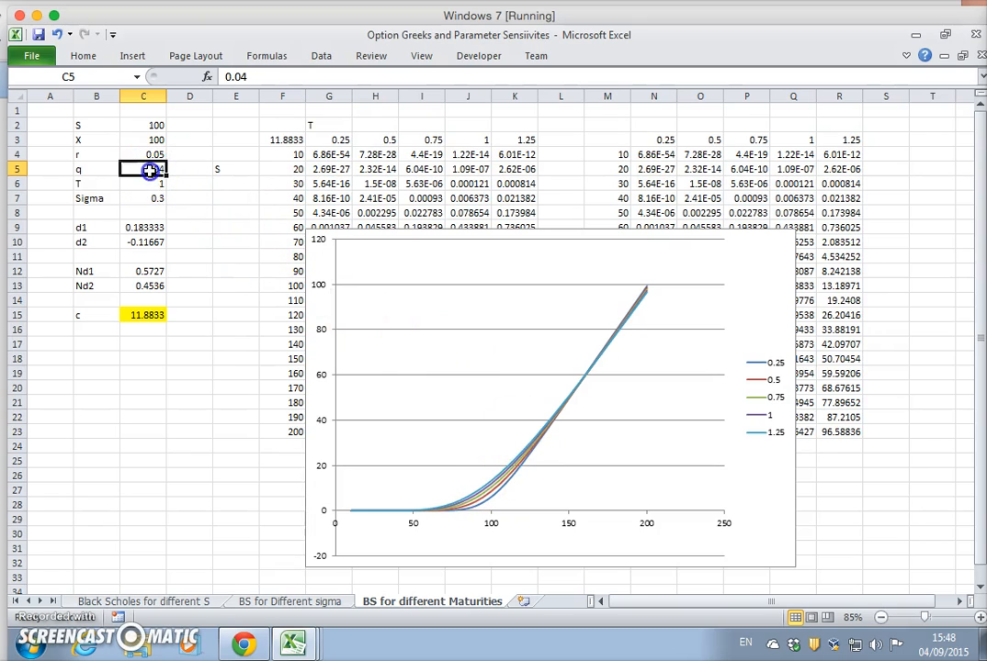
Step: Retype dividend yield q, entering 0.04 and then starting to enter 0
{"action": "type", "text": "0.04"}
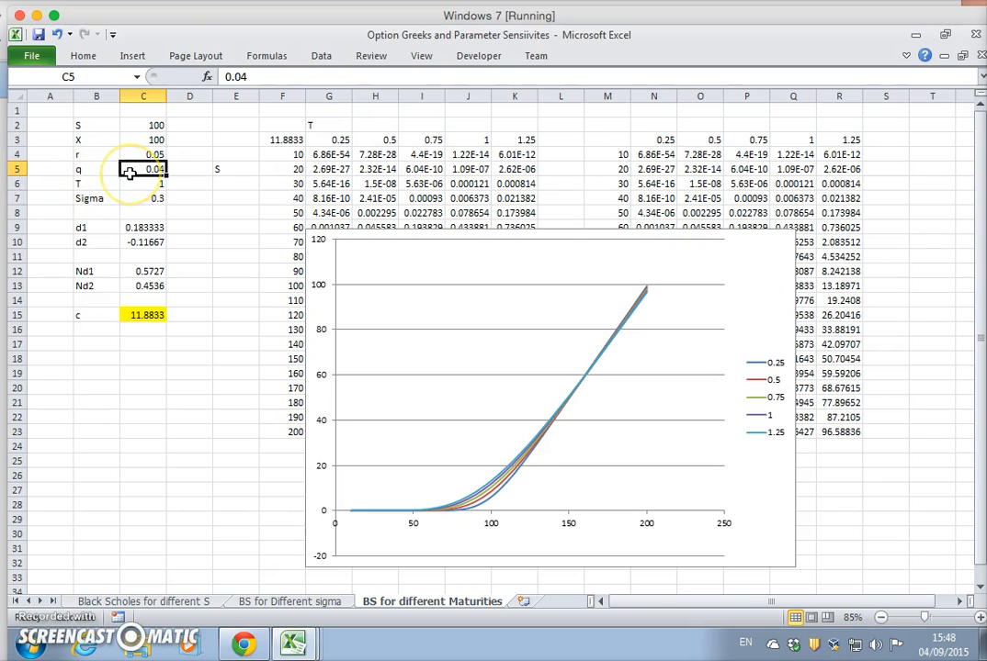
{"action": "type", "text": "0"}
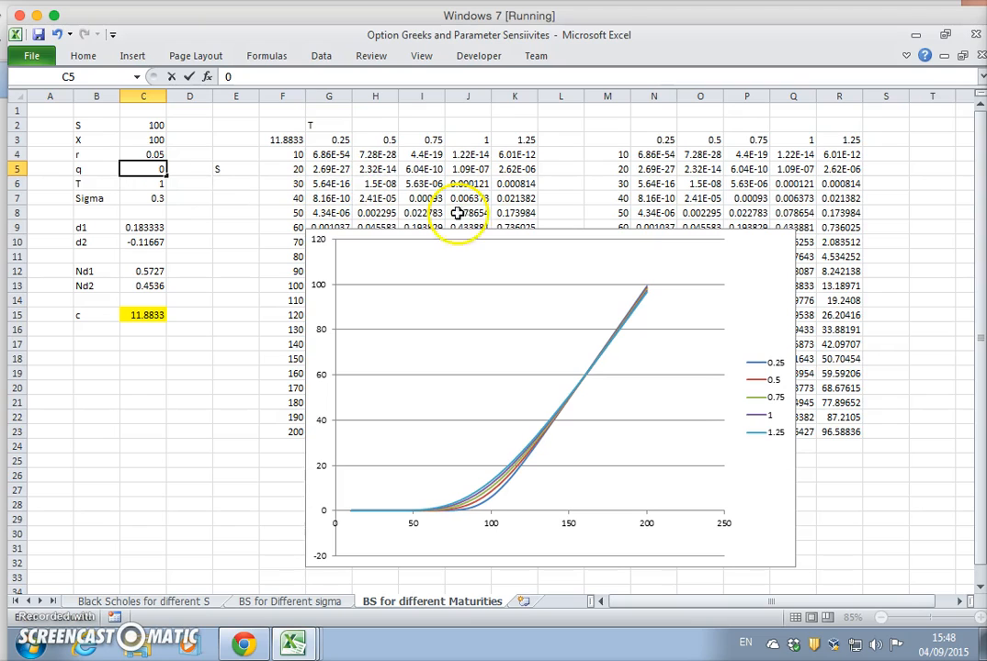
{"action": "mouse_move", "coordinate": [588, 390]}
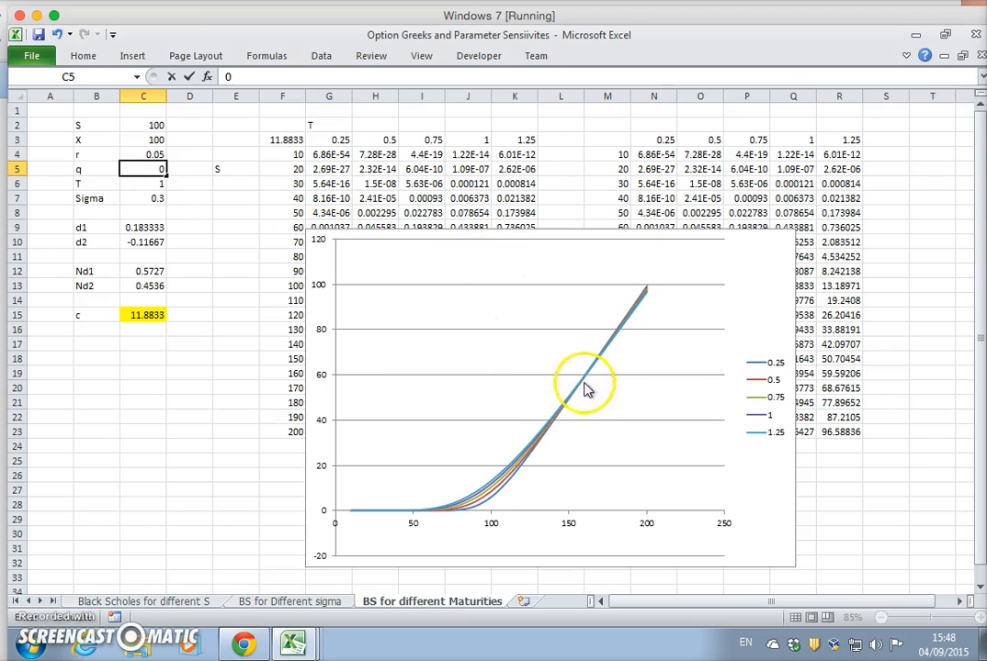
{"action": "mouse_move", "coordinate": [244, 336]}
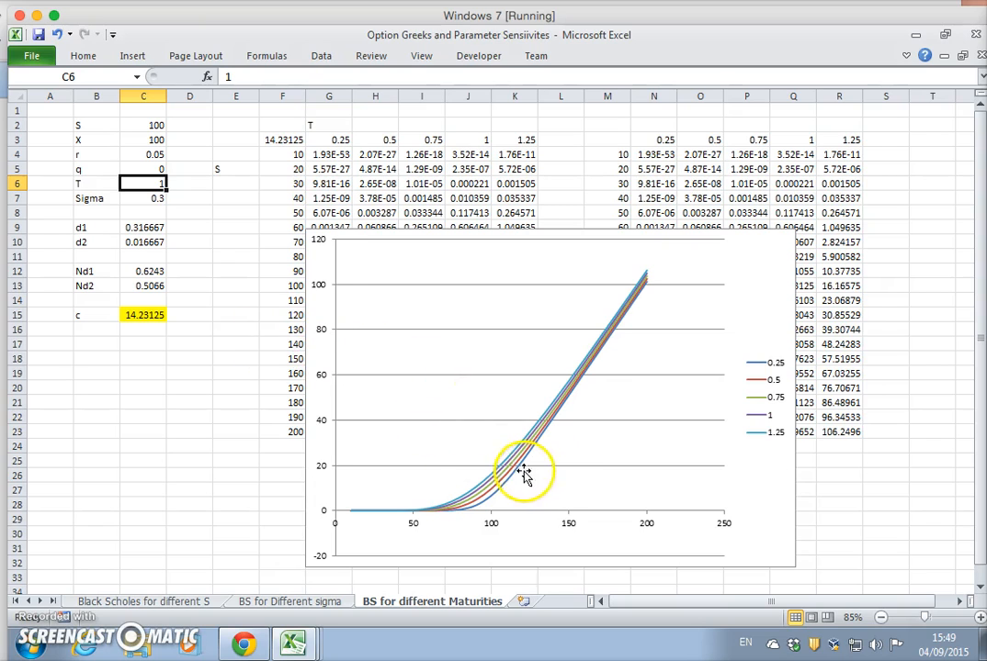
{"action": "mouse_move", "coordinate": [486, 510]}
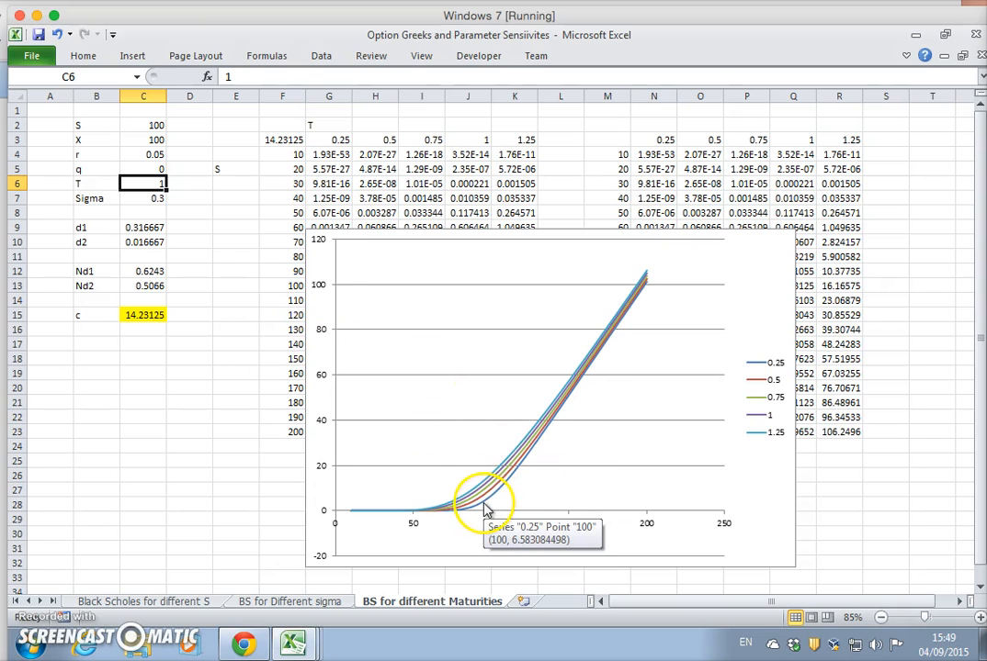
{"action": "mouse_move", "coordinate": [750, 430]}
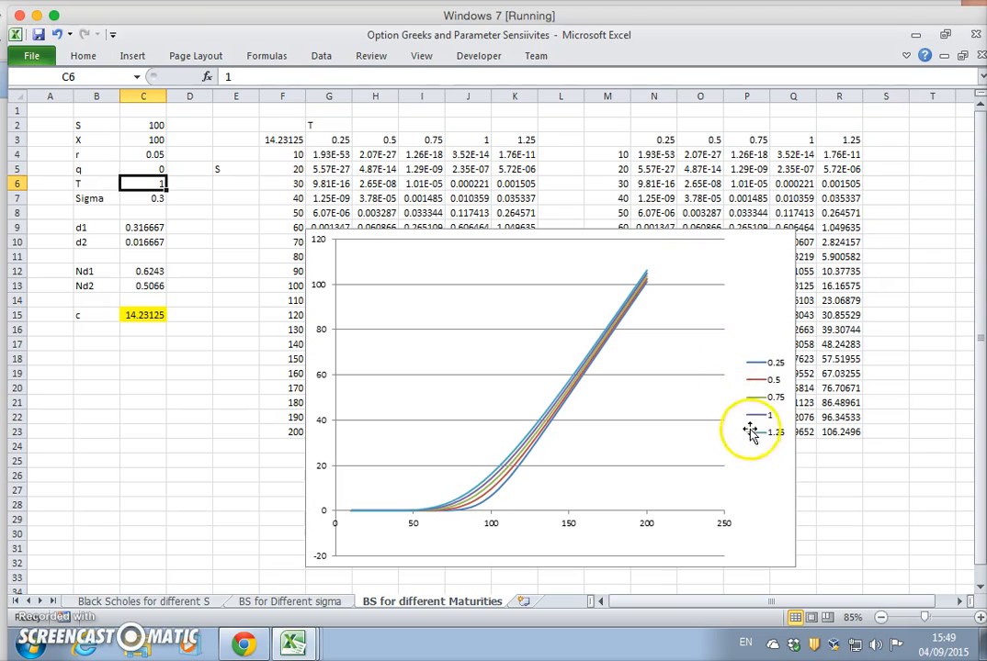
{"action": "mouse_move", "coordinate": [574, 409]}
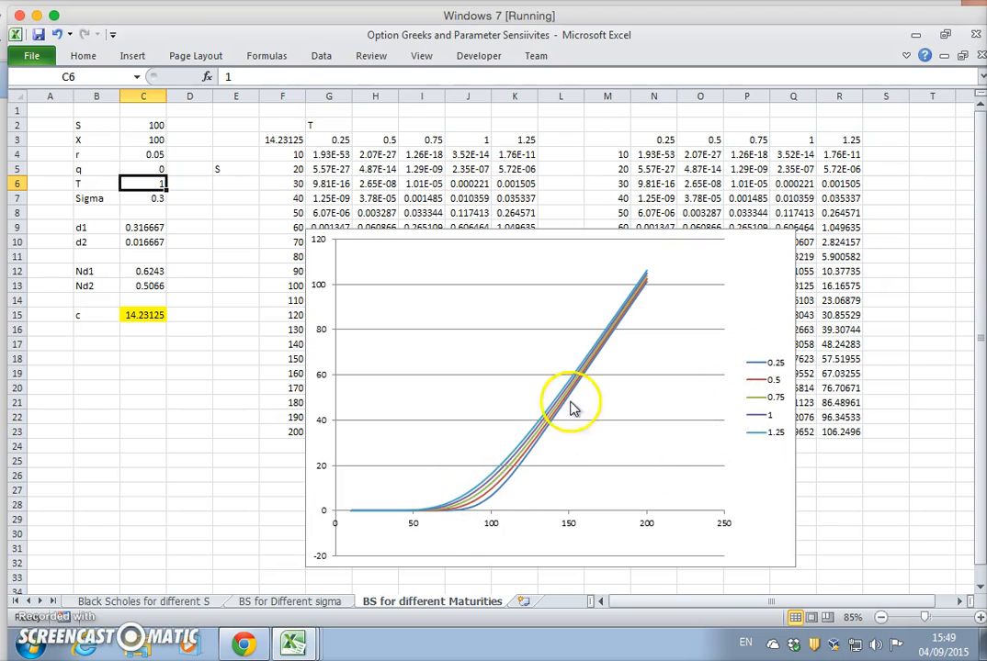
{"action": "mouse_move", "coordinate": [491, 473]}
{"action": "type", "text": ".05"}
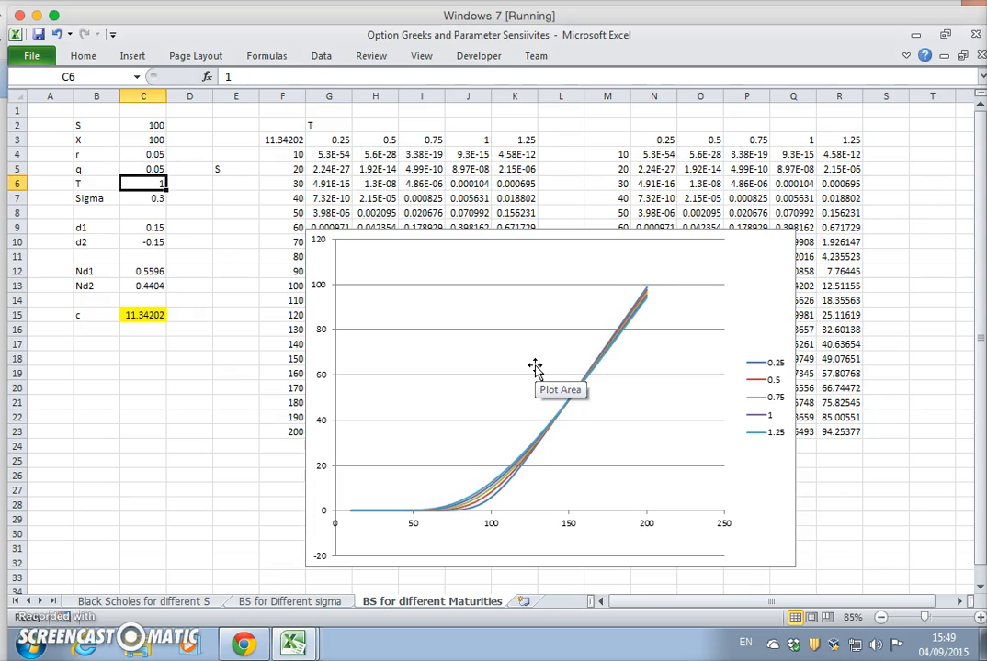
{"action": "mouse_move", "coordinate": [622, 350]}
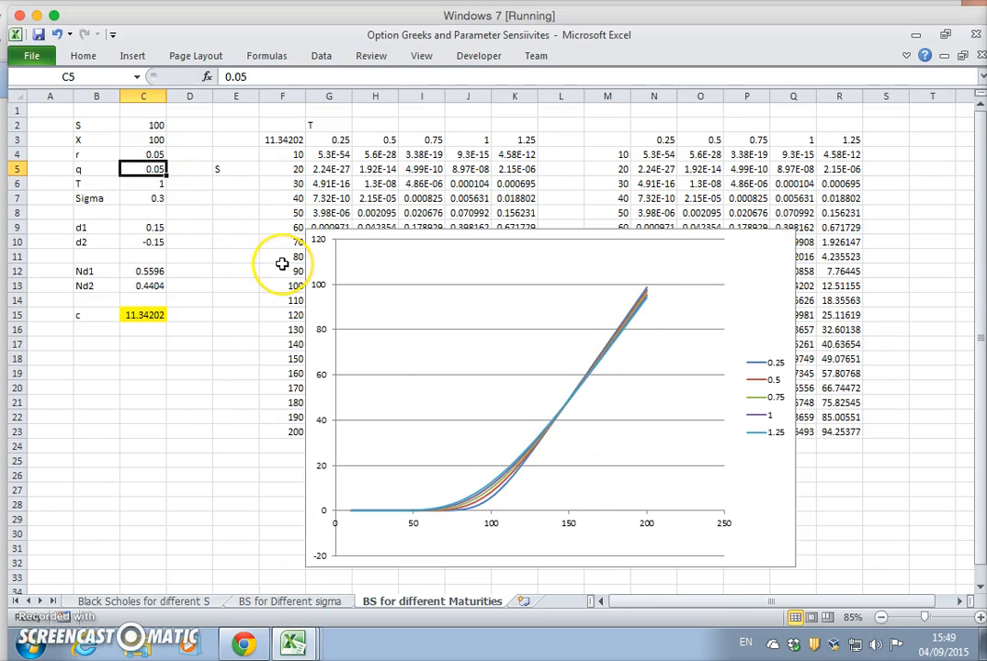
Step: Enter a new dividend yield q value to see how the call value and curves change
{"action": "type", "text": "0.06"}
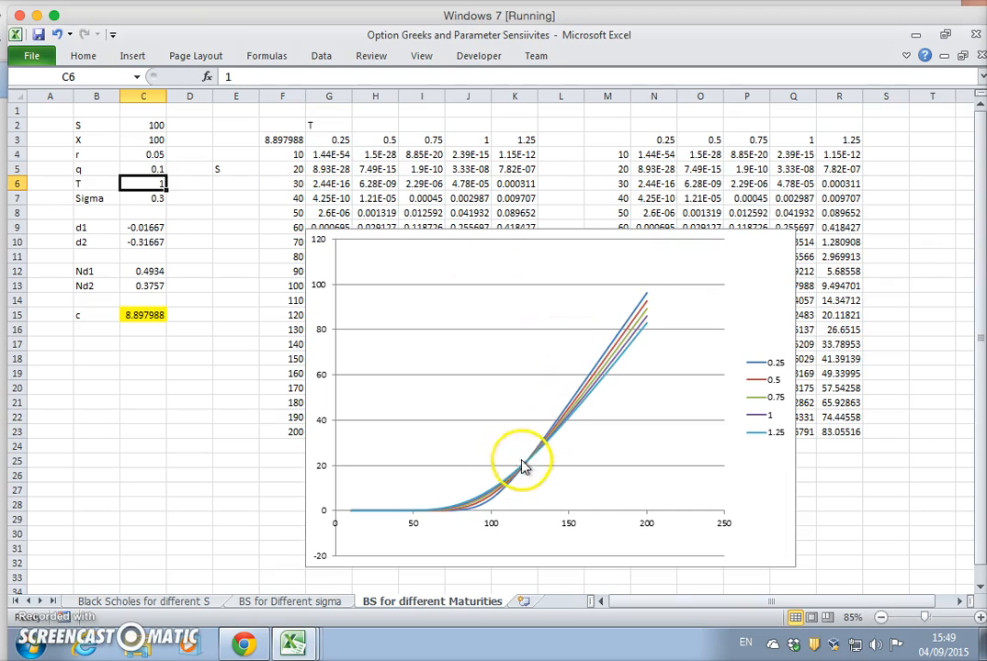
{"action": "mouse_move", "coordinate": [494, 493]}
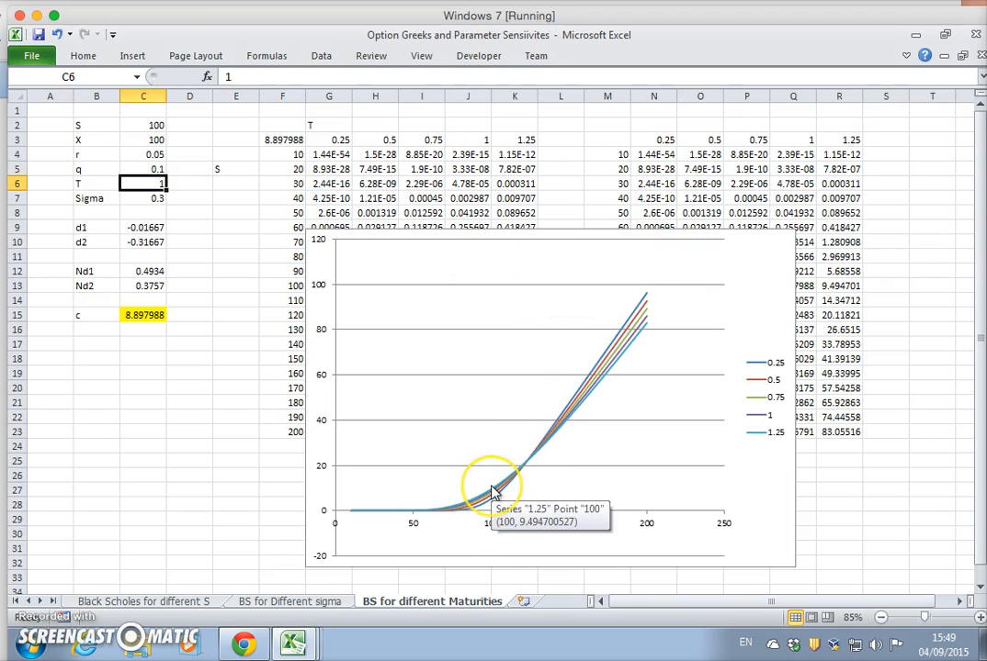
{"action": "mouse_move", "coordinate": [579, 425]}
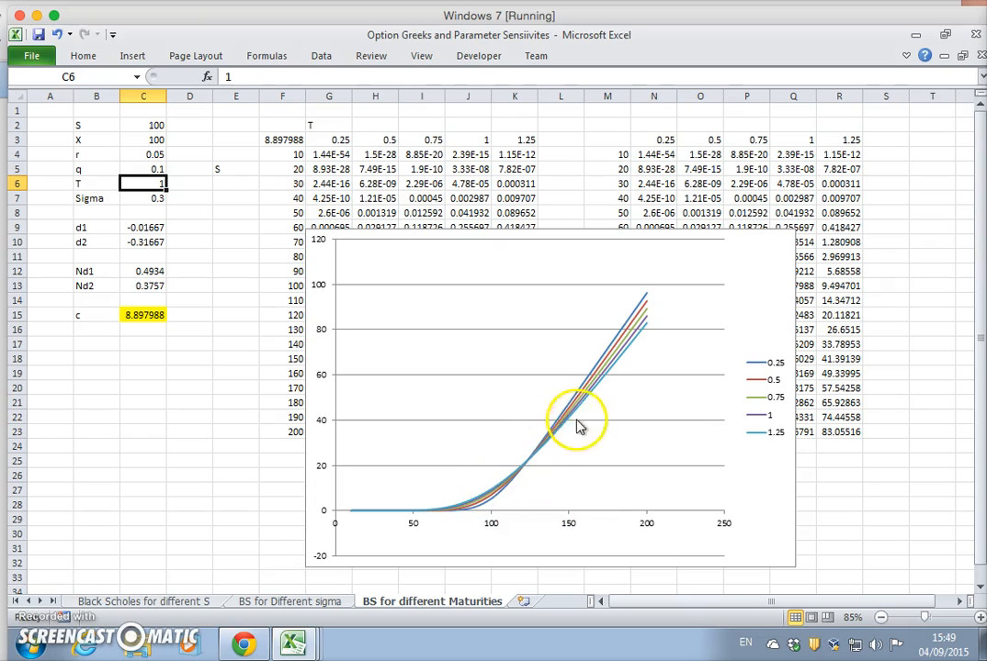
{"action": "mouse_move", "coordinate": [591, 516]}
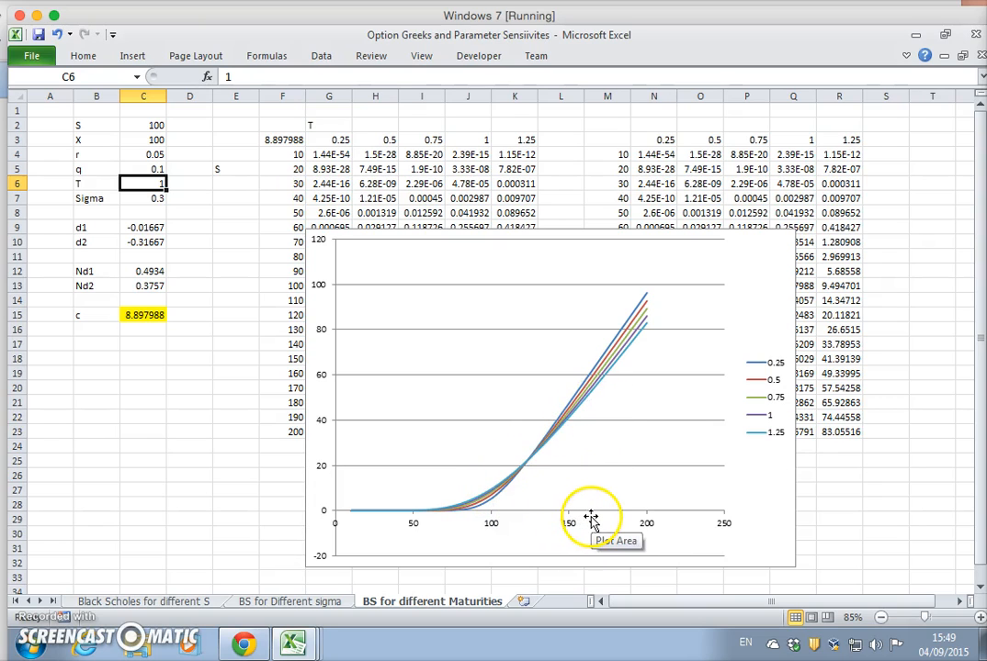
{"action": "mouse_move", "coordinate": [611, 386]}
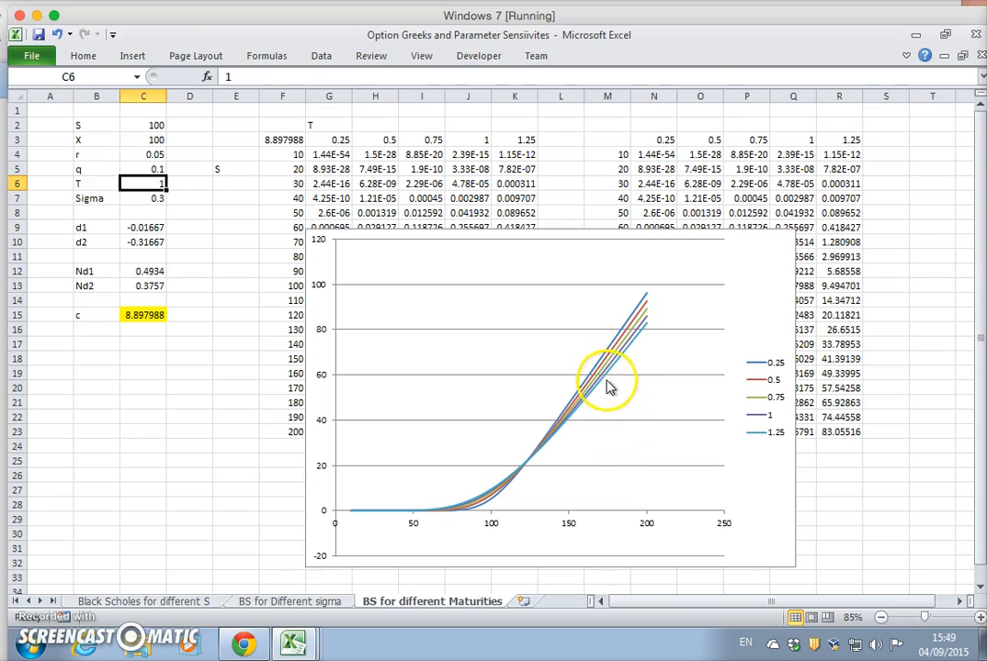
{"action": "mouse_move", "coordinate": [620, 372]}
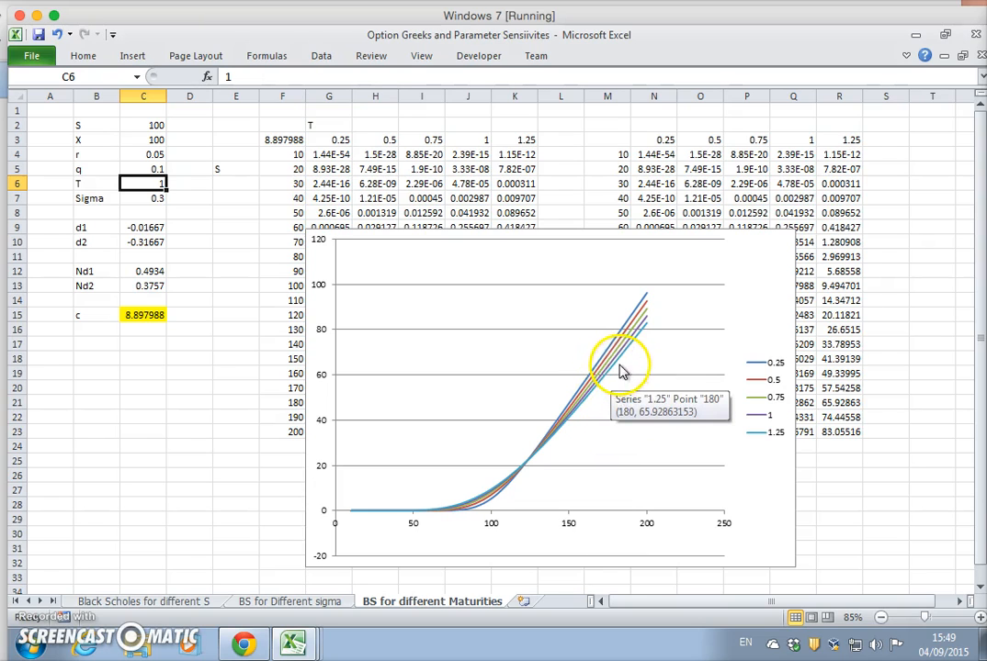
{"action": "mouse_move", "coordinate": [776, 450]}
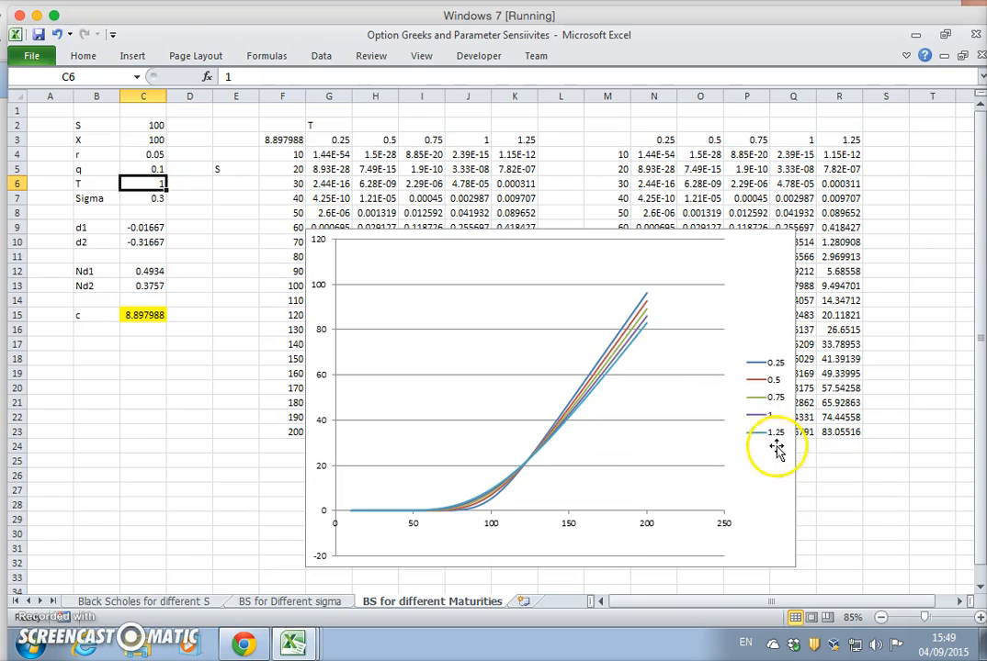
{"action": "mouse_move", "coordinate": [385, 547]}
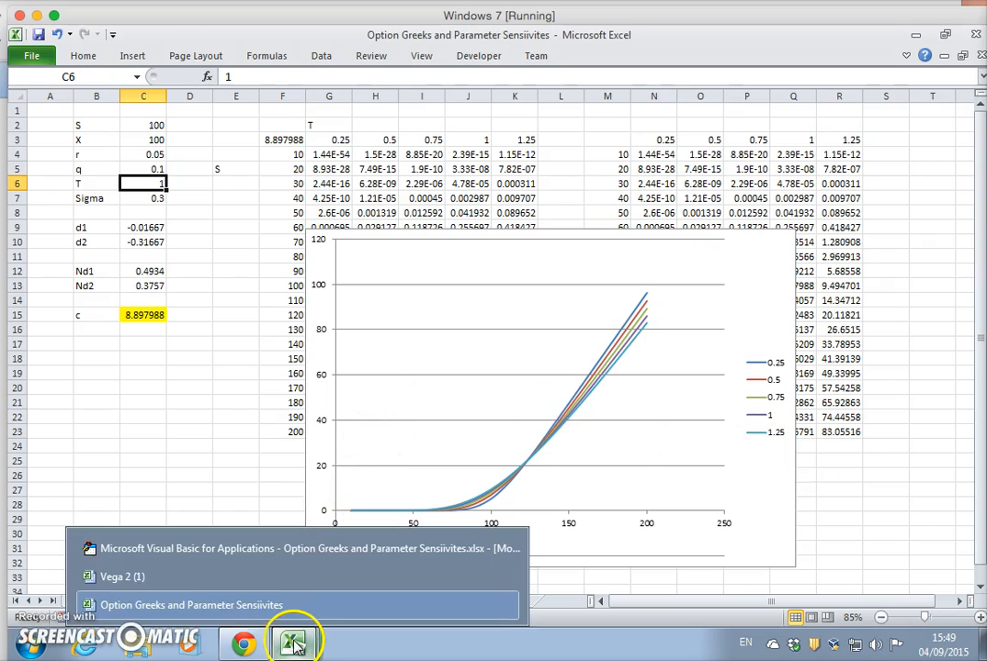
{"action": "mouse_move", "coordinate": [232, 582]}
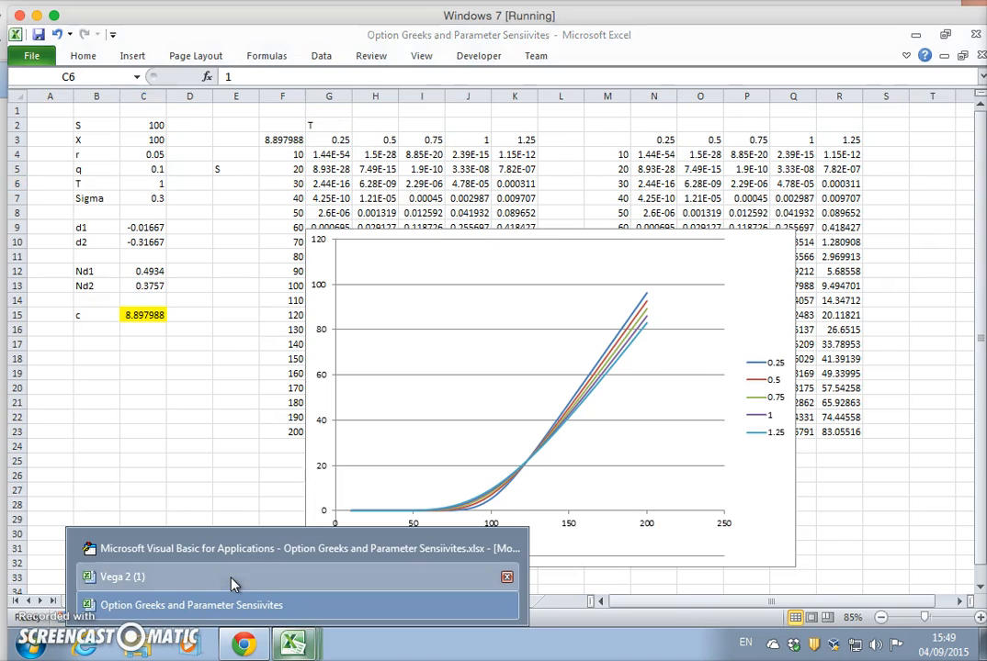
Step: Bring the Vega 2 (1) workbook with its Theta and Call chart to the front
{"action": "left_click", "coordinate": [123, 577]}
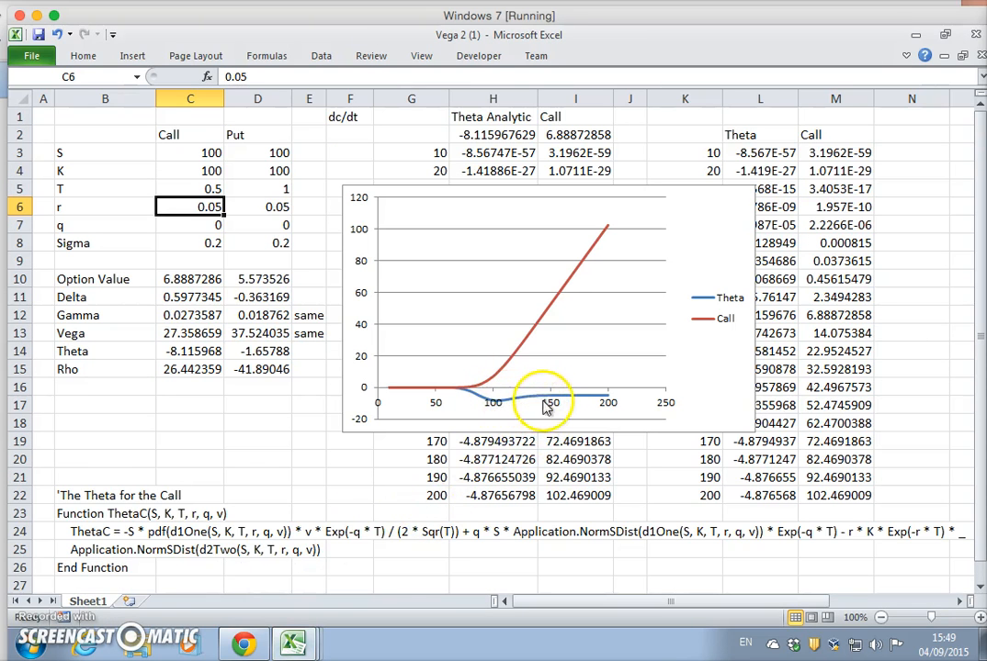
{"action": "mouse_move", "coordinate": [561, 384]}
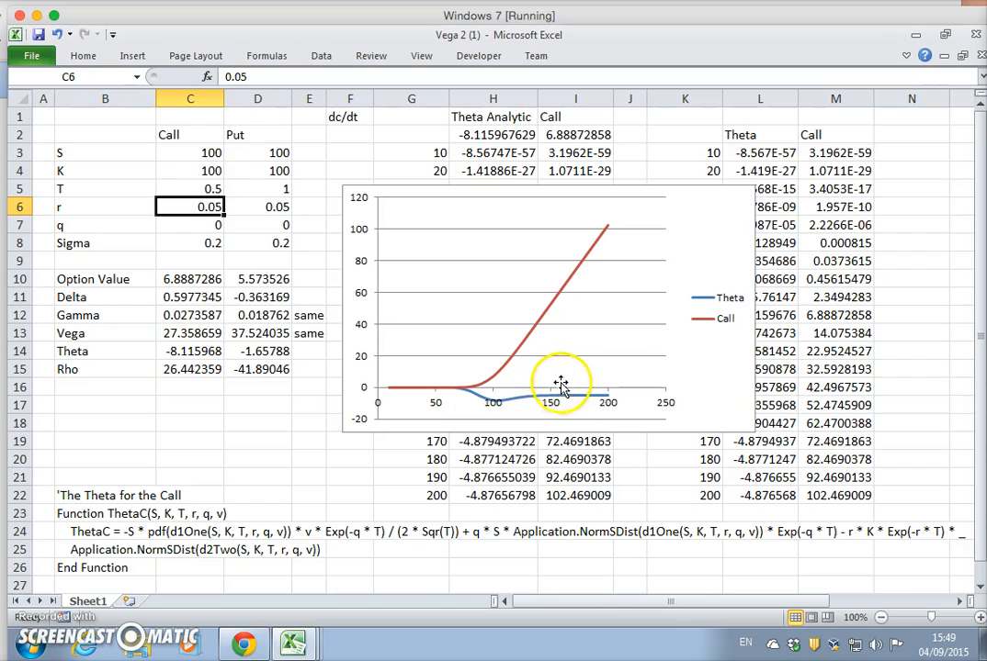
{"action": "mouse_move", "coordinate": [445, 413]}
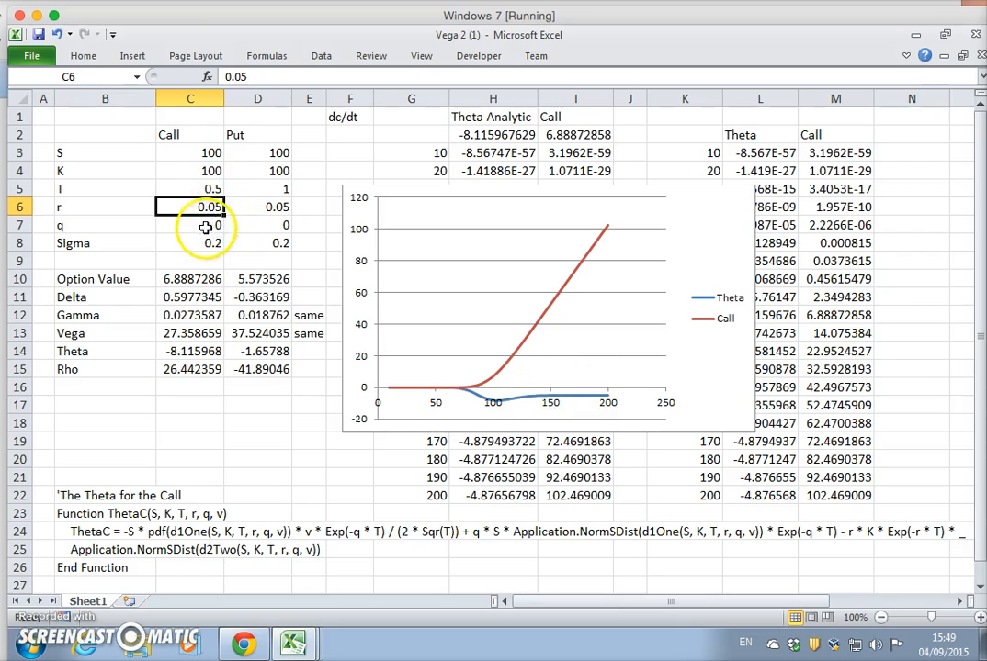
{"action": "left_click", "coordinate": [190, 224]}
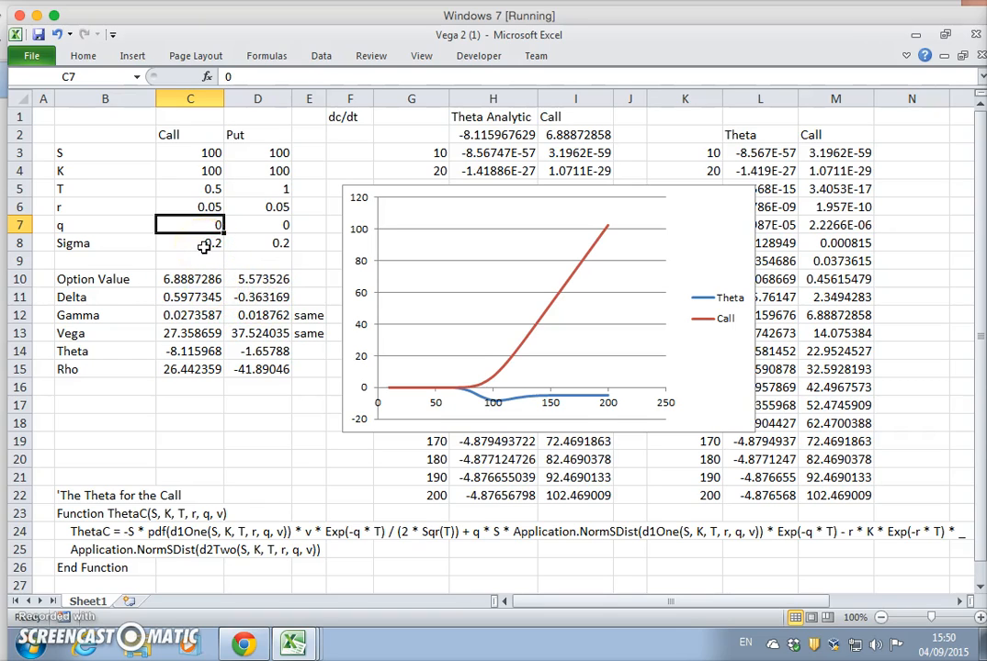
{"action": "type", "text": "0.1"}
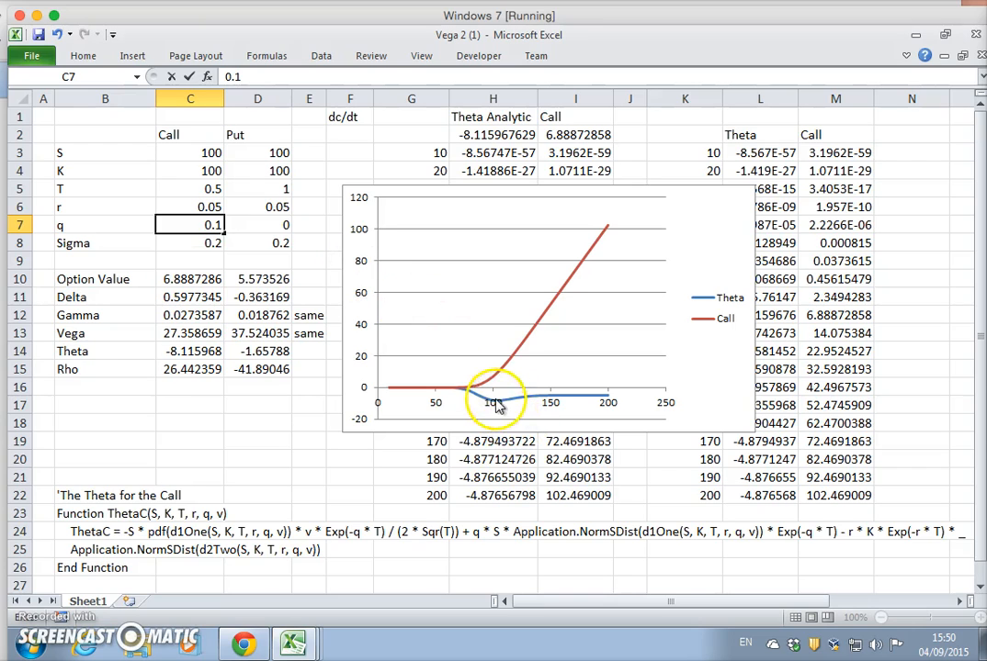
{"action": "mouse_move", "coordinate": [547, 380]}
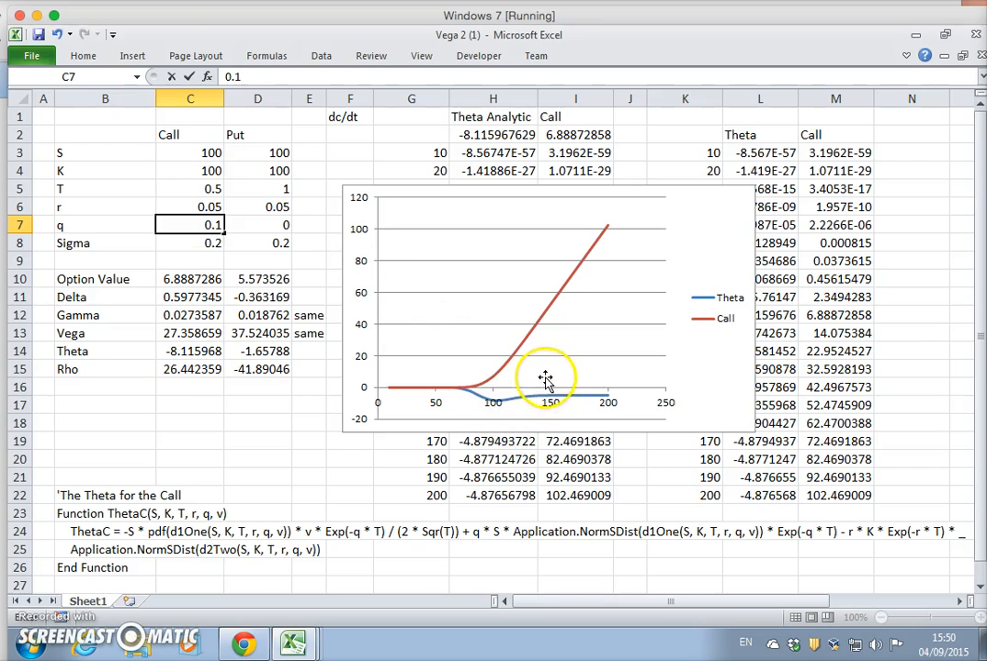
{"action": "mouse_move", "coordinate": [294, 275]}
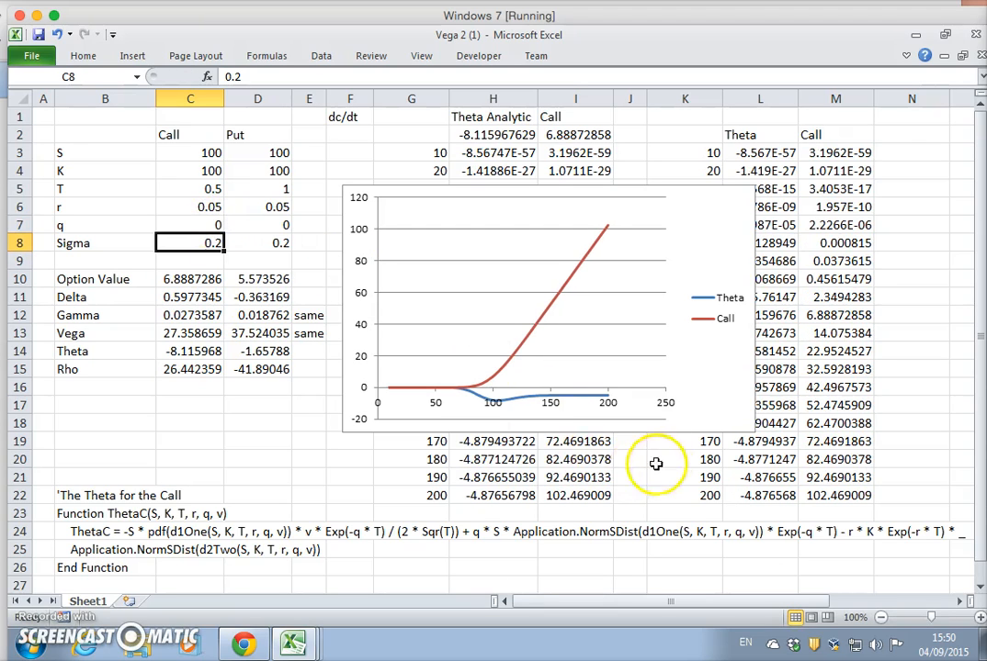
{"action": "mouse_move", "coordinate": [542, 409]}
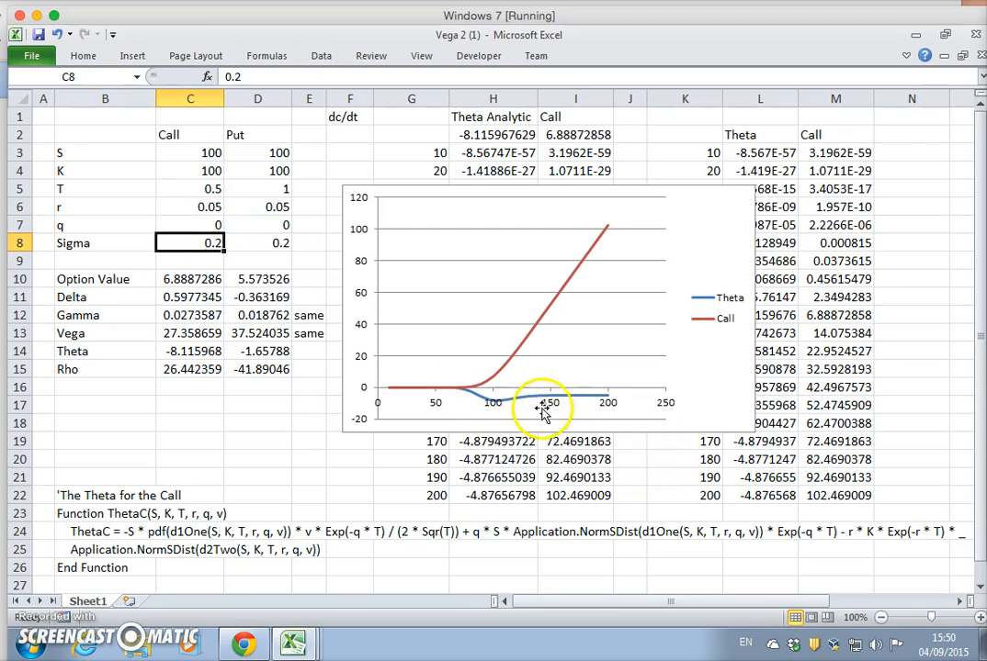
{"action": "mouse_move", "coordinate": [540, 407]}
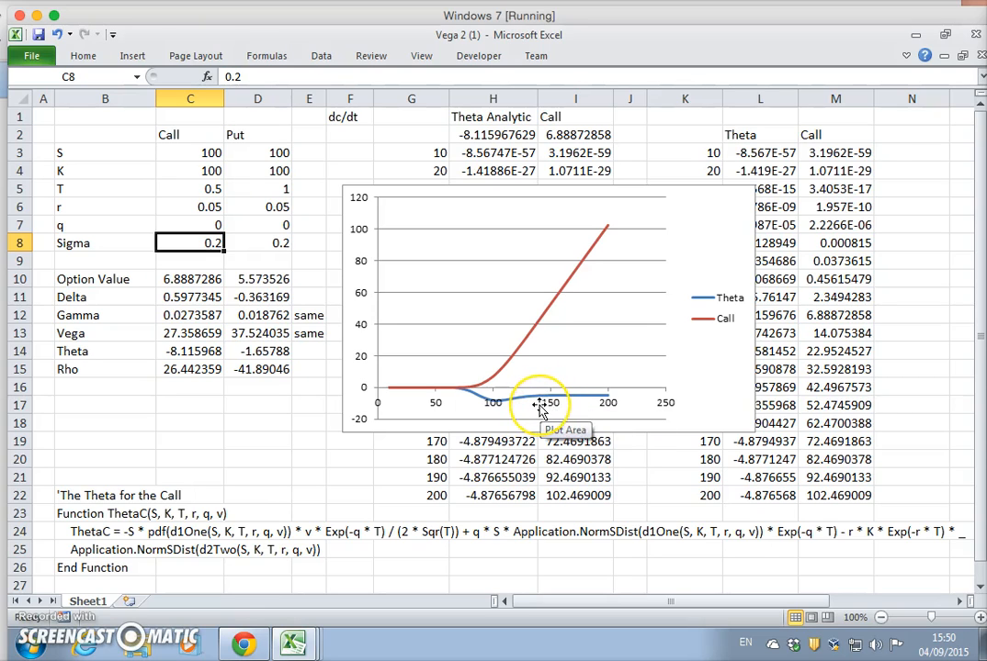
{"action": "mouse_move", "coordinate": [543, 404]}
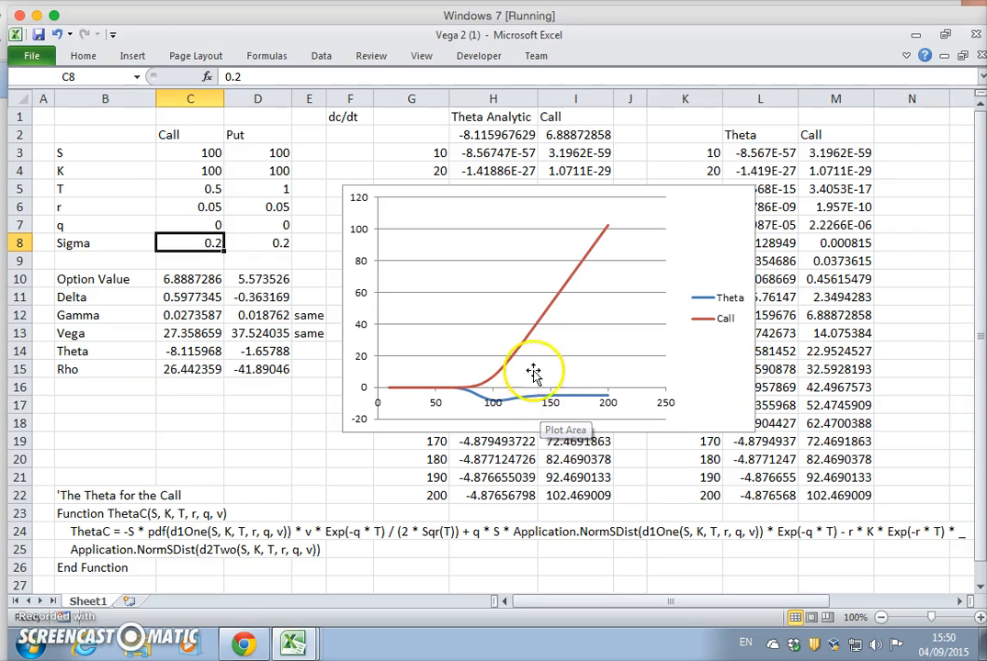
{"action": "mouse_move", "coordinate": [531, 338]}
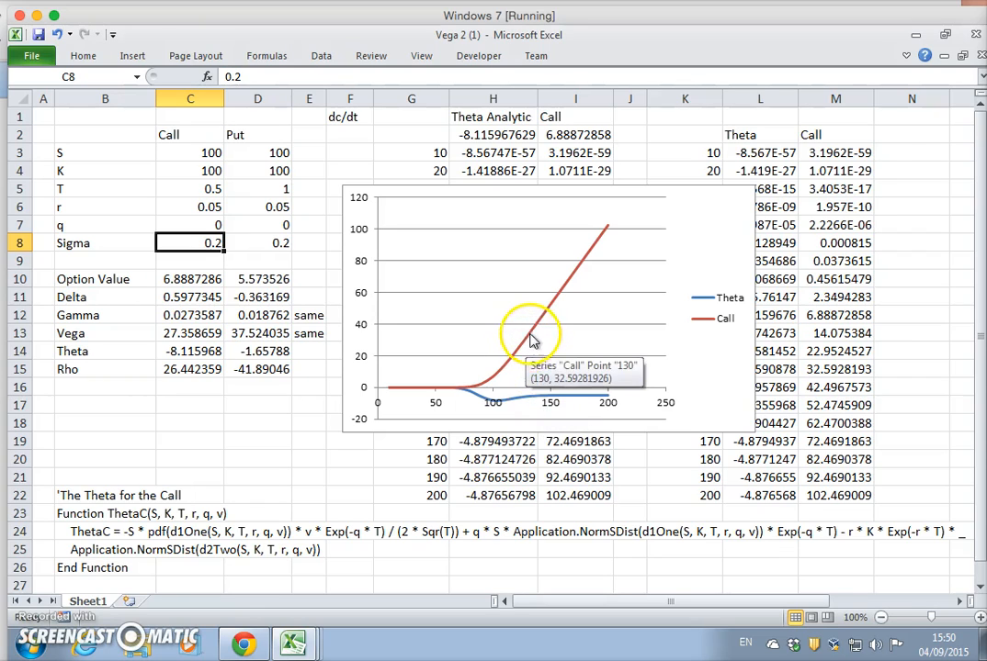
{"action": "mouse_move", "coordinate": [547, 321]}
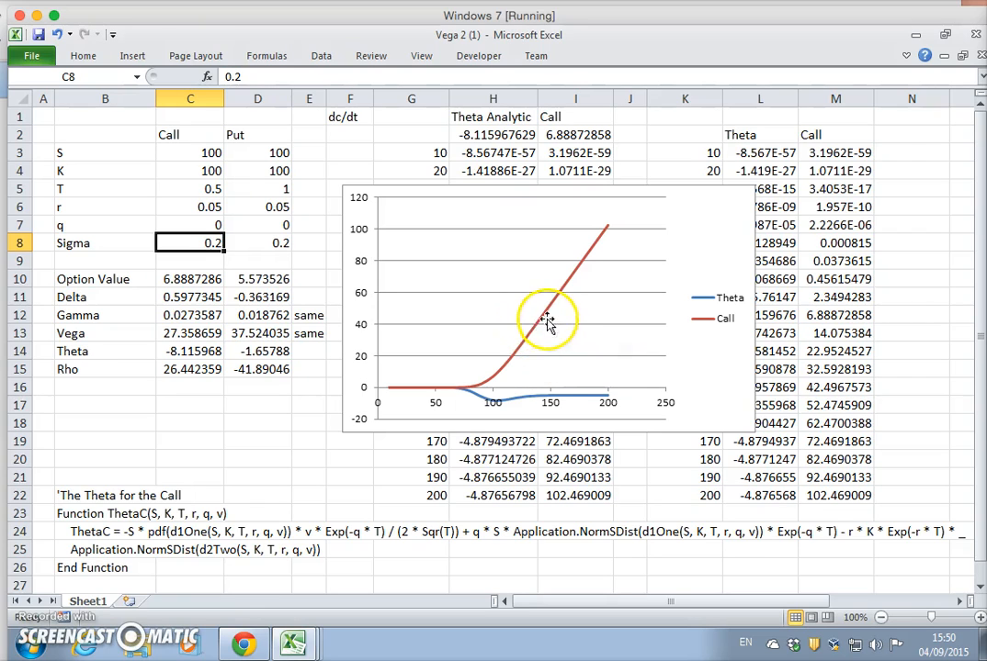
{"action": "mouse_move", "coordinate": [535, 309]}
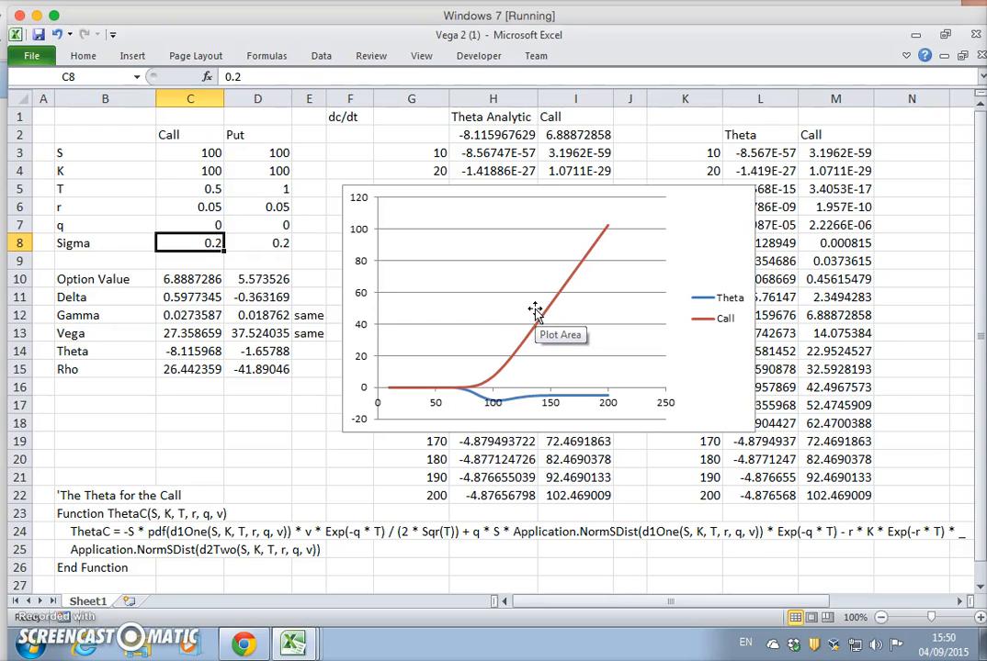
{"action": "mouse_move", "coordinate": [156, 220]}
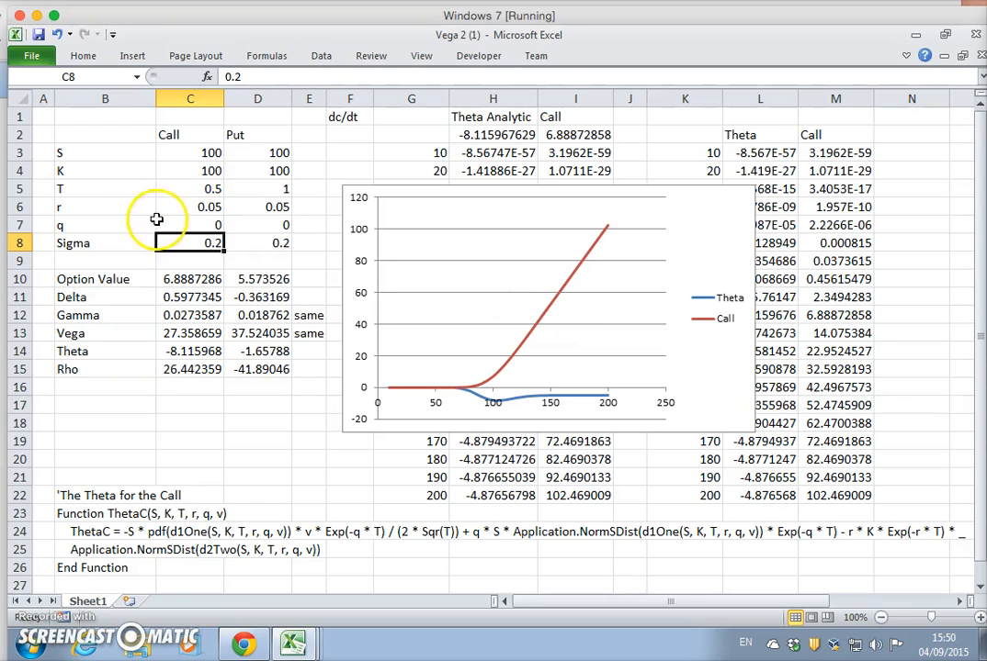
{"action": "left_click", "coordinate": [190, 224]}
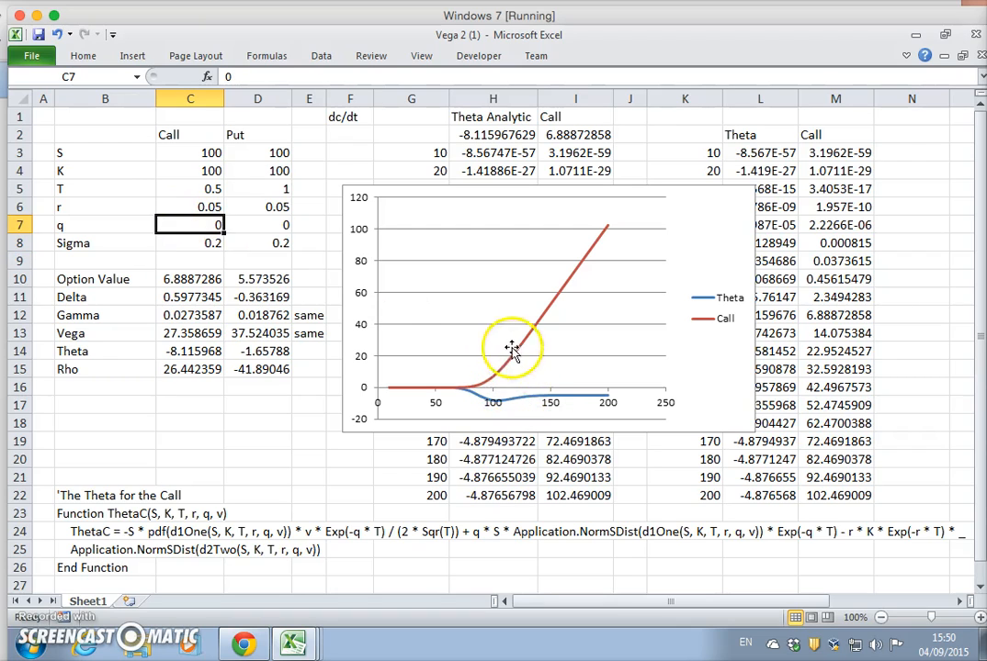
{"action": "mouse_move", "coordinate": [524, 331]}
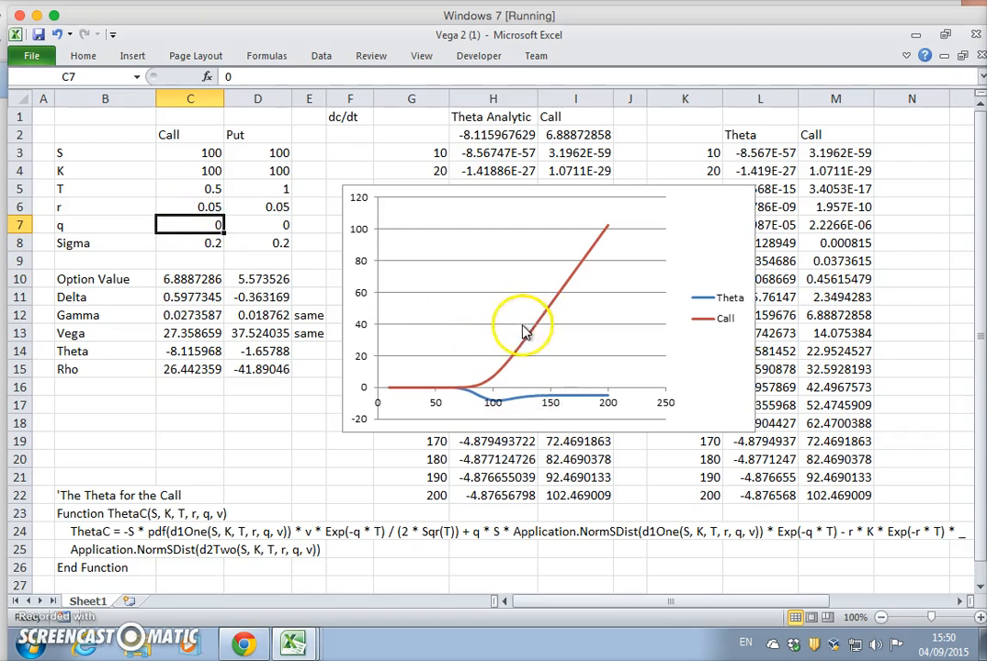
{"action": "mouse_move", "coordinate": [558, 386]}
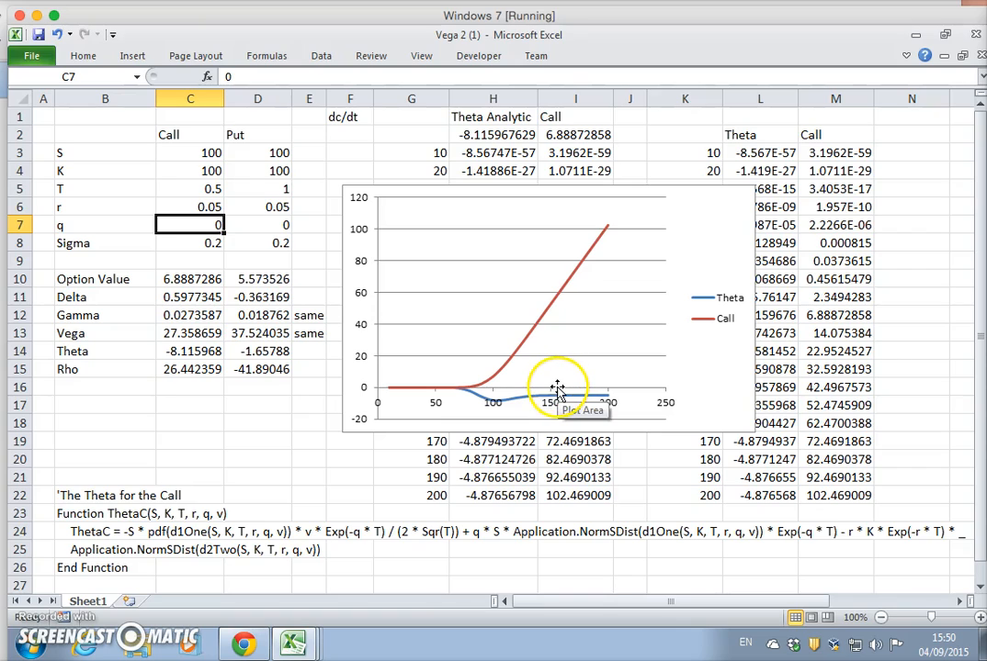
{"action": "mouse_move", "coordinate": [536, 405]}
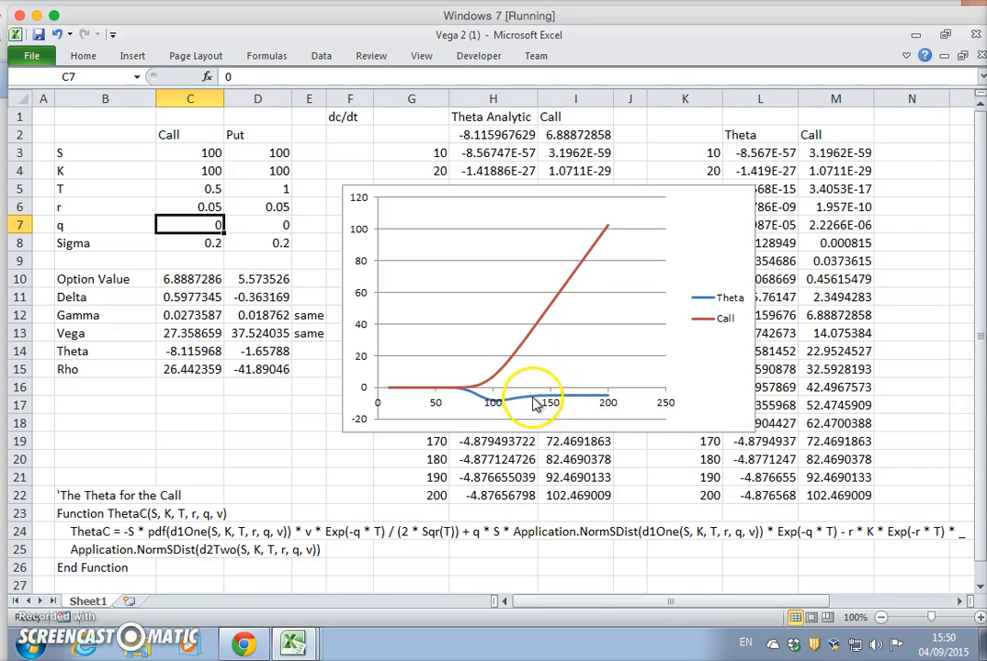
{"action": "mouse_move", "coordinate": [577, 372]}
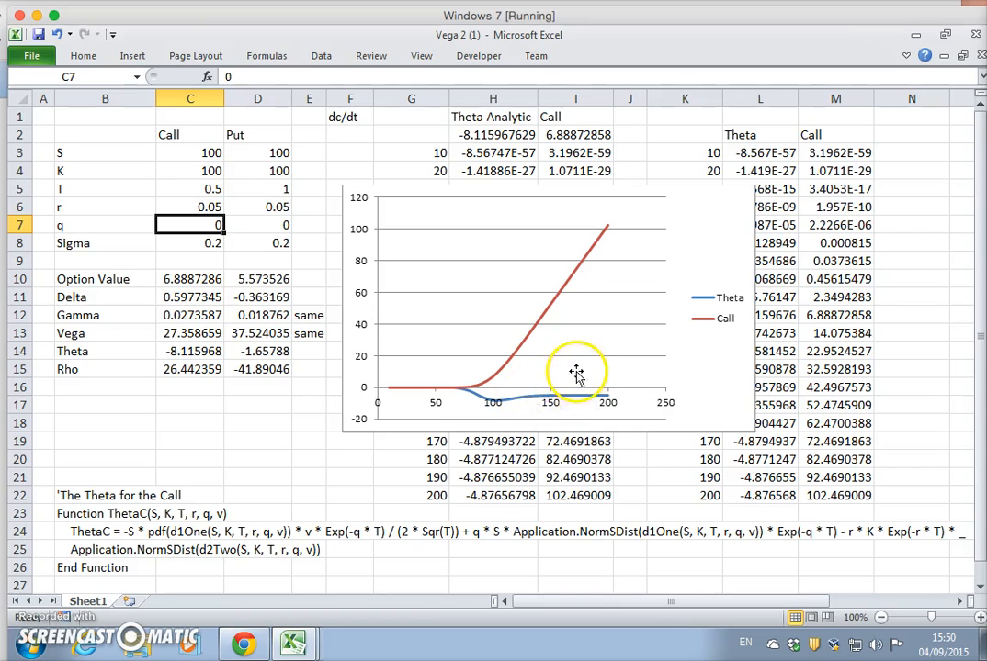